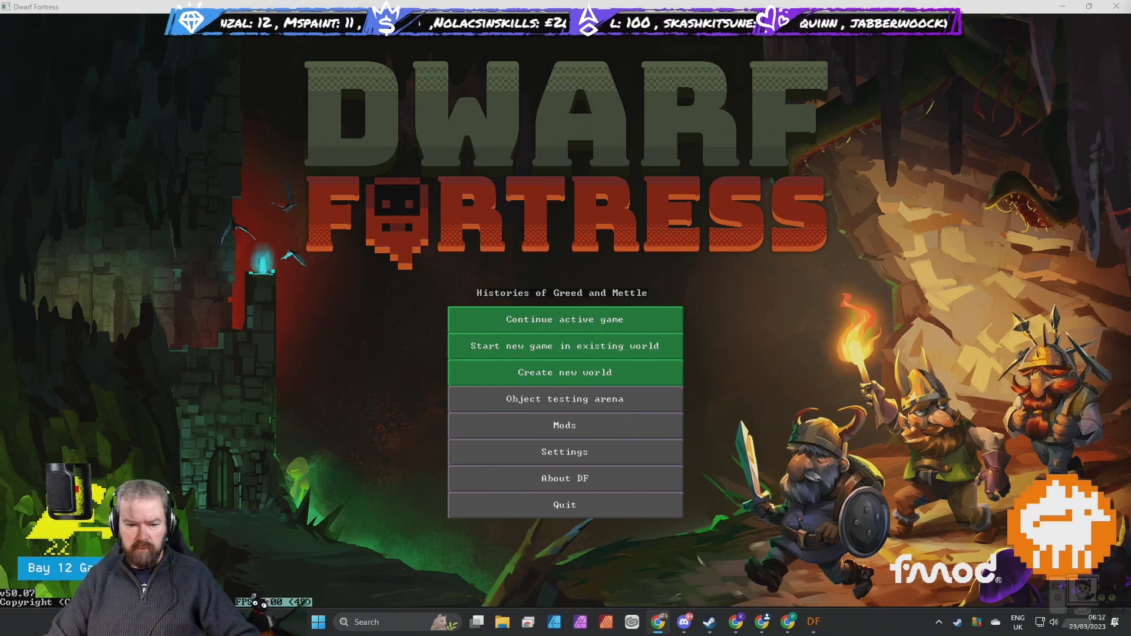
mouse_move(495, 352)
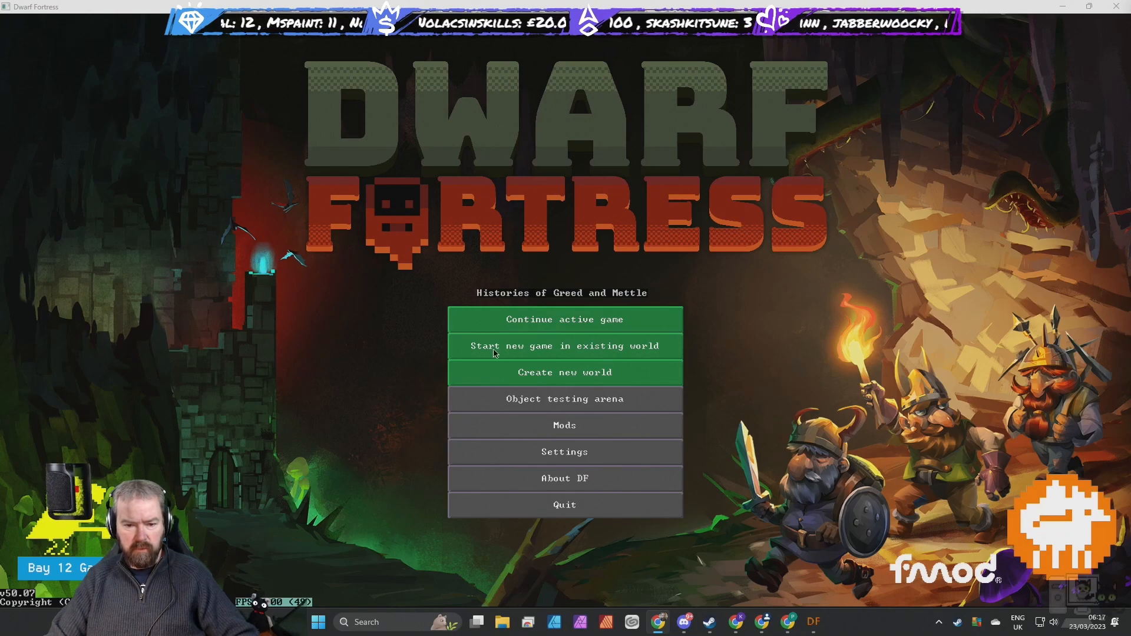
Start a new game in the existing world and reach the game-type choice.
click(564, 345)
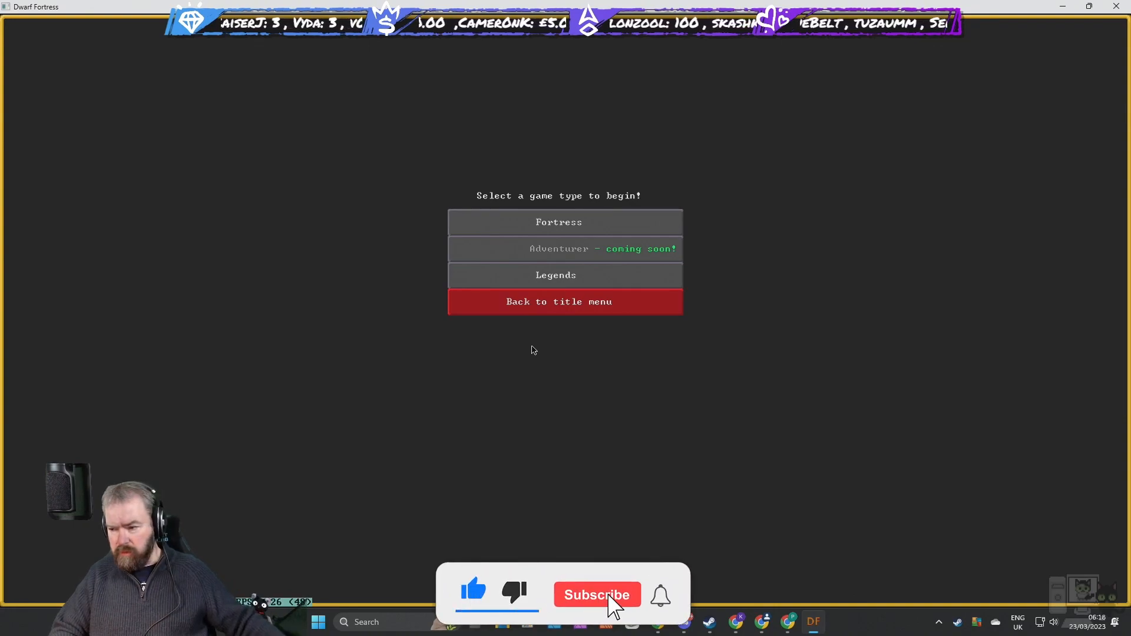
click(596, 593)
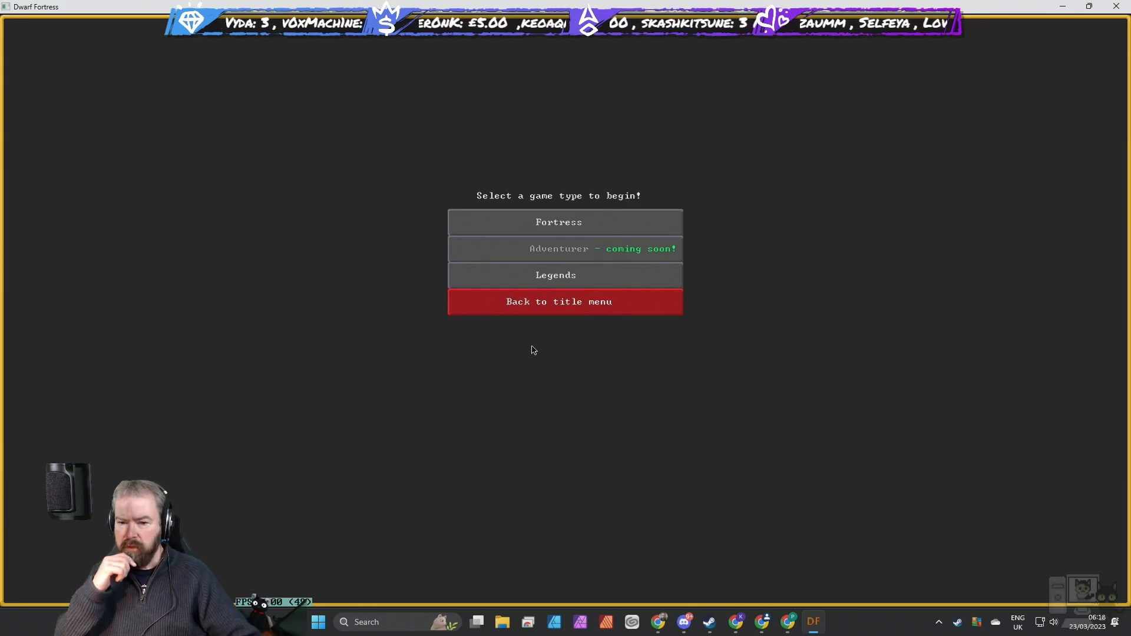
click(559, 221)
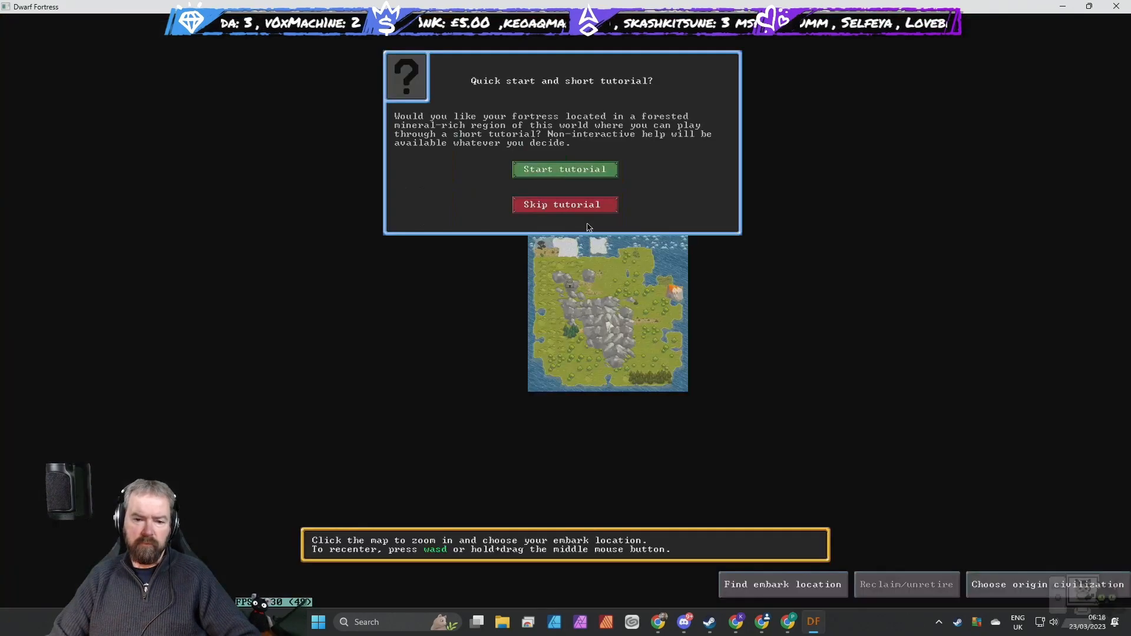
click(564, 204)
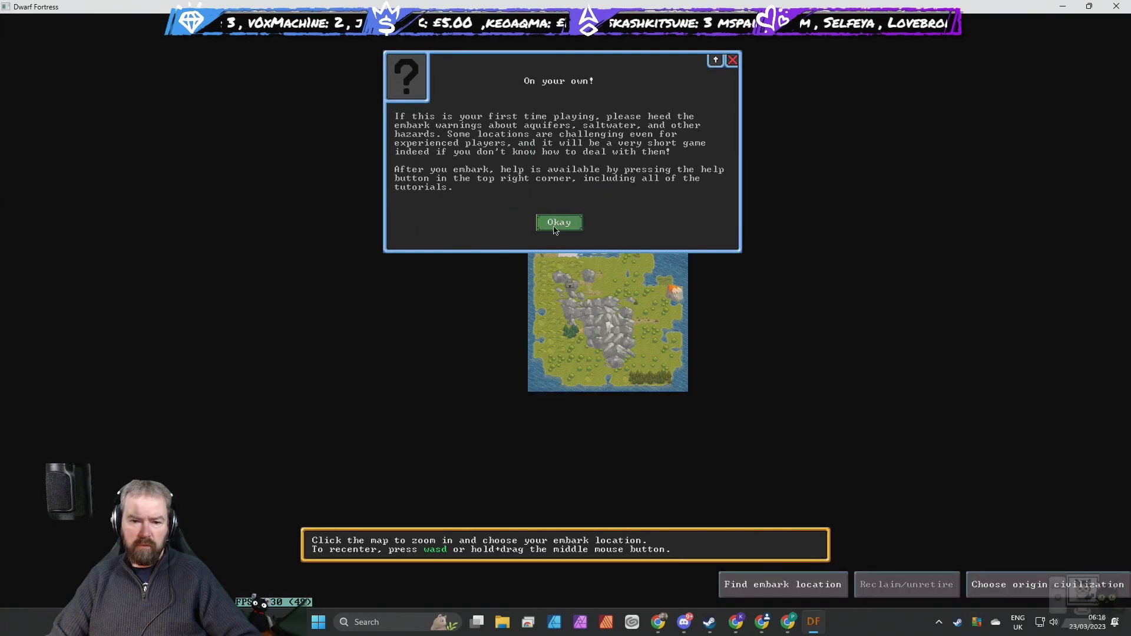
click(558, 222)
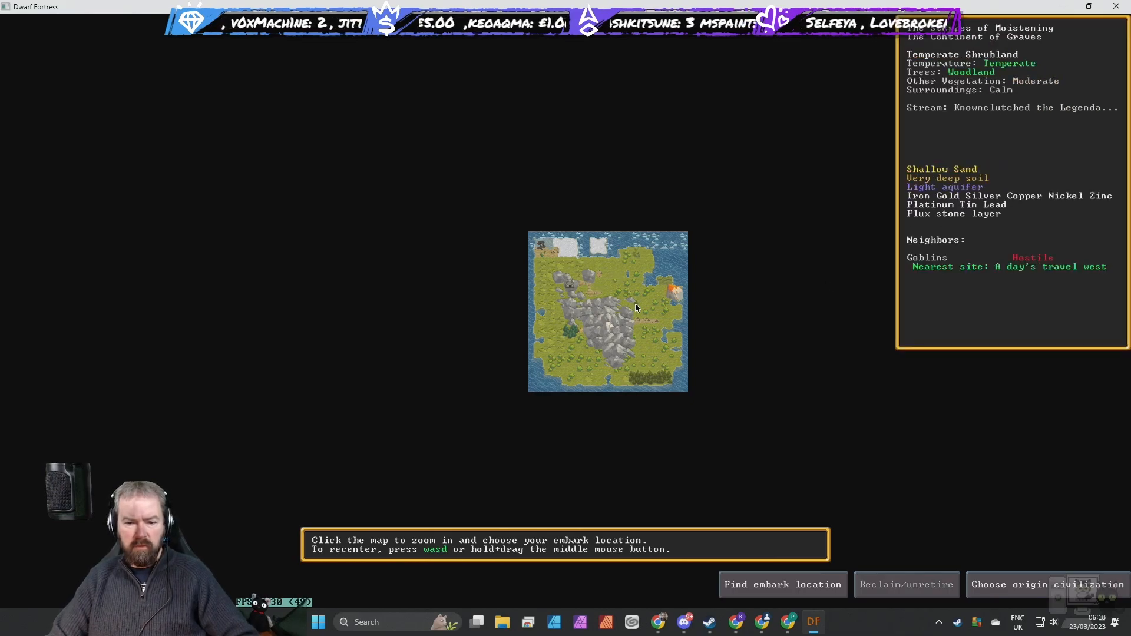
key(Escape)
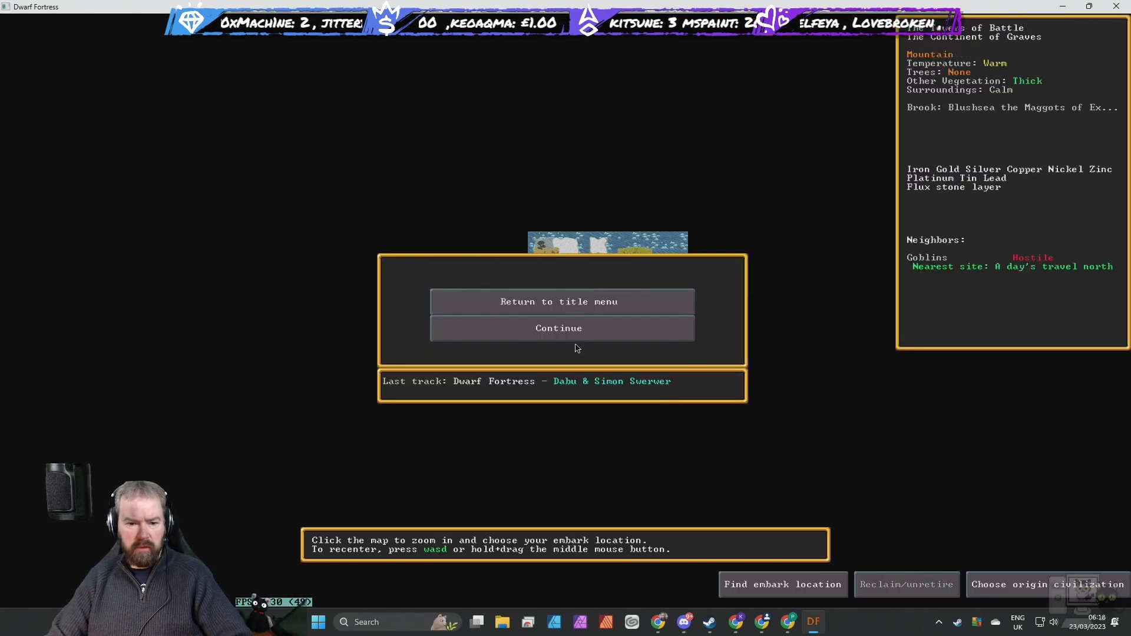
click(561, 302)
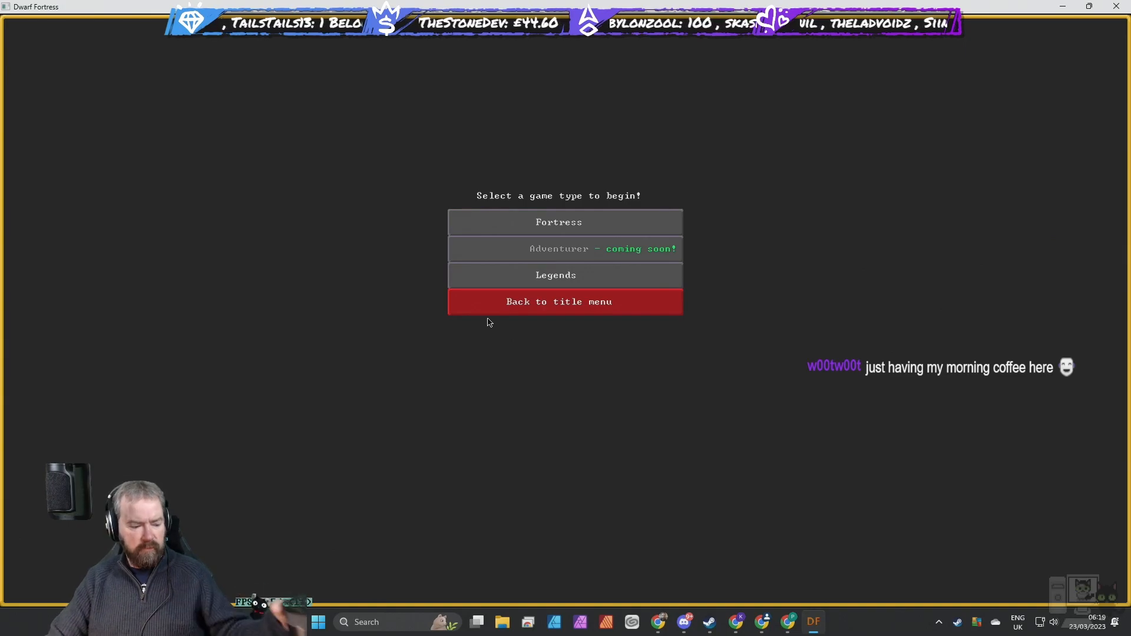
mouse_move(576, 226)
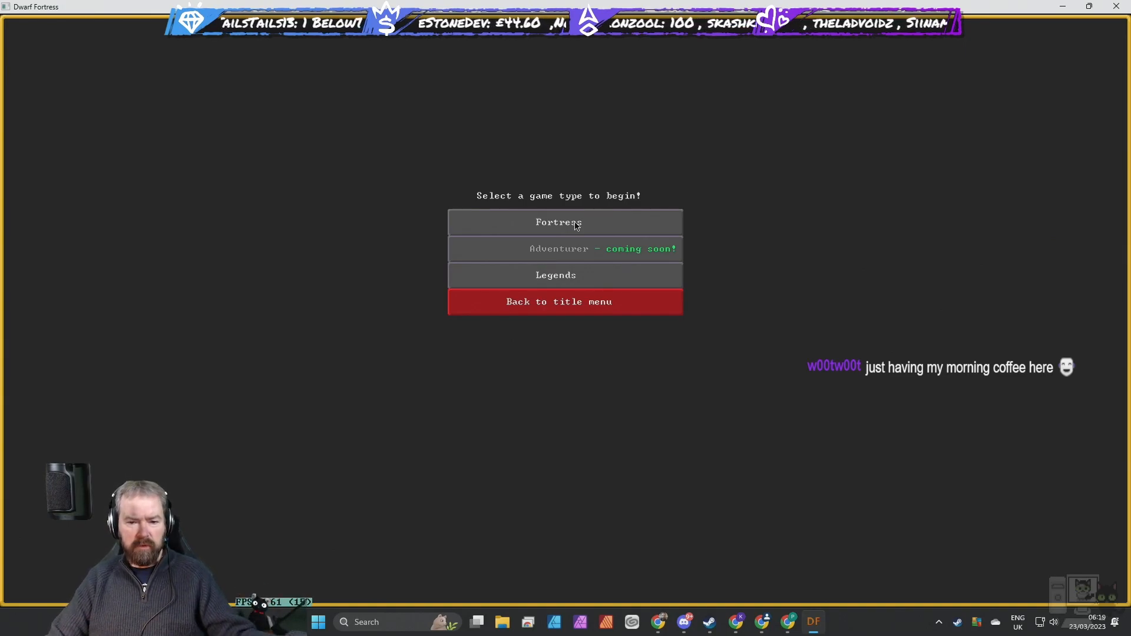
Choose Fortress mode, reaching the quick-start tutorial offer over the world map.
click(558, 223)
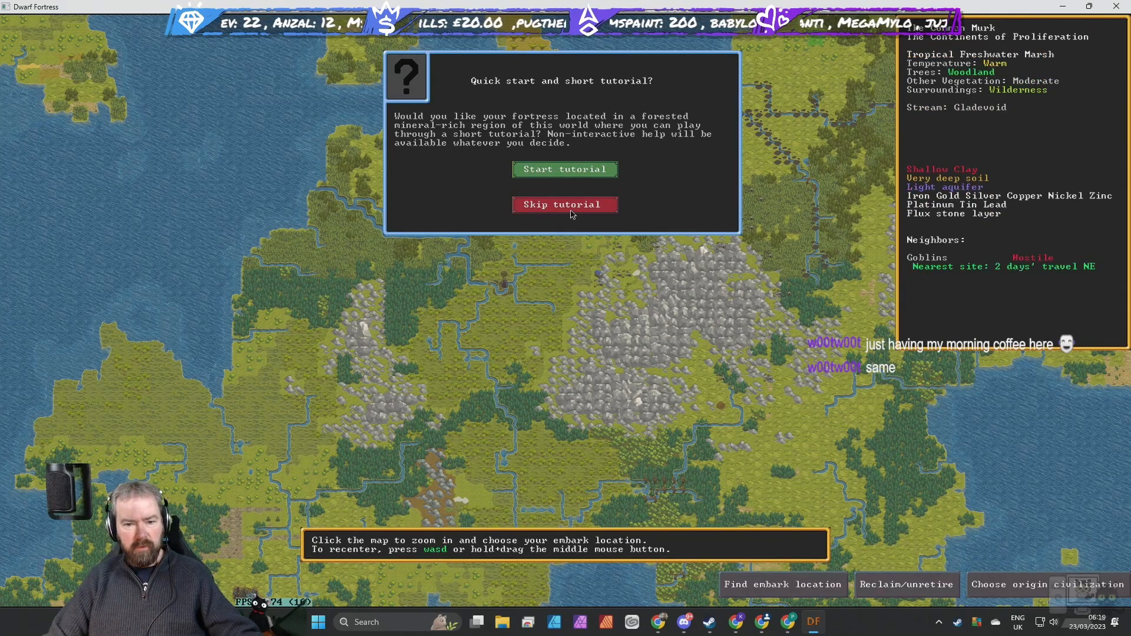
Decline the quick-start tutorial to explore the embark world map.
click(564, 203)
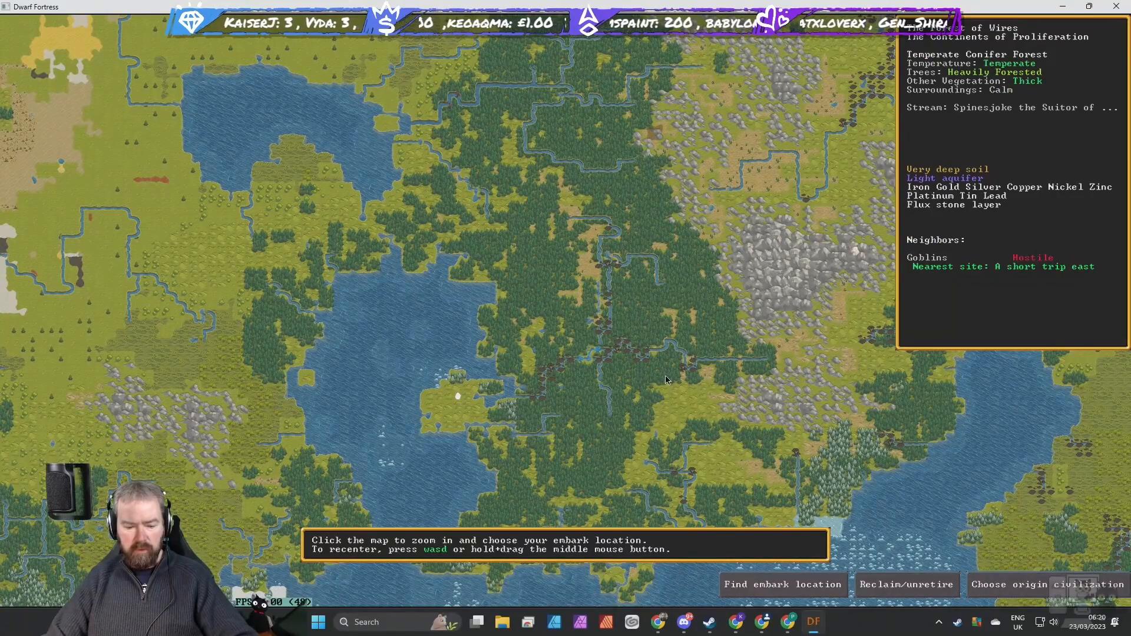
mouse_move(804, 293)
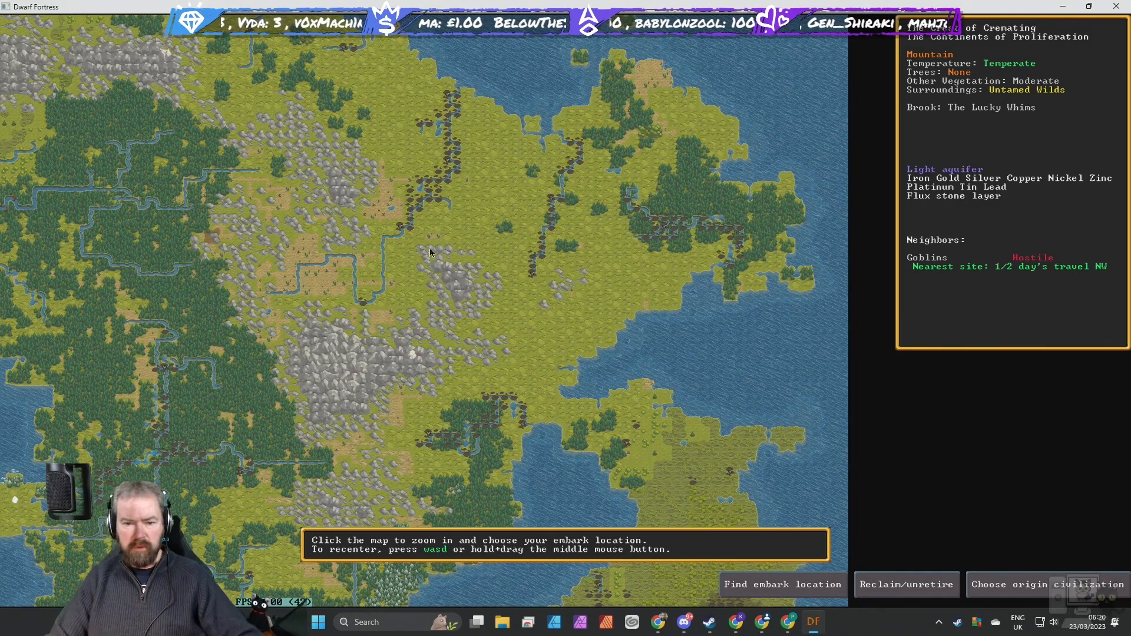
mouse_move(700, 255)
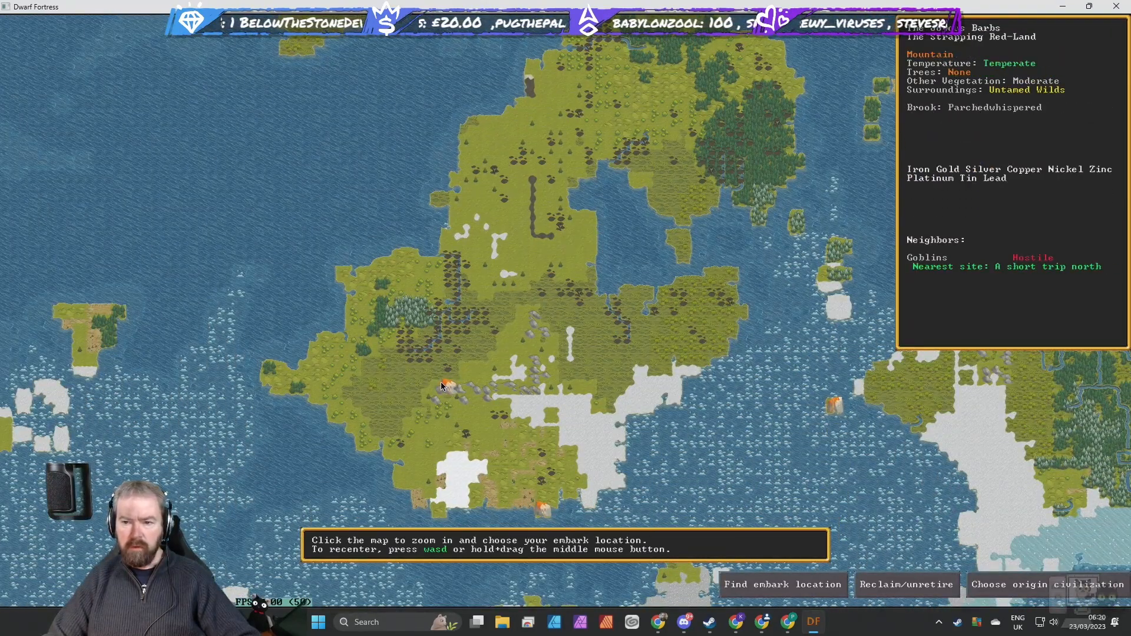
mouse_move(435, 410)
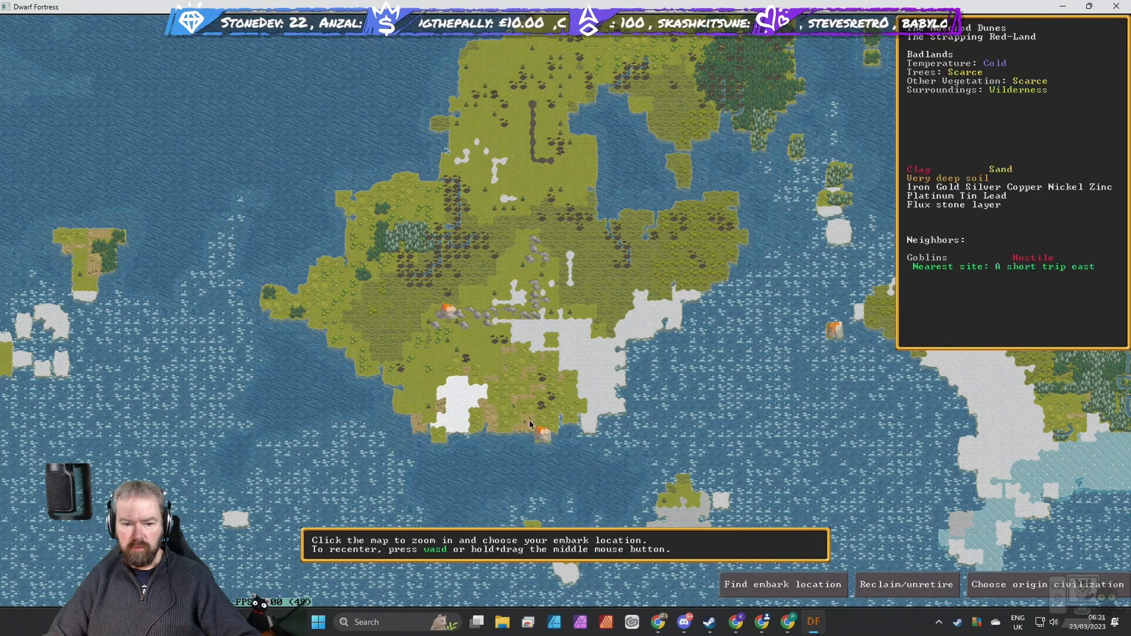
mouse_move(542, 434)
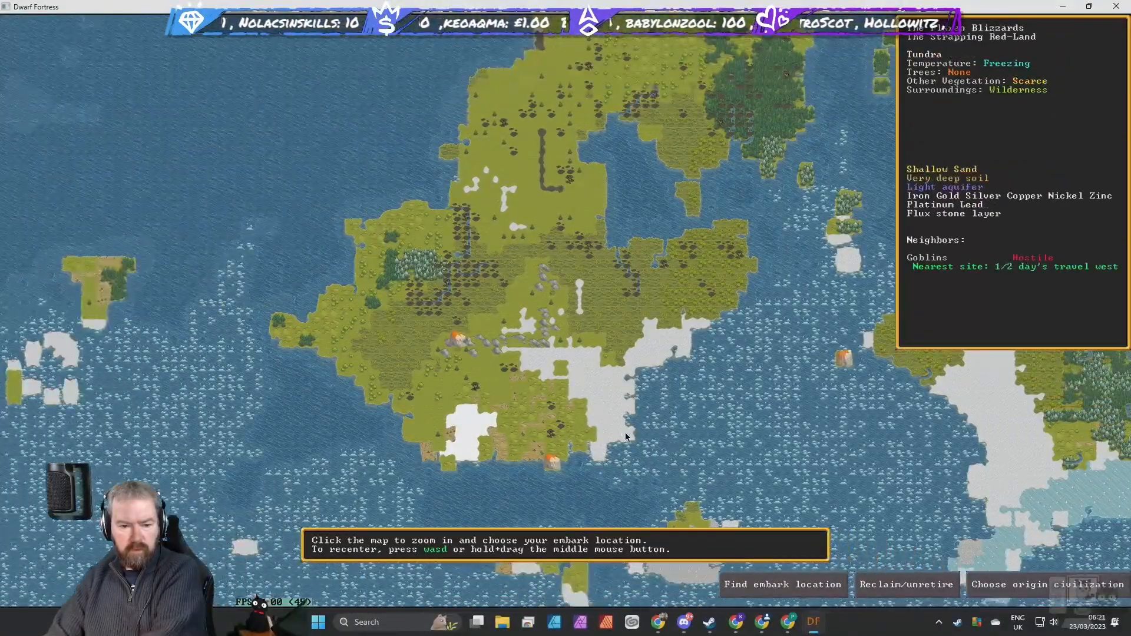
mouse_move(535, 361)
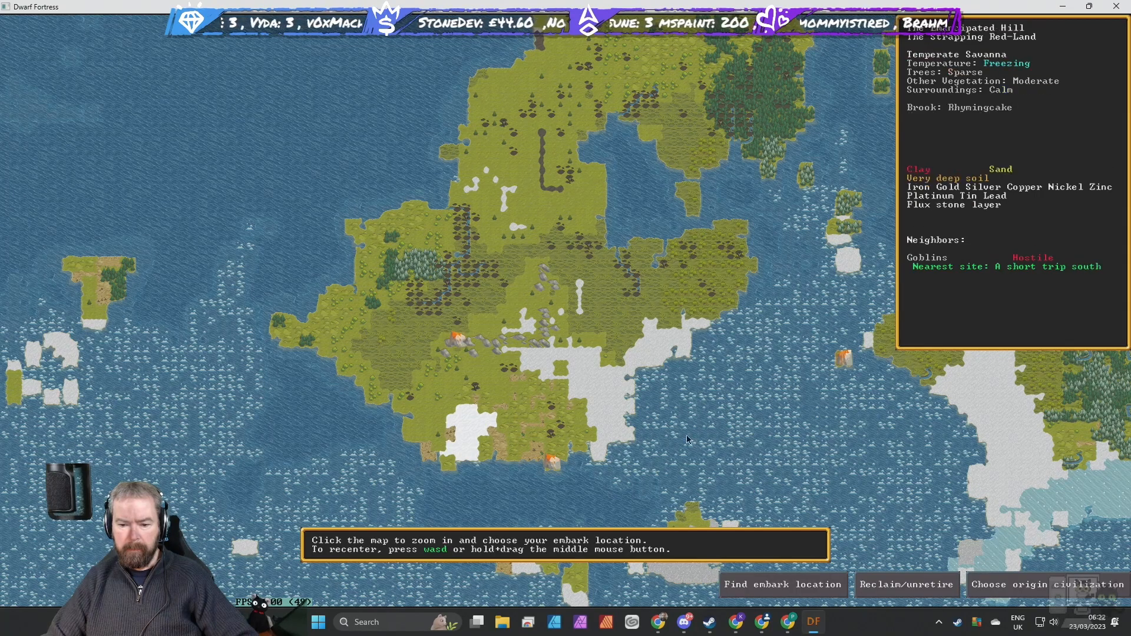
Check the embark location finder, then zoom into the temperate savanna region.
click(782, 584)
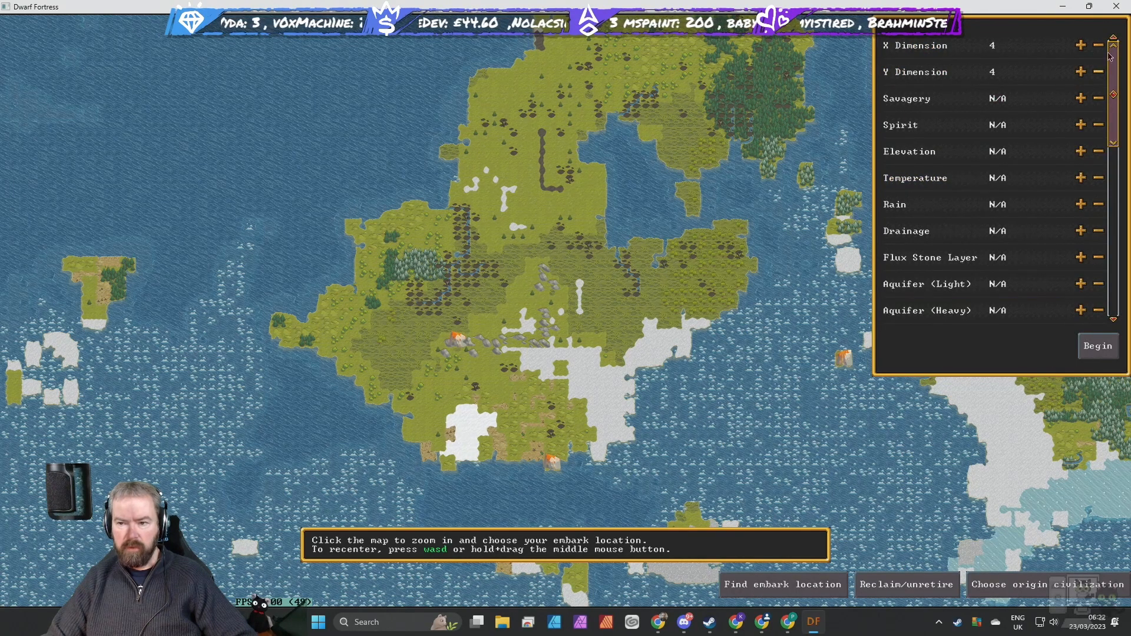
click(455, 342)
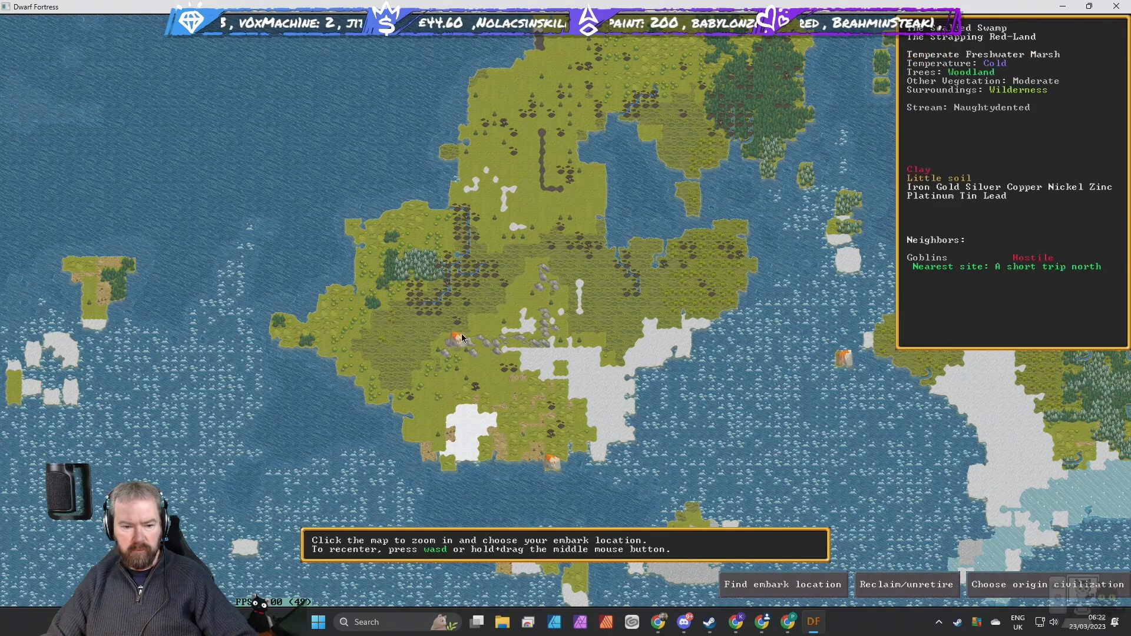
click(462, 339)
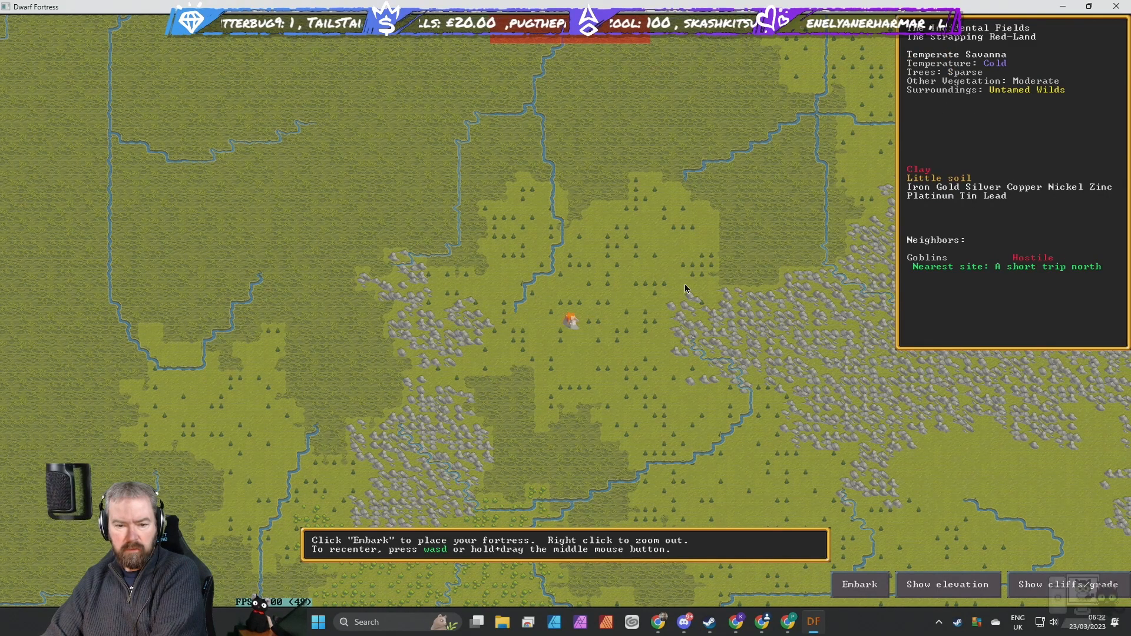
mouse_move(520, 294)
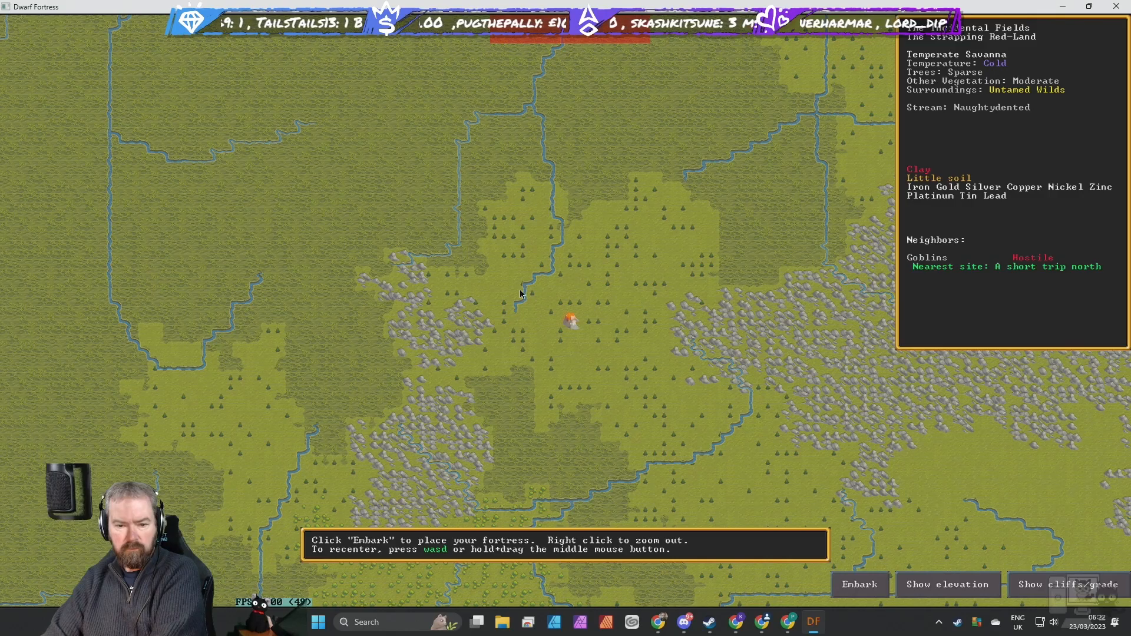
Enter 4x4 fortress placement and briefly view the elevation overlay.
click(859, 584)
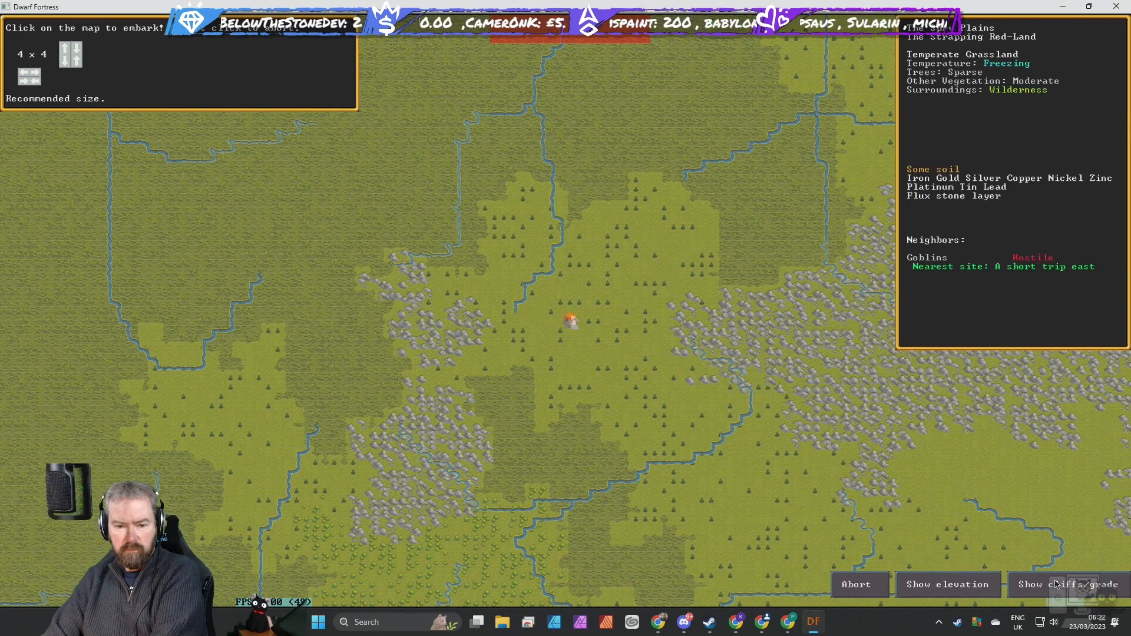
click(1068, 584)
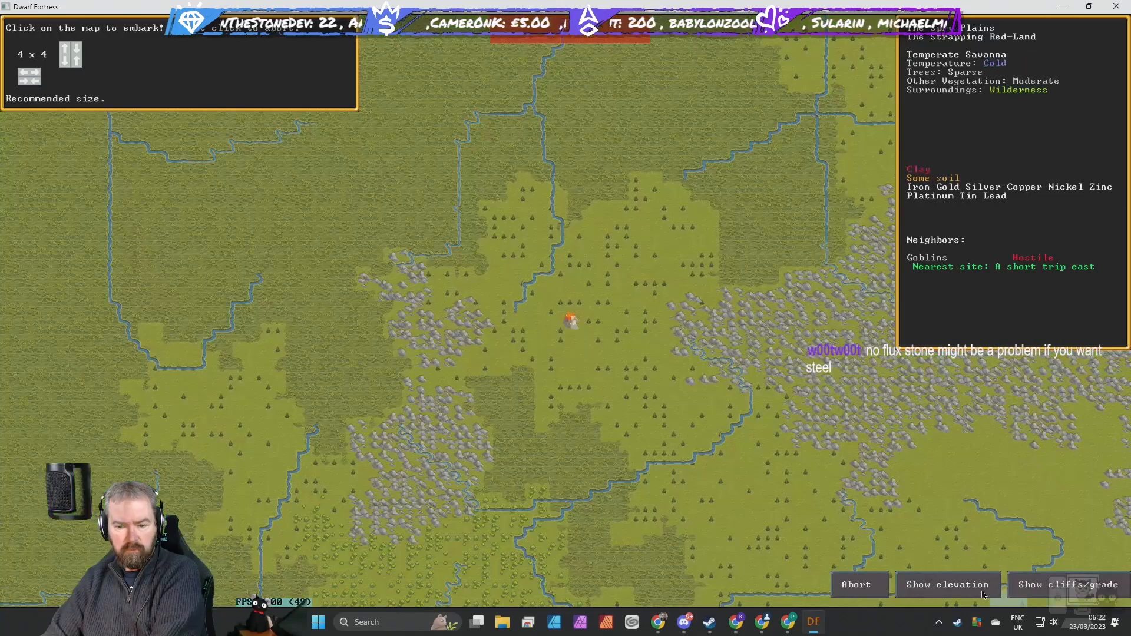
click(947, 584)
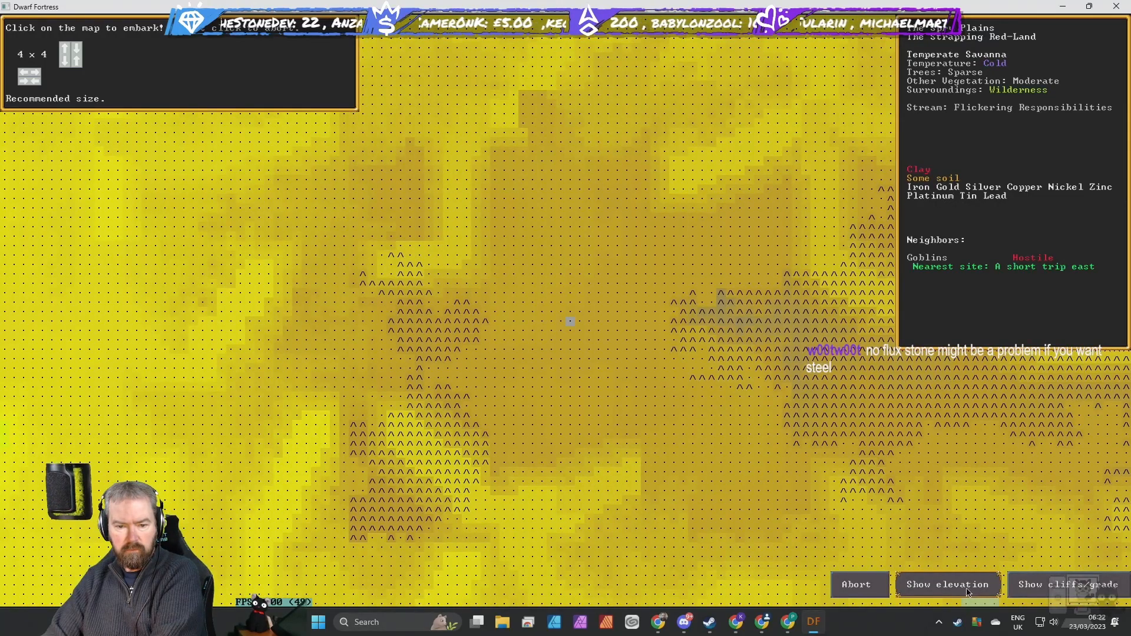
click(947, 584)
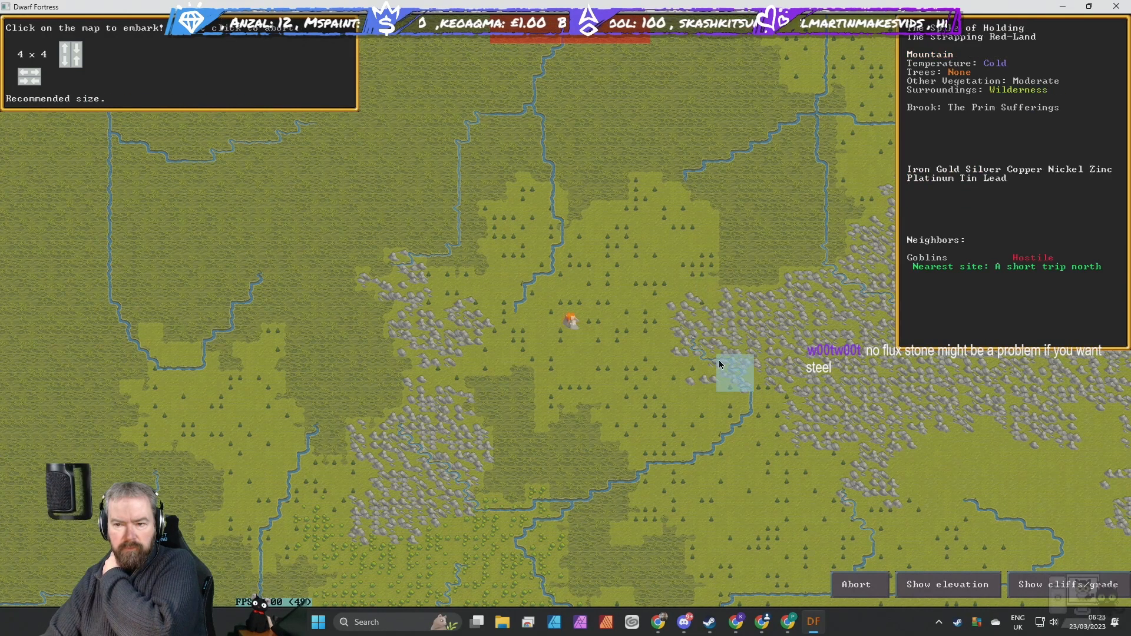
mouse_move(929, 438)
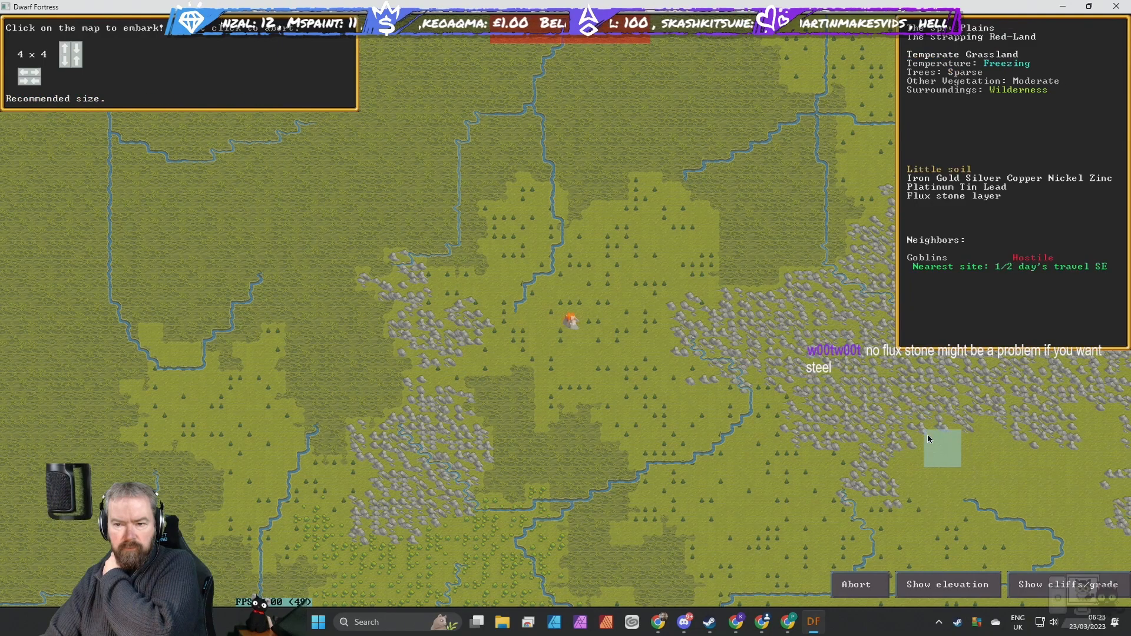
mouse_move(934, 429)
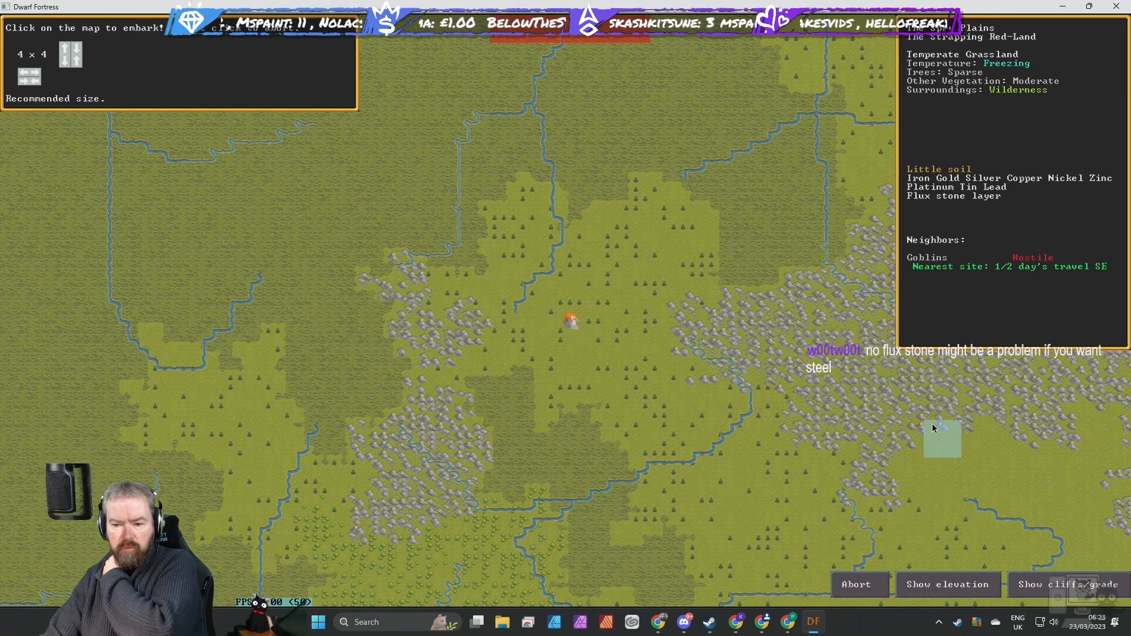
Abandon this spot, zoom out, and zoom into the temperate freshwater swamp.
click(941, 440)
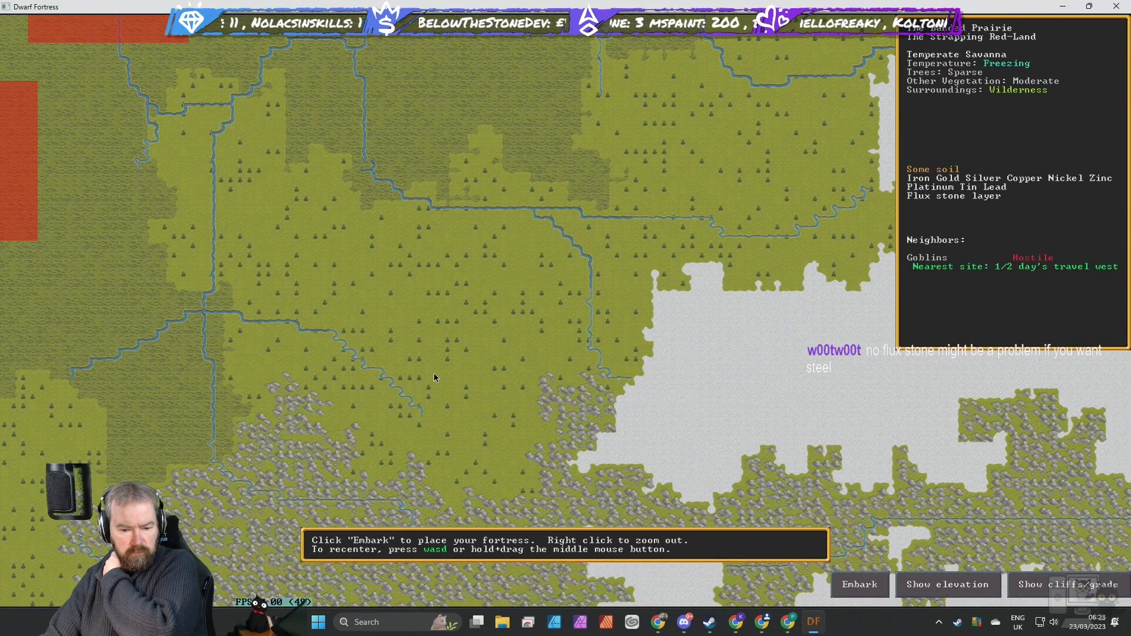
right_click(432, 374)
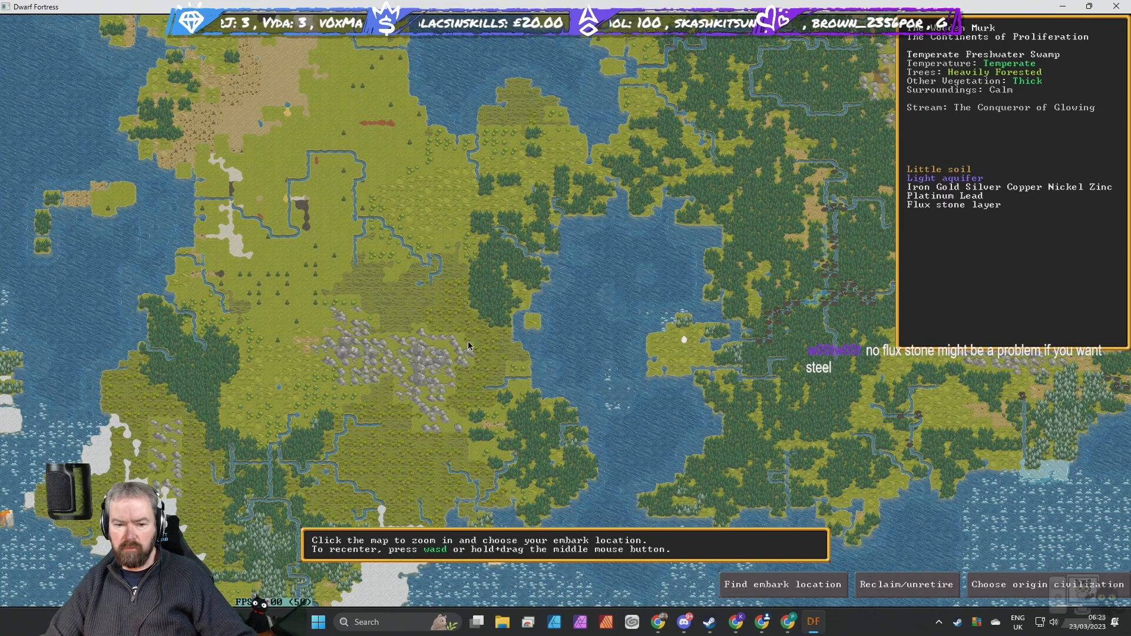
click(468, 346)
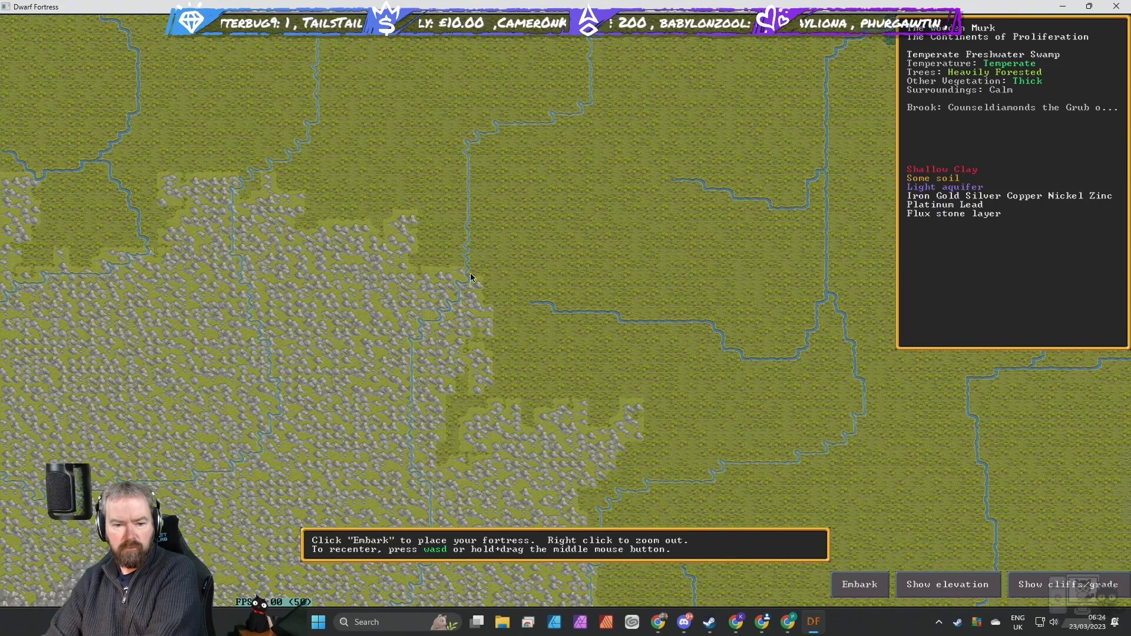
Mark a 4x4 embark rectangle on the swamp tile.
click(859, 584)
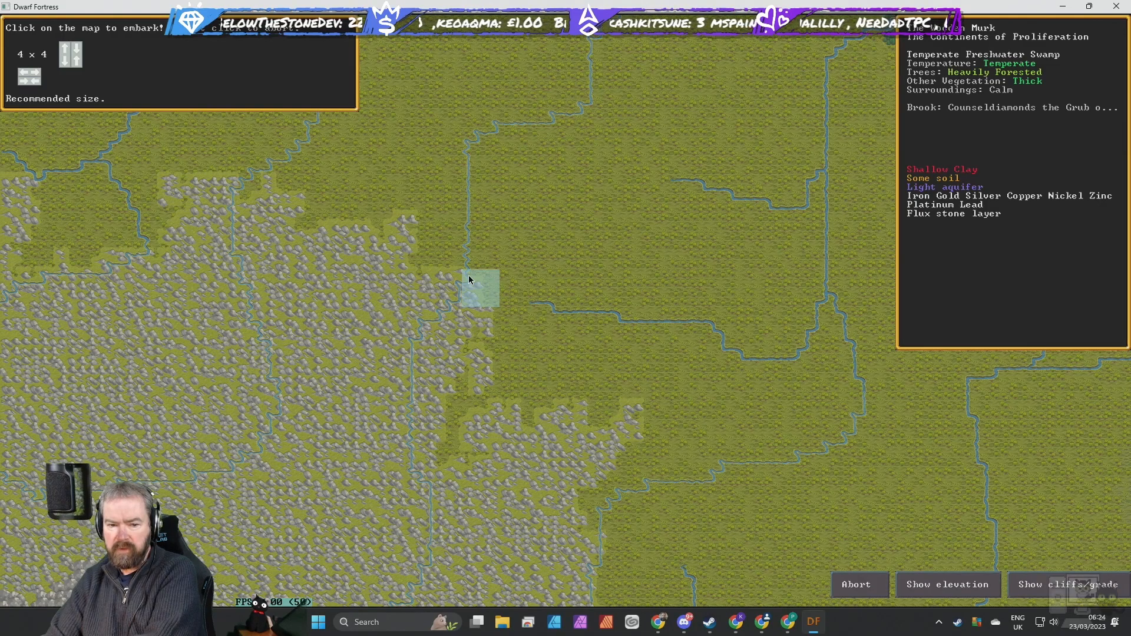
Embark at the swamp site and Play now with default skills, equipment and animals.
click(479, 288)
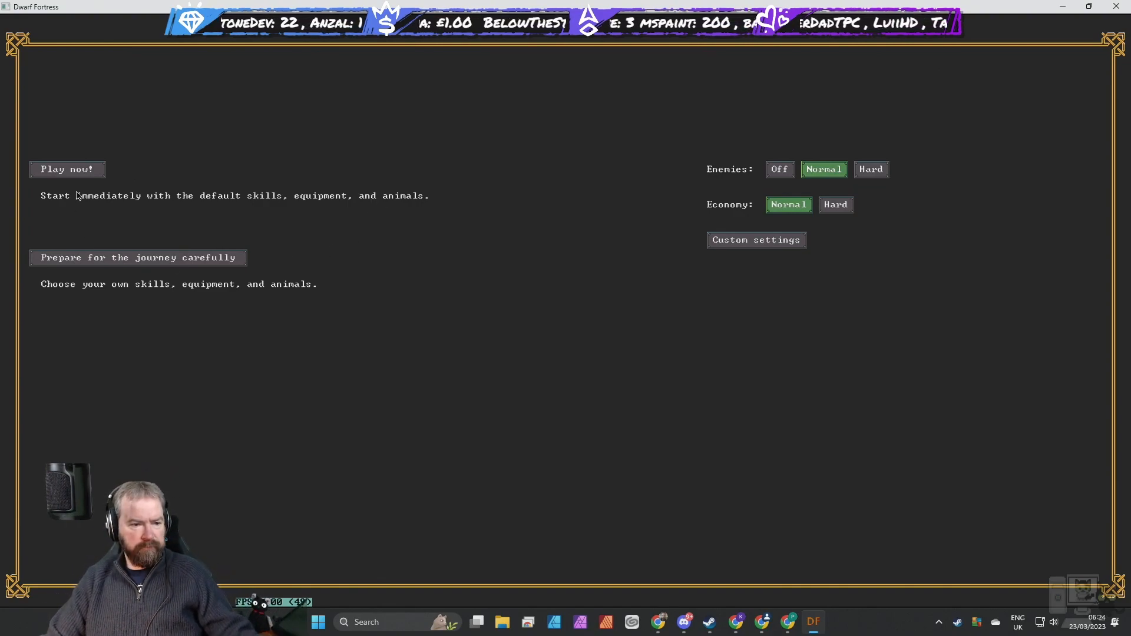
click(67, 168)
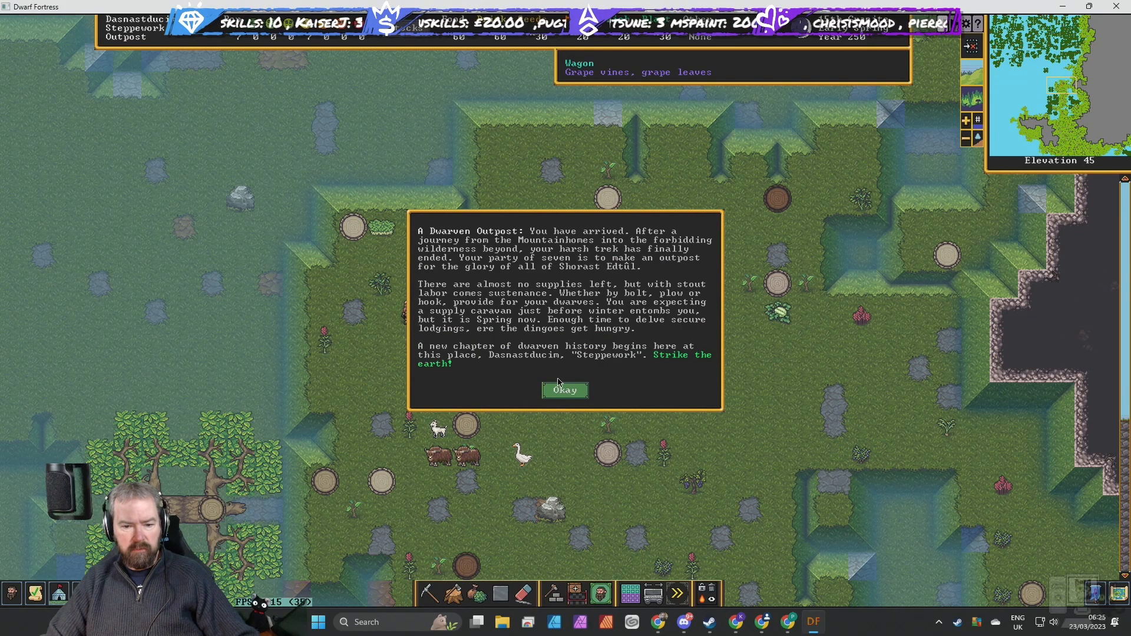
Dismiss the Steppework outpost arrival message.
click(564, 390)
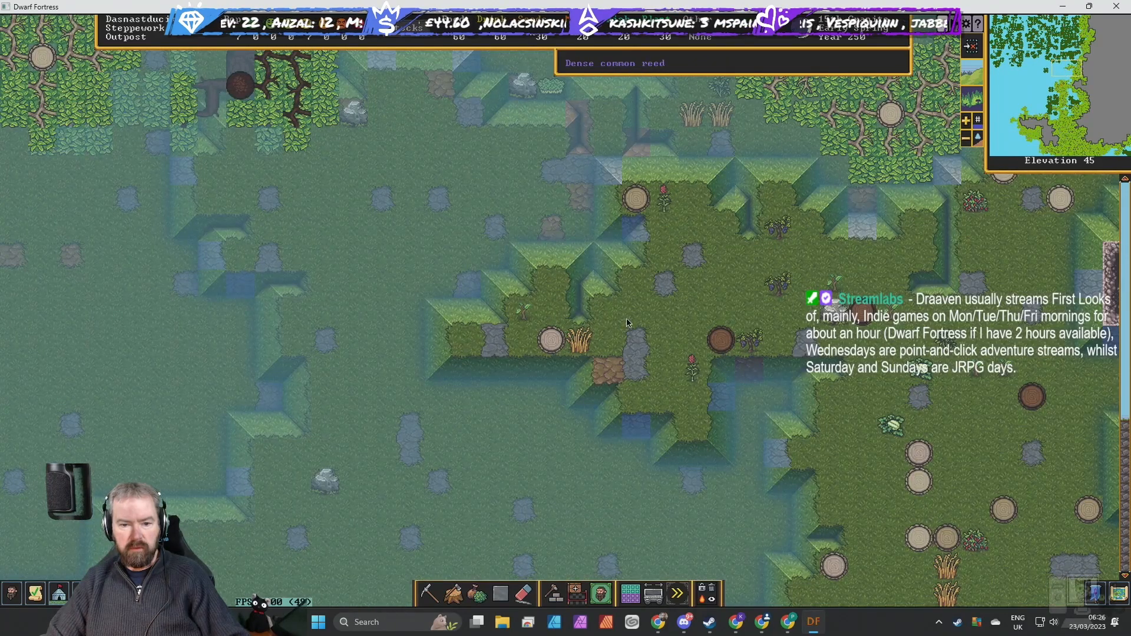
mouse_move(988, 222)
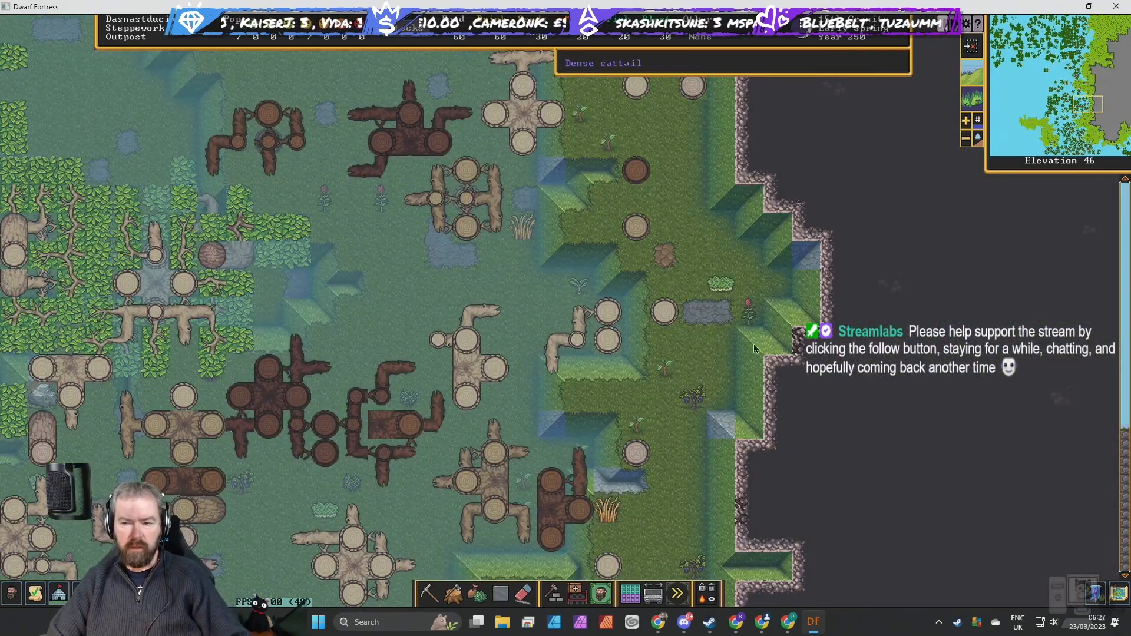
mouse_move(779, 404)
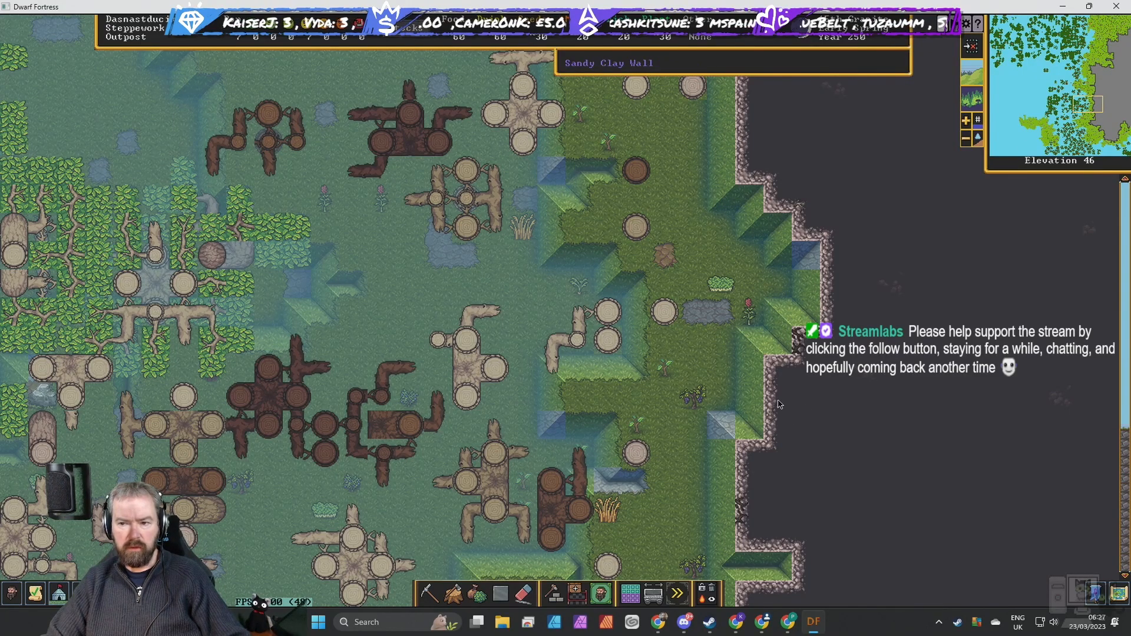
mouse_move(442, 427)
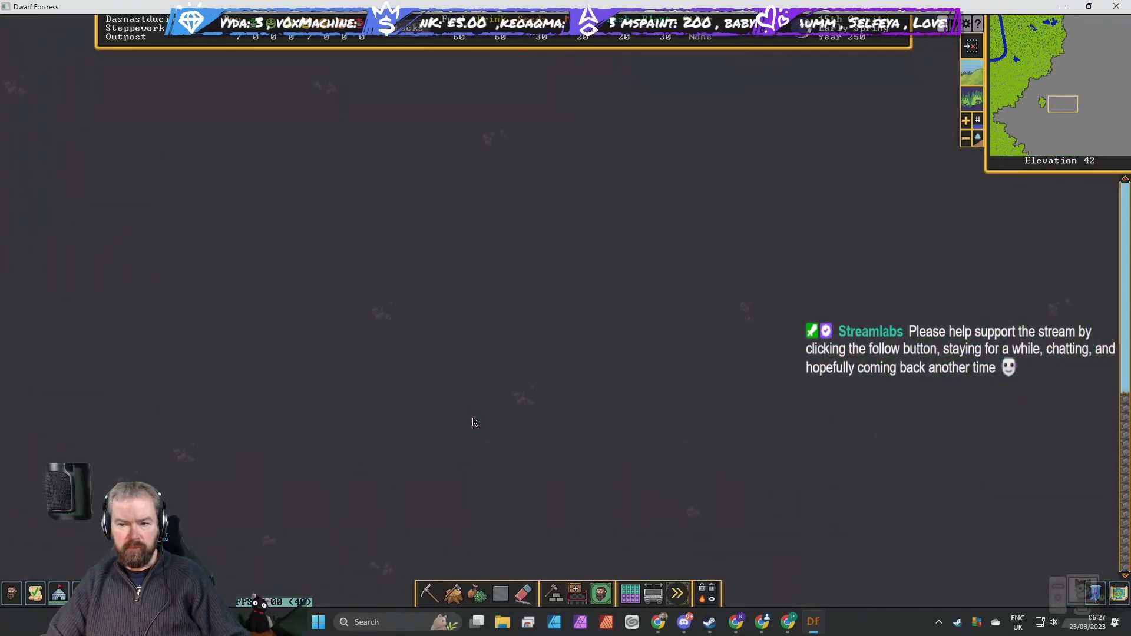
mouse_move(998, 121)
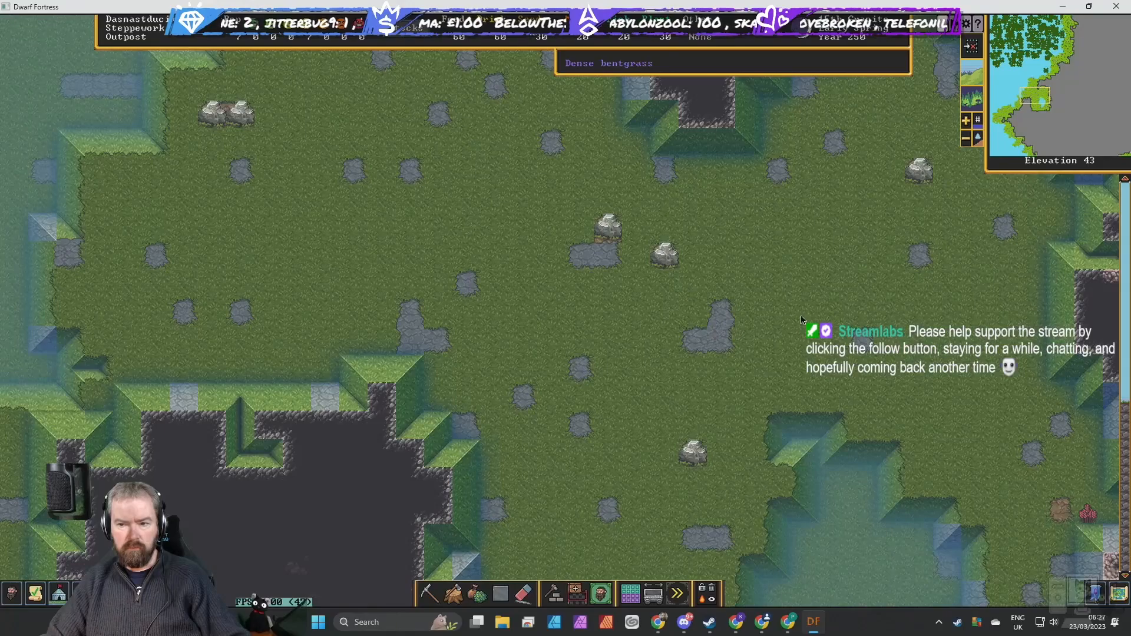
mouse_move(802, 278)
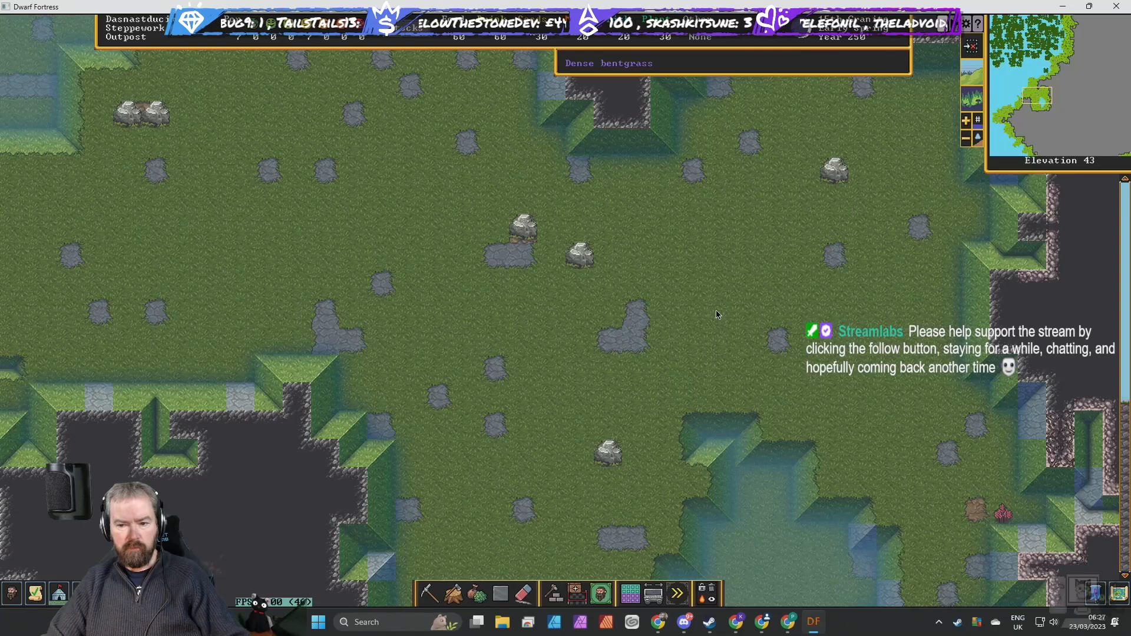
mouse_move(642, 333)
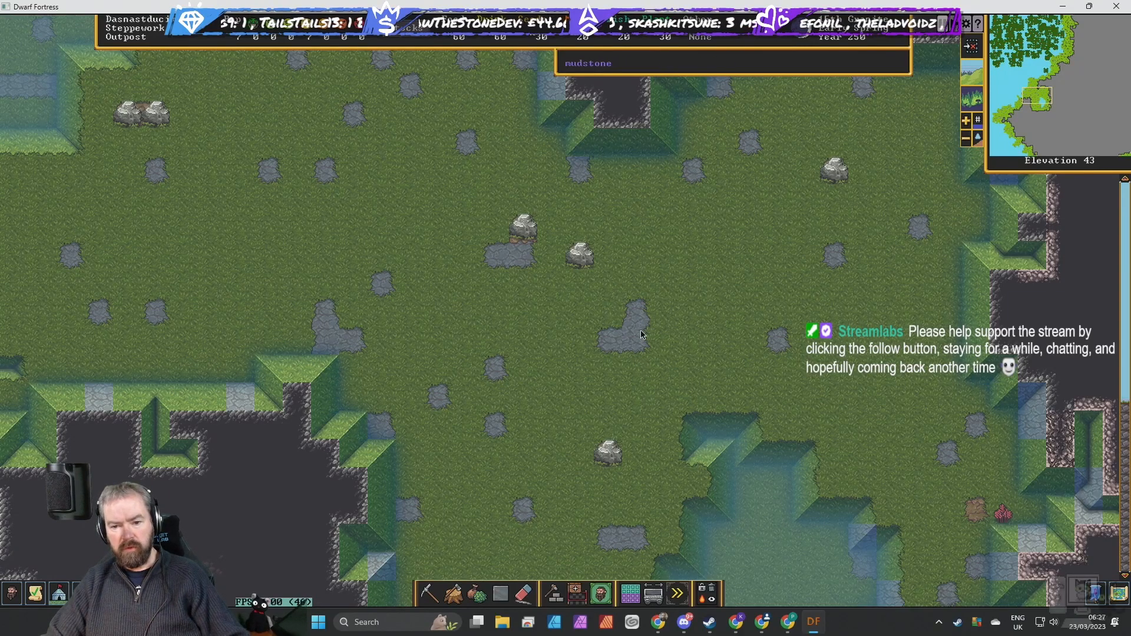
mouse_move(506, 180)
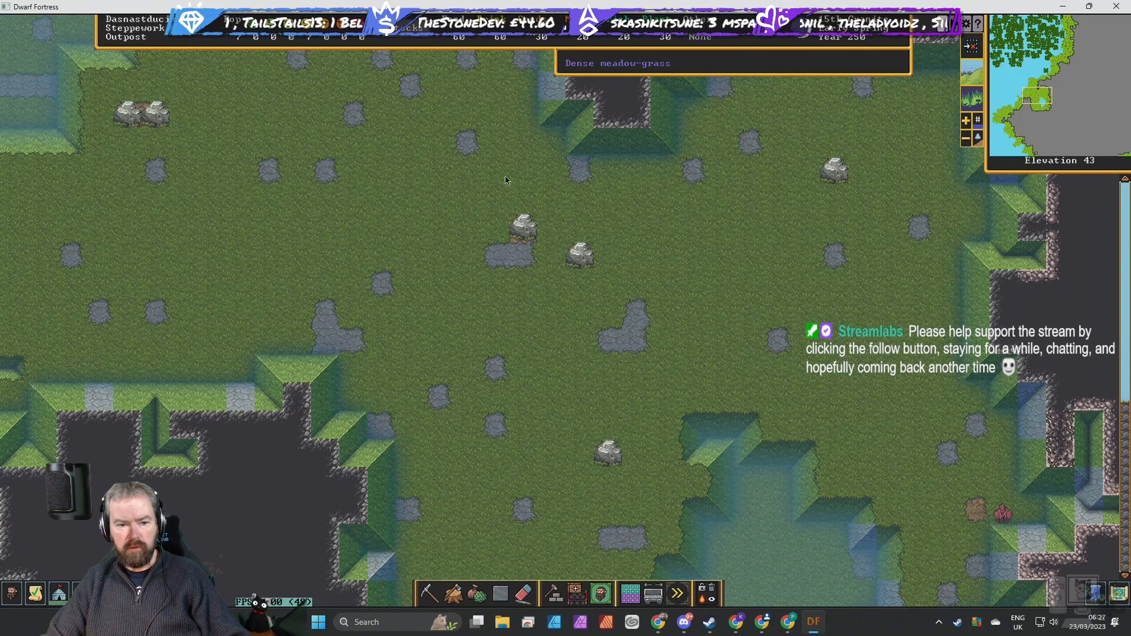
mouse_move(875, 263)
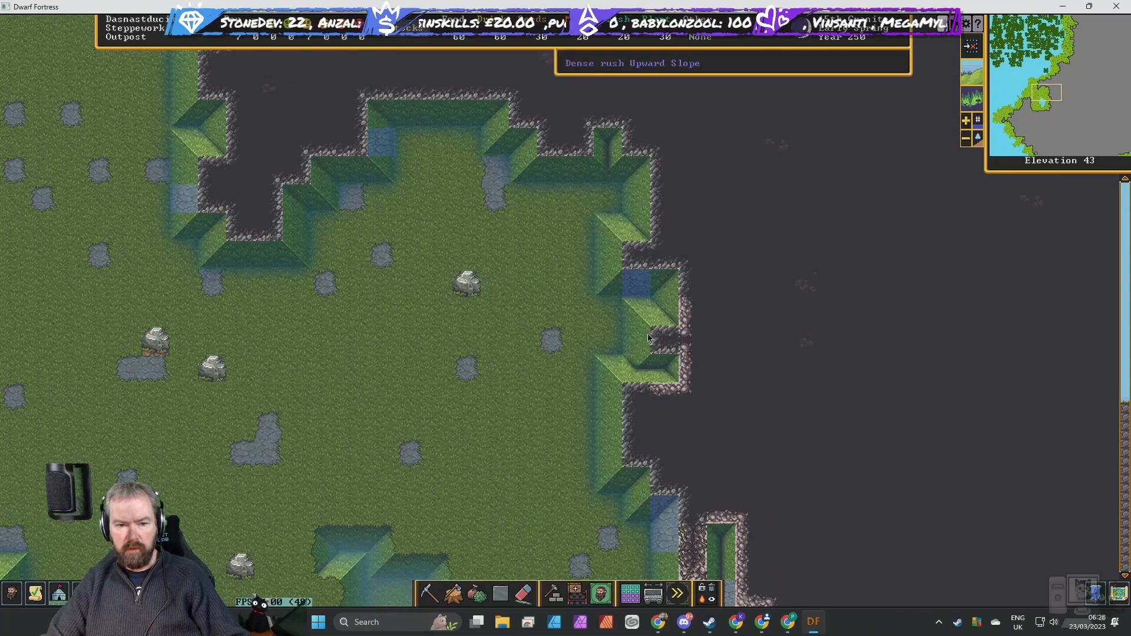
mouse_move(711, 350)
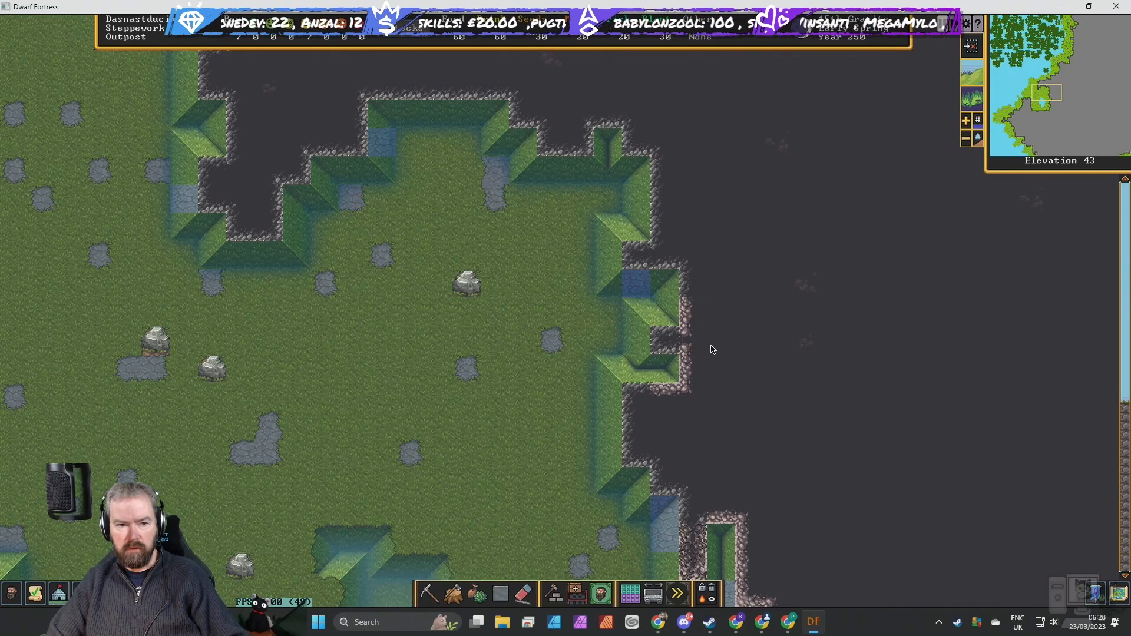
mouse_move(678, 343)
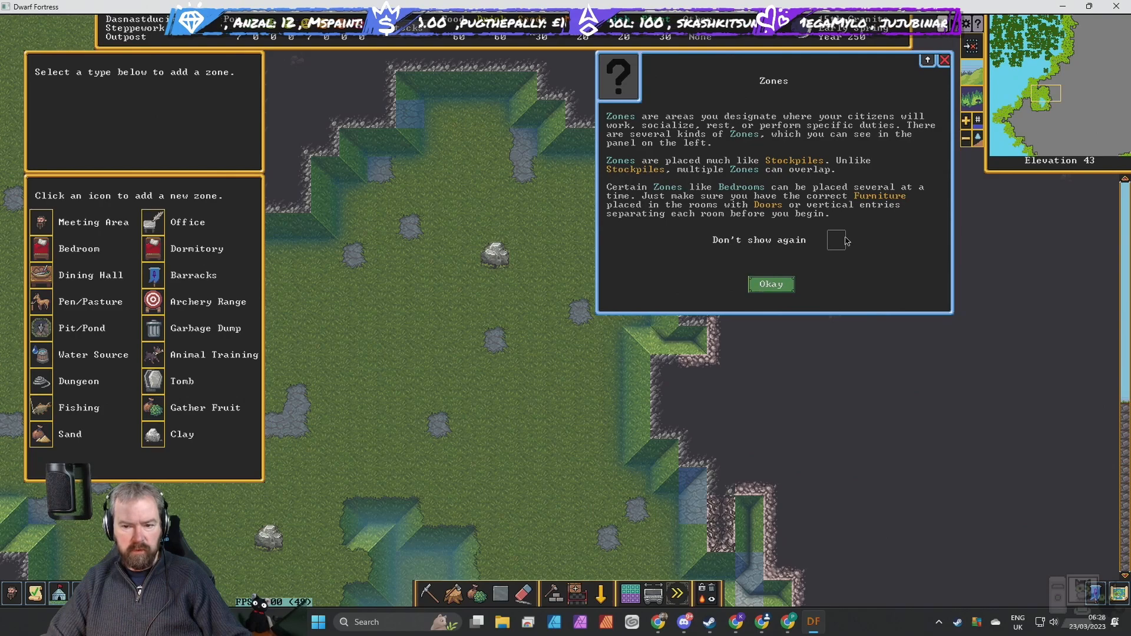
Paint and accept a pen/pasture zone on the open grass south of the wagon.
click(769, 284)
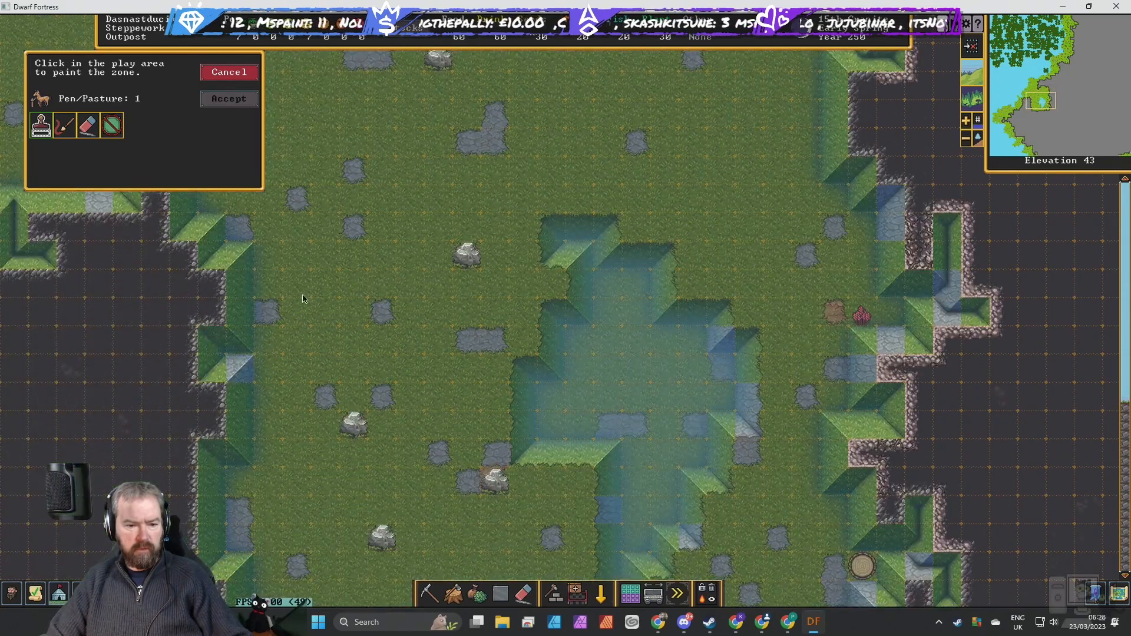
drag(265, 254, 466, 374)
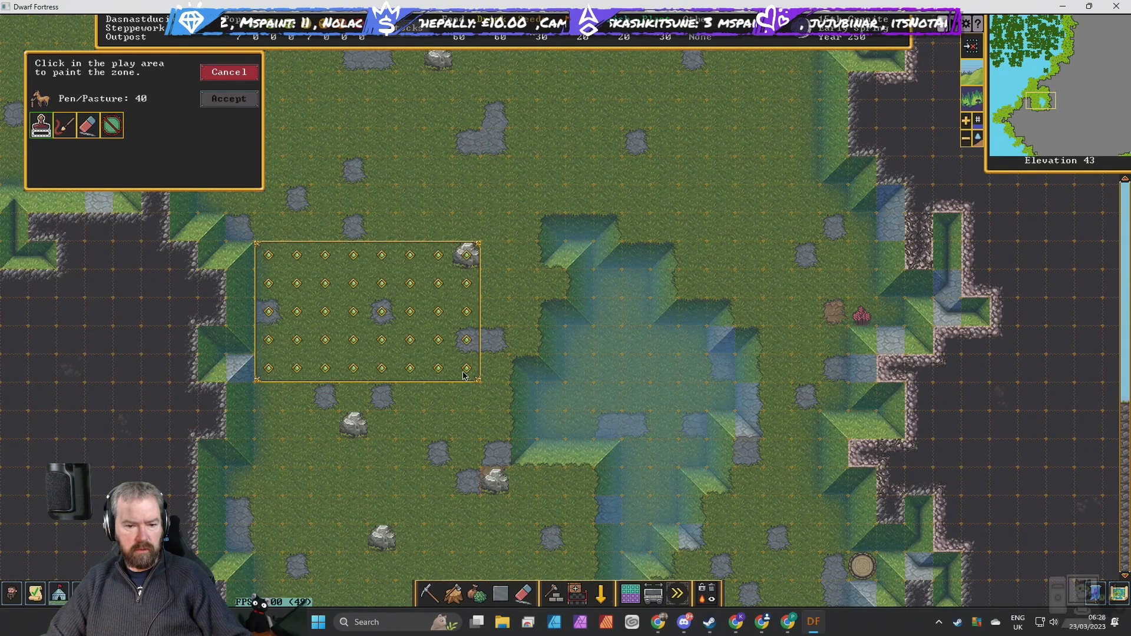
drag(466, 375, 456, 493)
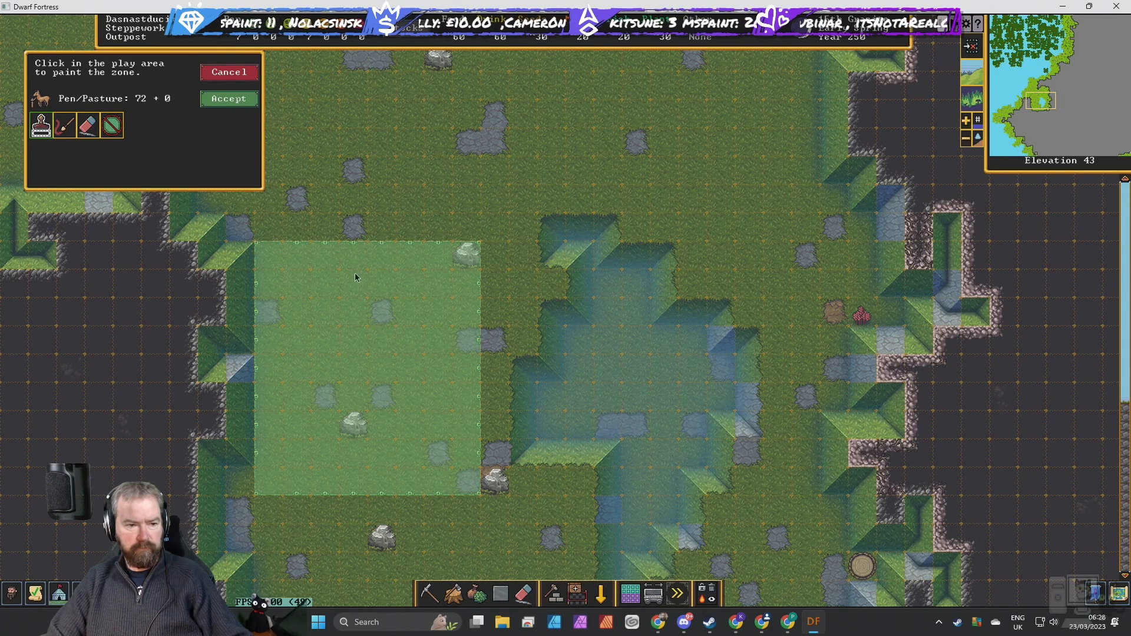
click(228, 97)
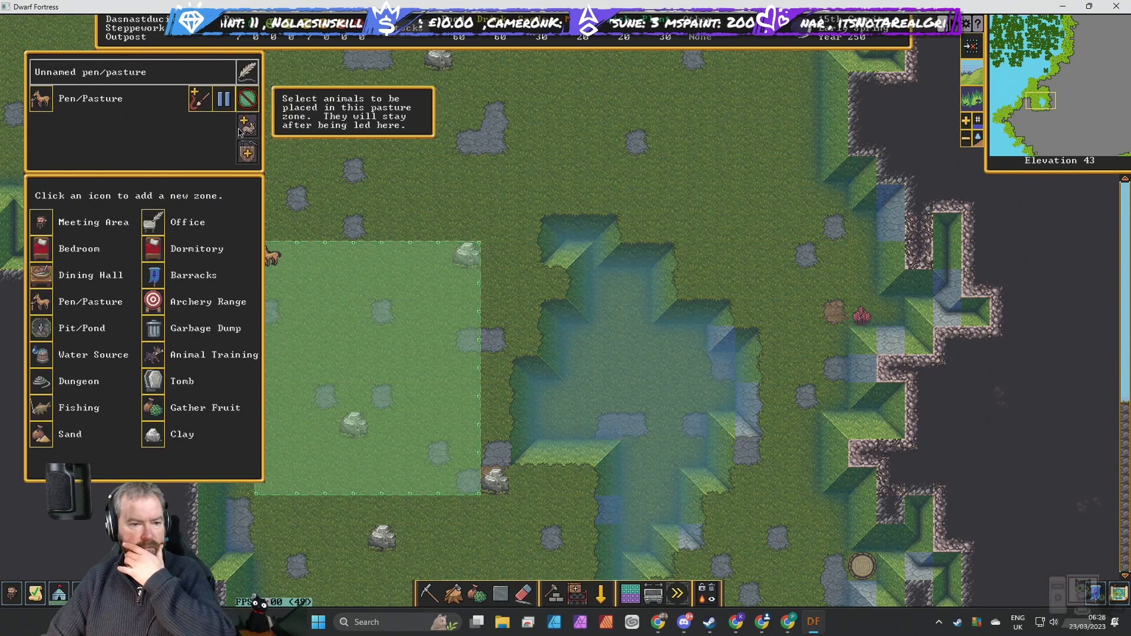
Assign the lamb, goat kid and yaks and name the zone 'Outside Pen'.
click(246, 124)
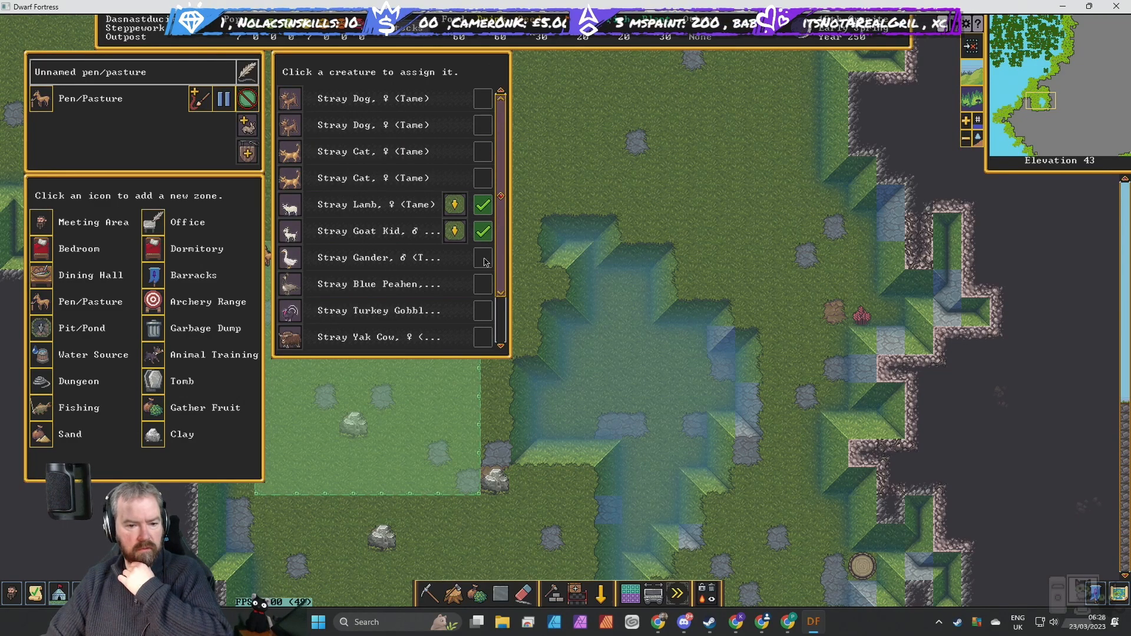
click(481, 337)
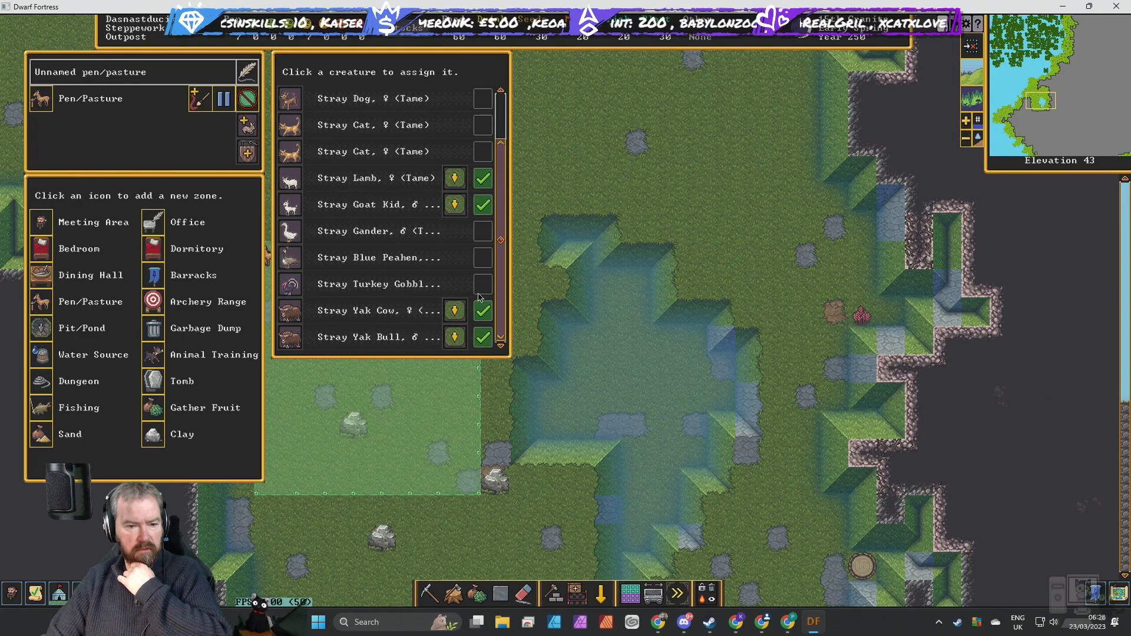
mouse_move(468, 278)
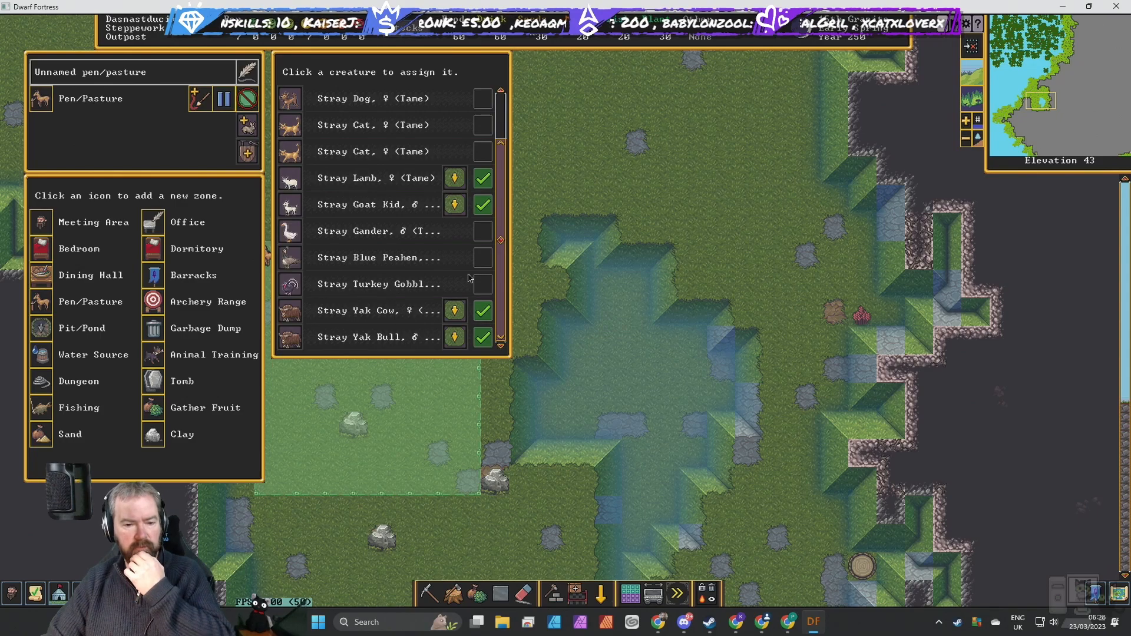
mouse_move(581, 213)
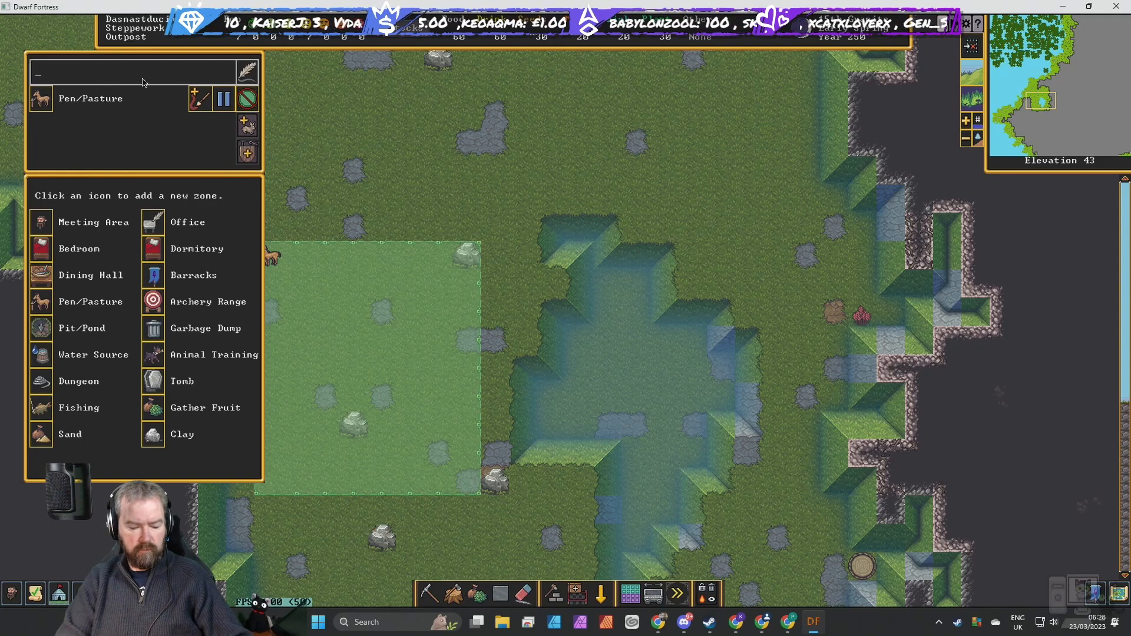
text(Outside Pen)
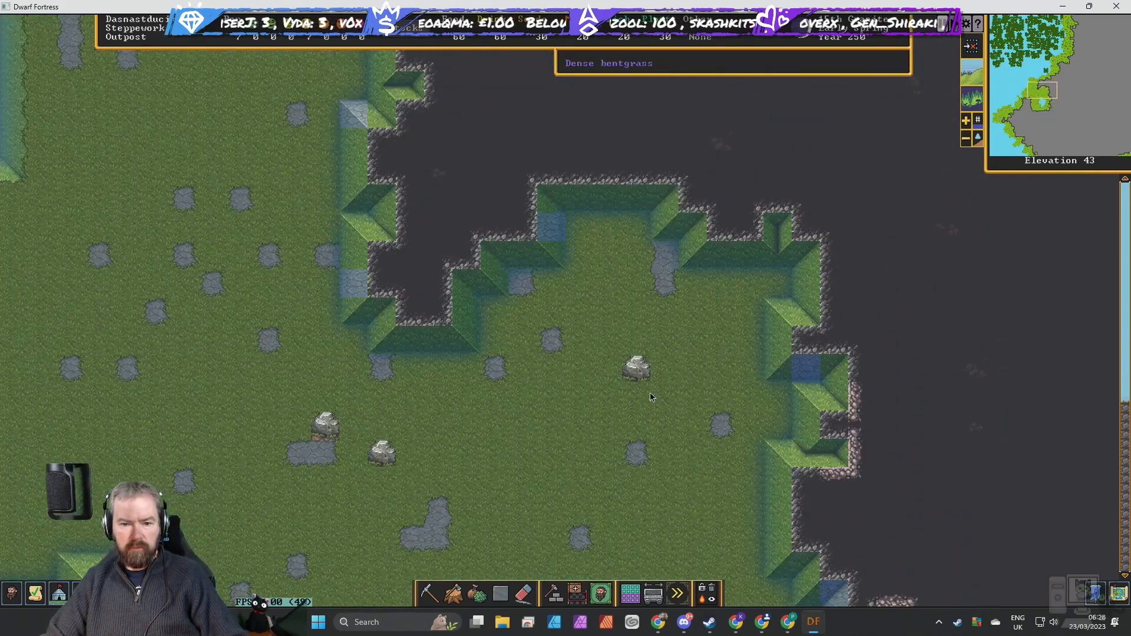
Lay out a wood-only stockpile by the cliff edge and name it 'Temp Wood'.
click(576, 567)
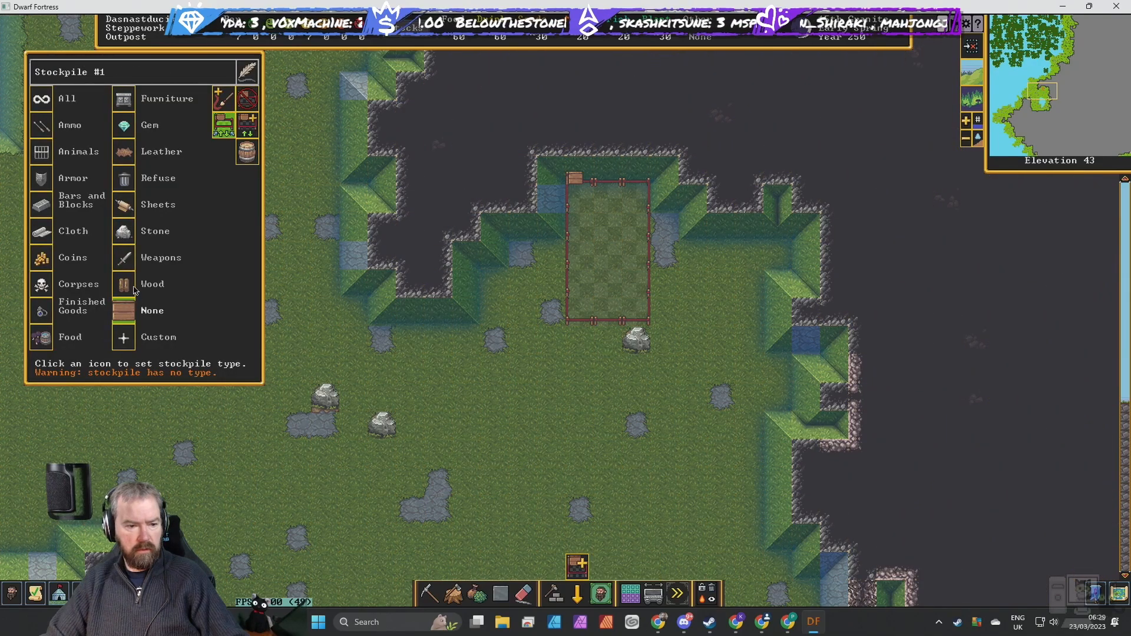
click(124, 284)
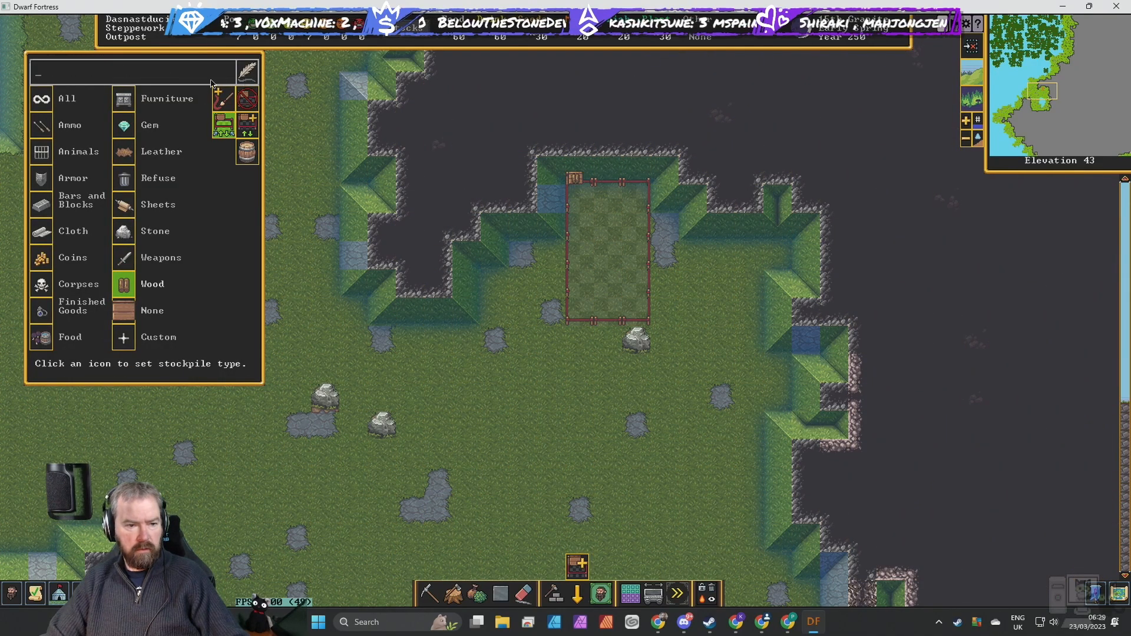
text(Temp Wood)
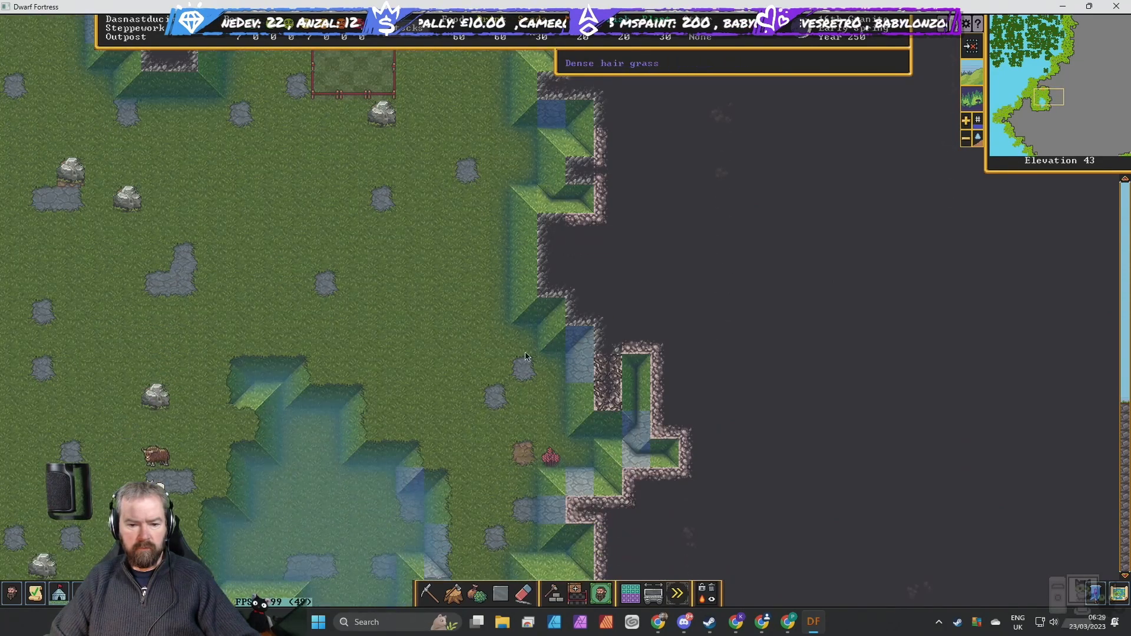
mouse_move(448, 256)
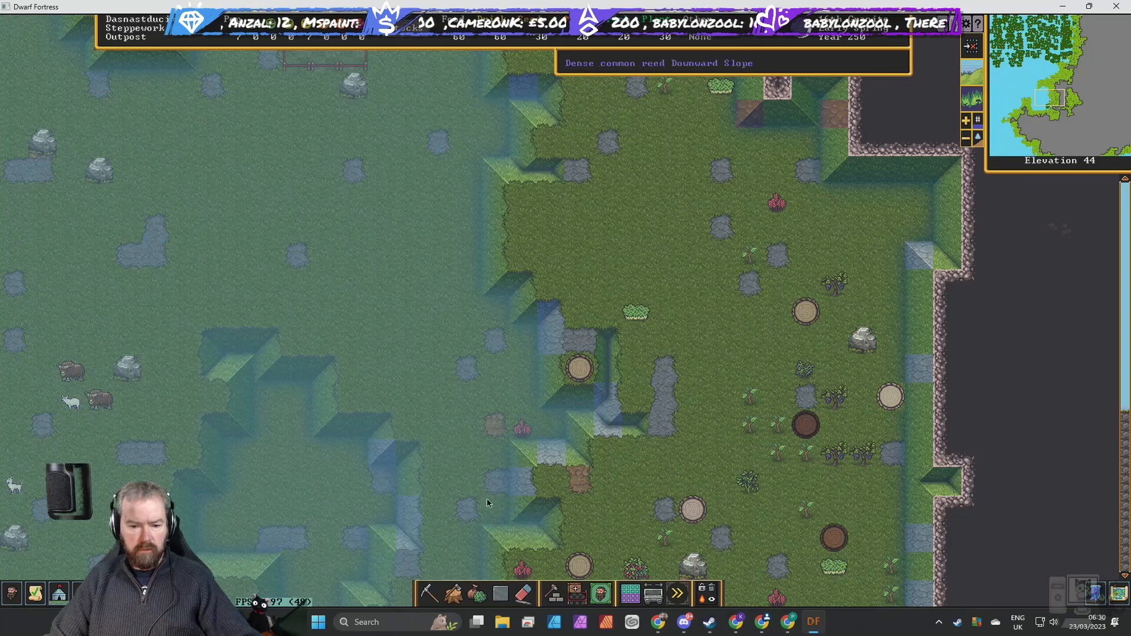
Switch to the tree-chopping designation and pan toward the wooded area.
click(577, 367)
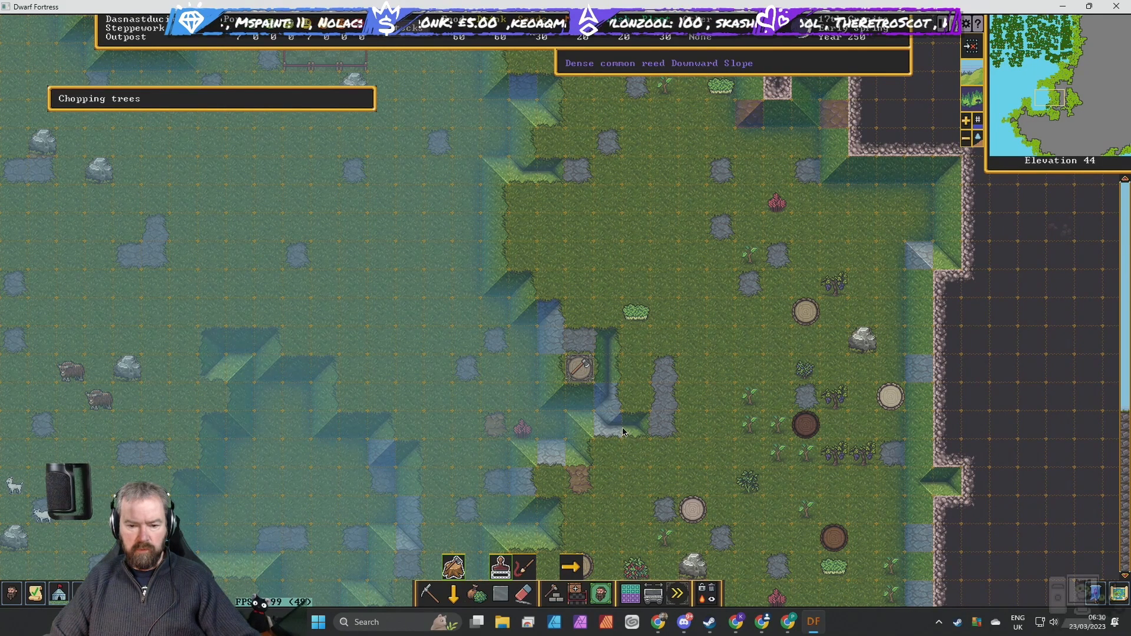
scroll(down, 3)
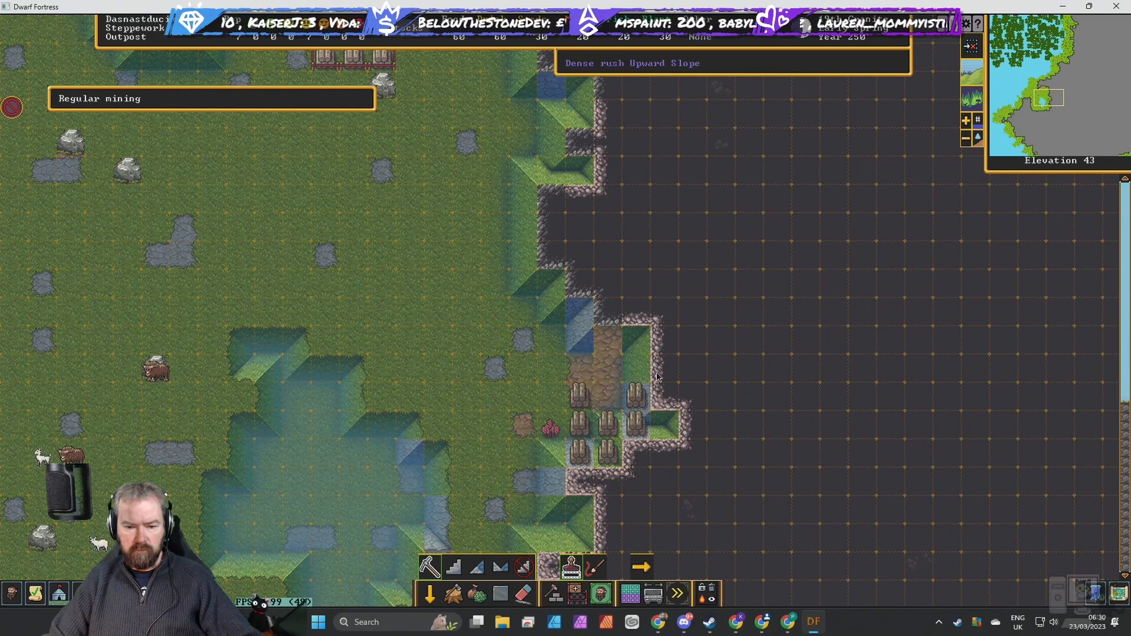
mouse_move(657, 349)
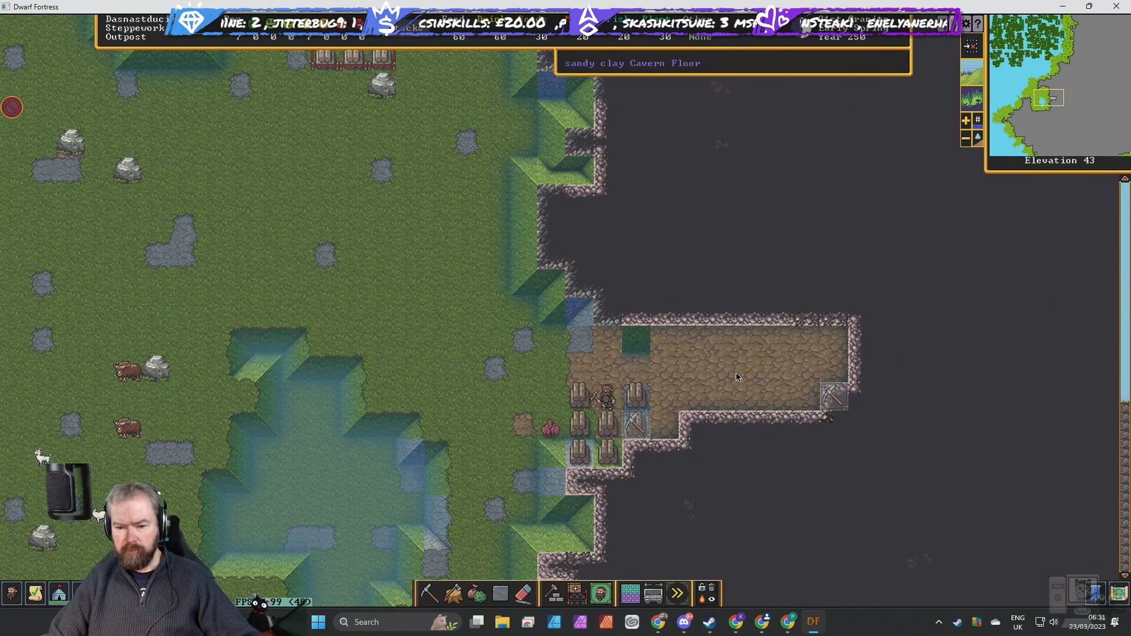
mouse_move(855, 382)
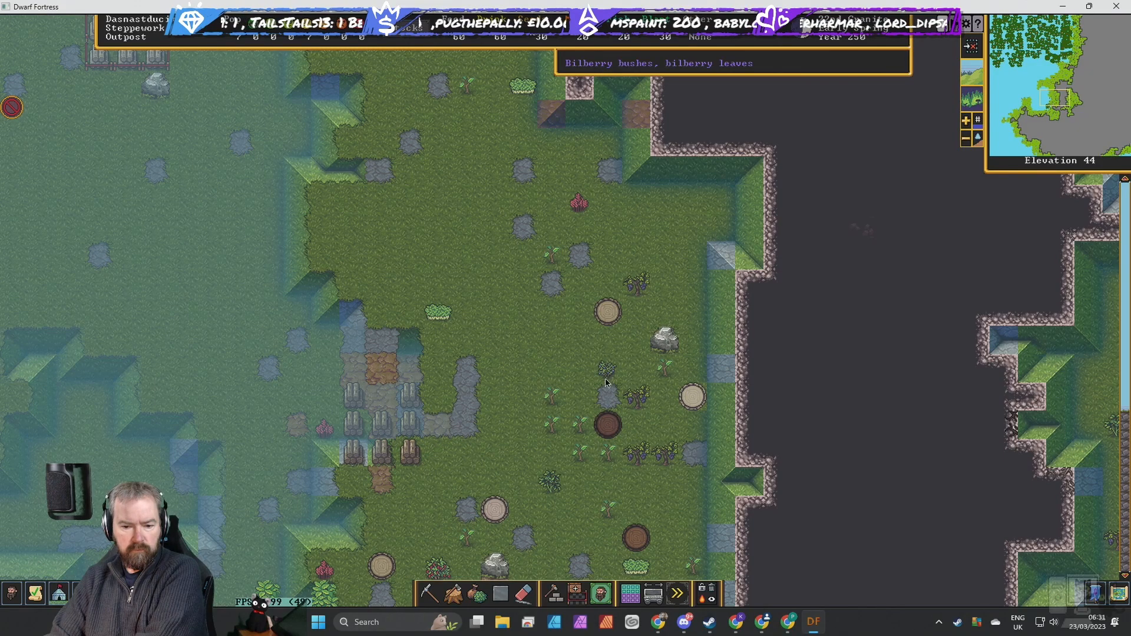
Scroll down to the underground level beside the farm plots for mining work.
scroll(down, 3)
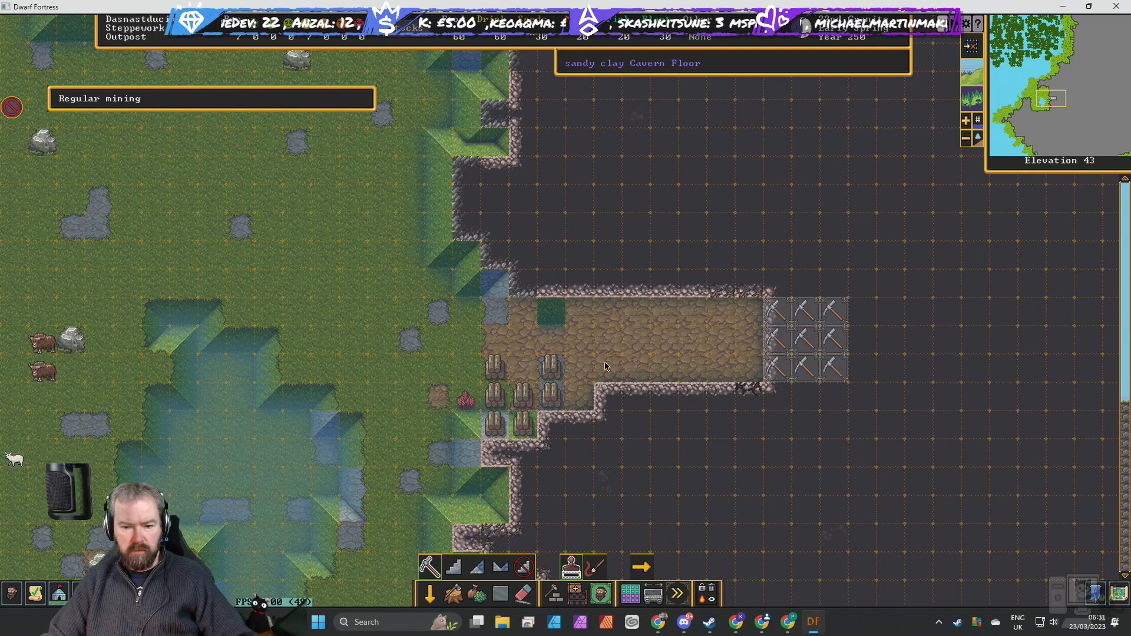
mouse_move(771, 370)
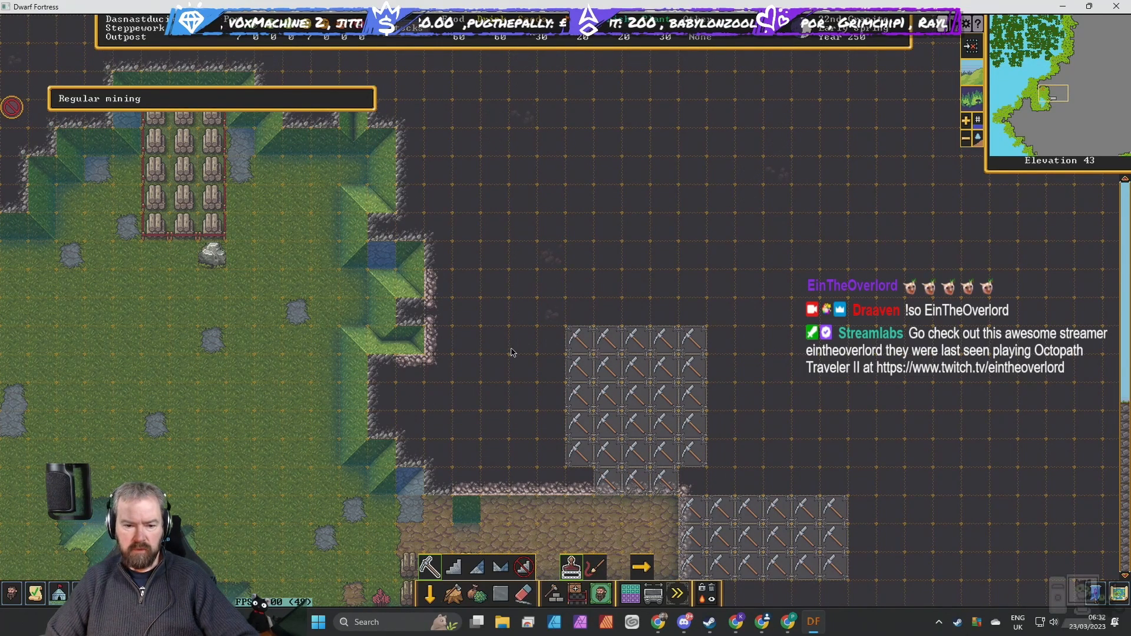
mouse_move(532, 293)
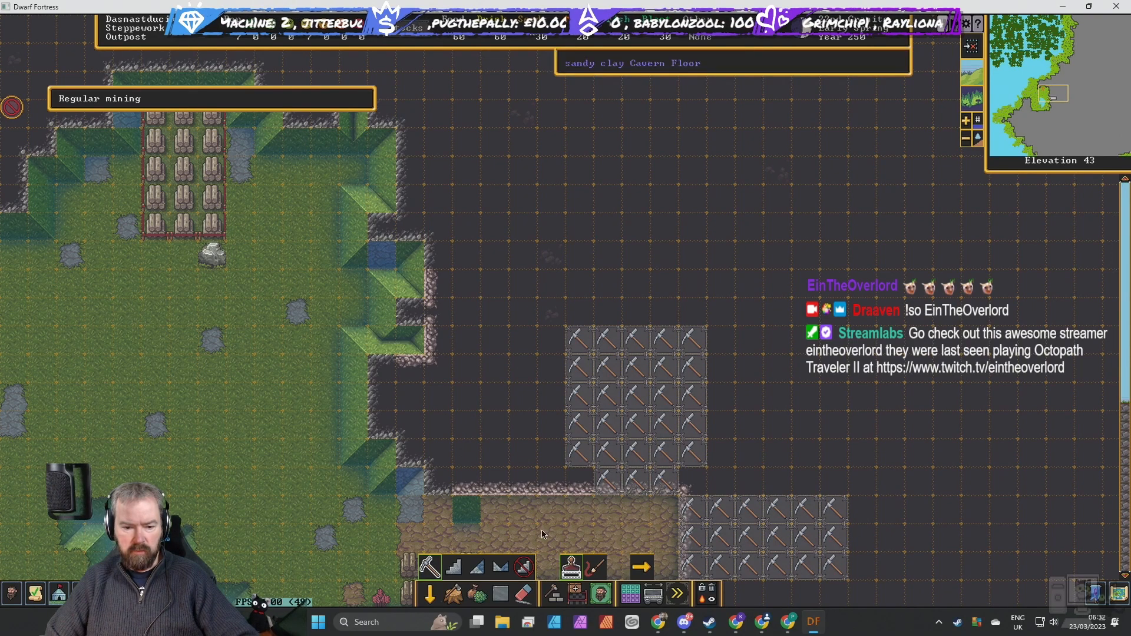
mouse_move(545, 358)
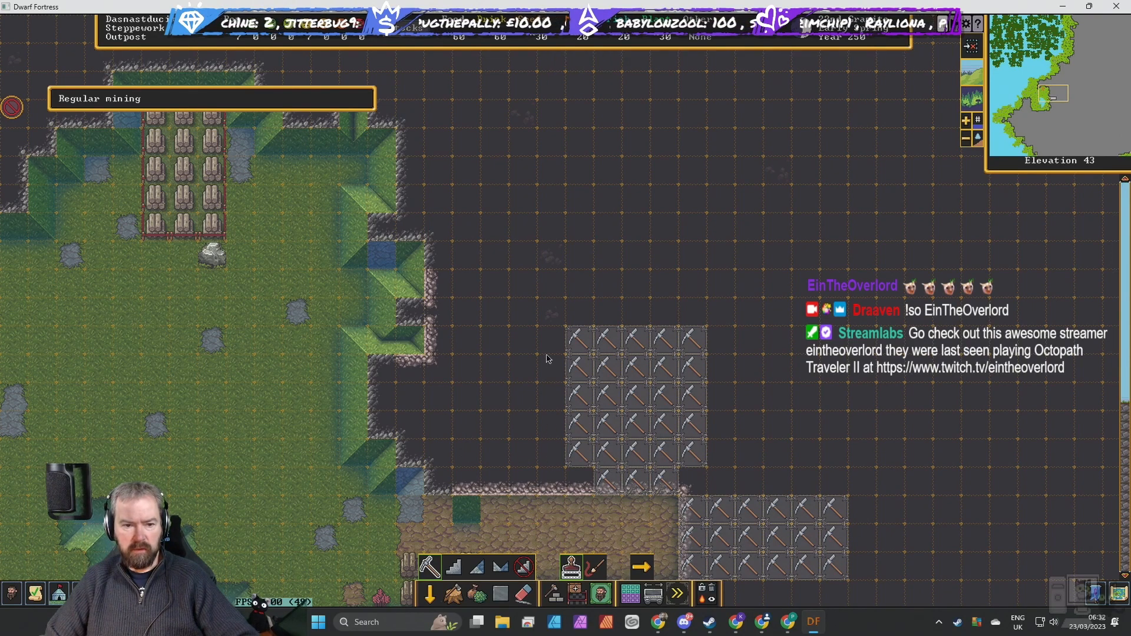
mouse_move(433, 252)
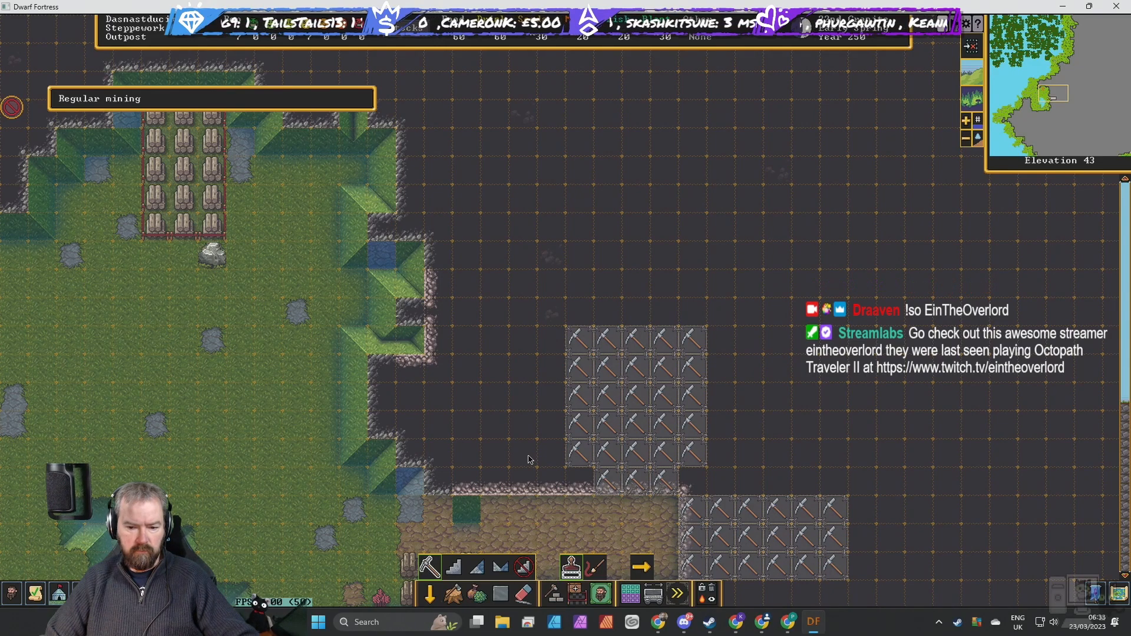
mouse_move(751, 464)
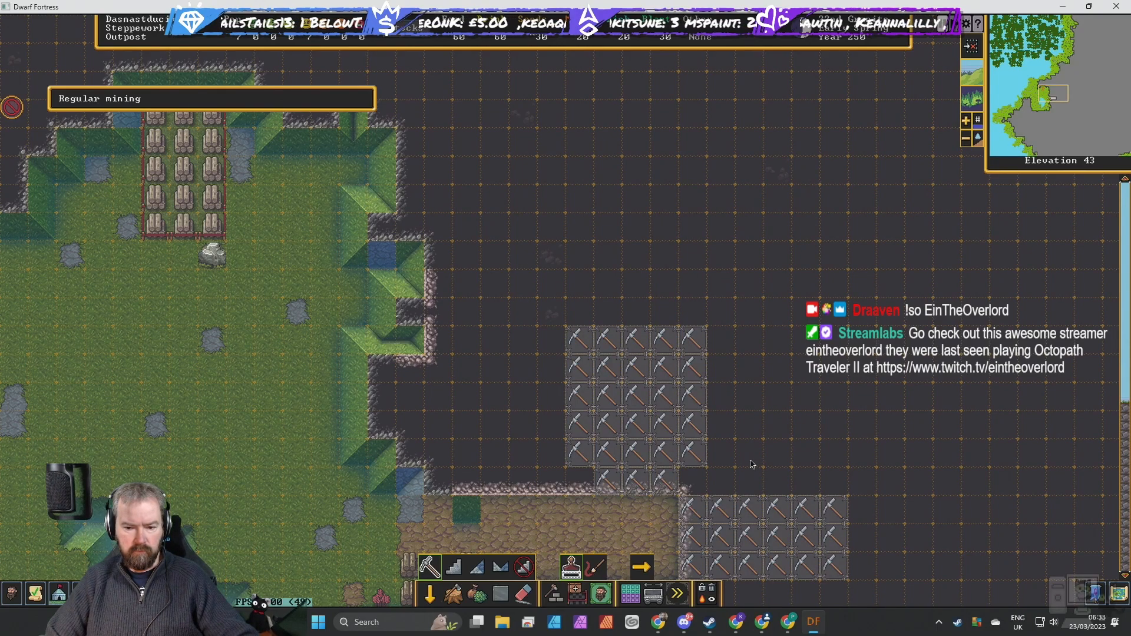
mouse_move(522, 458)
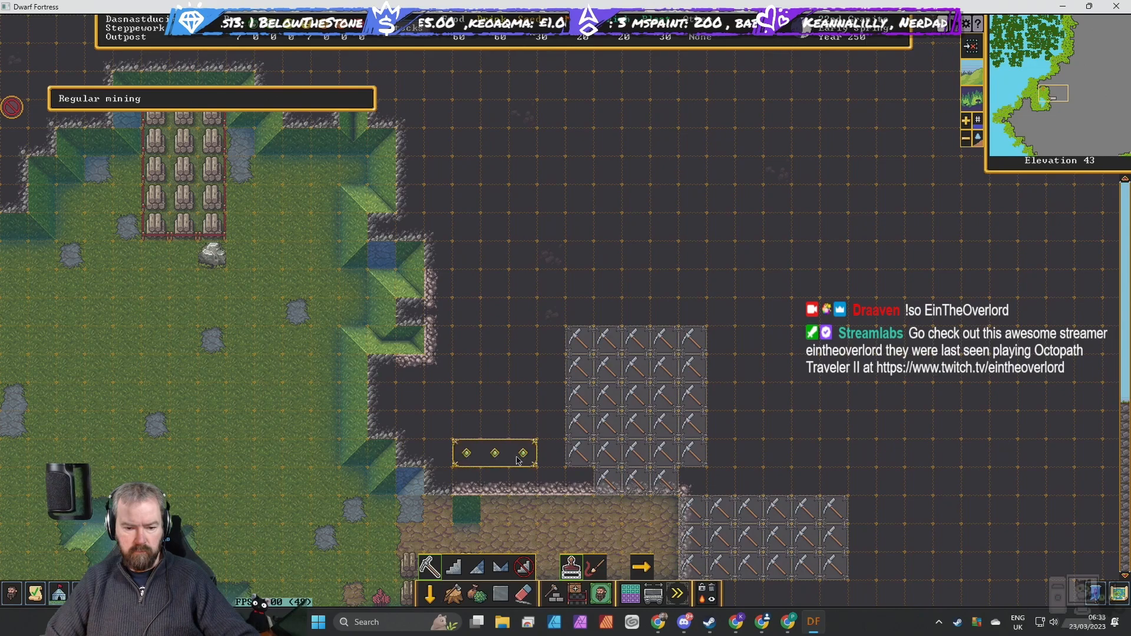
Designate a short row of three tiles for regular mining beyond the dug-out area.
drag(494, 453, 494, 198)
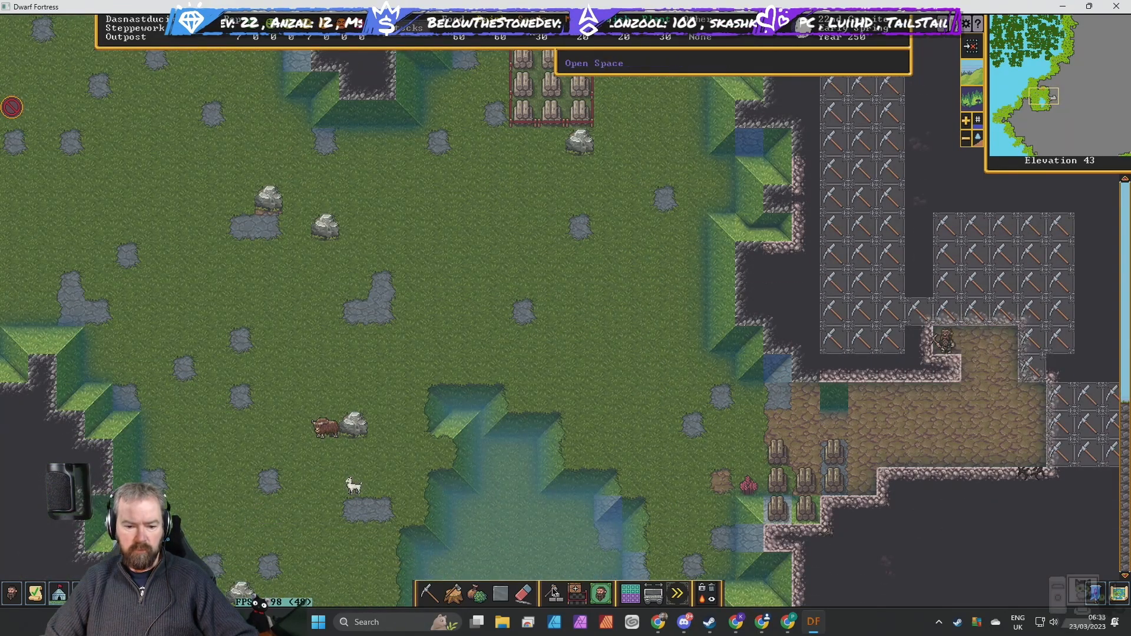
Place a carpenter's workshop on the grass beside the farm plots.
click(553, 594)
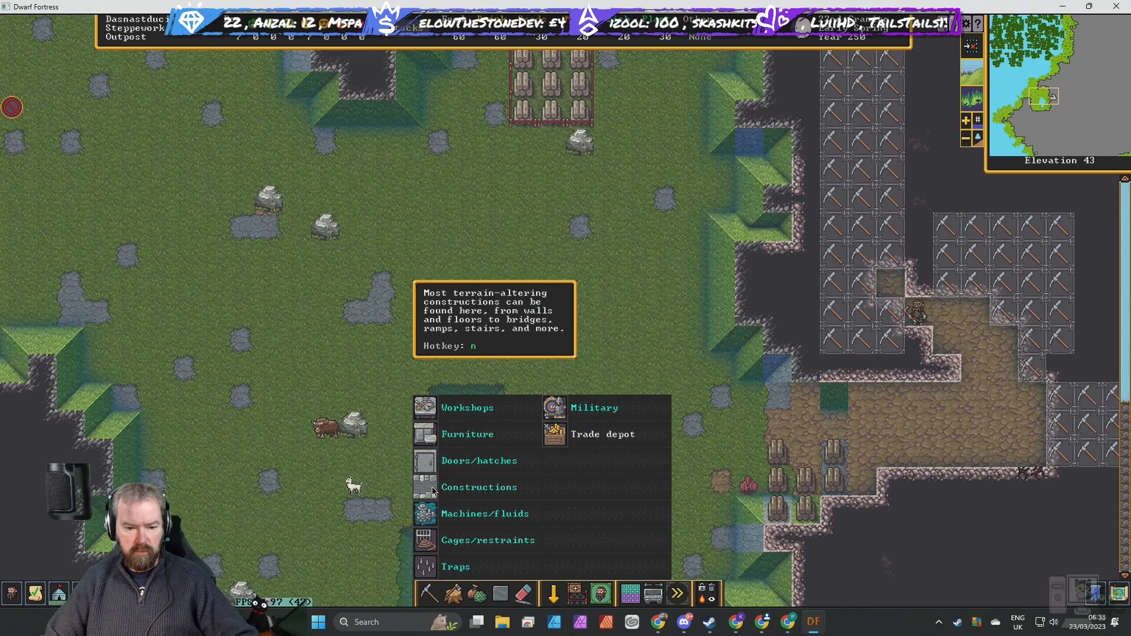
click(466, 406)
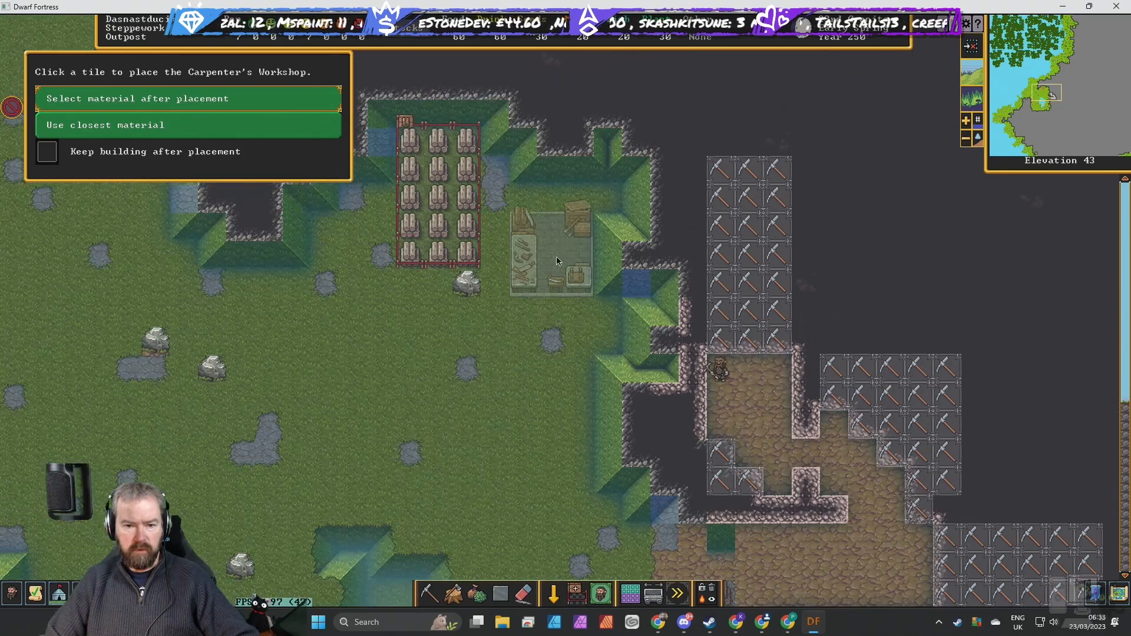
click(551, 256)
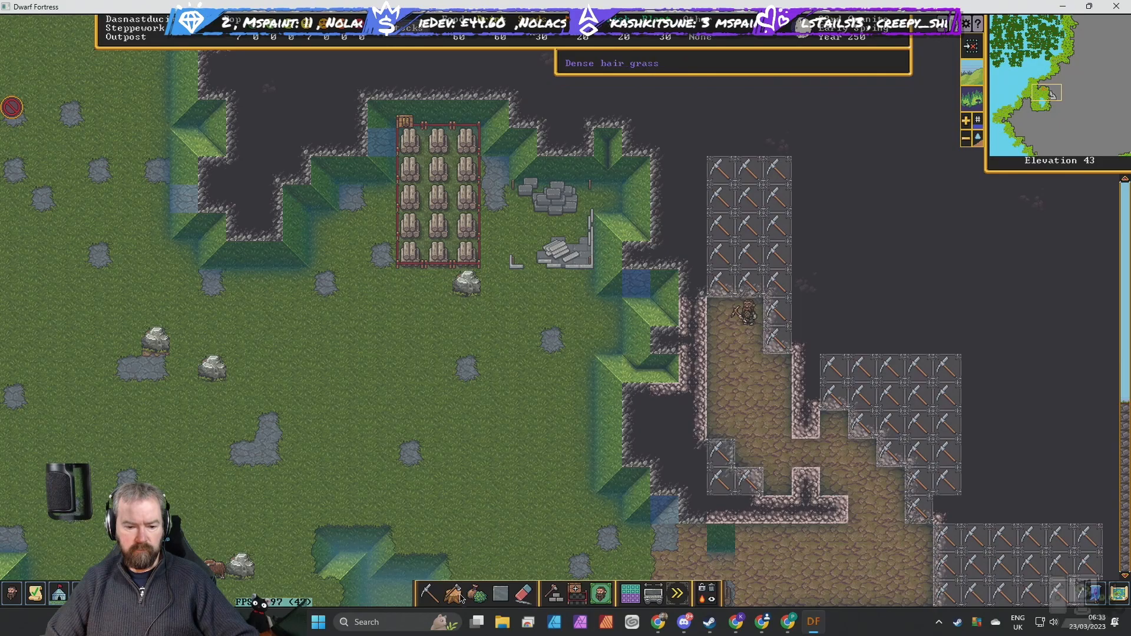
Stack further workshops in a column below the carpenter's.
click(450, 593)
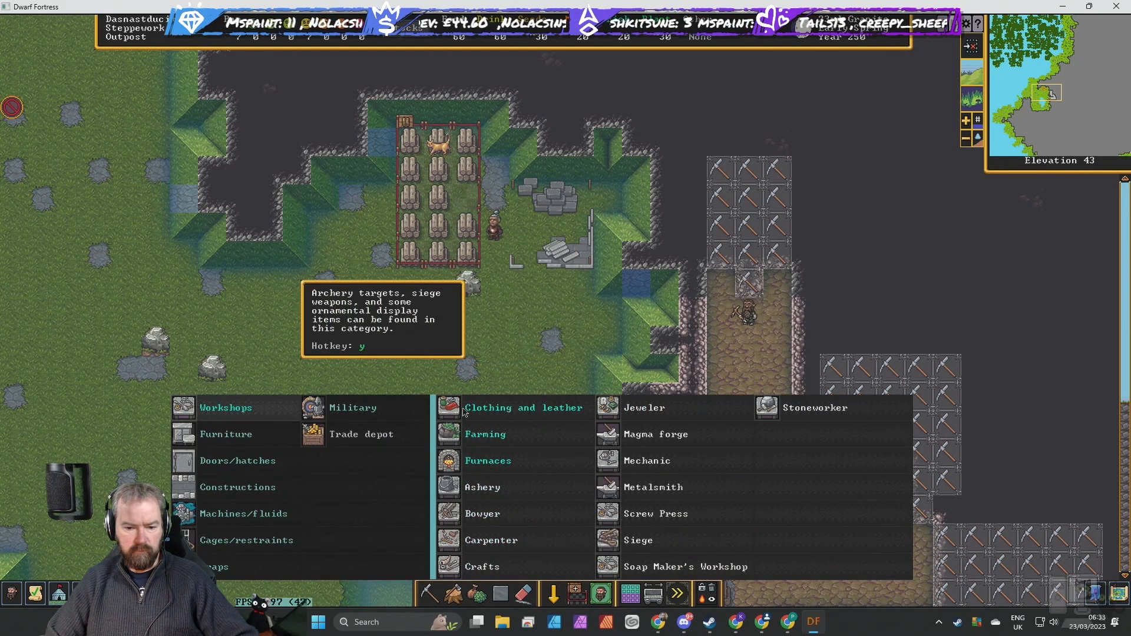
click(646, 461)
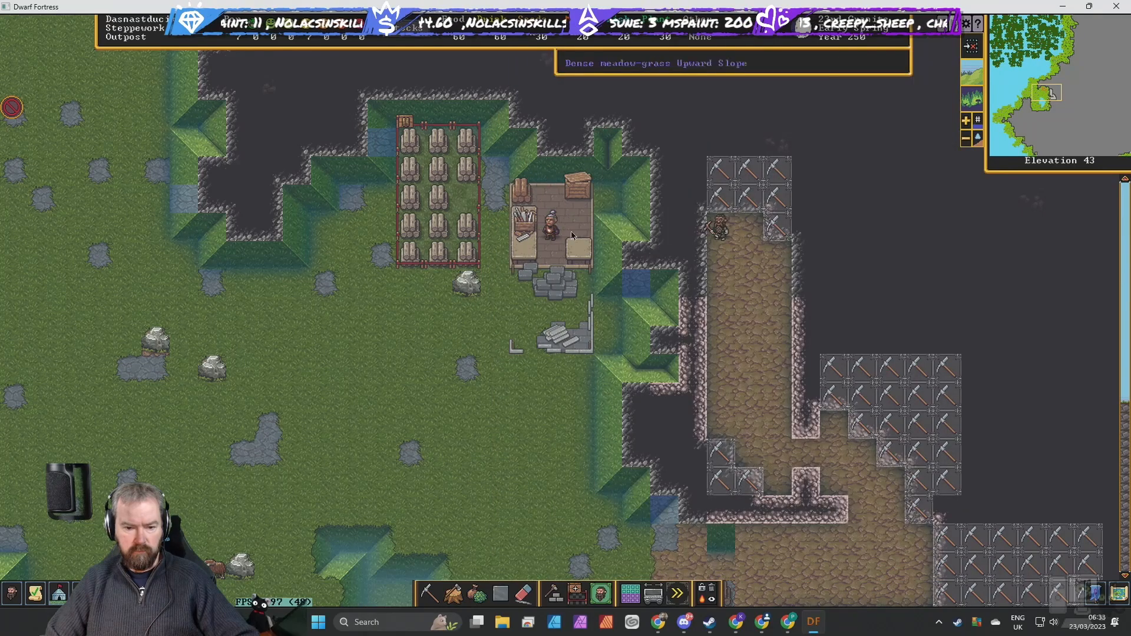
click(551, 593)
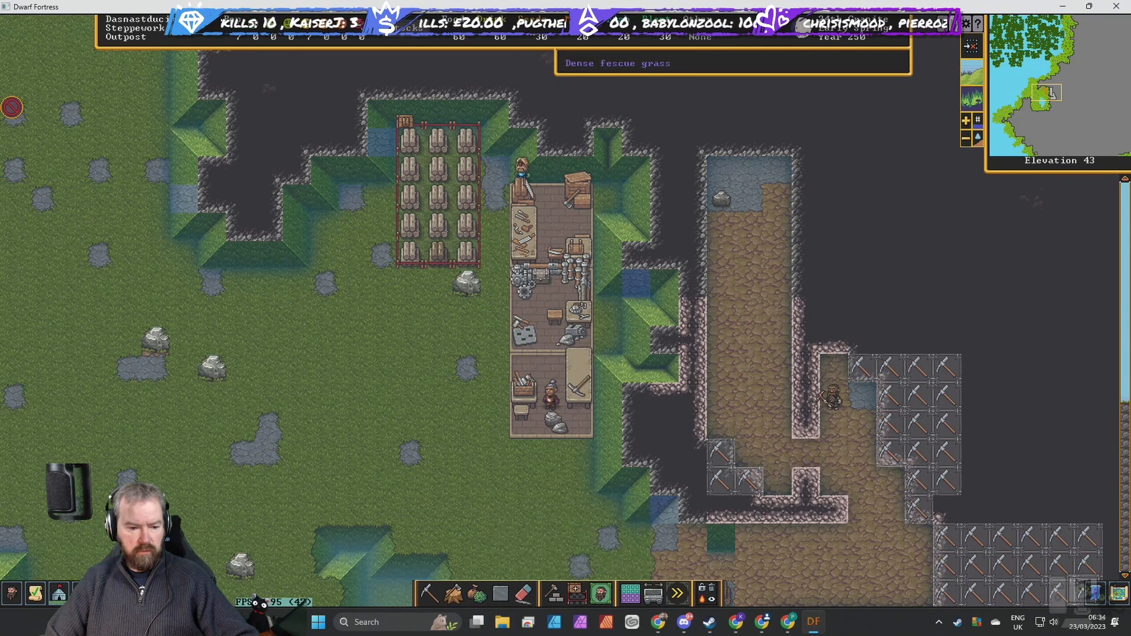
click(313, 67)
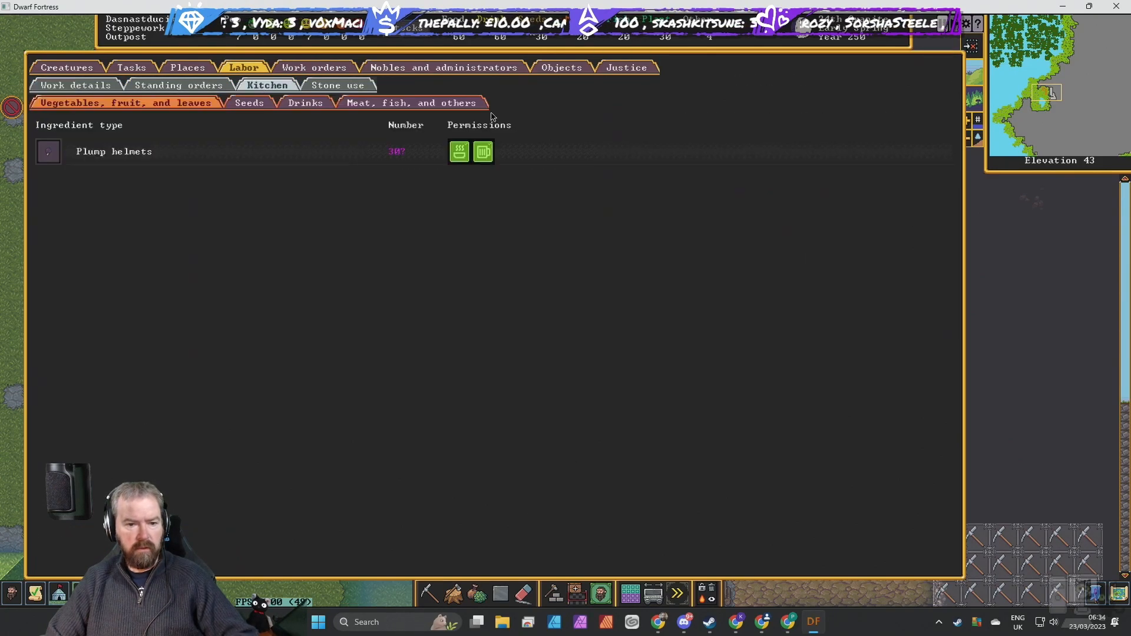
Bar plump helmets from cooking while keeping them for brewing, then review Seeds and Drinks.
click(483, 152)
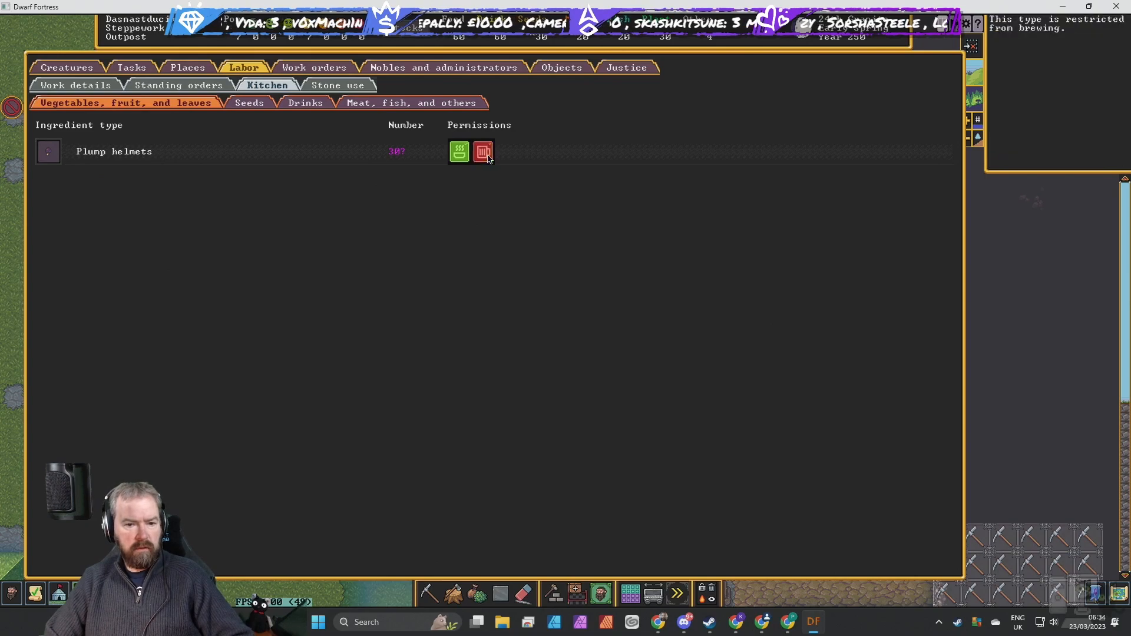
click(458, 152)
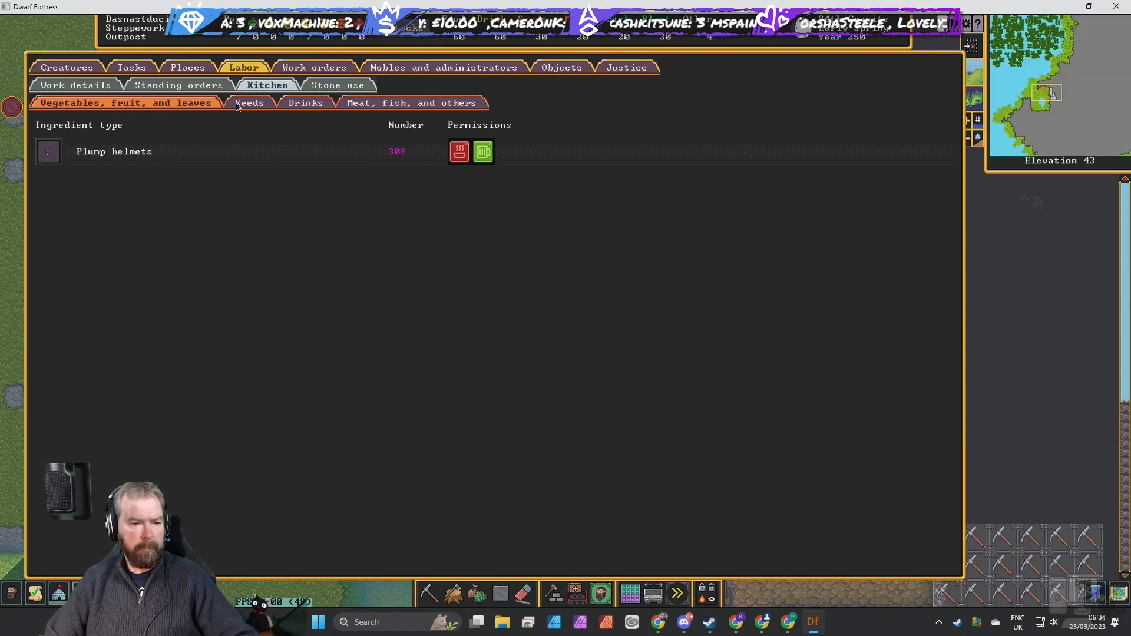
click(248, 103)
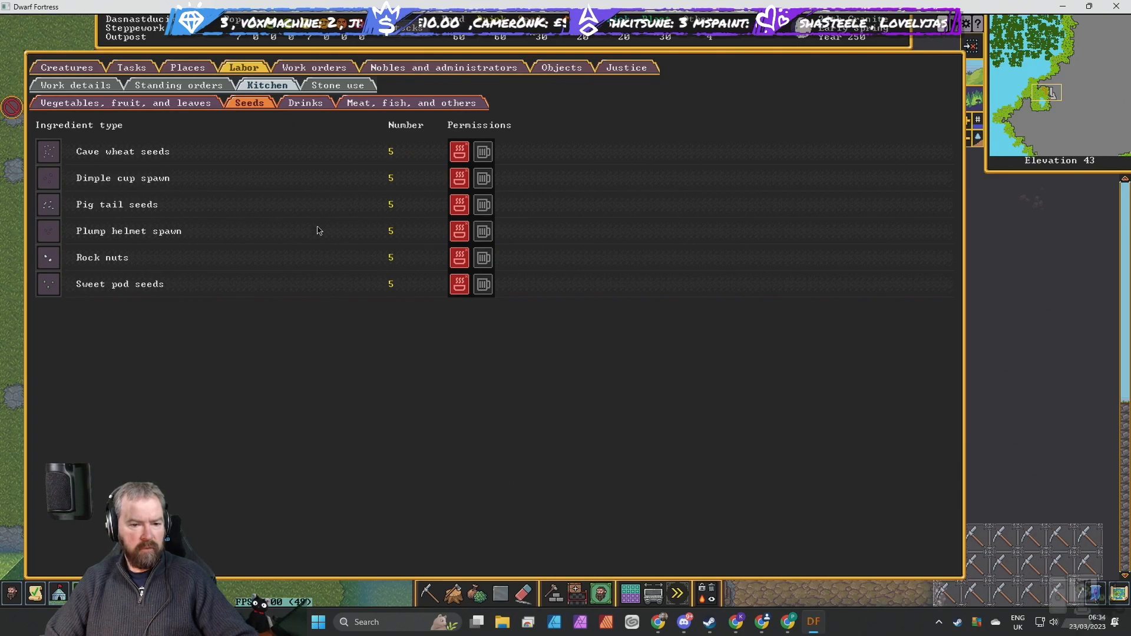
click(305, 102)
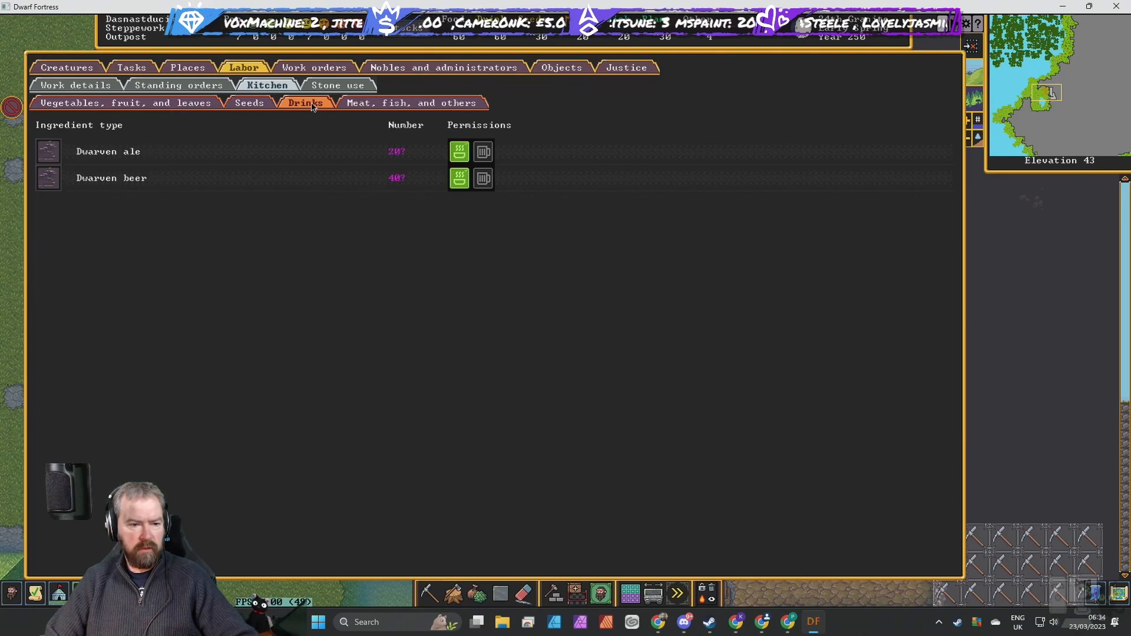
click(458, 151)
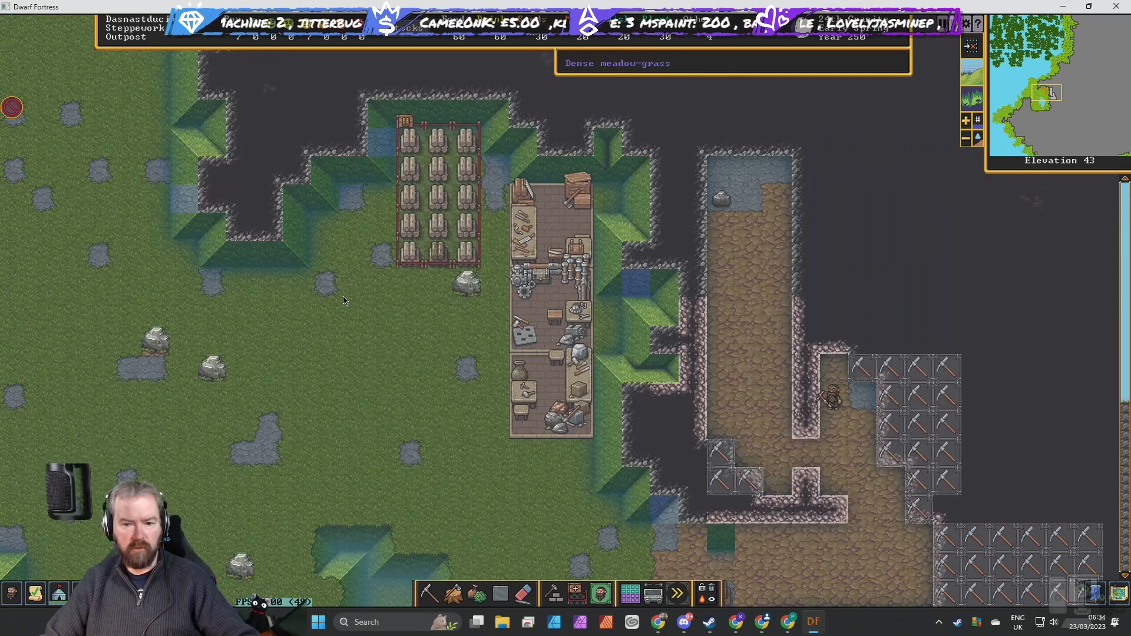
mouse_move(693, 310)
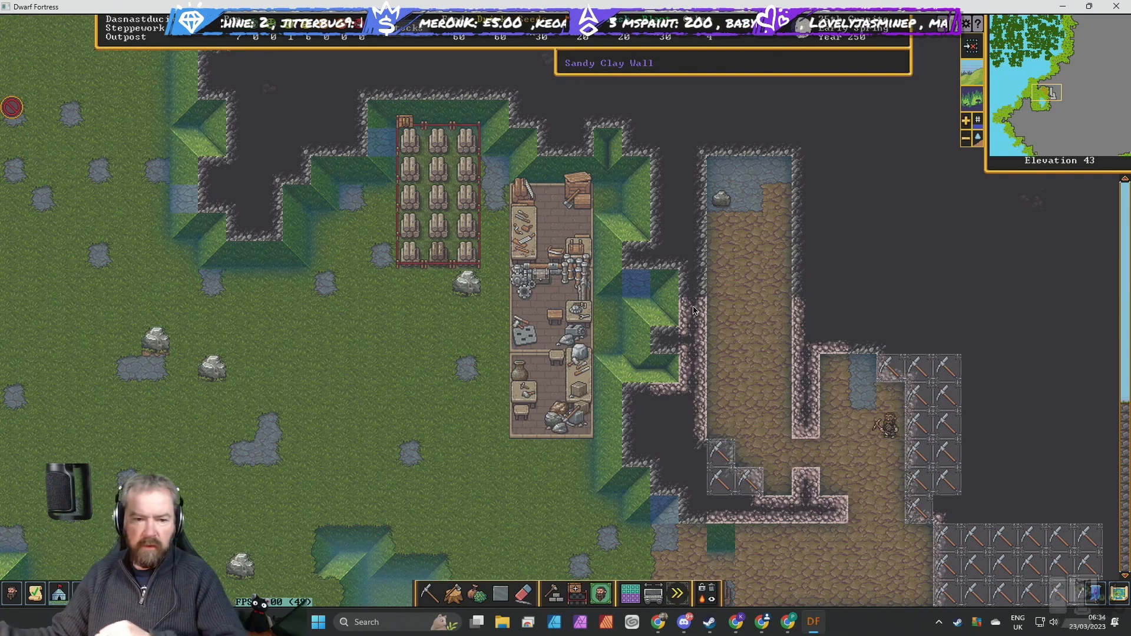
mouse_move(353, 574)
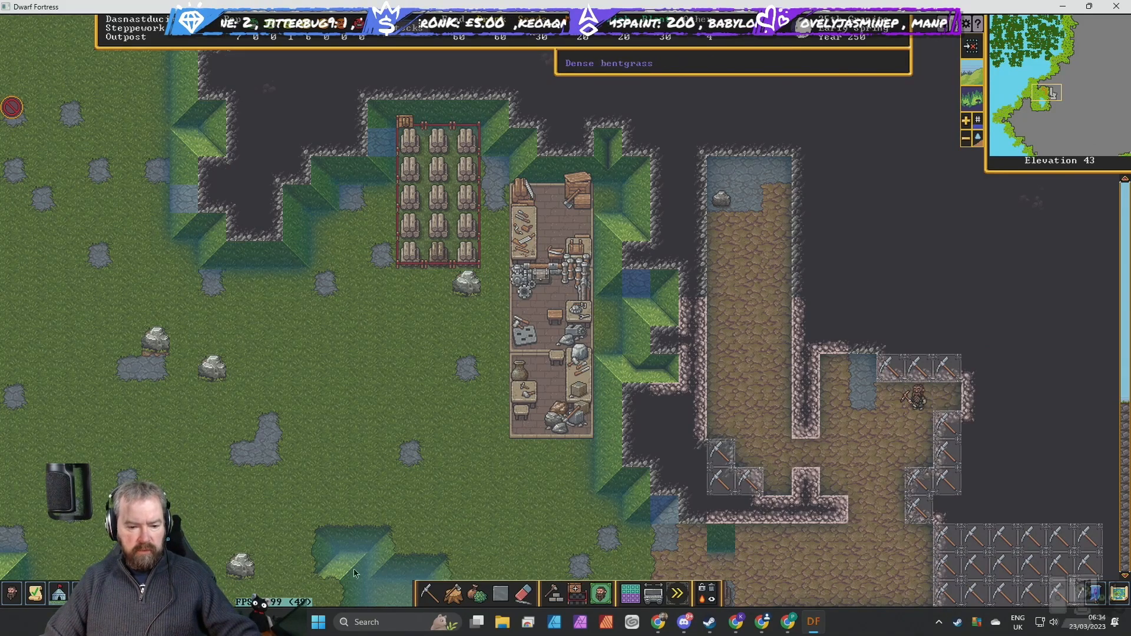
Browse the standing orders through hauling, refuse and the sieges-and-forbidding page.
click(245, 67)
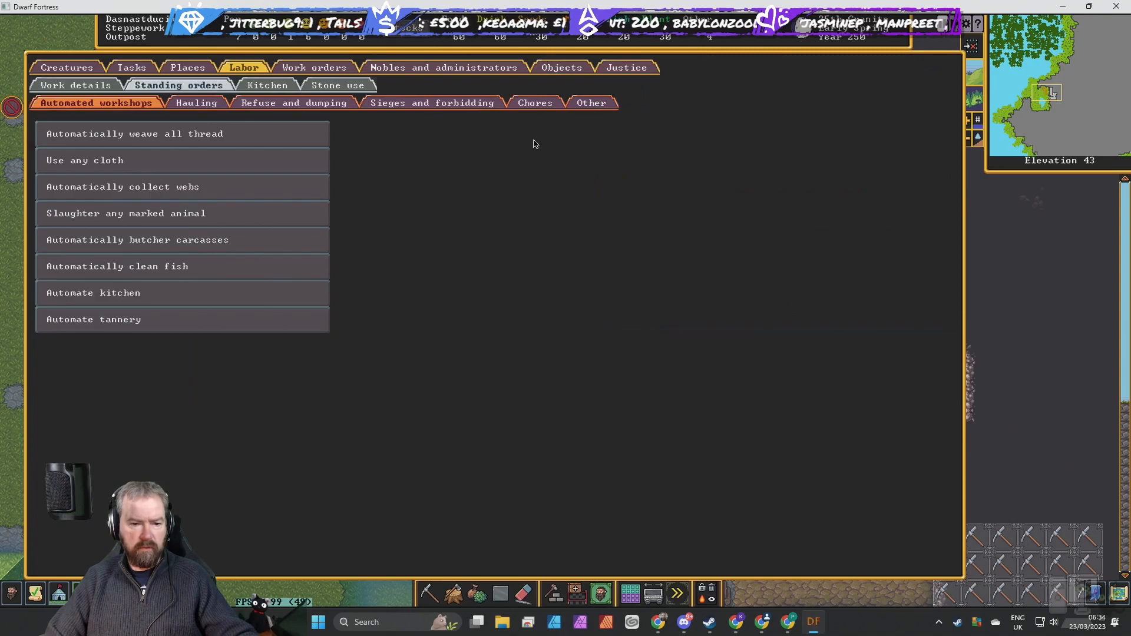
mouse_move(222, 161)
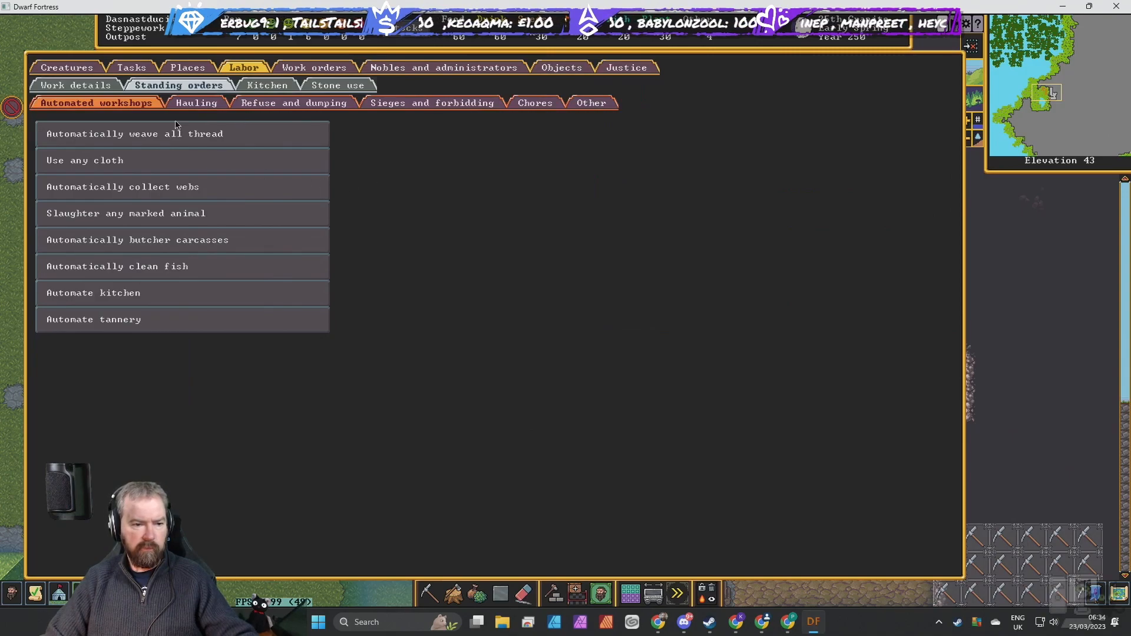
click(197, 102)
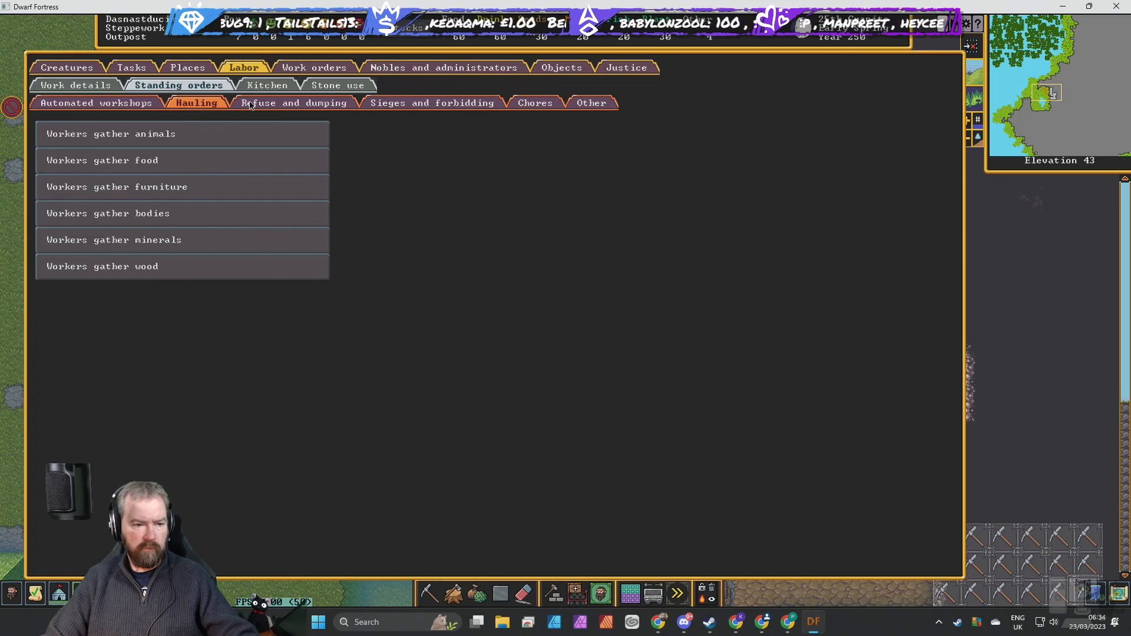
click(292, 103)
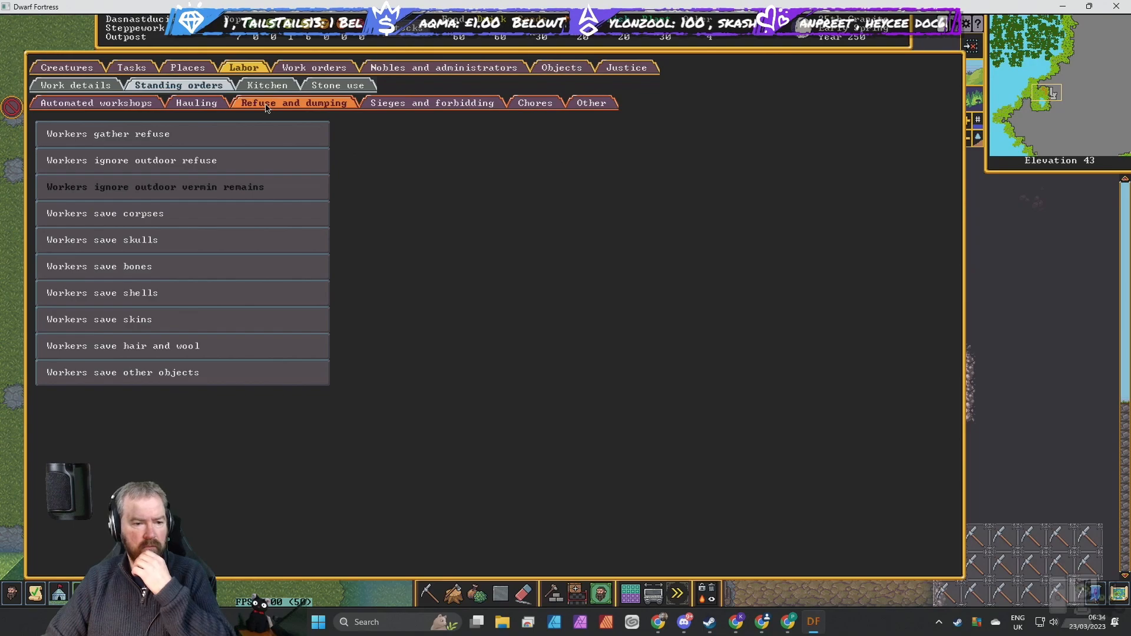
mouse_move(365, 151)
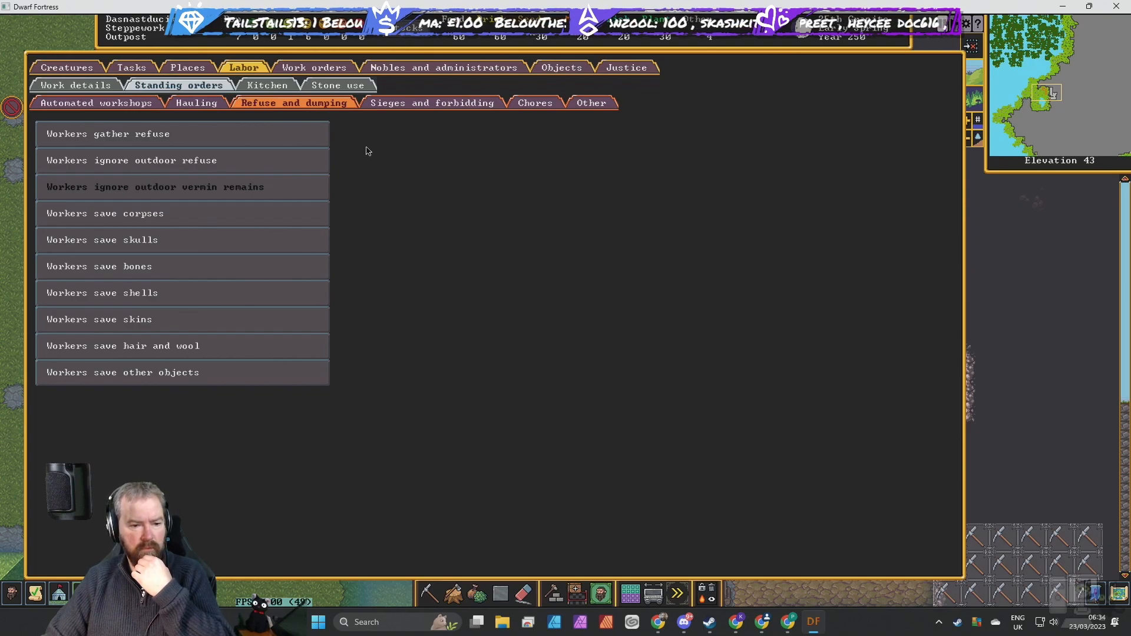
click(432, 102)
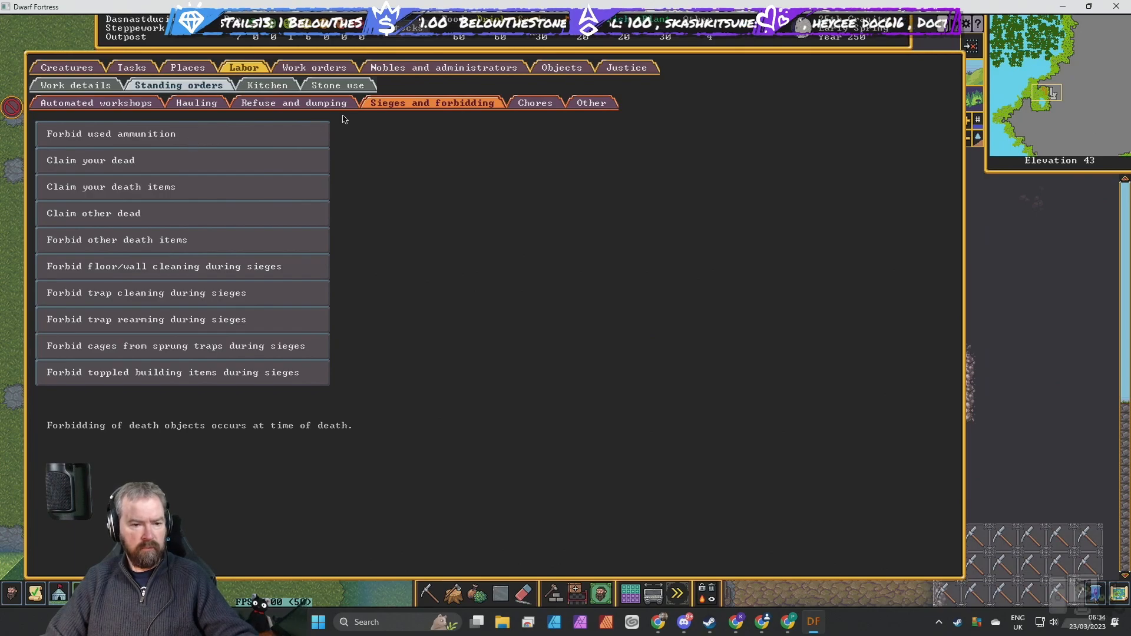
click(294, 103)
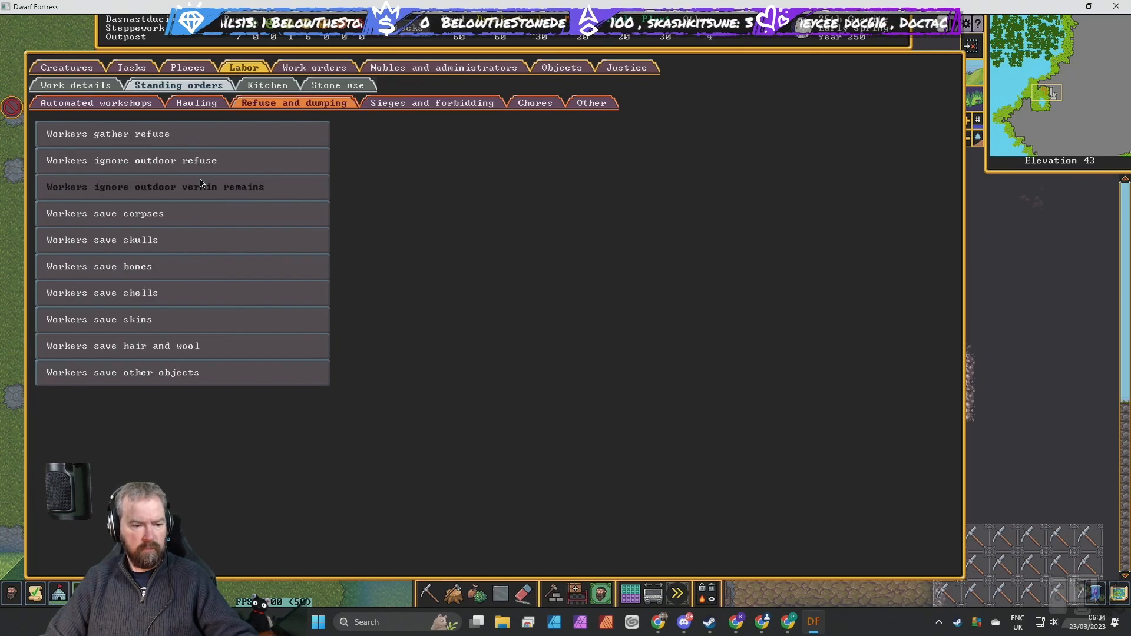
click(432, 102)
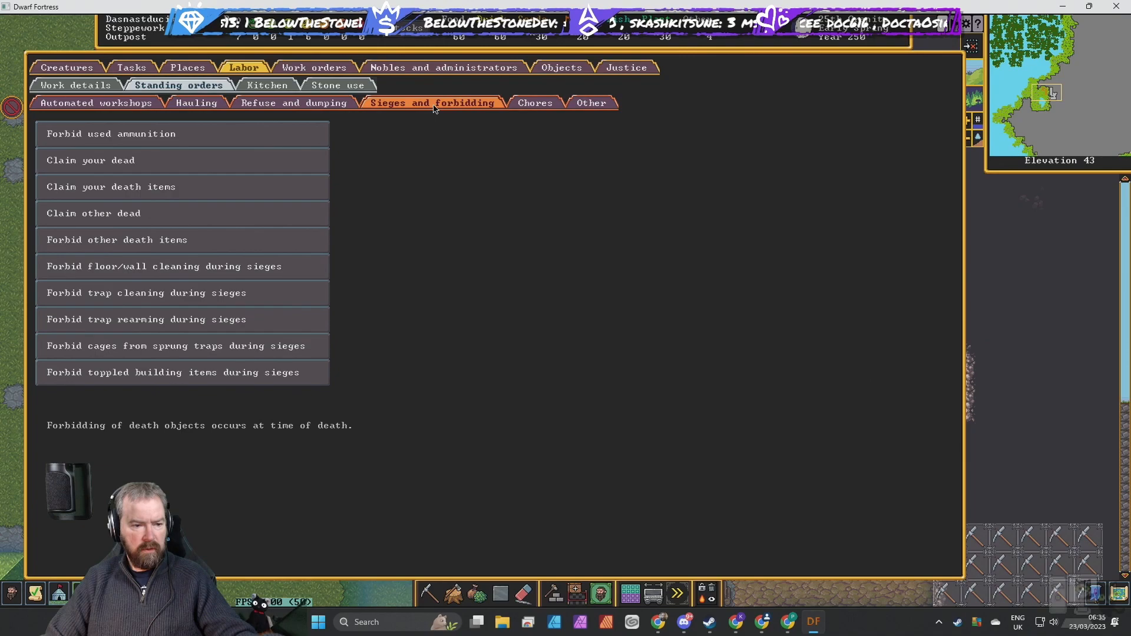
Set used ammunition and death items to be forbidden only during sieges.
click(110, 133)
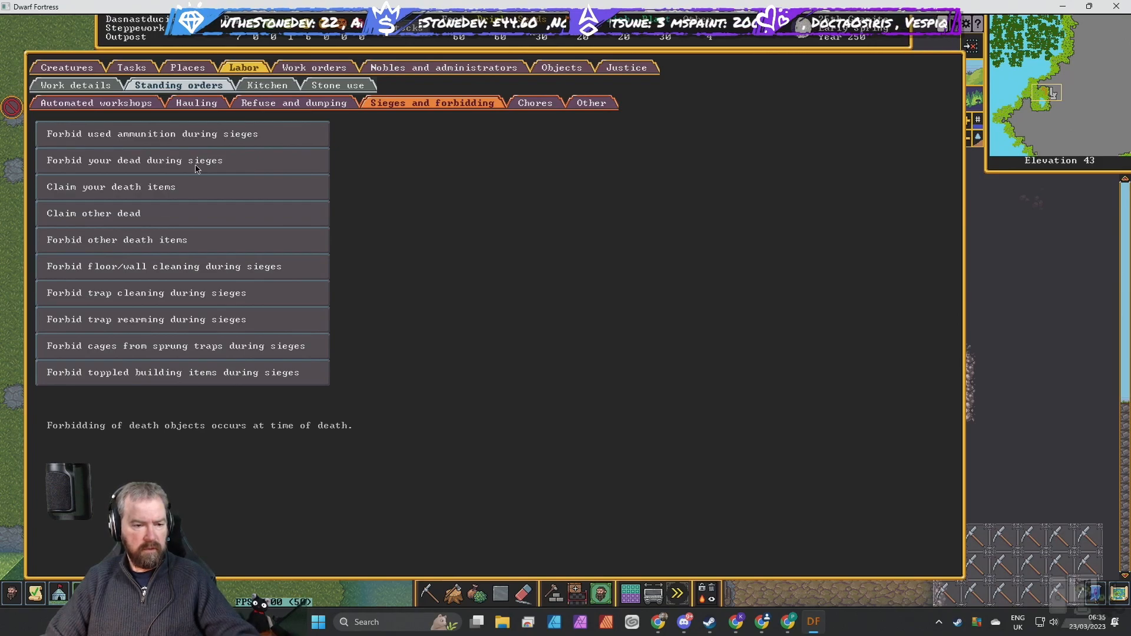
click(110, 187)
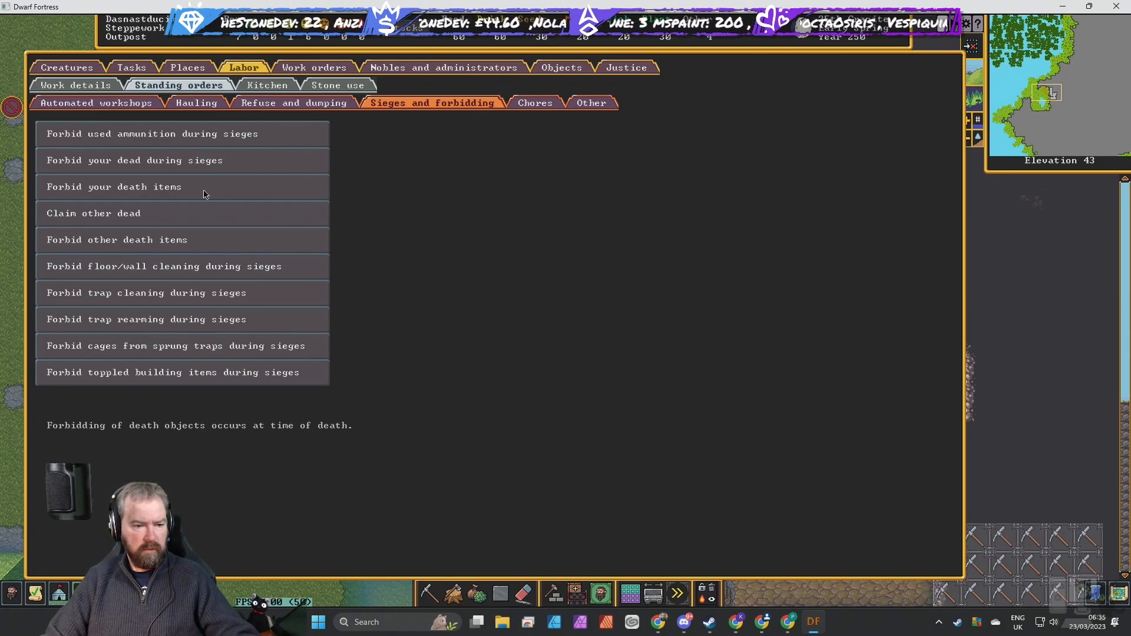
click(113, 186)
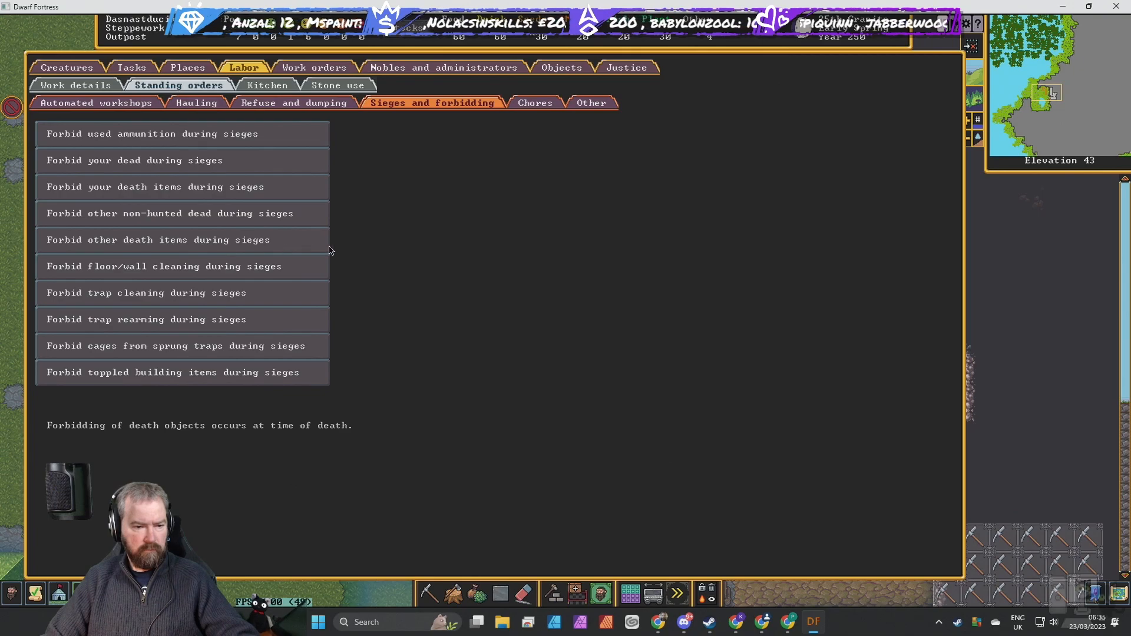
click(535, 102)
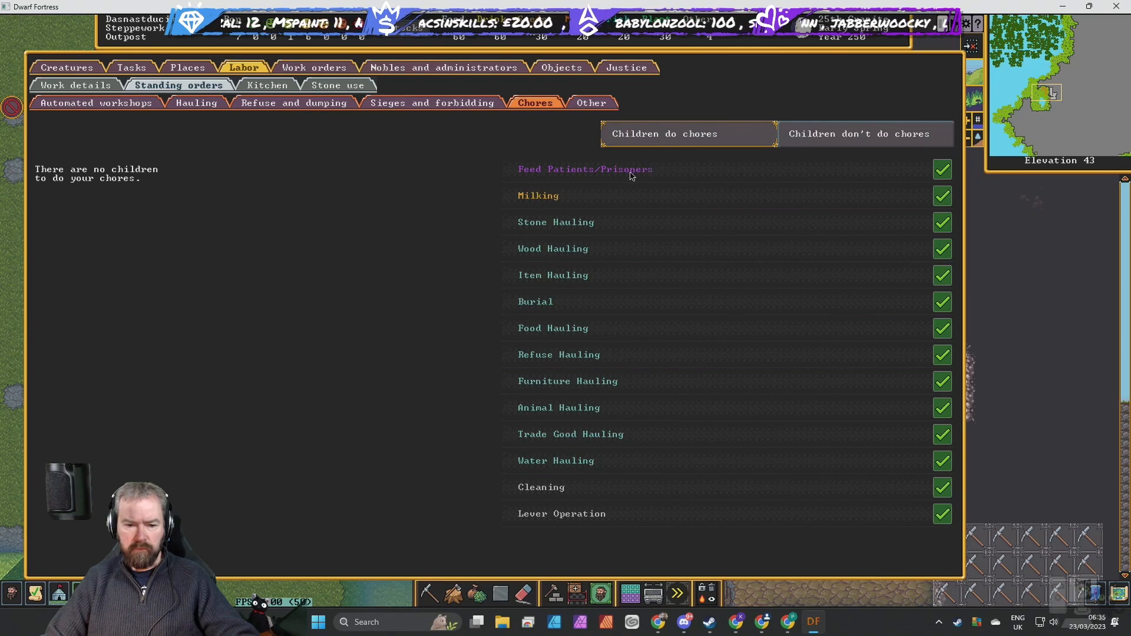
Remove burial from children's chores and show the 'Other' standing orders.
click(942, 301)
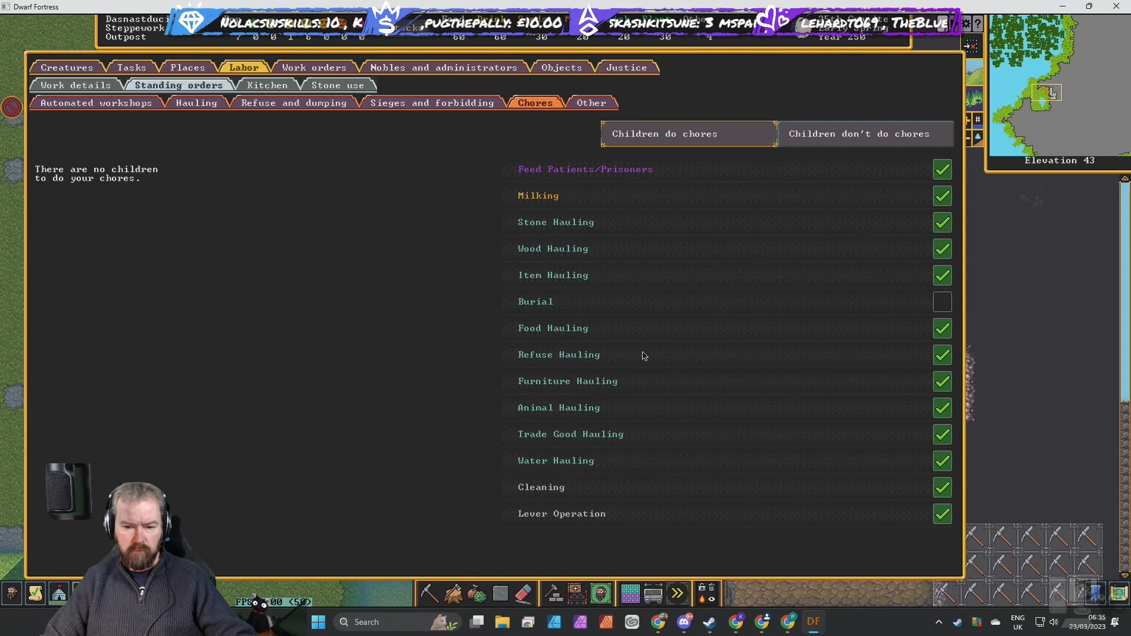
click(590, 102)
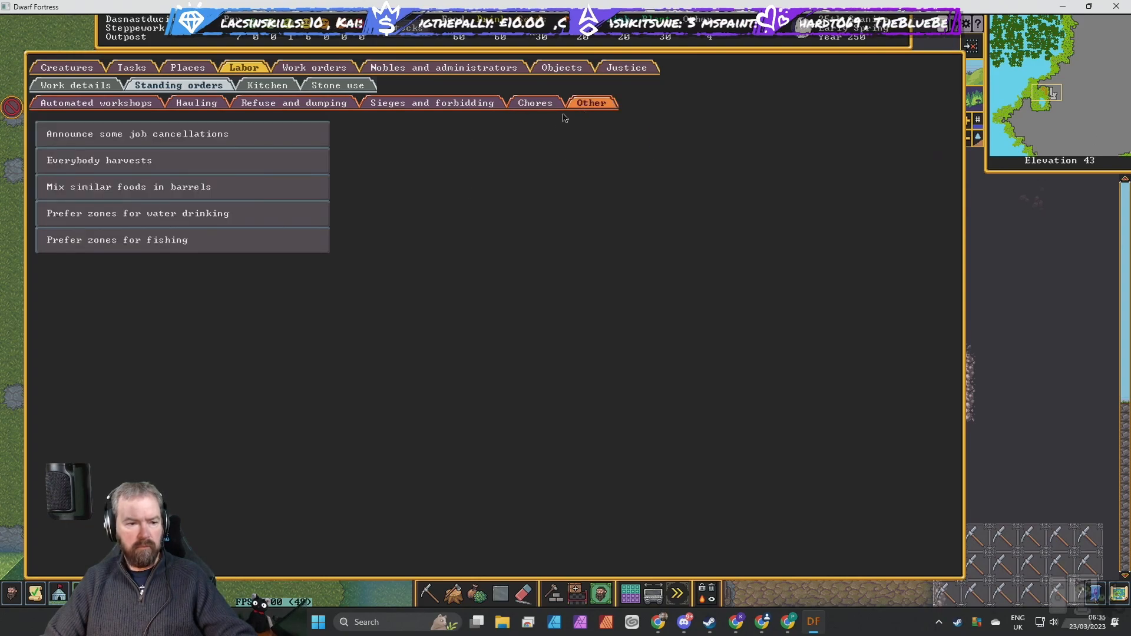
mouse_move(421, 191)
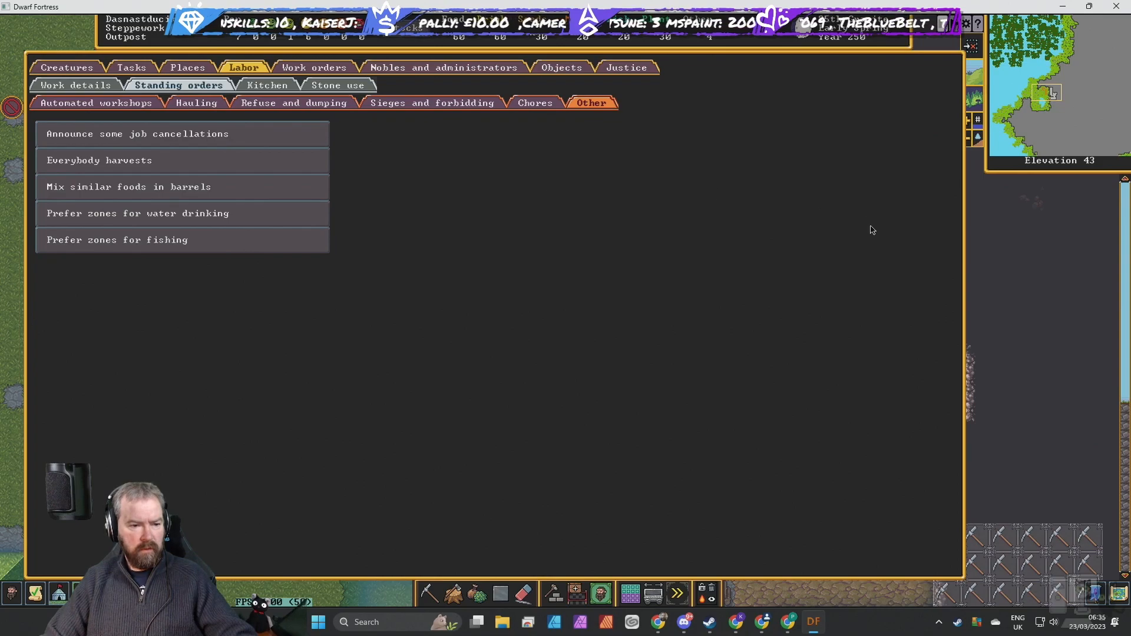
mouse_move(1026, 250)
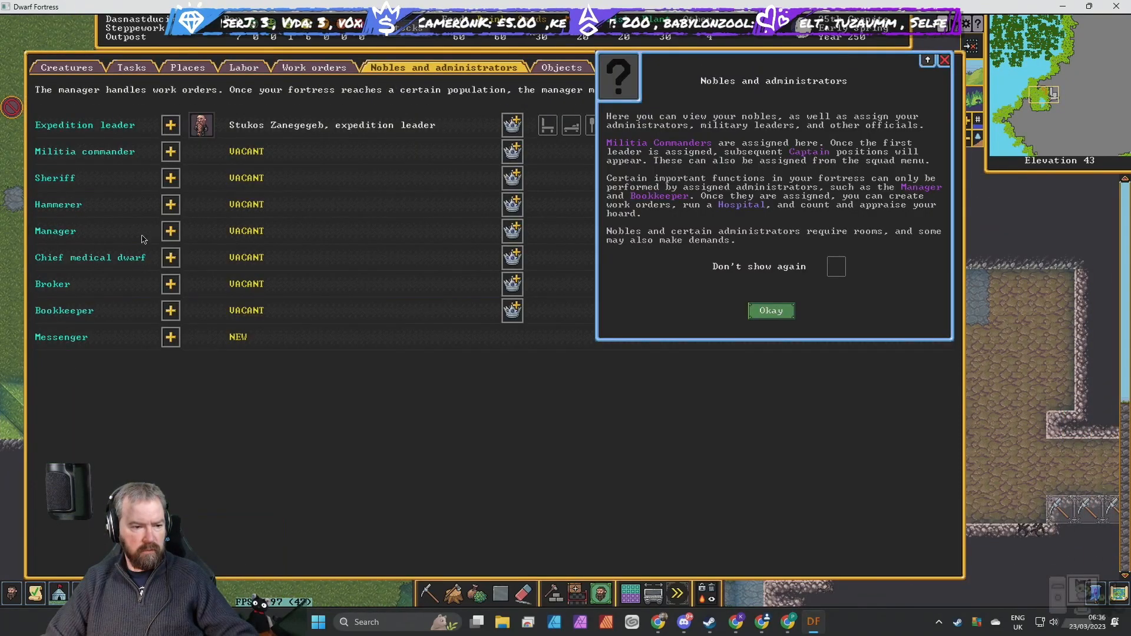
List candidates for an administrator post and dismiss the help popup.
click(169, 231)
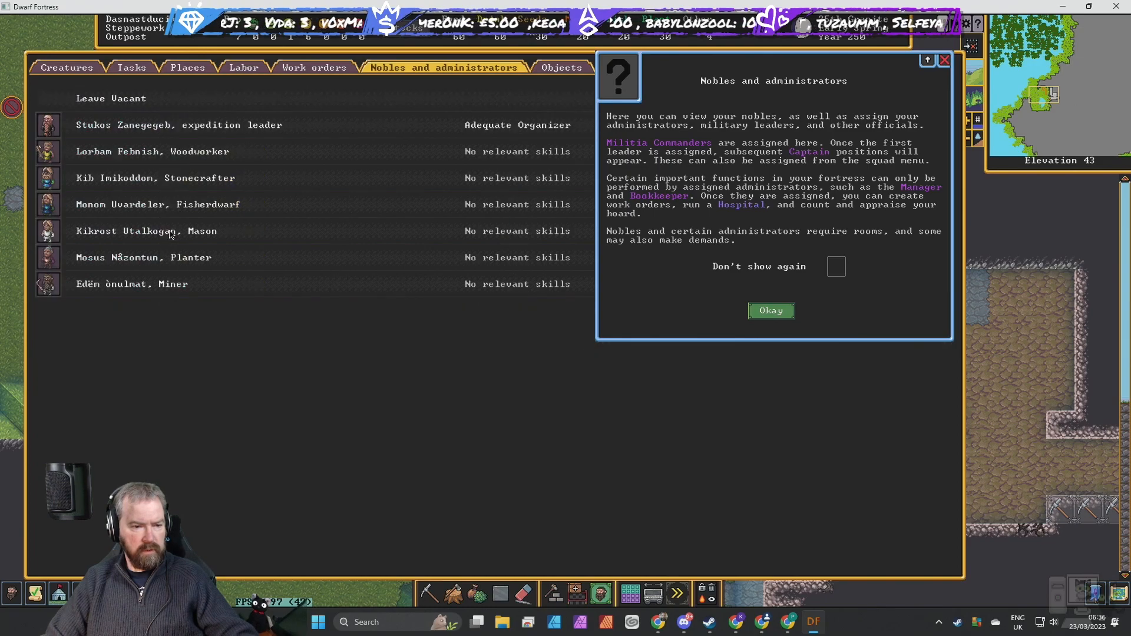
mouse_move(875, 291)
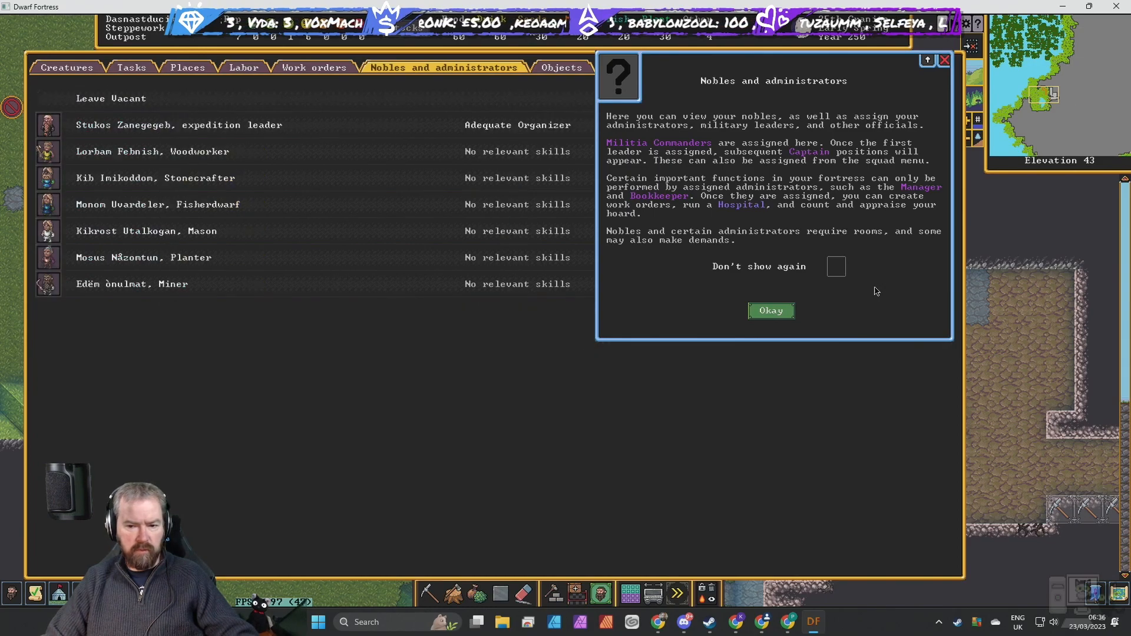
click(769, 310)
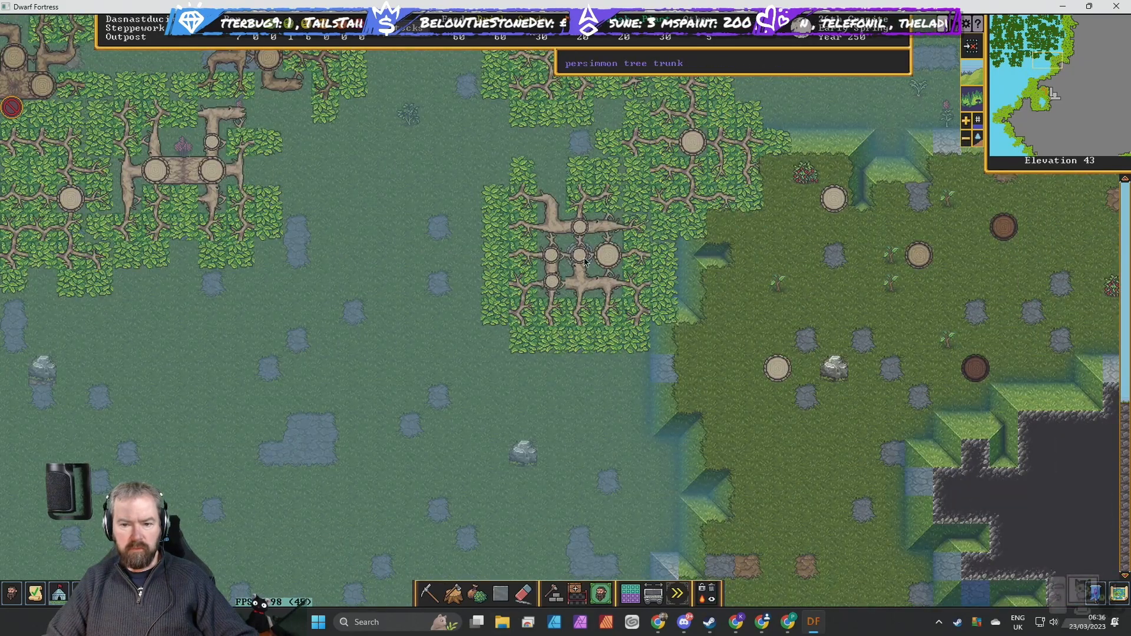
mouse_move(808, 180)
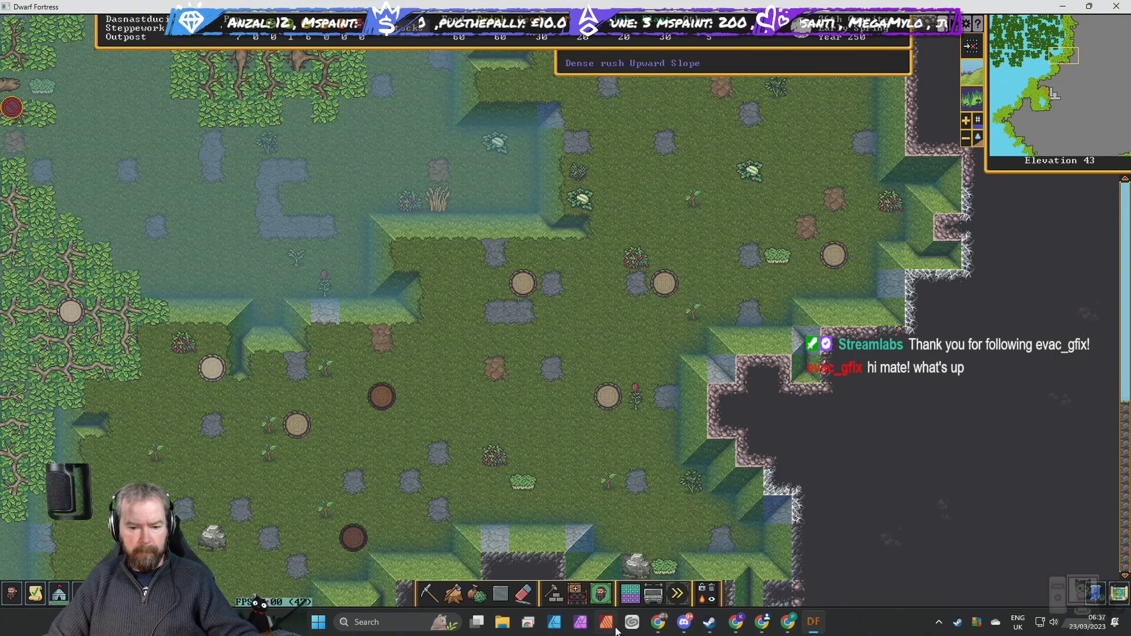
Paint a fruit-gathering zone over the trees and grassland and start naming it 'Fruit gath…'.
click(600, 594)
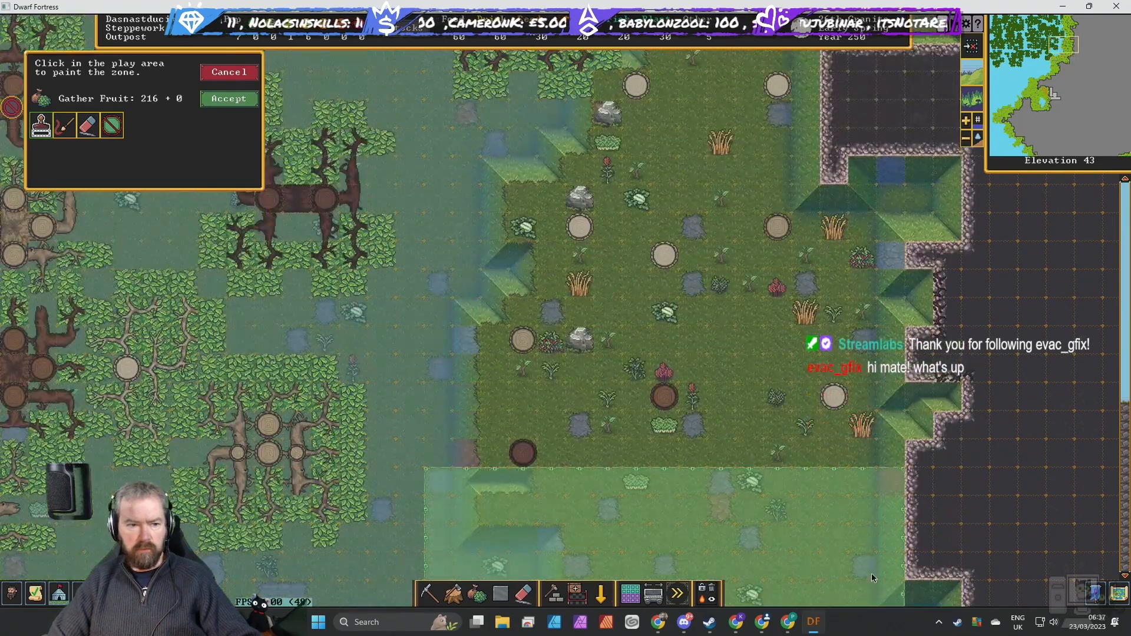
mouse_move(432, 479)
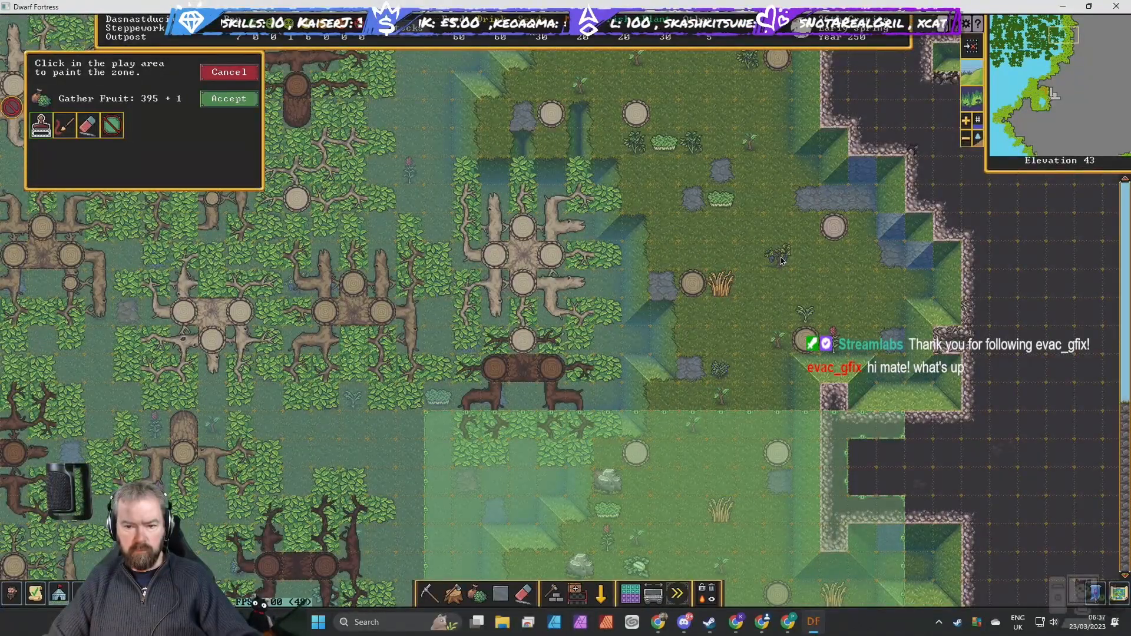
drag(432, 368, 872, 404)
text(F)
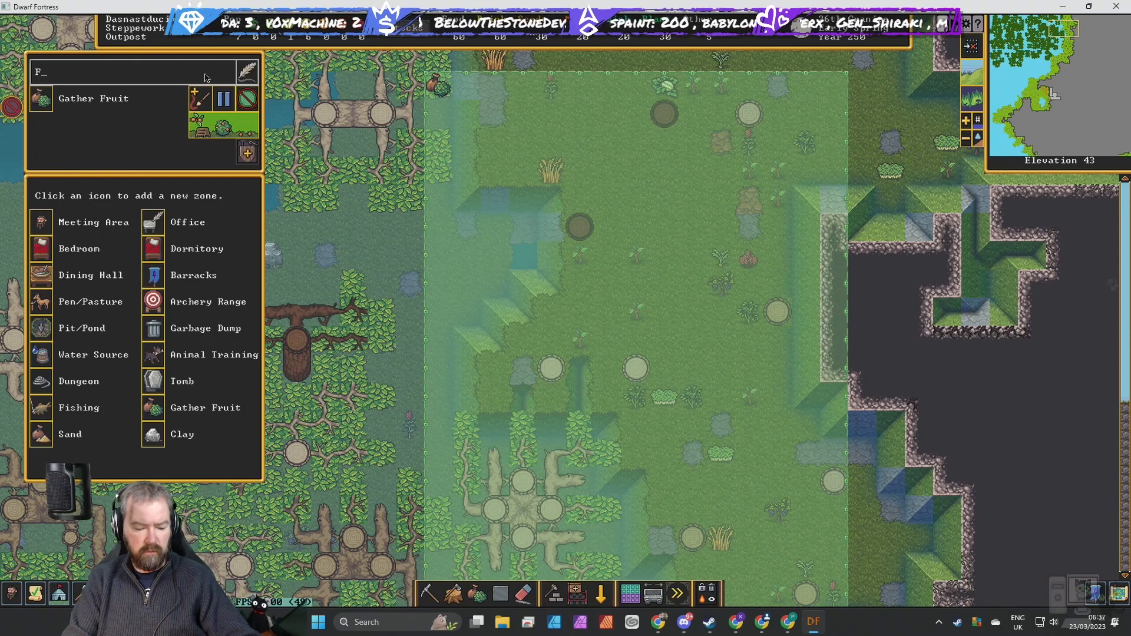
text(ruit gath)
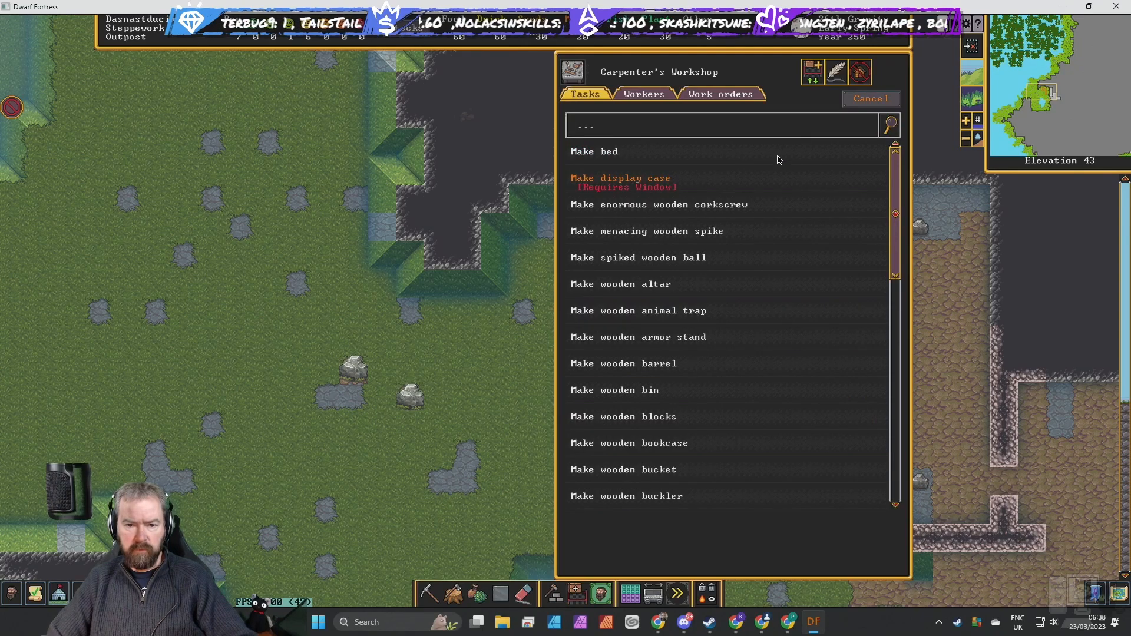
Search the carpenter's tasks for 'STEP' and order a wooden stepladder.
text(STEP)
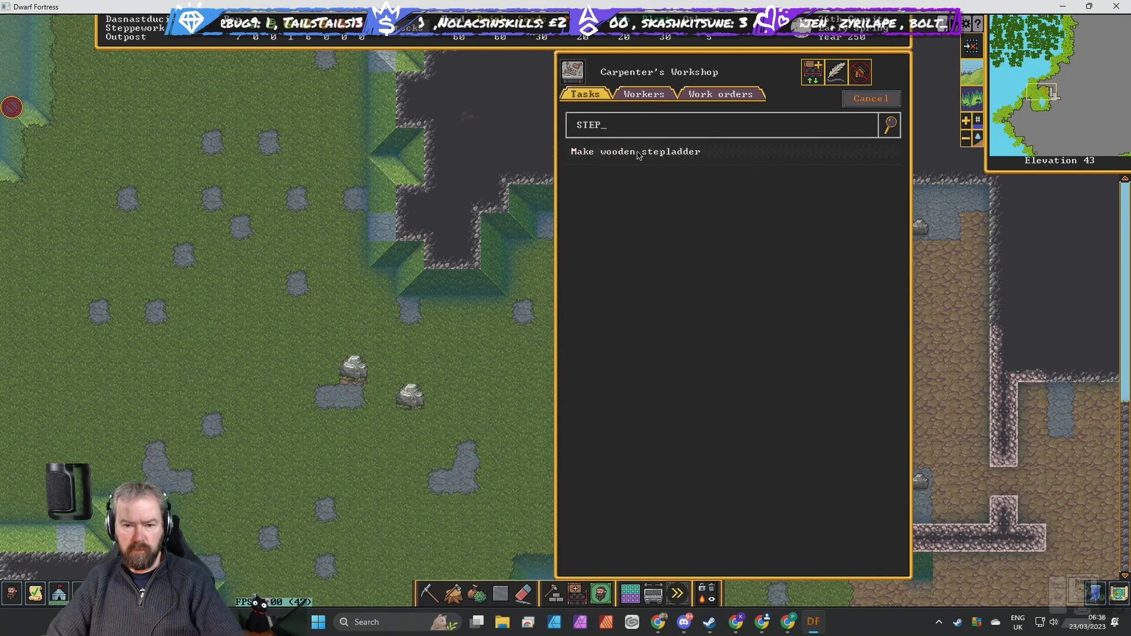
click(869, 99)
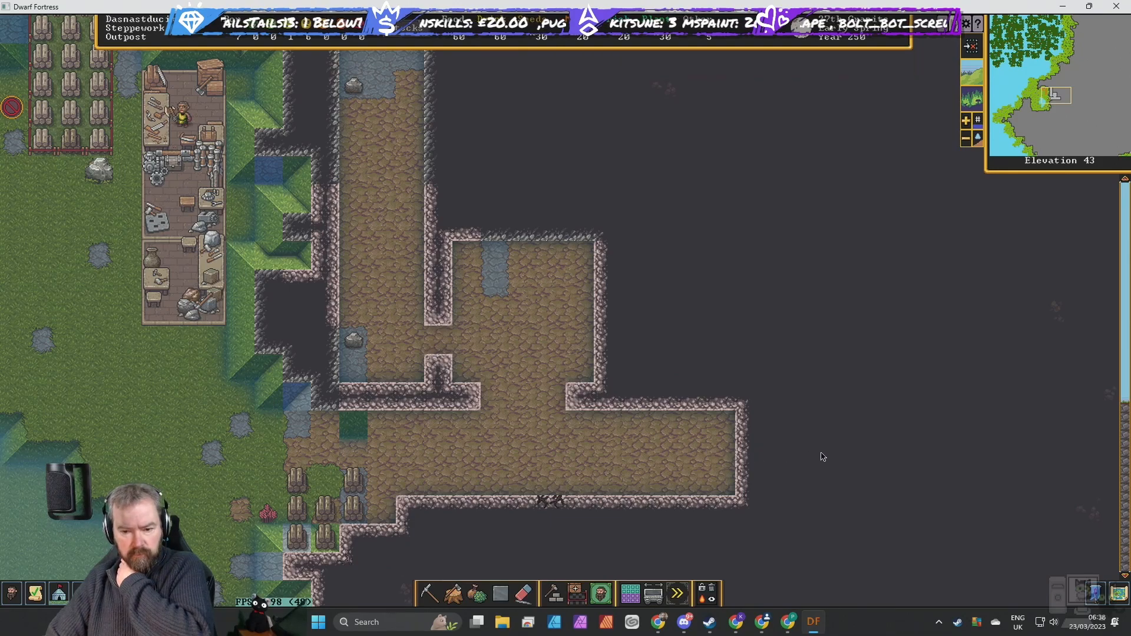
mouse_move(686, 518)
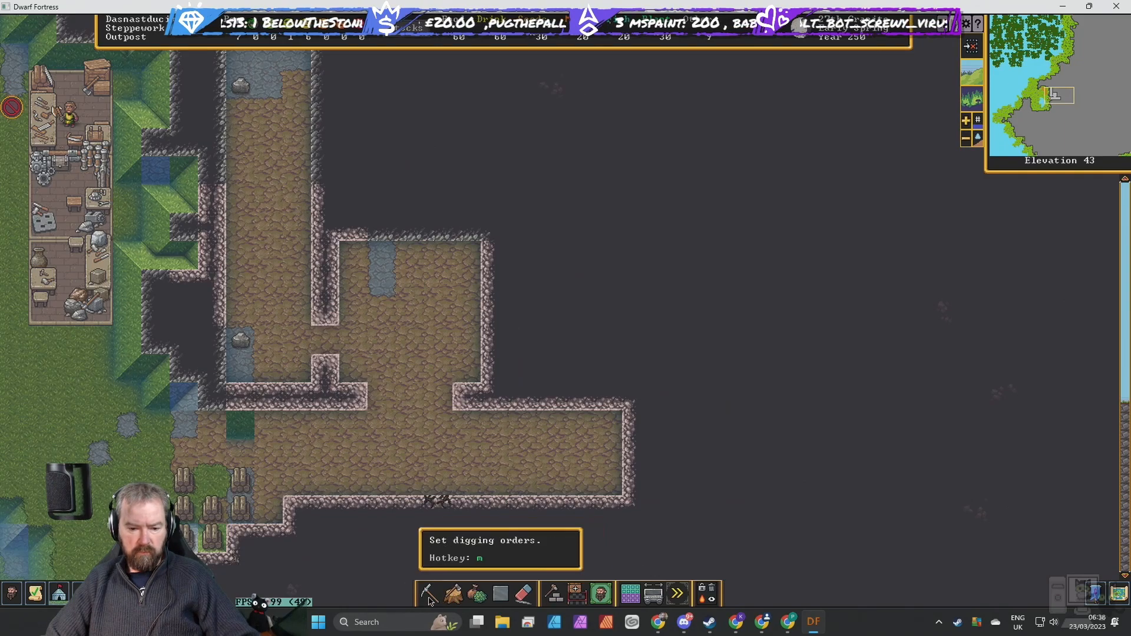
Designate a 3x3 stair-mining block at the east end of the underground hall.
click(427, 592)
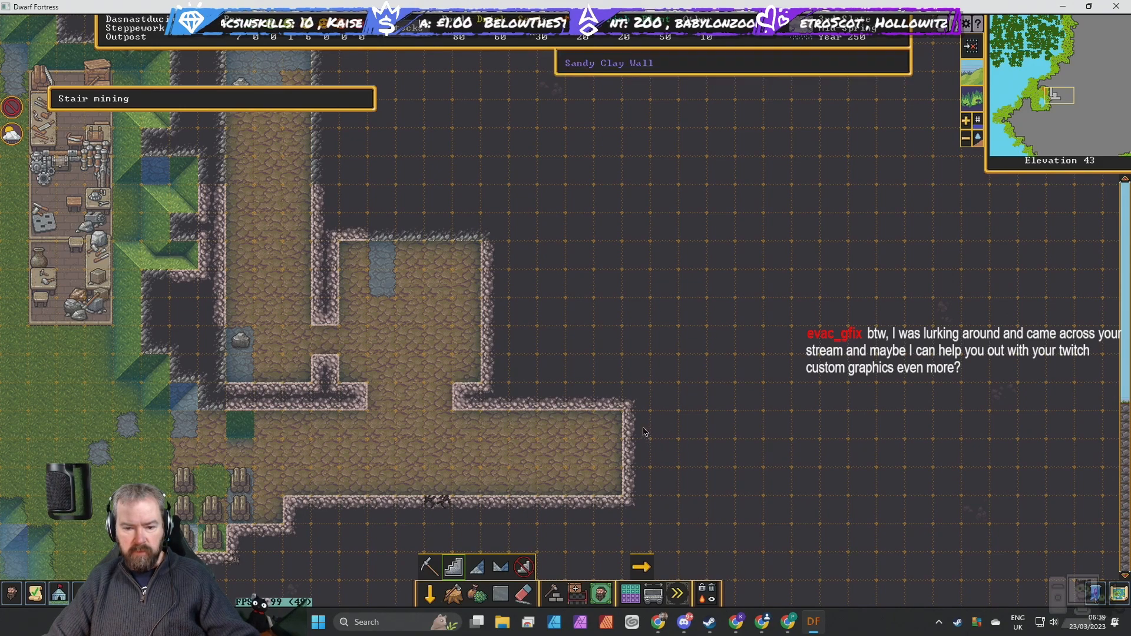
drag(635, 424, 692, 481)
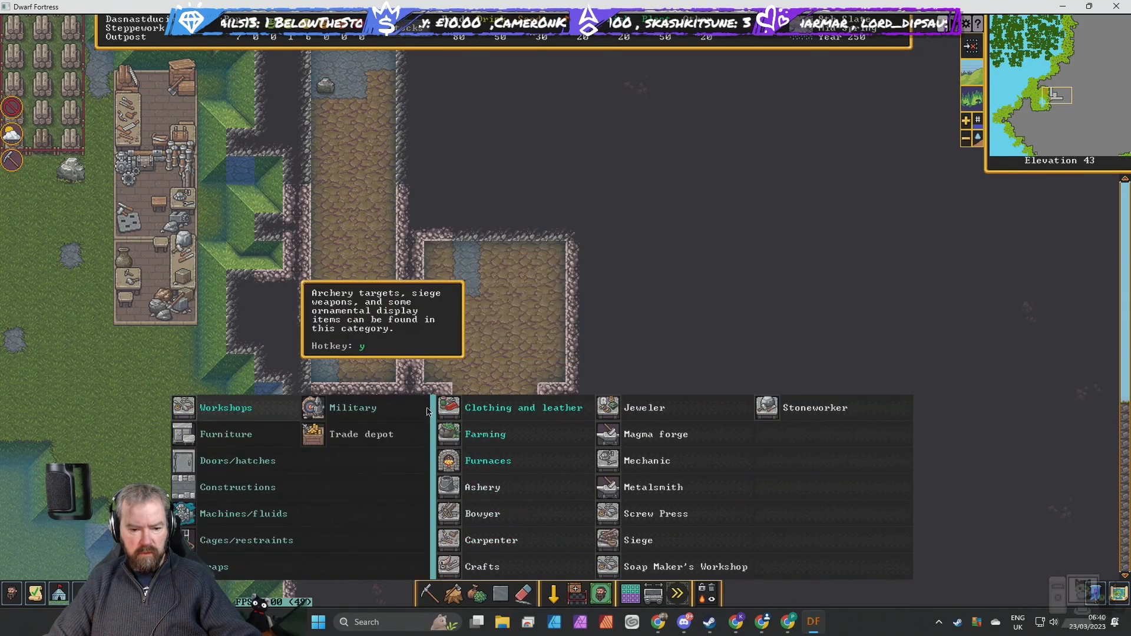
Choose Farm Plot and set its first corner inside the underground hall.
click(485, 433)
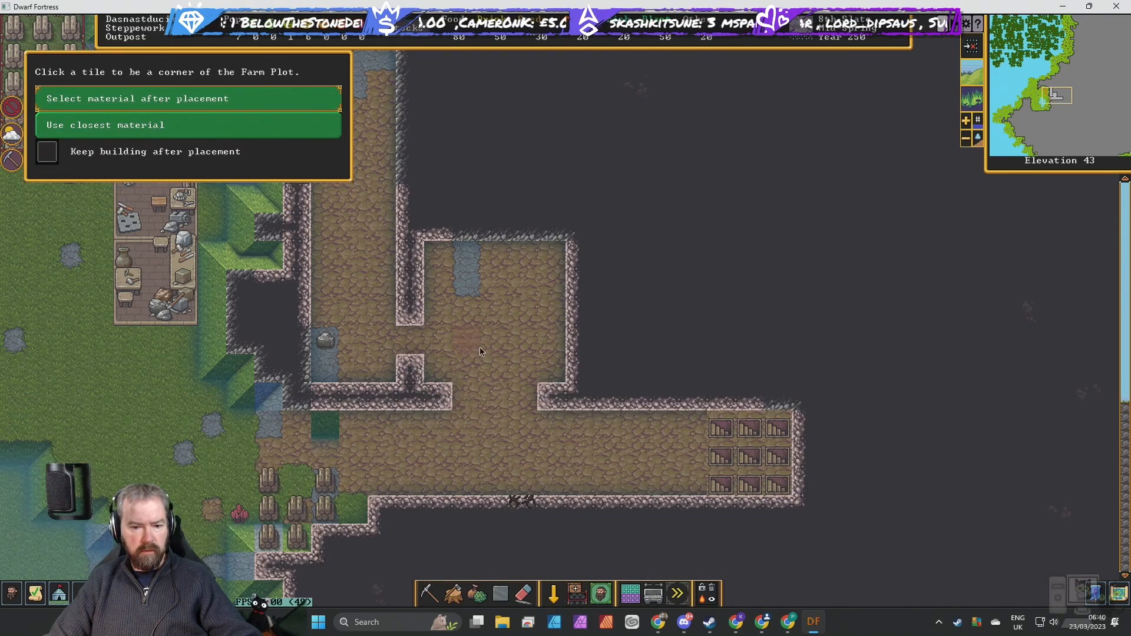
click(480, 351)
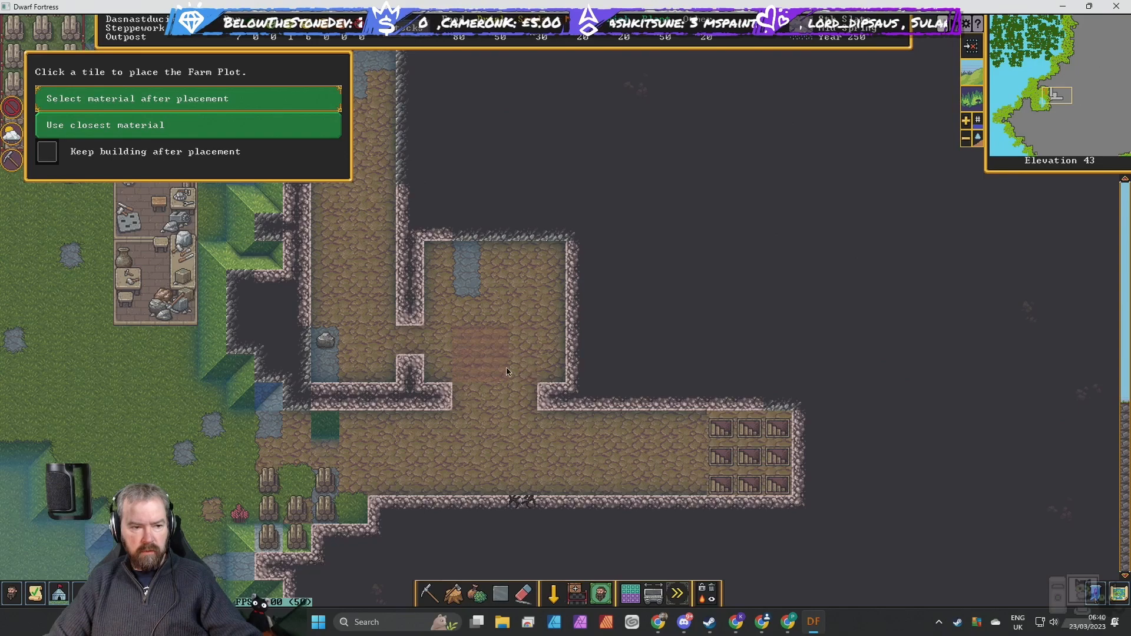
mouse_move(523, 371)
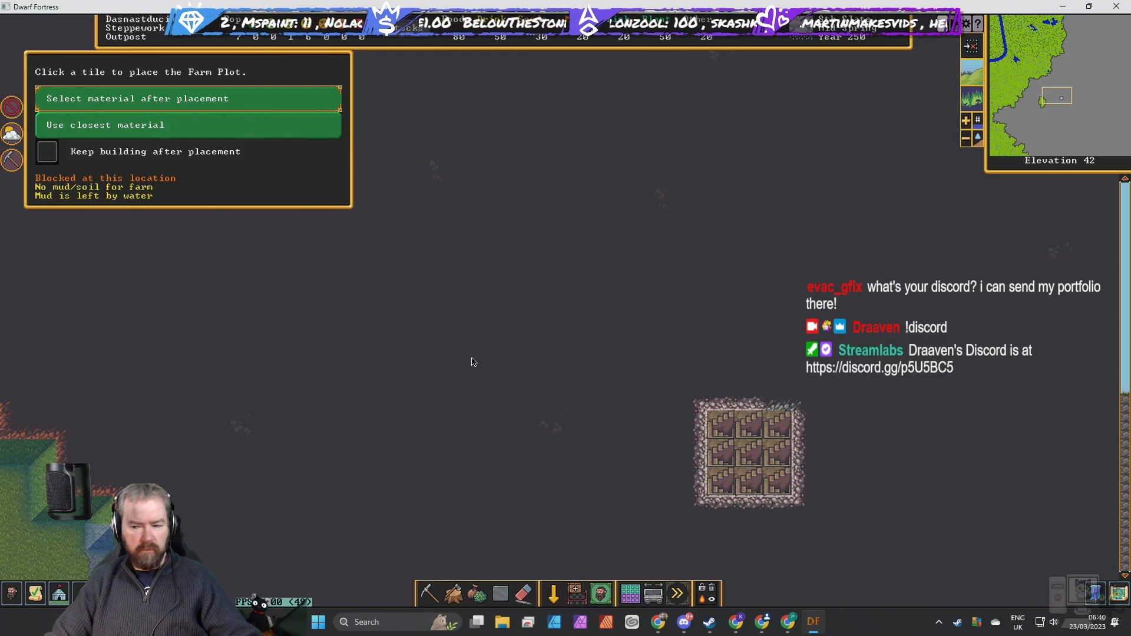
mouse_move(711, 482)
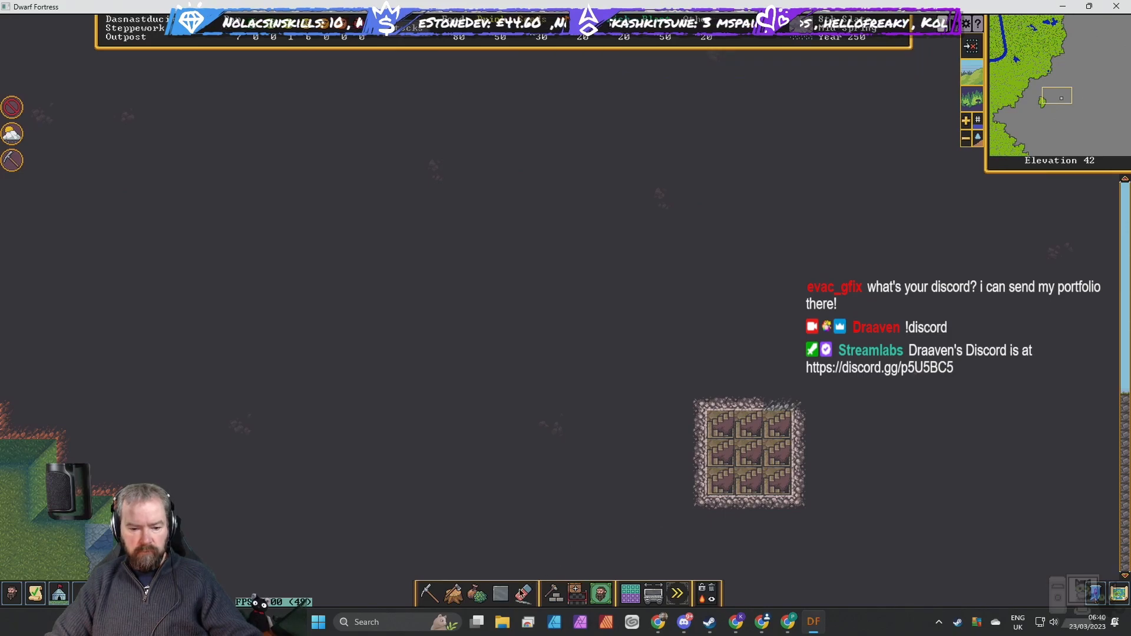
Designate a one-tile-wide regular-mining corridor running west from the dug room.
click(554, 593)
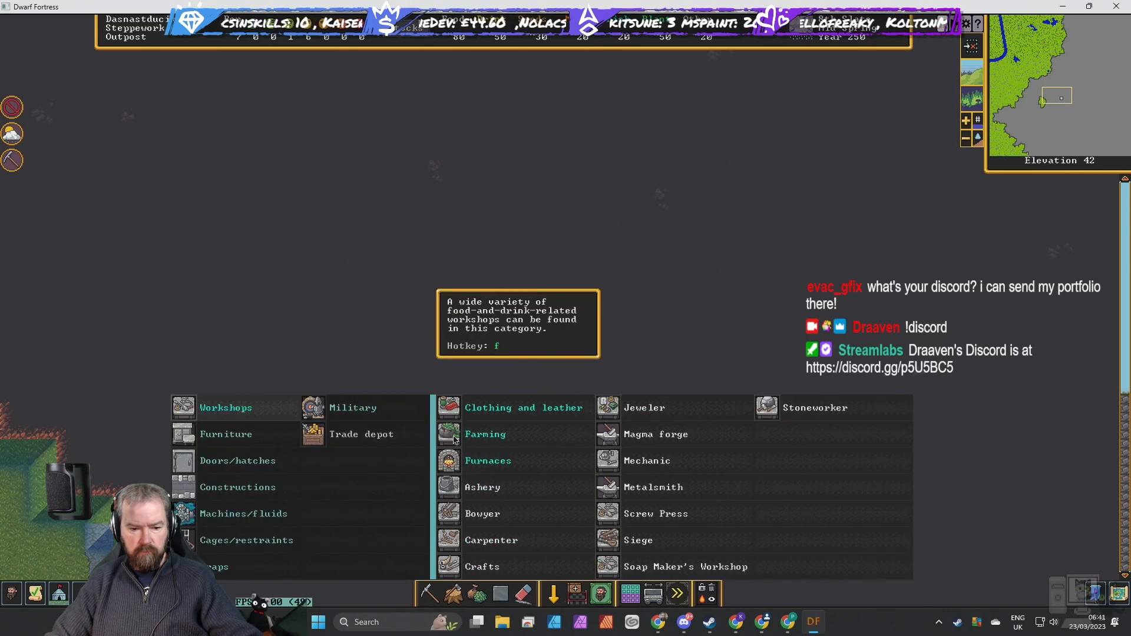
click(484, 433)
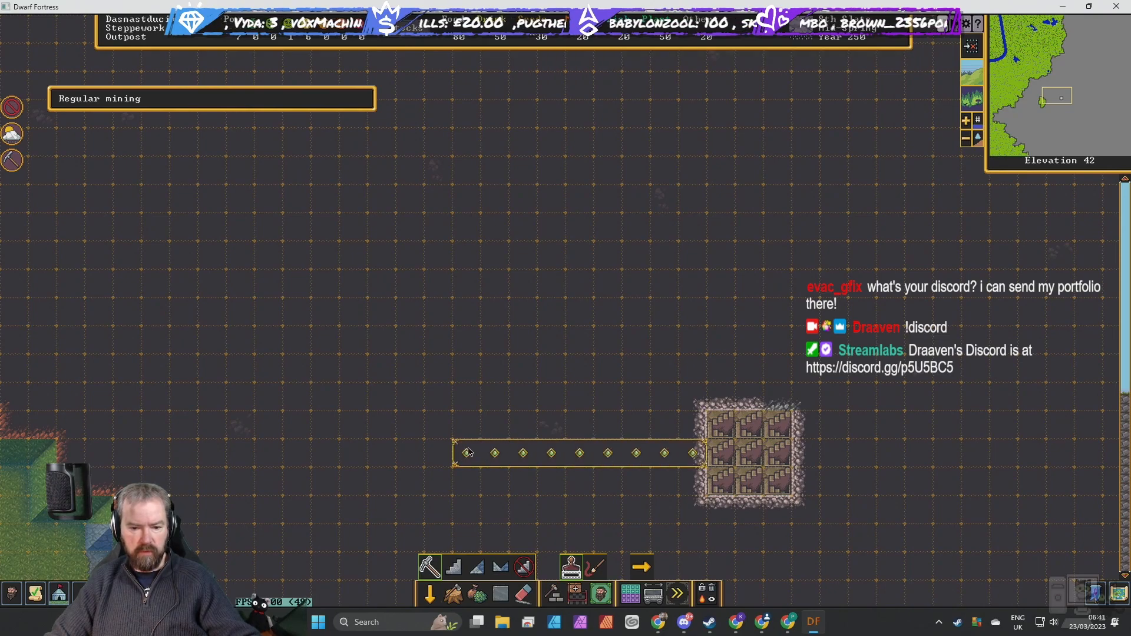
drag(455, 453, 200, 452)
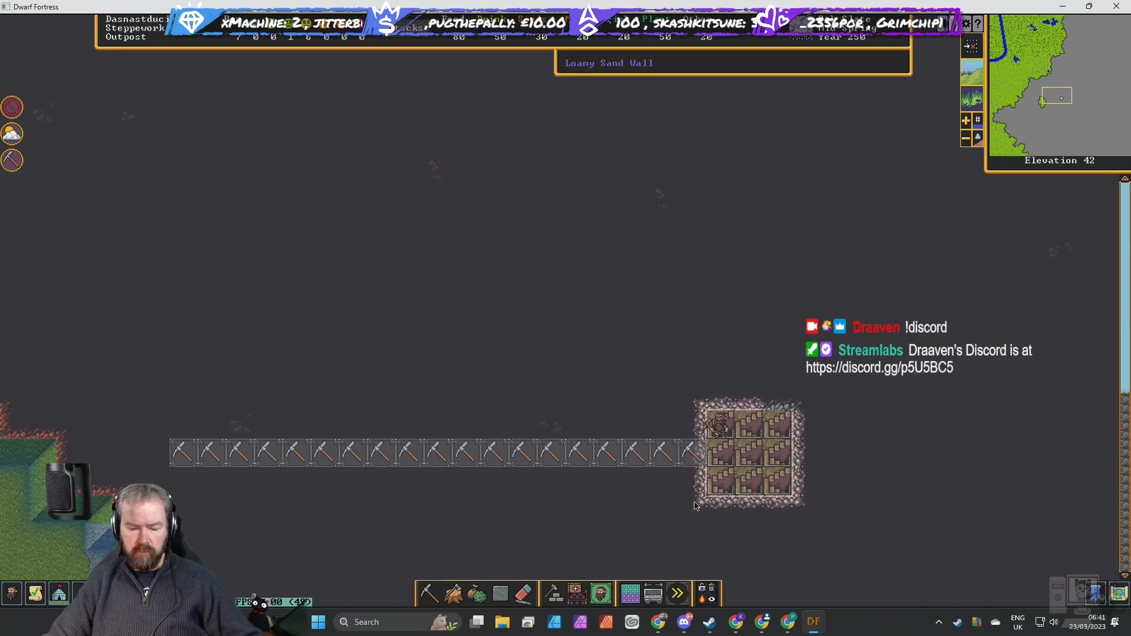
click(555, 593)
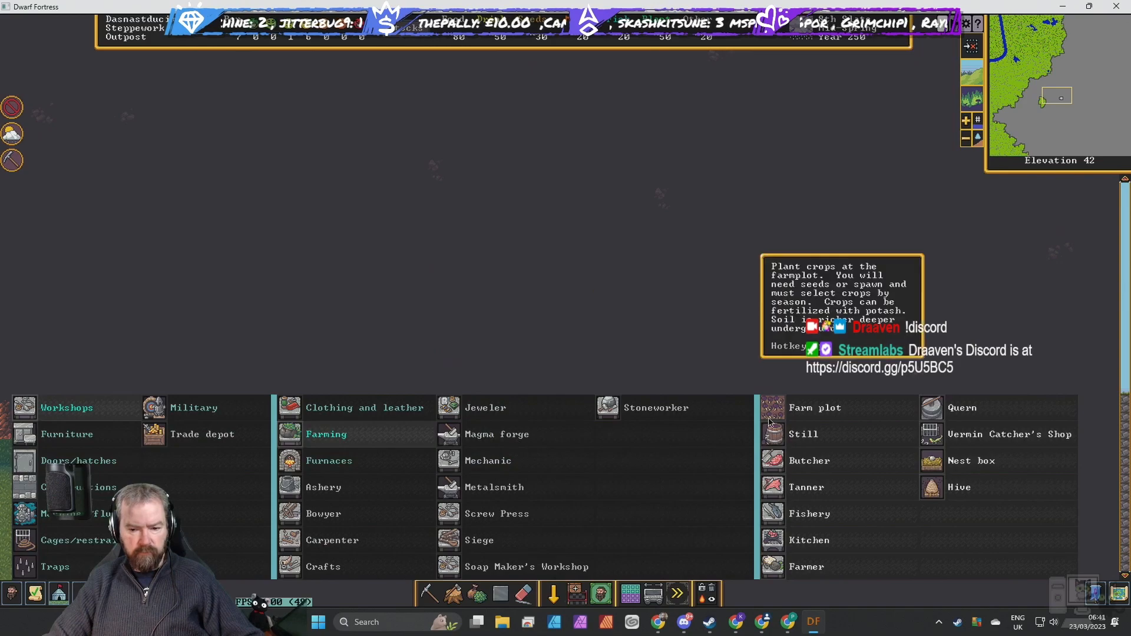
click(814, 408)
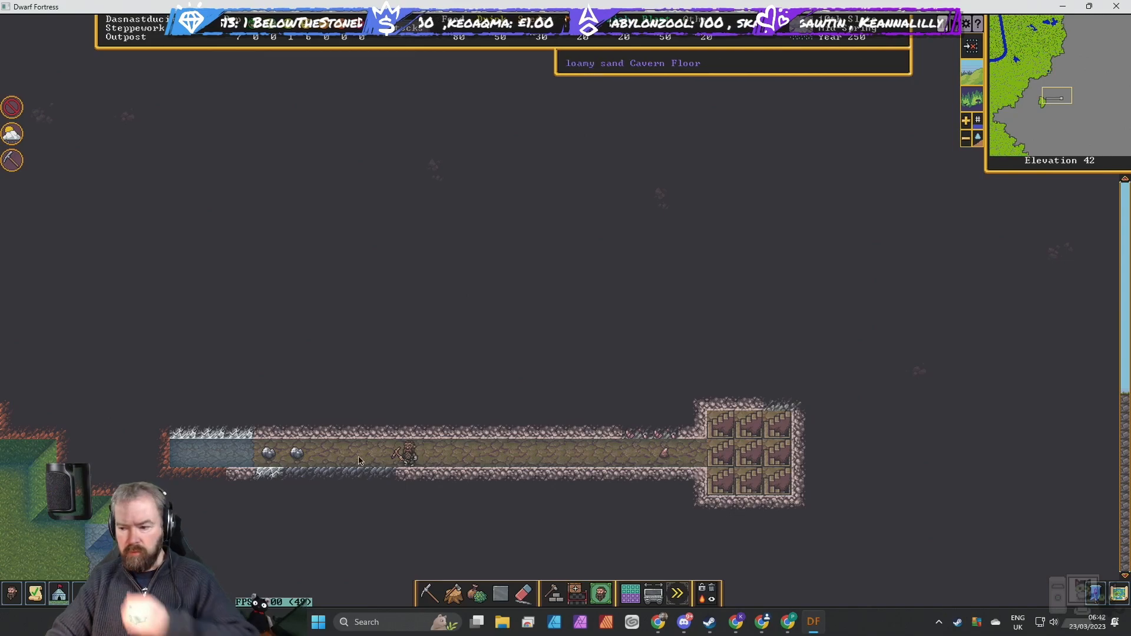
click(553, 593)
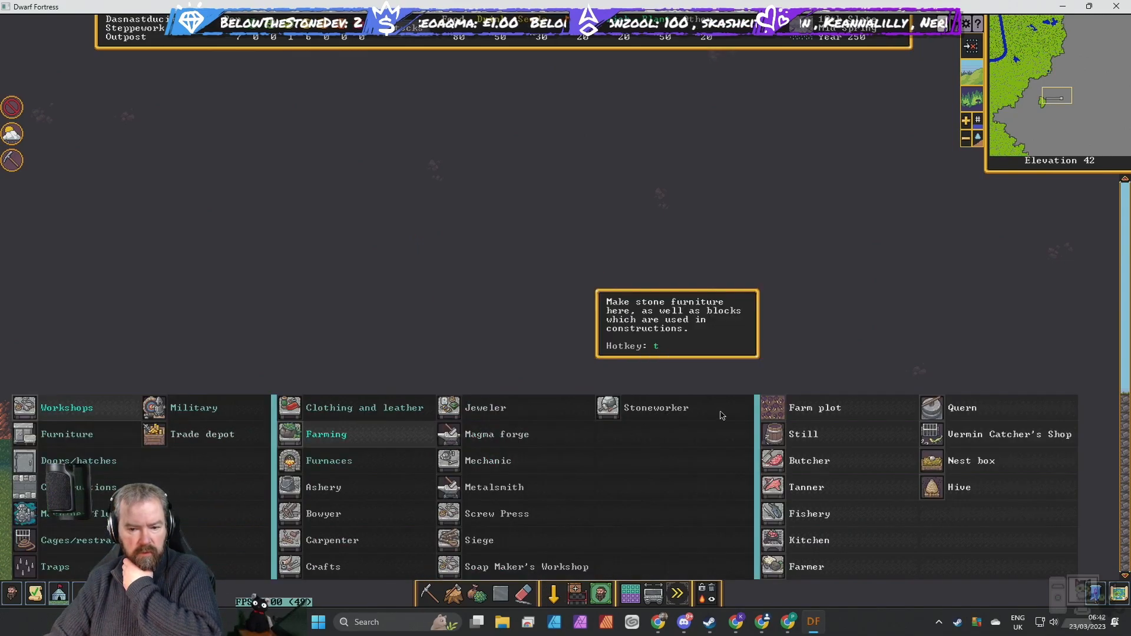
click(814, 407)
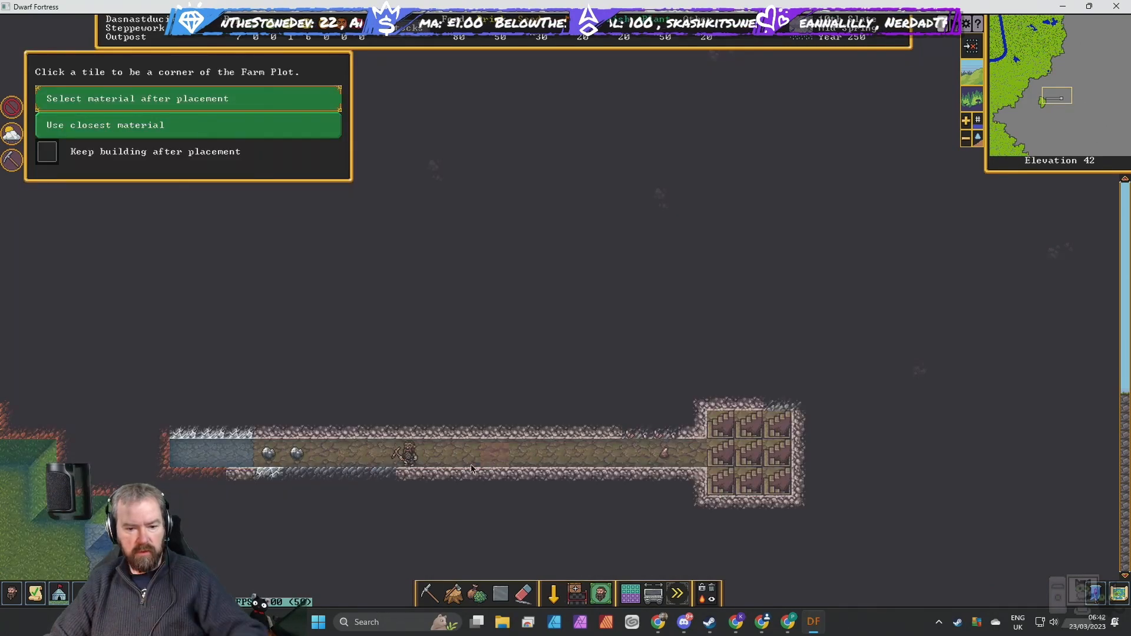
click(471, 451)
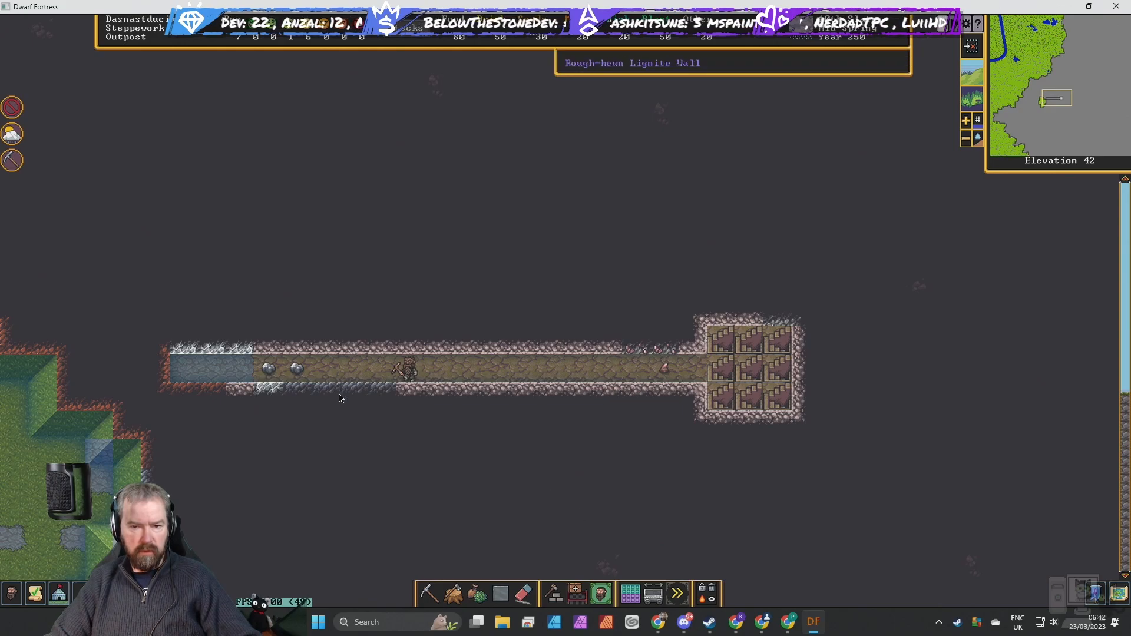
mouse_move(293, 346)
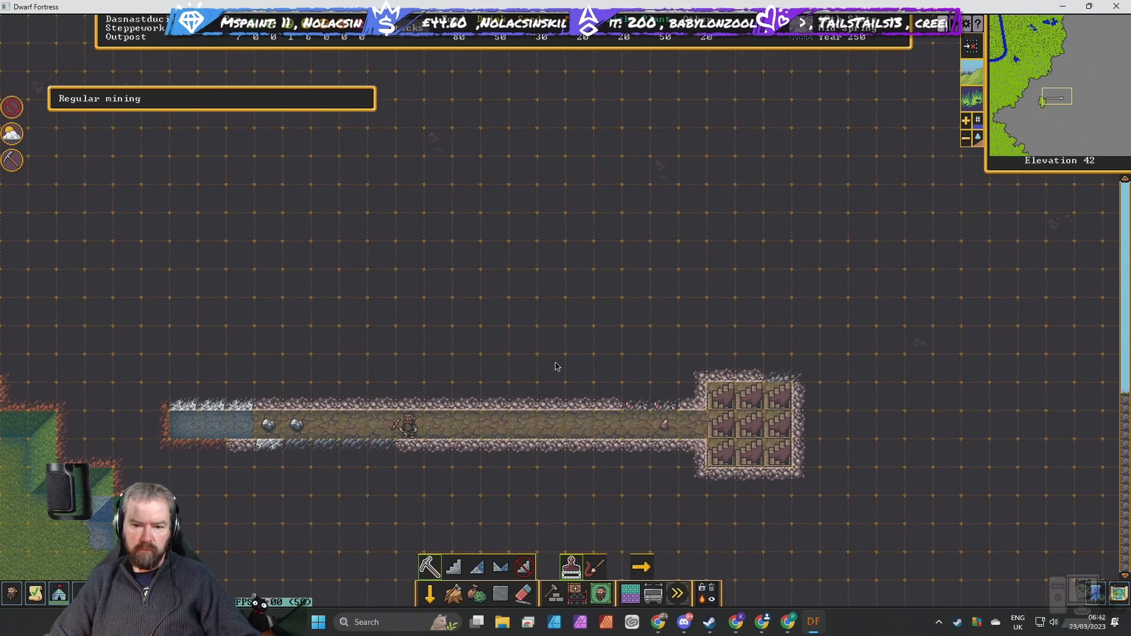
mouse_move(565, 367)
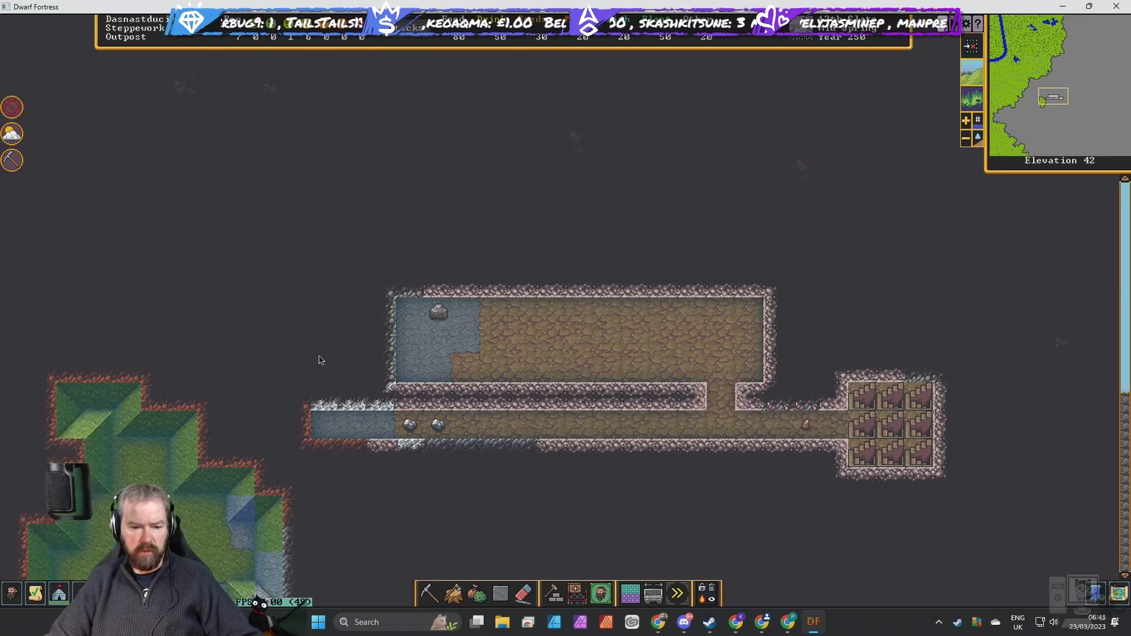
mouse_move(431, 592)
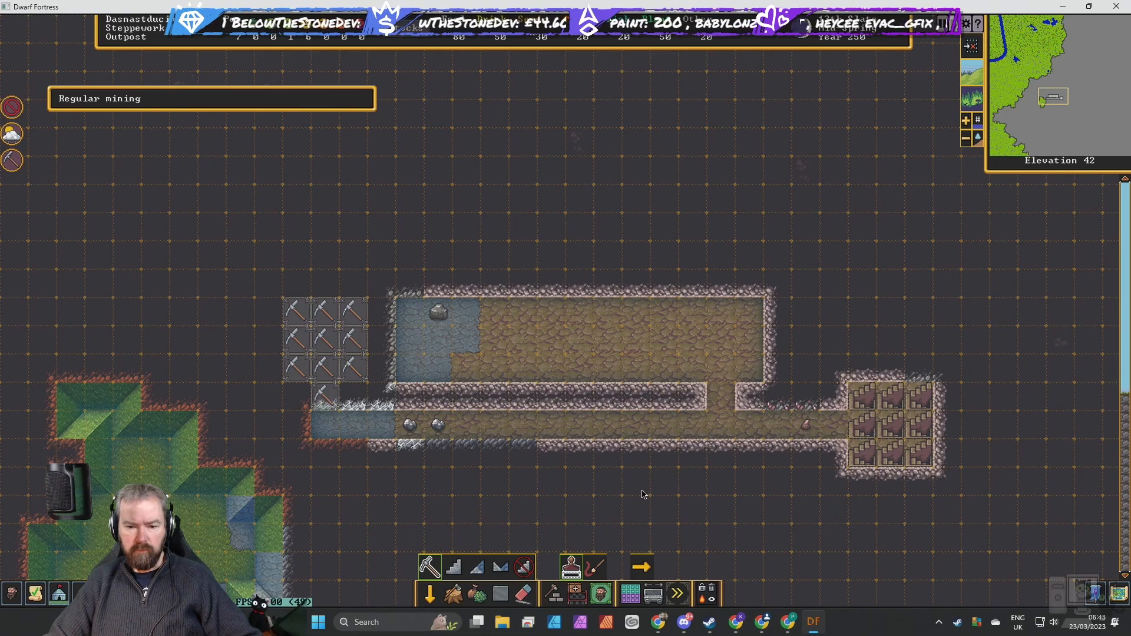
Begin placing a farm plot after marking the small western room for digging.
click(552, 592)
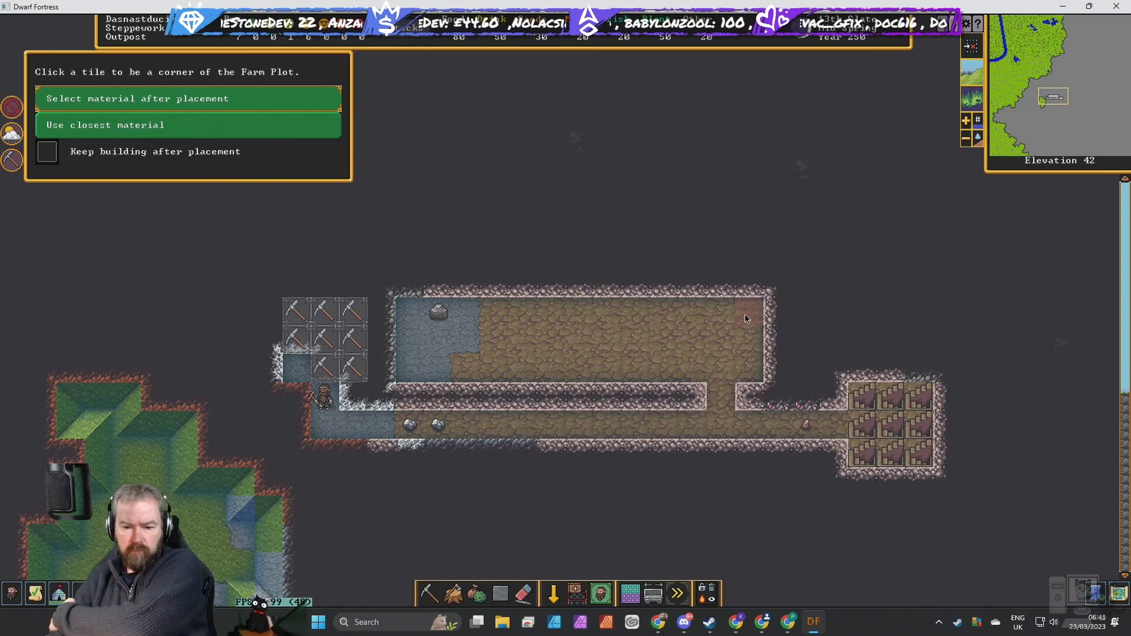
Select Farm Plot from the build categories and mark the first strip's corner in the hall.
click(747, 373)
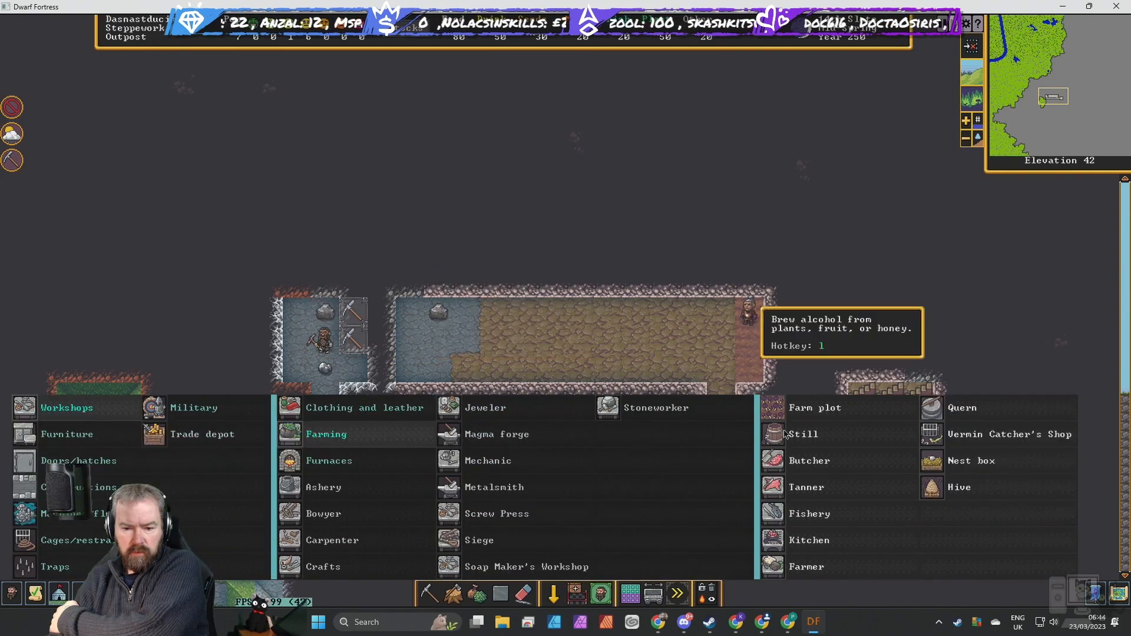
click(814, 408)
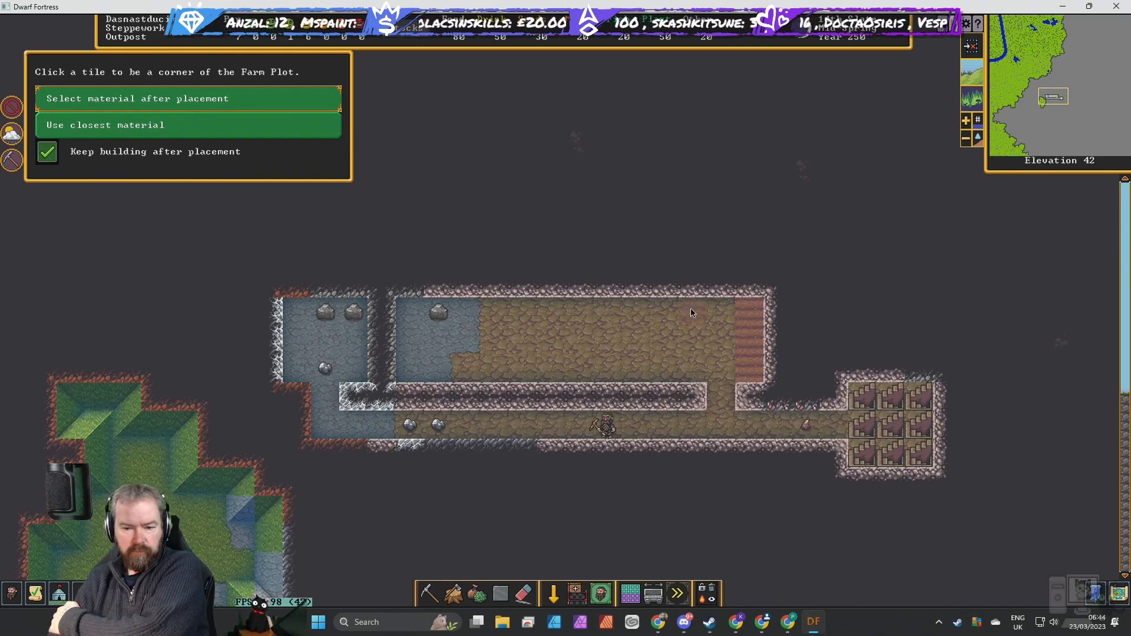
click(691, 312)
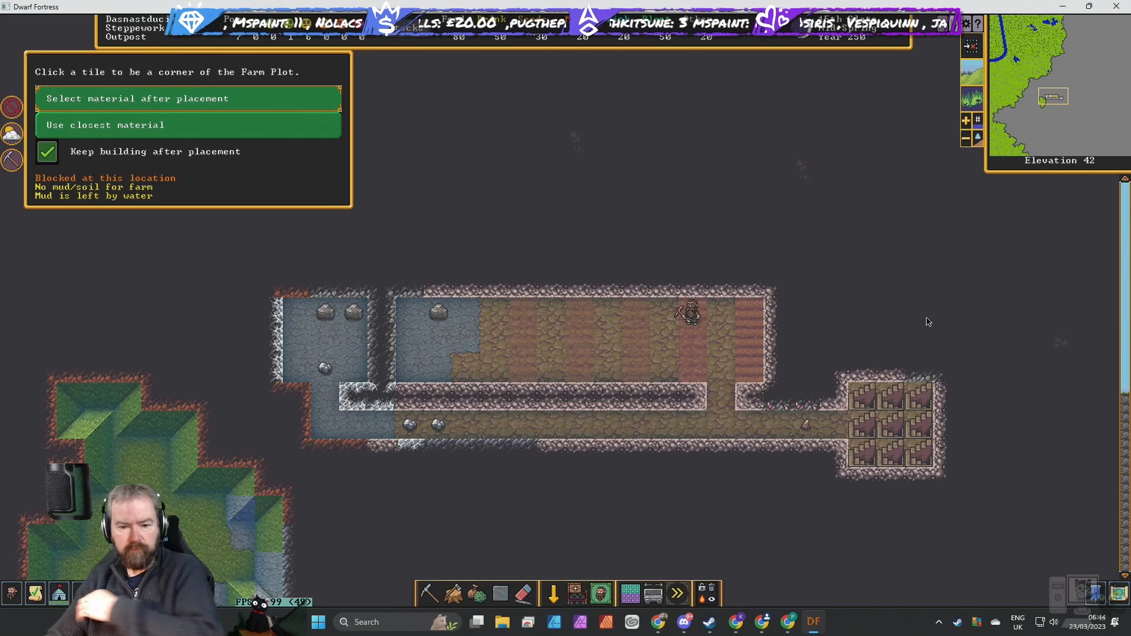
mouse_move(884, 307)
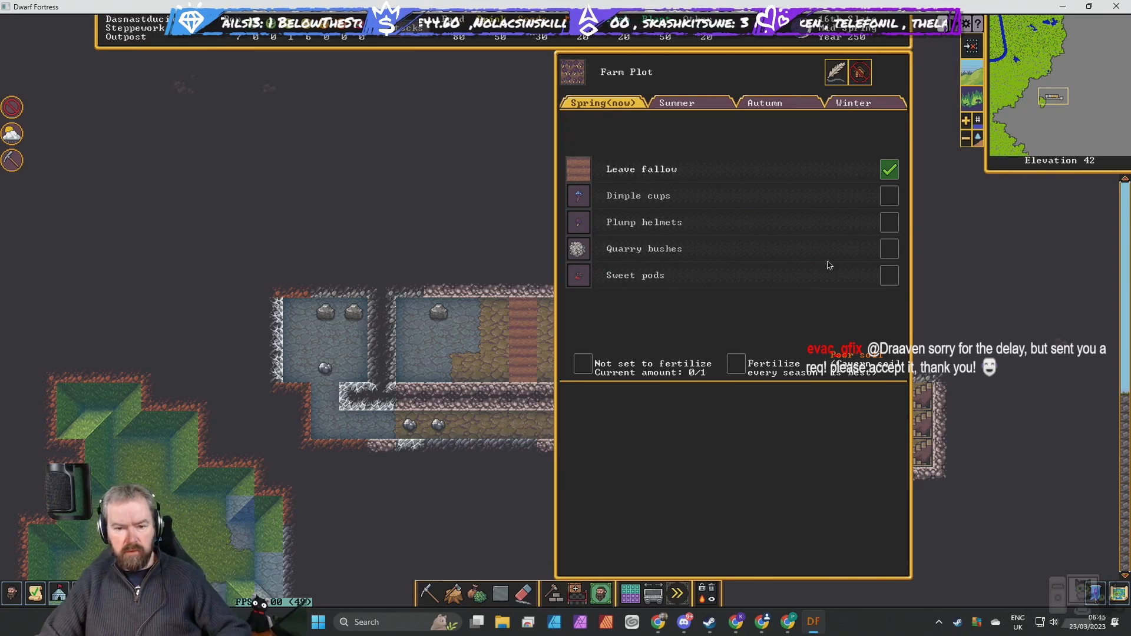
Set the first plot to grow plump helmets and review its summer, autumn and winter crops.
click(888, 222)
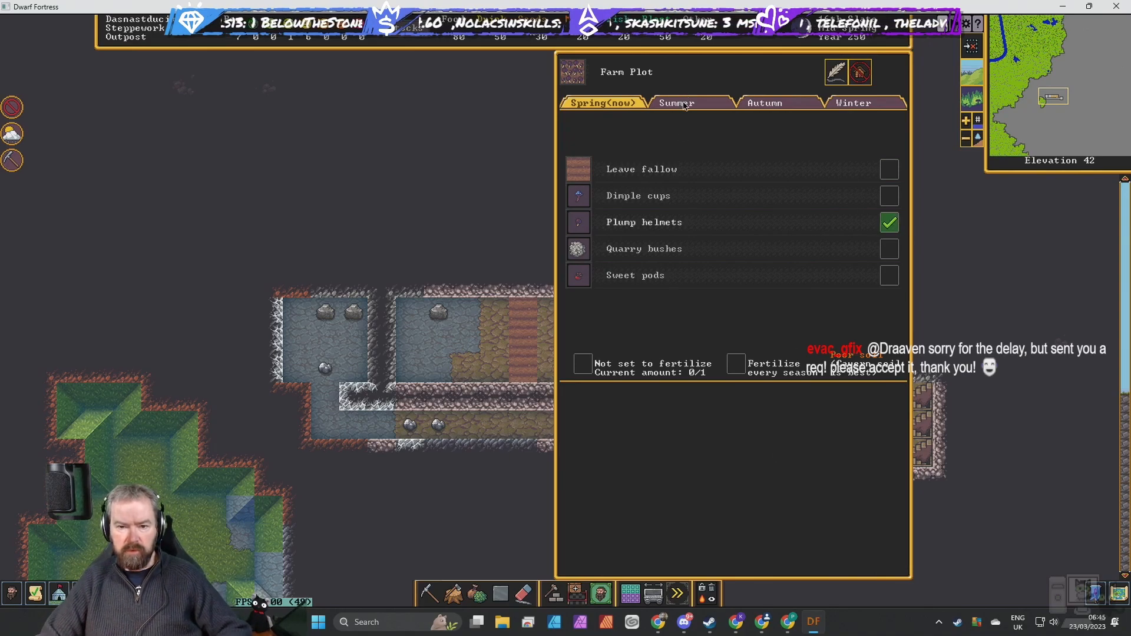
click(676, 103)
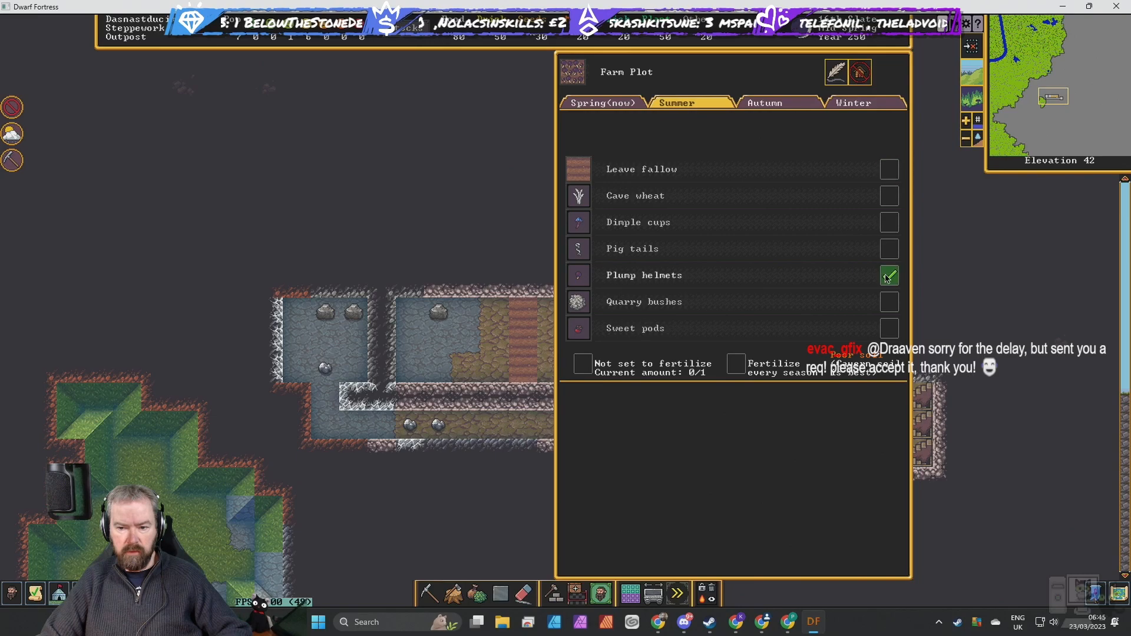
click(778, 102)
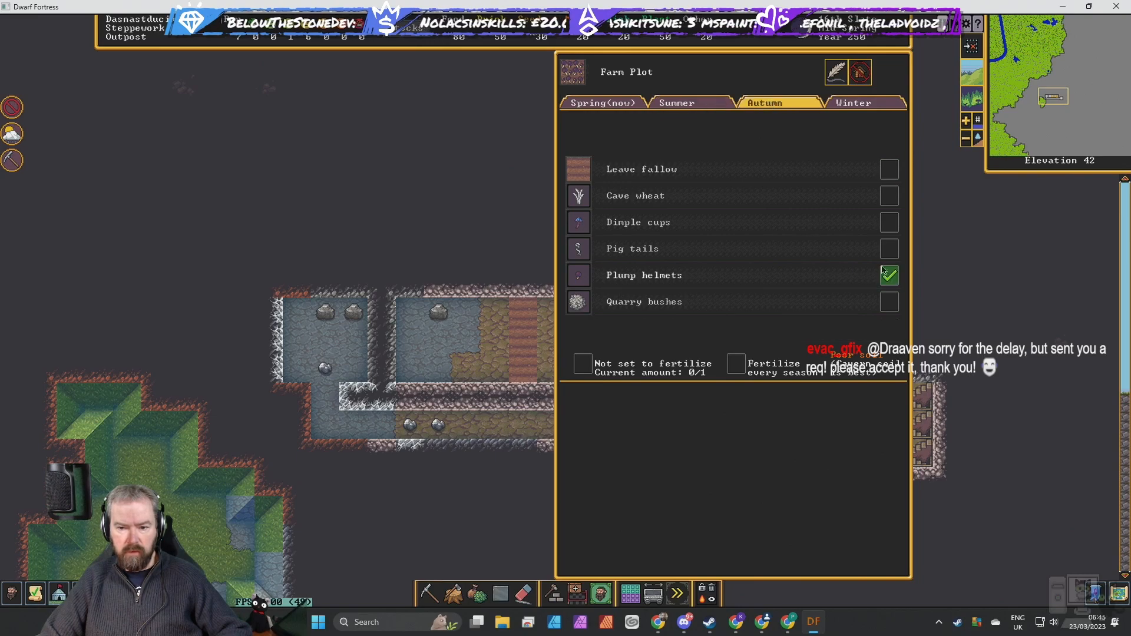
click(865, 103)
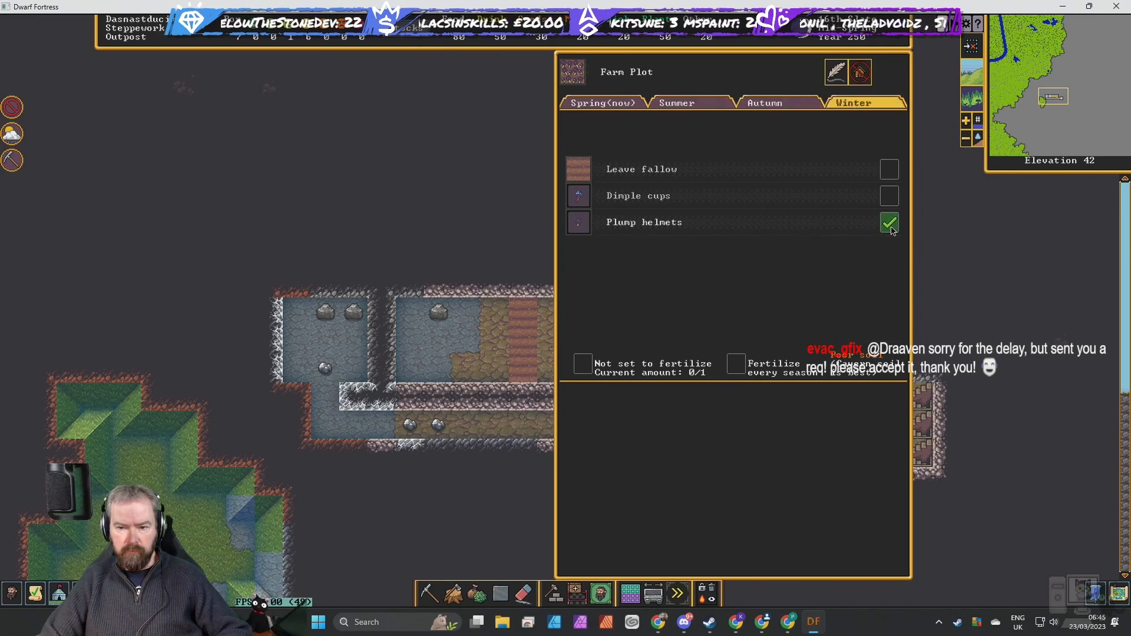
mouse_move(998, 270)
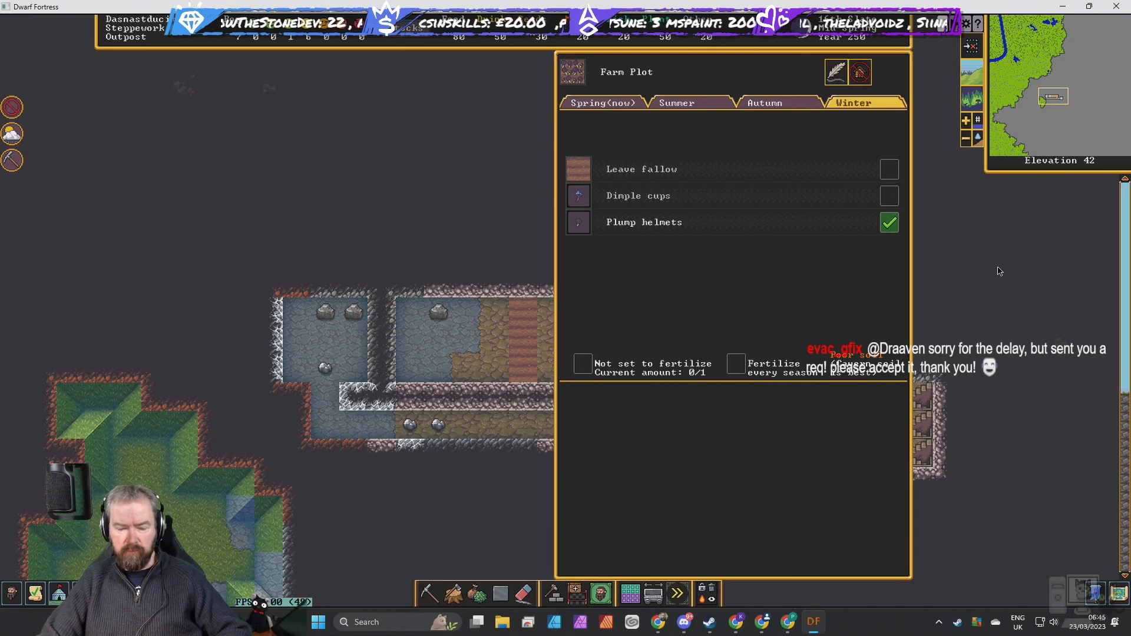
Set the next plot to grow dimple cups in spring and summer, then close its settings.
click(600, 103)
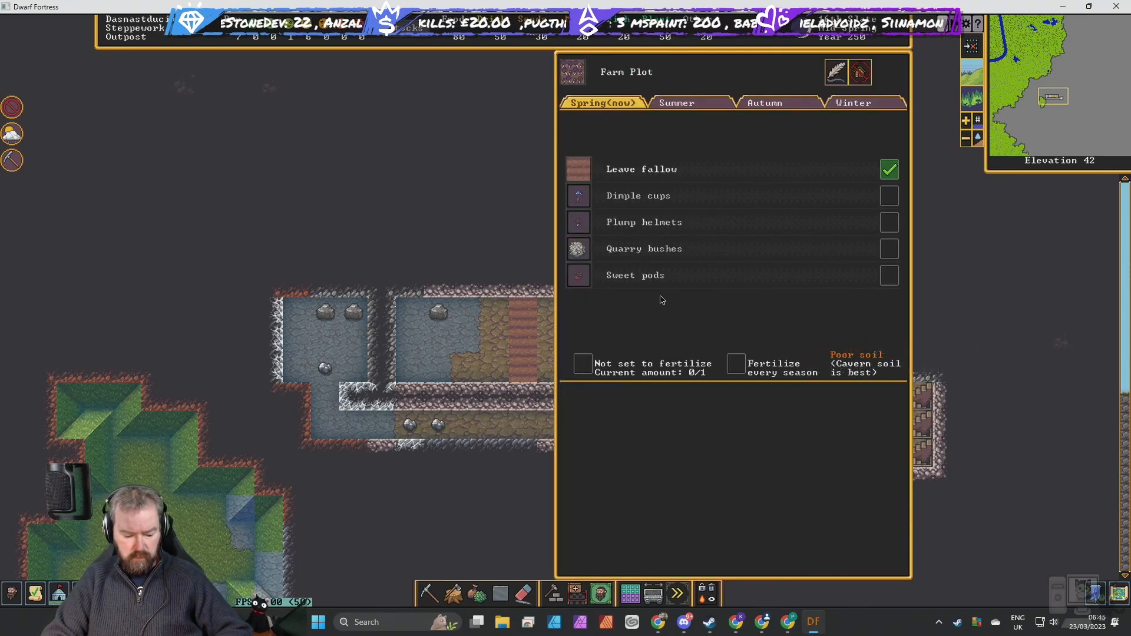
mouse_move(825, 229)
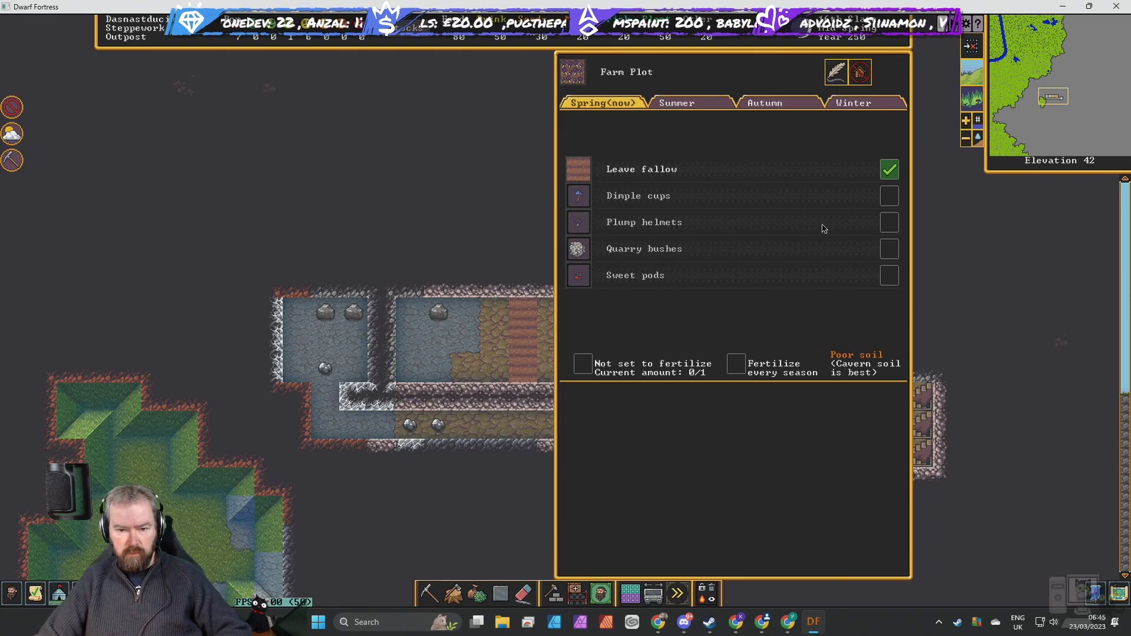
click(888, 195)
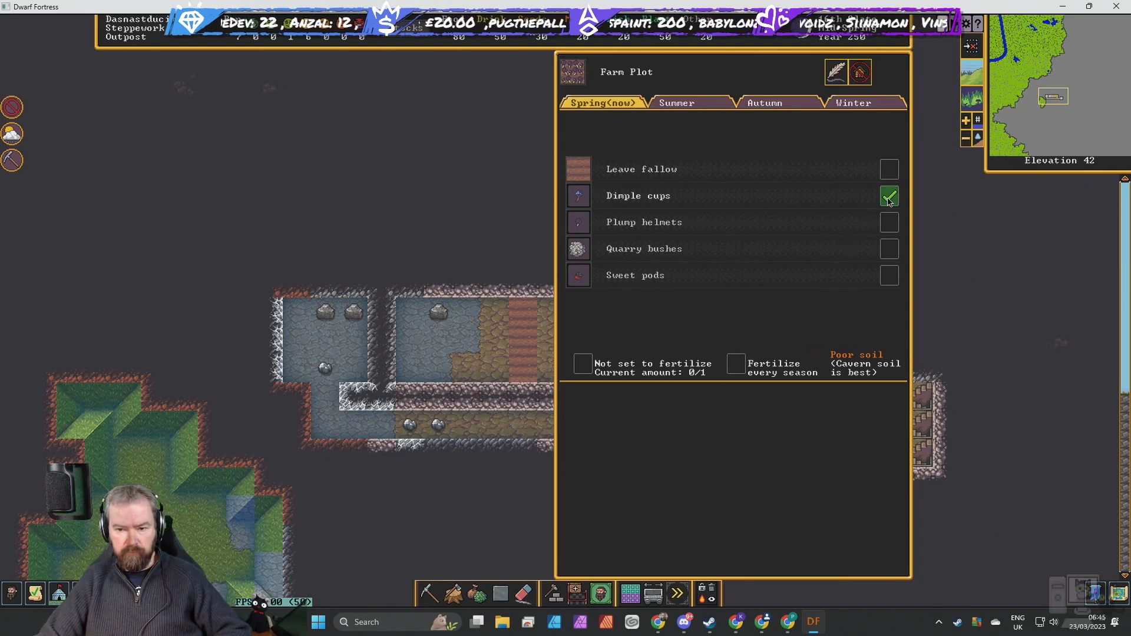
click(689, 103)
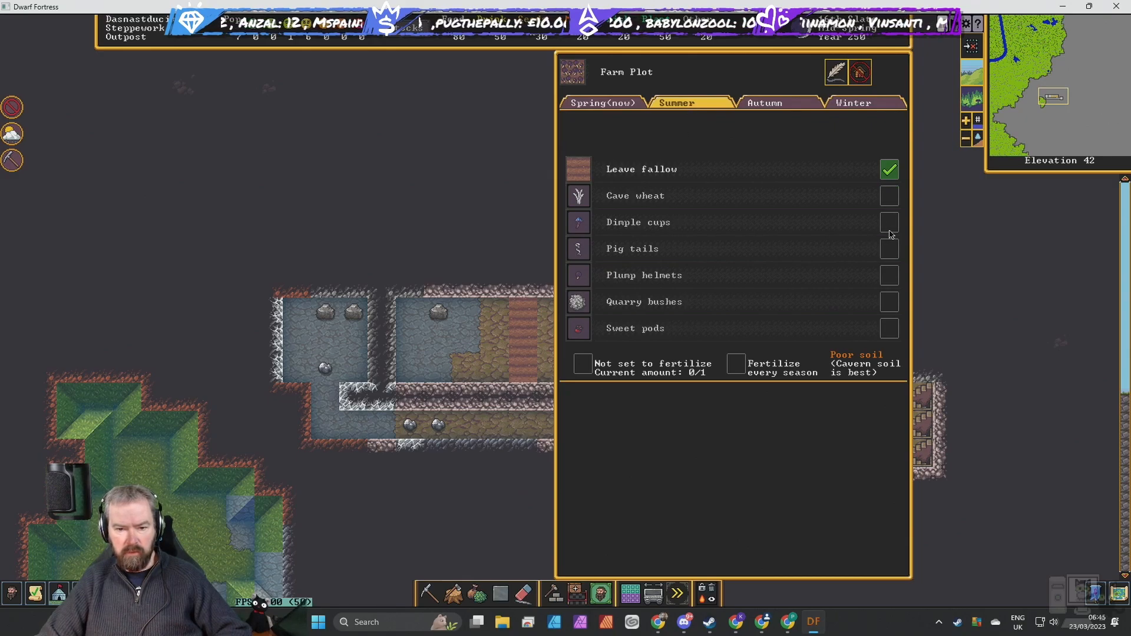
click(888, 223)
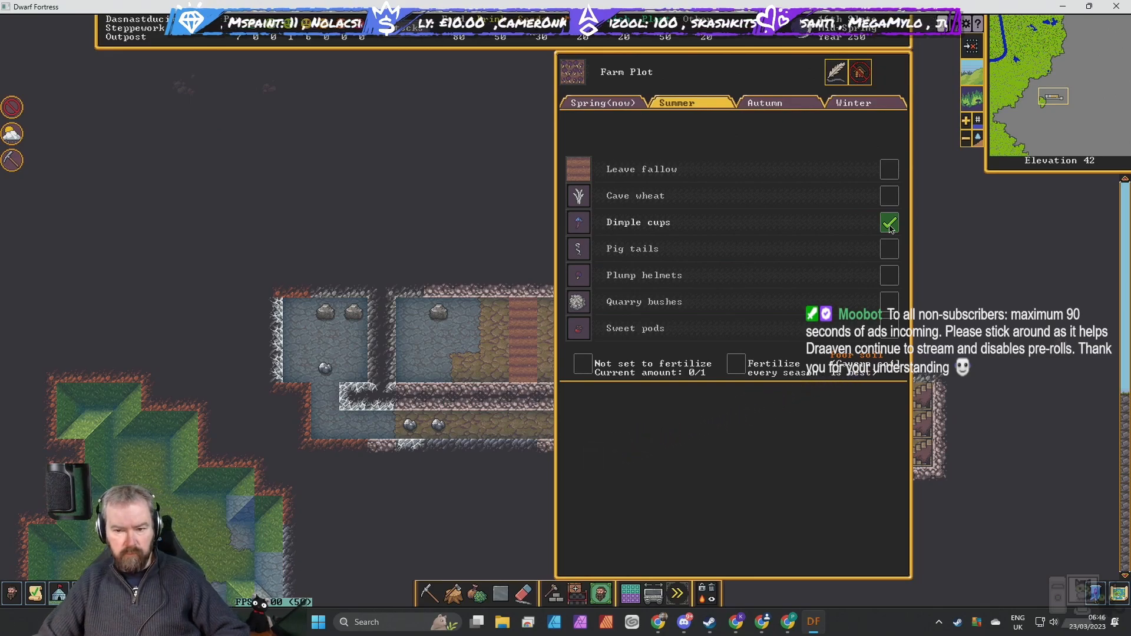
click(779, 103)
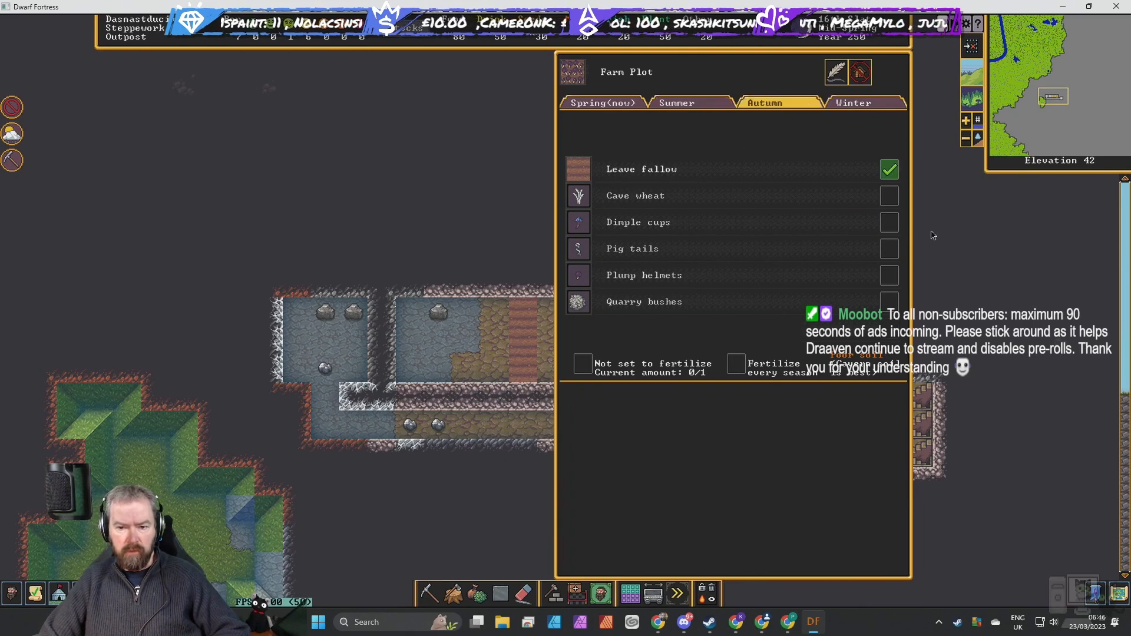
click(864, 102)
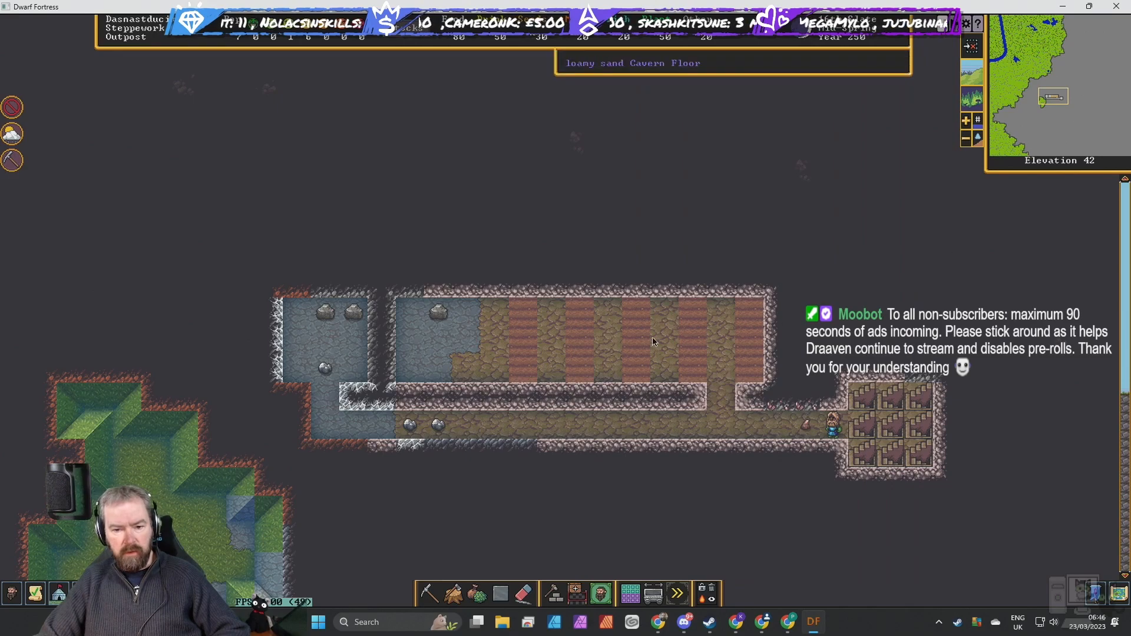
Set another plot to grow quarry bushes in spring and pig tails in summer.
click(649, 342)
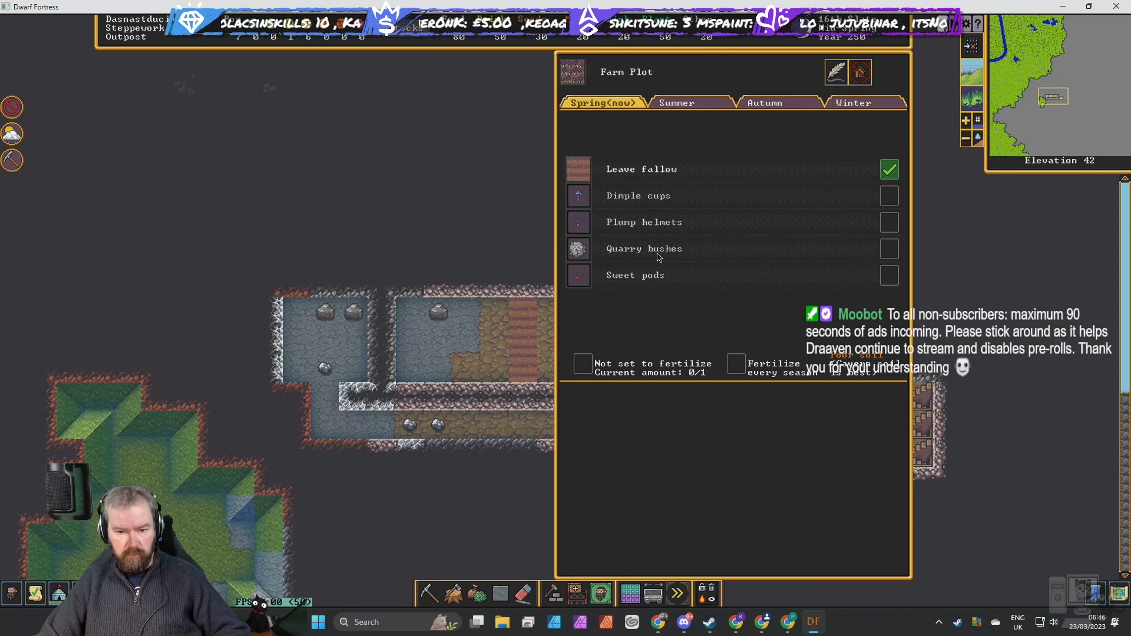
mouse_move(888, 252)
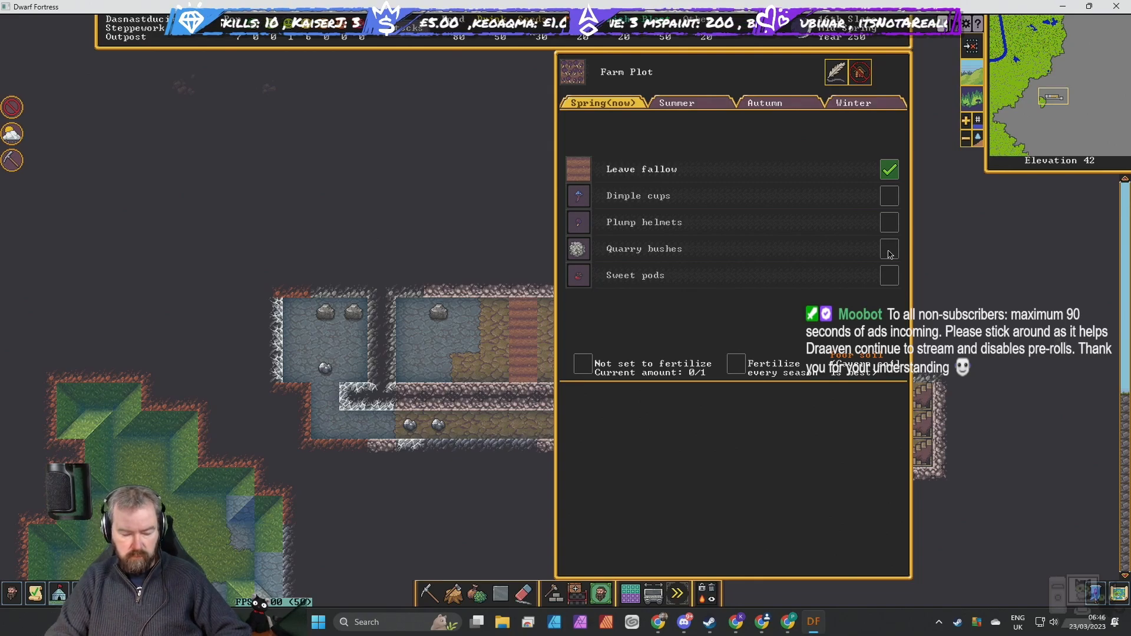
click(888, 249)
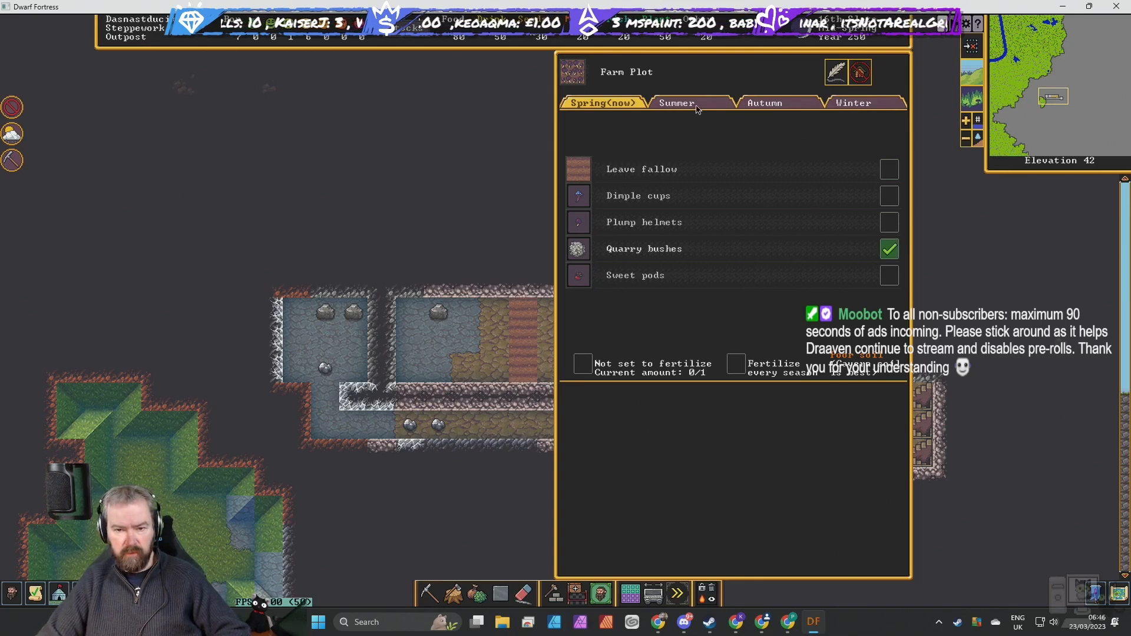
click(676, 103)
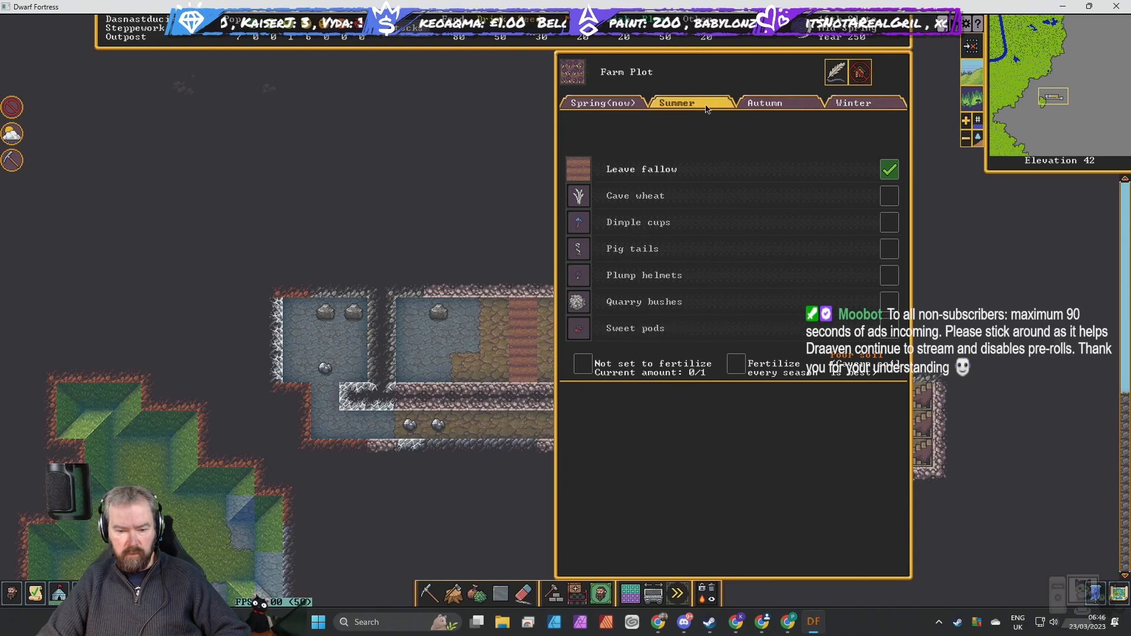
mouse_move(888, 254)
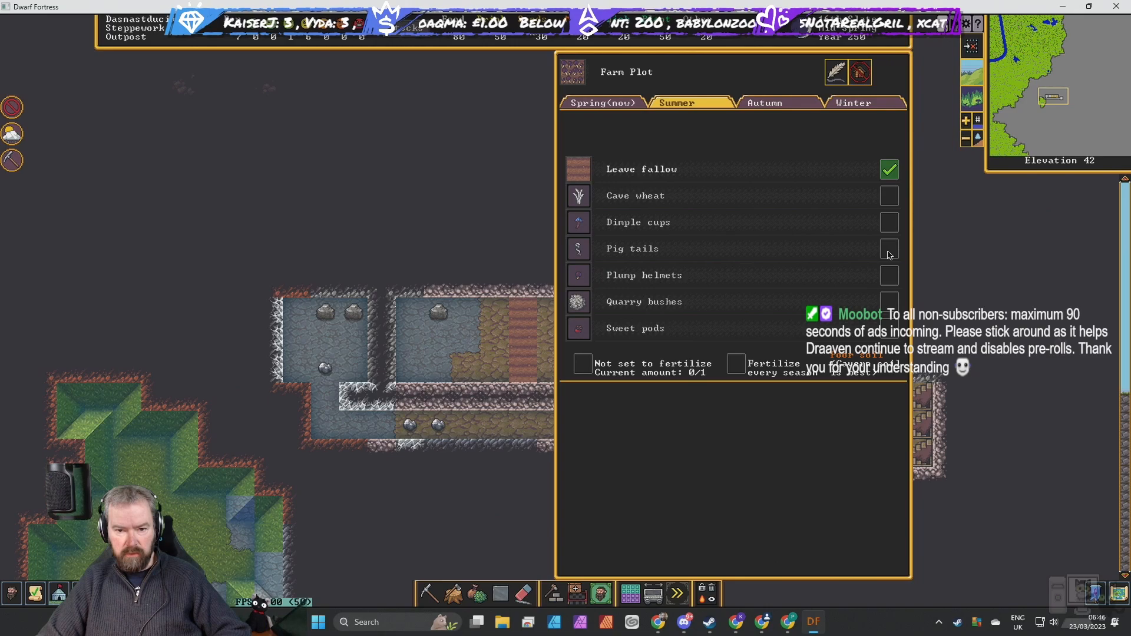
click(888, 248)
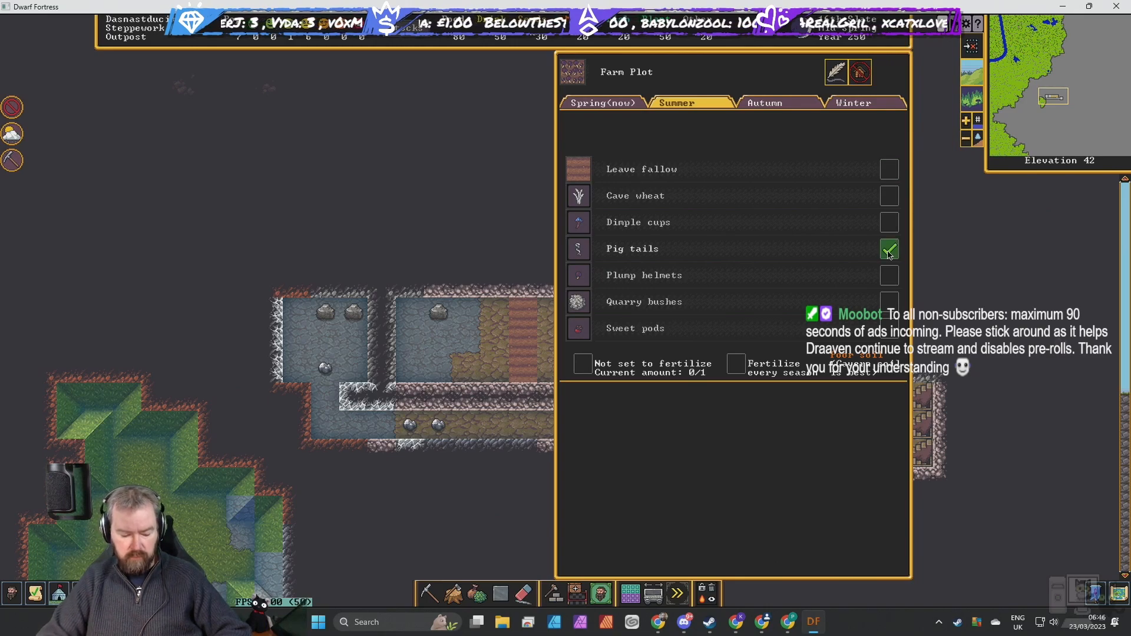
Set that plot's winter crop to plump helmets and return to the spring choices.
click(763, 102)
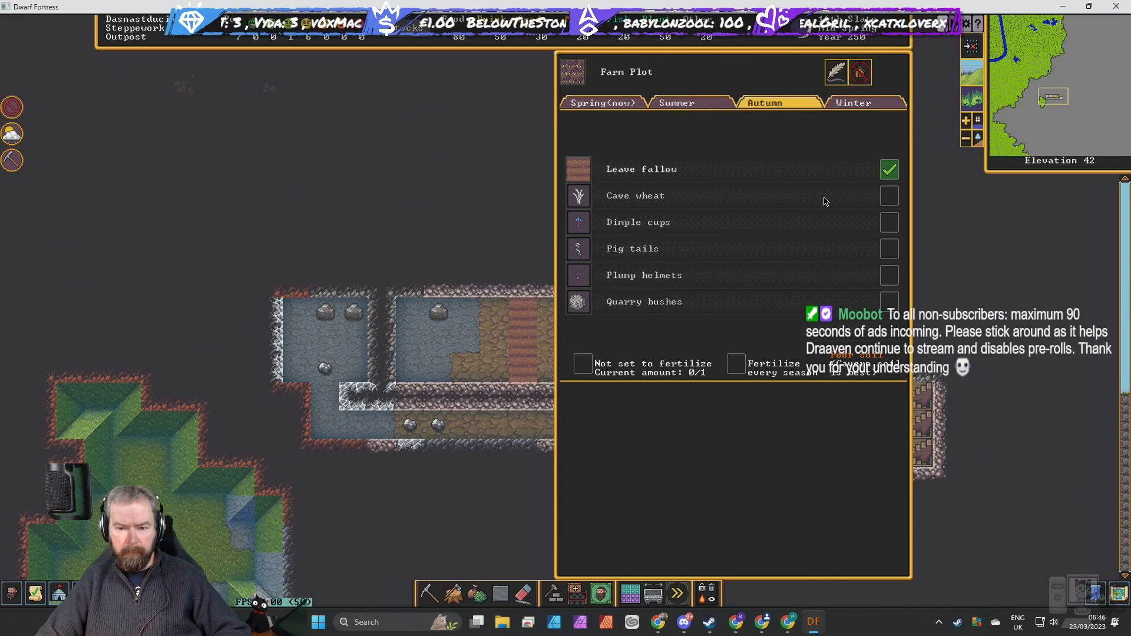
click(863, 102)
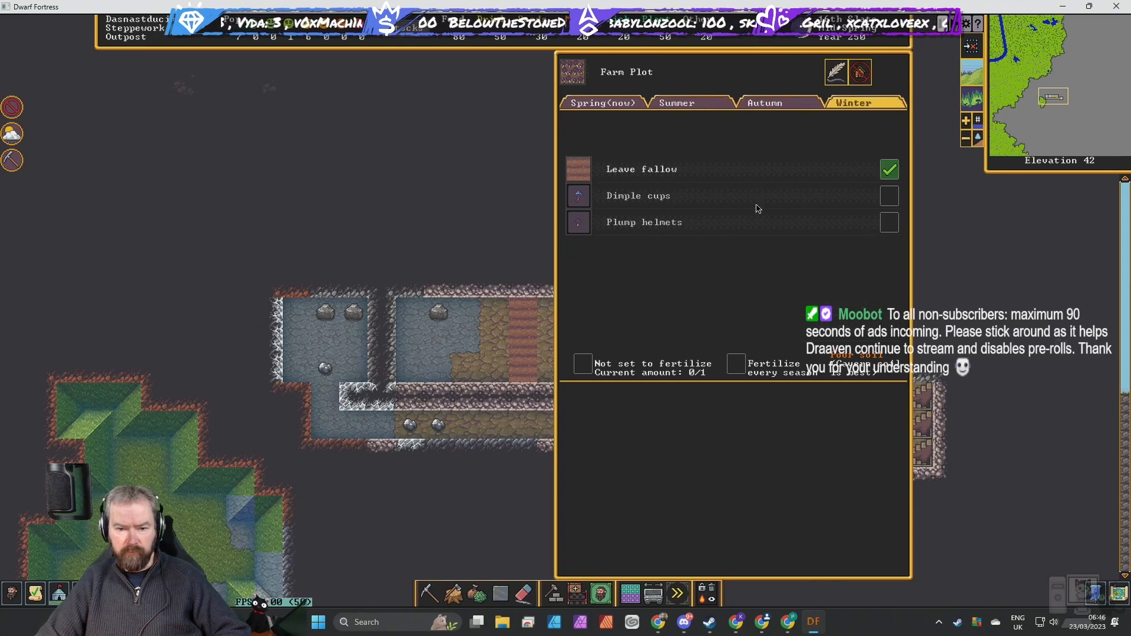
click(888, 222)
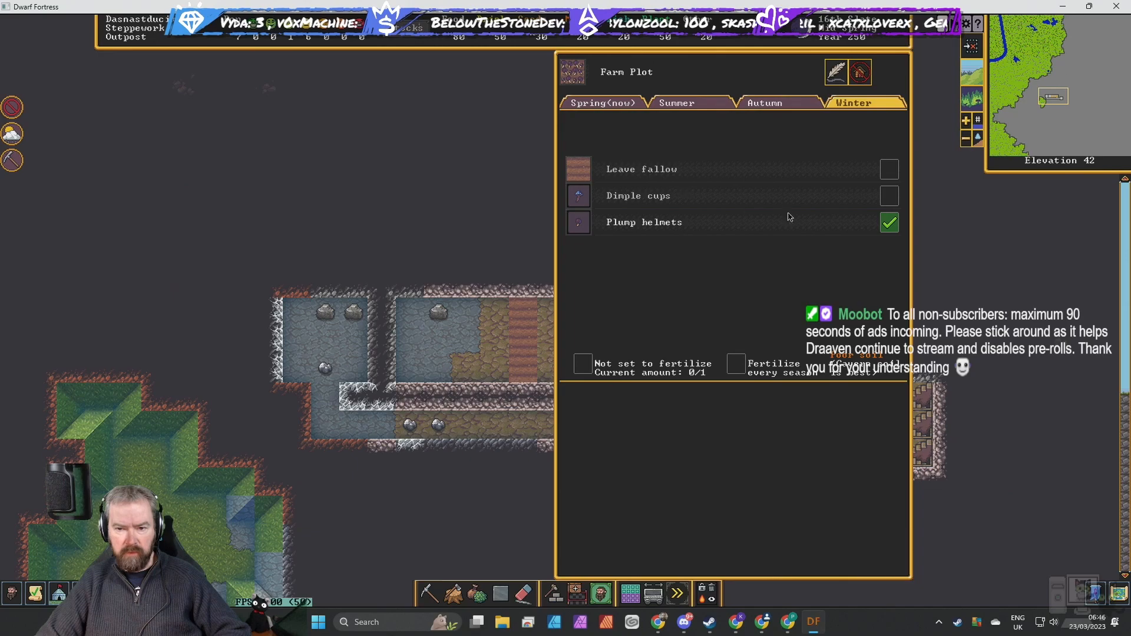
click(601, 103)
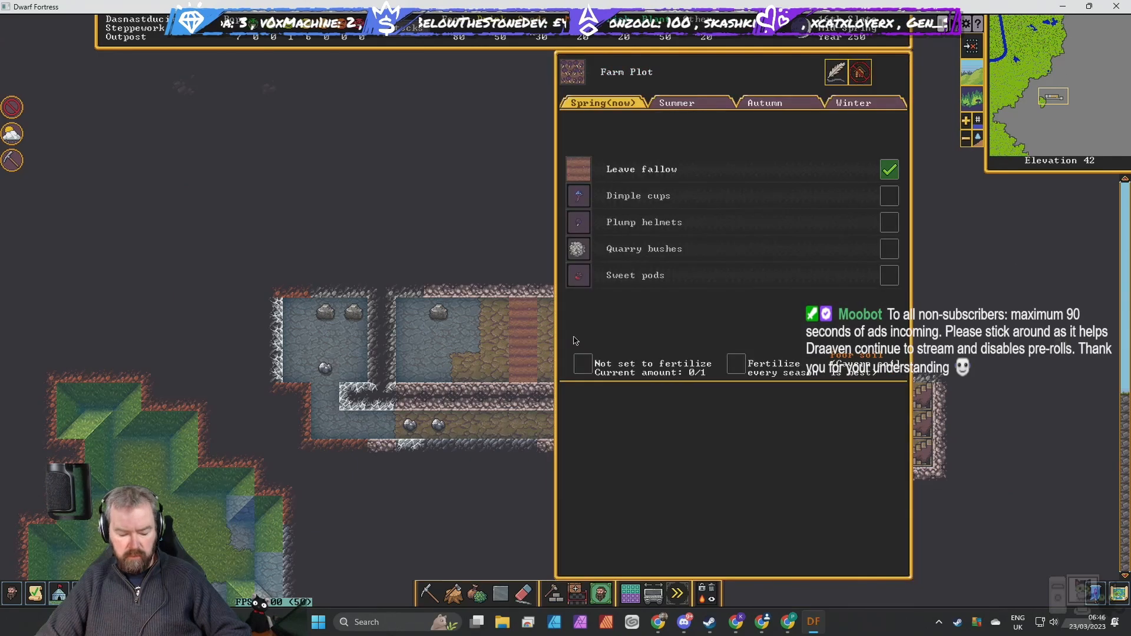
mouse_move(660, 301)
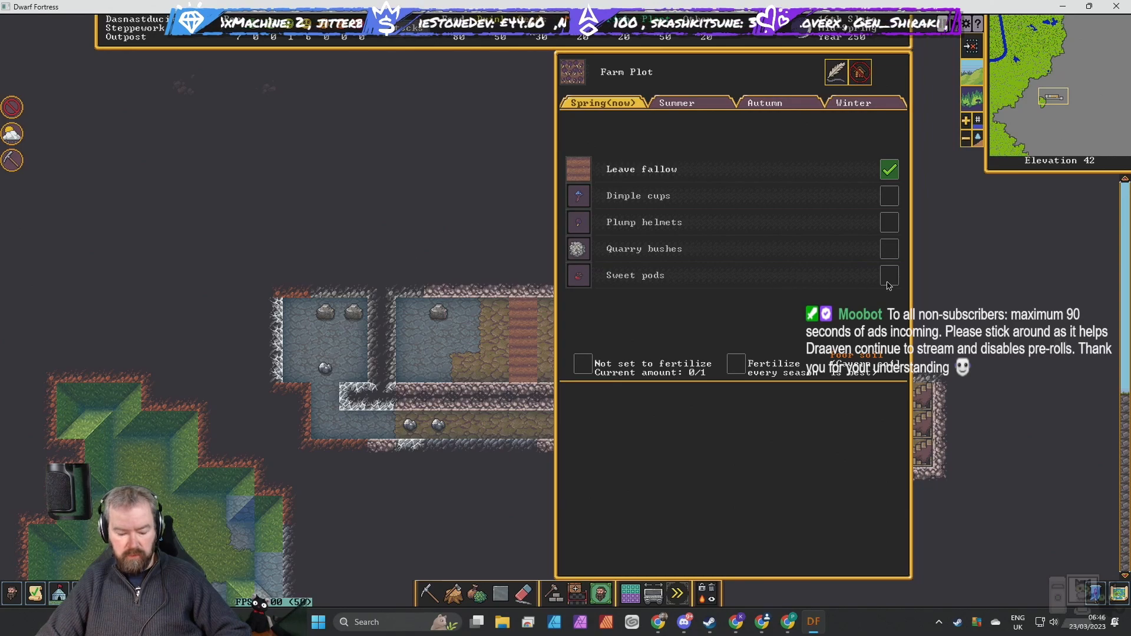
Set this plot to grow sweet pods in spring and cave wheat in summer.
click(689, 103)
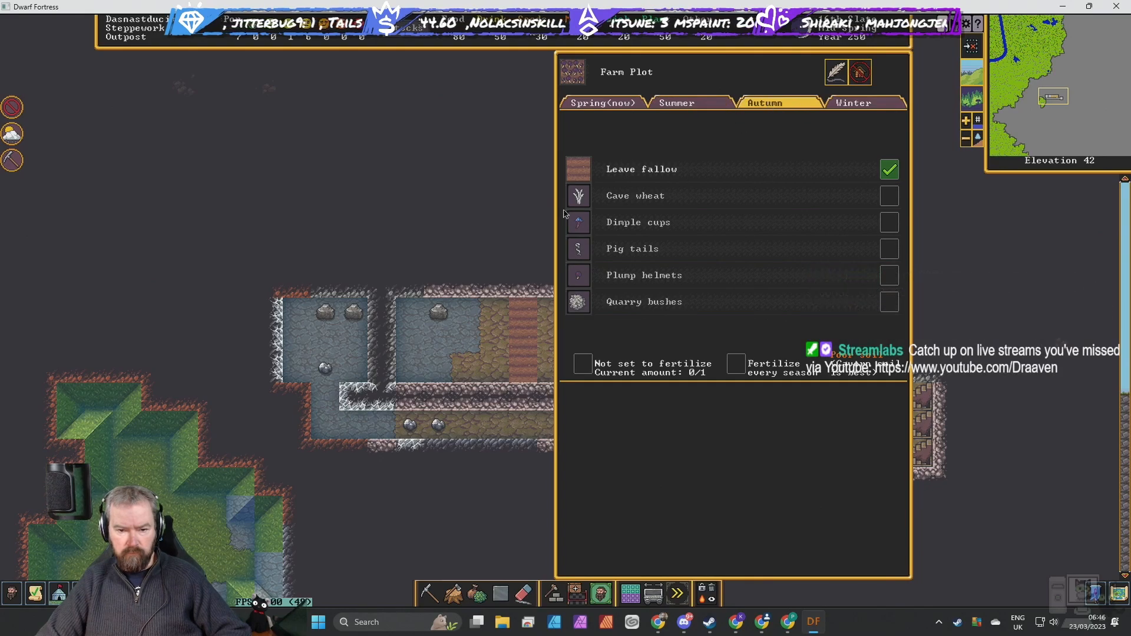
click(851, 102)
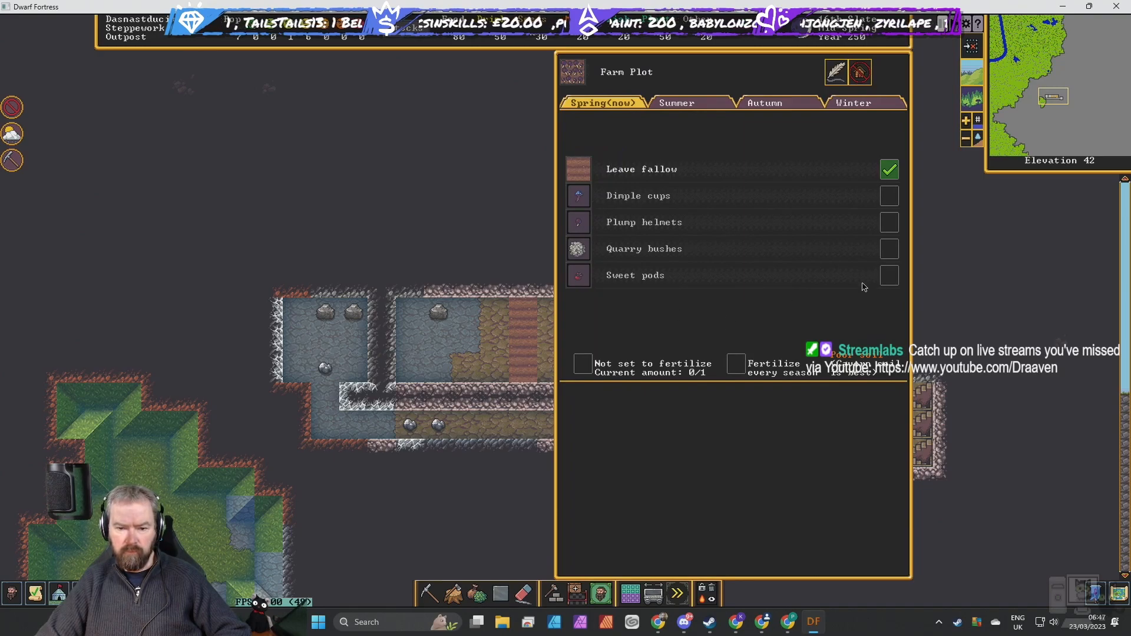
mouse_move(881, 283)
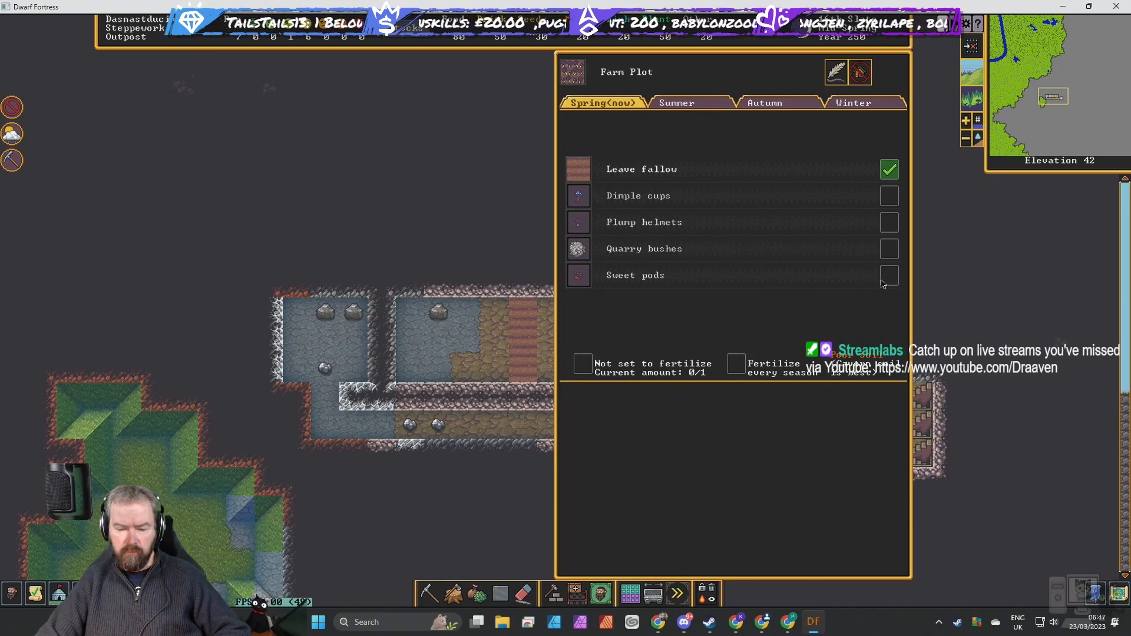
click(888, 275)
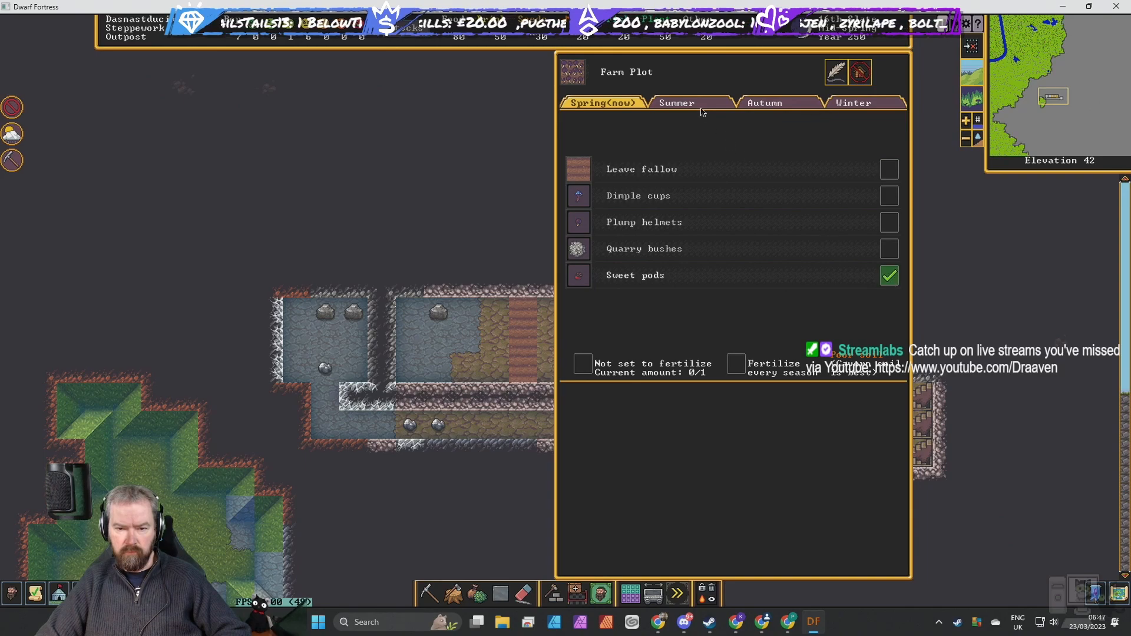
click(675, 102)
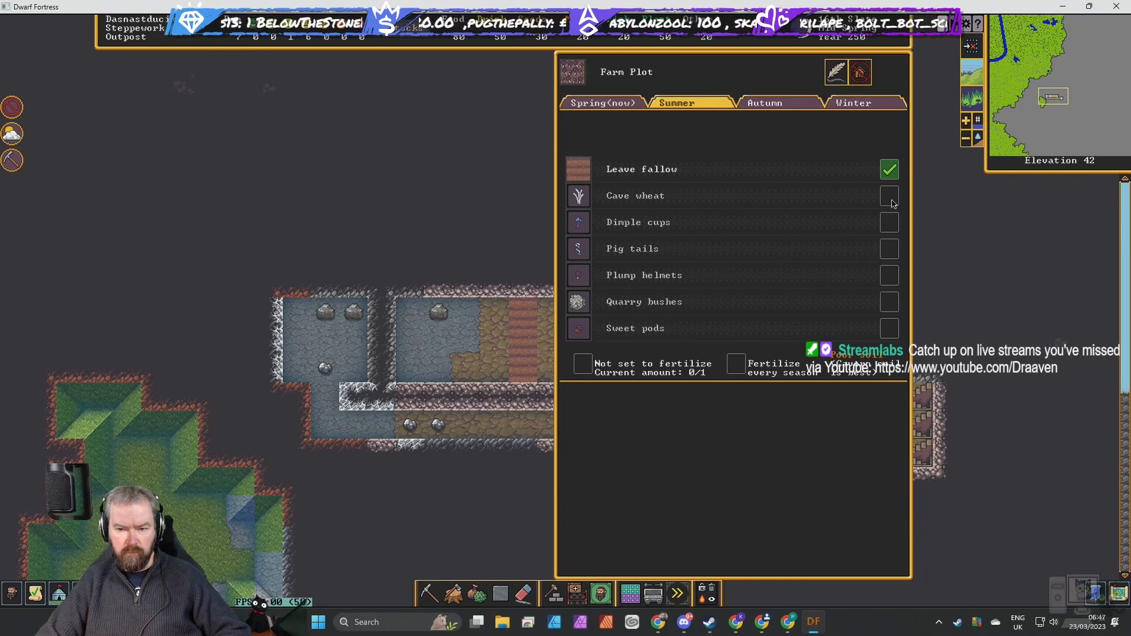
click(888, 195)
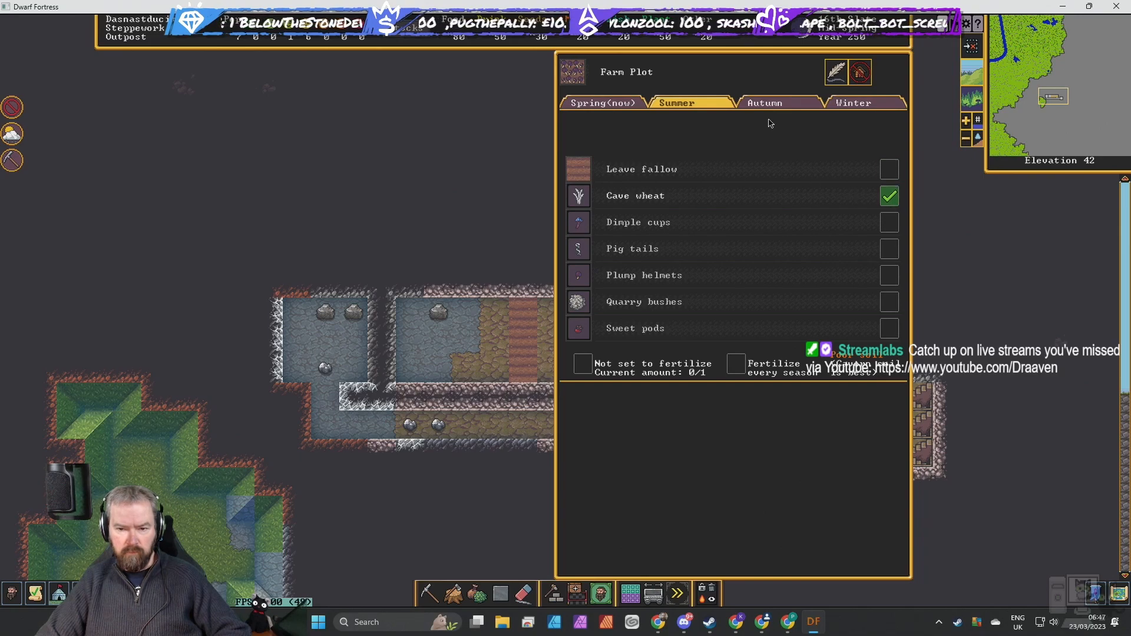
Set pig tails for autumn and choose a winter crop for the plot.
click(779, 102)
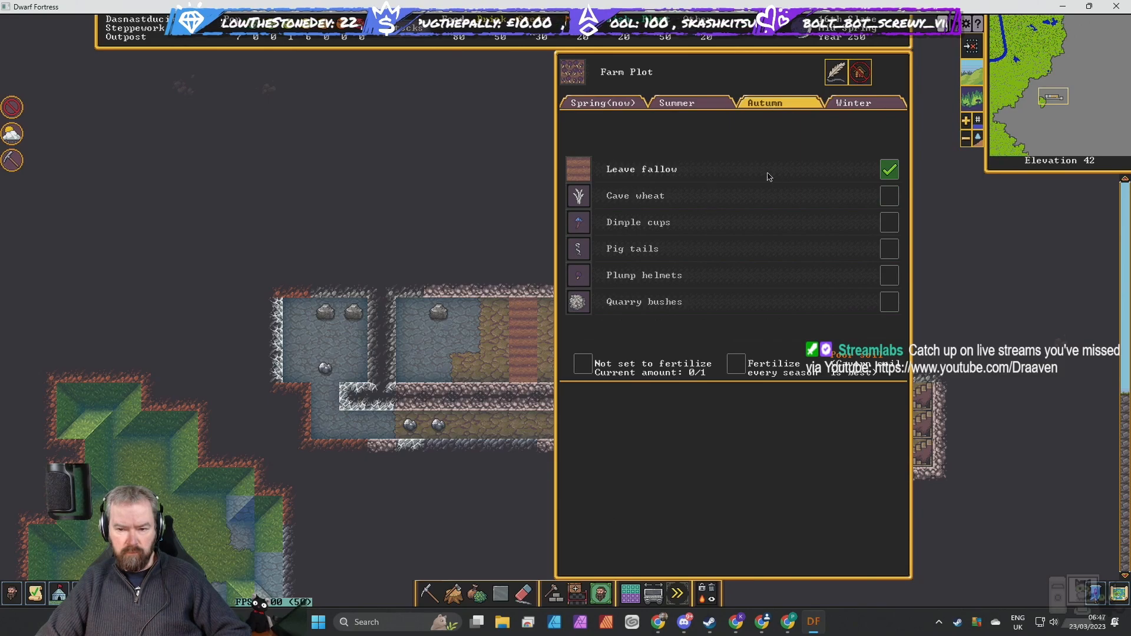
mouse_move(758, 126)
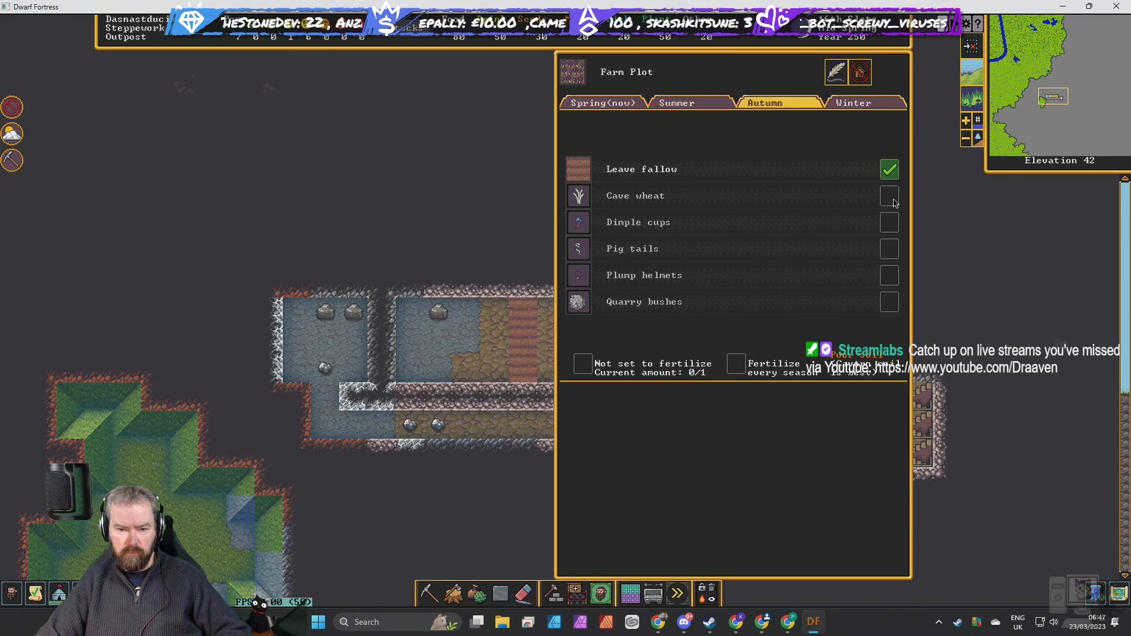
click(889, 248)
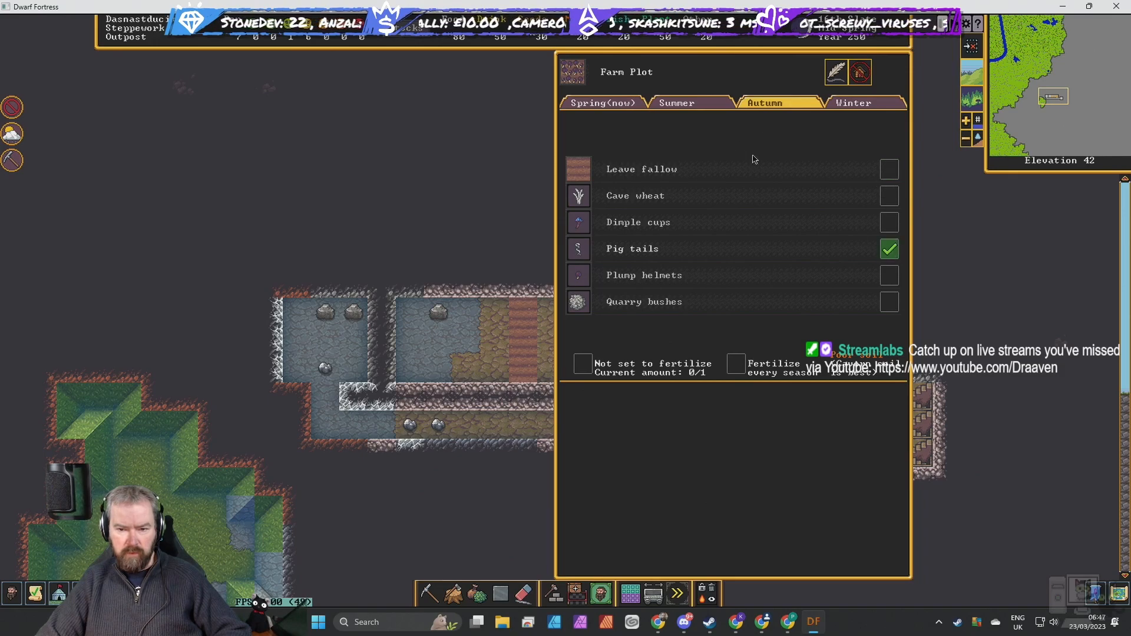
click(851, 102)
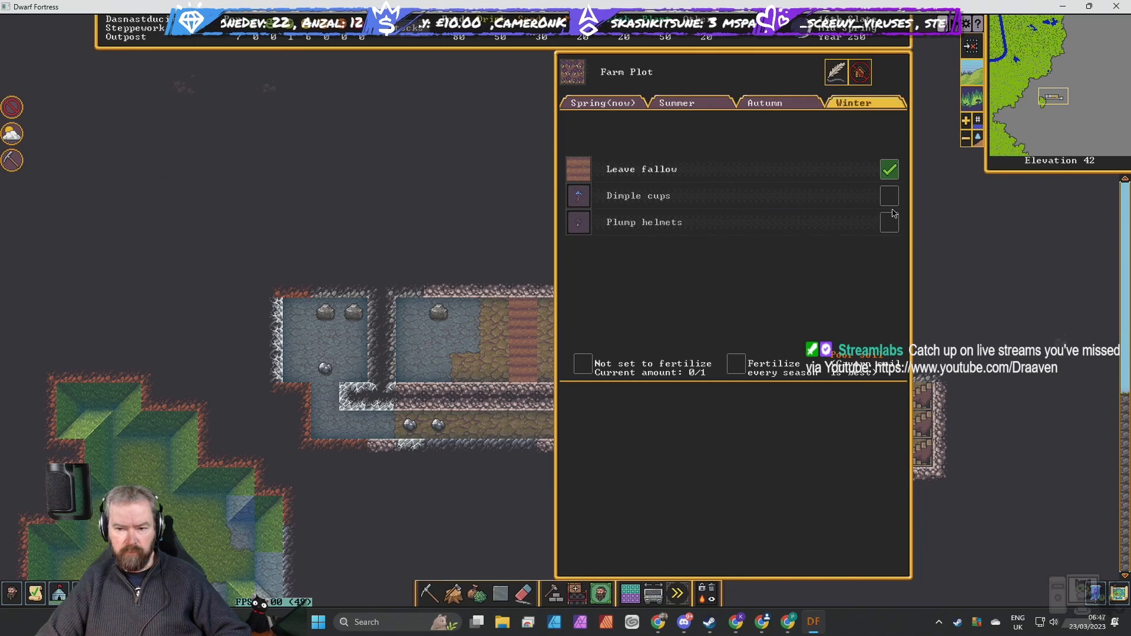
click(888, 196)
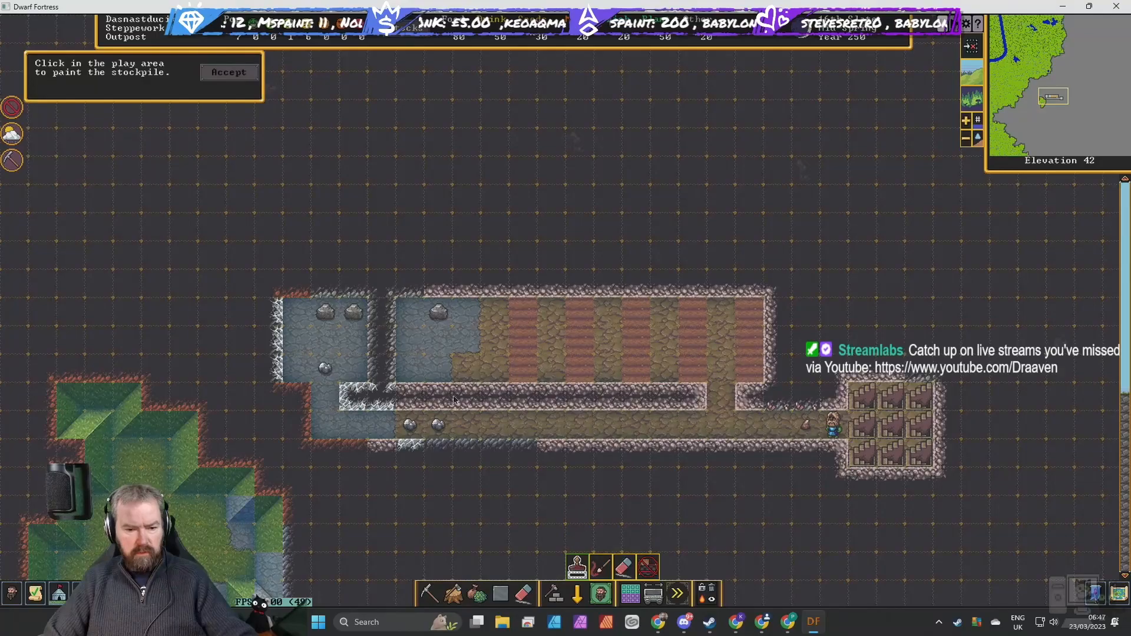
Paint a stockpile over the small room beside the farms, accept it and make it a food stockpile.
click(433, 367)
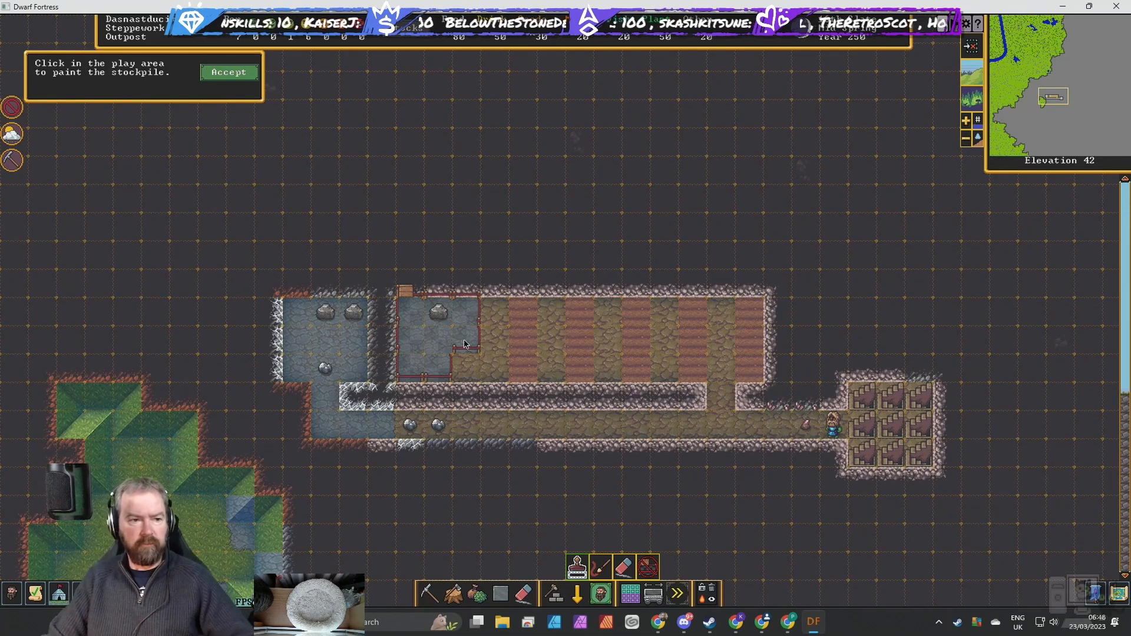
click(228, 72)
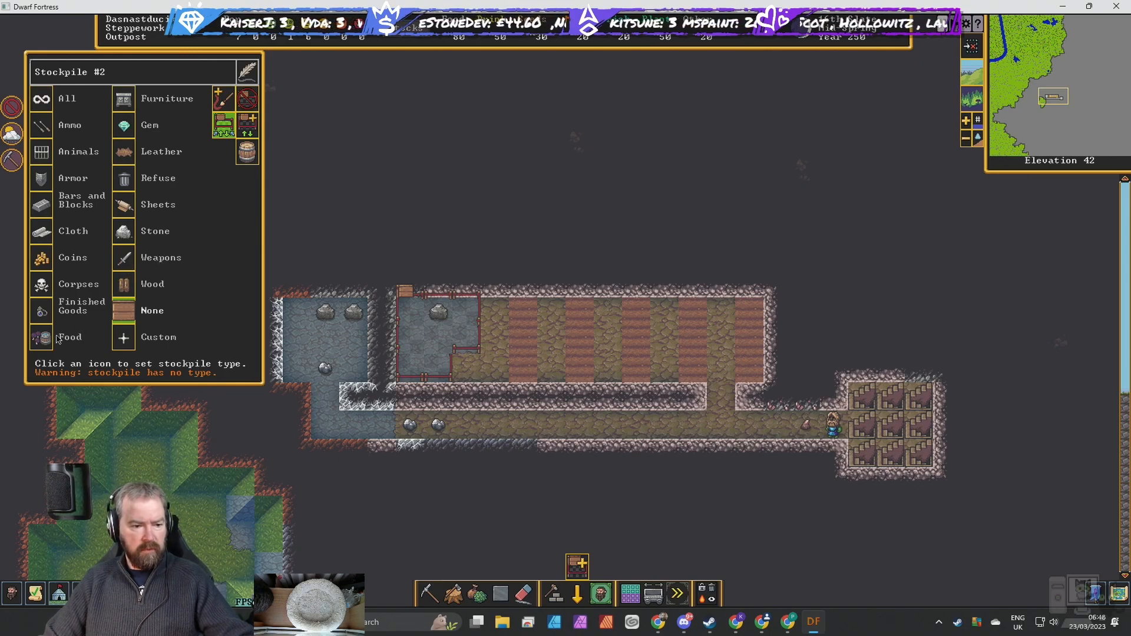
click(69, 337)
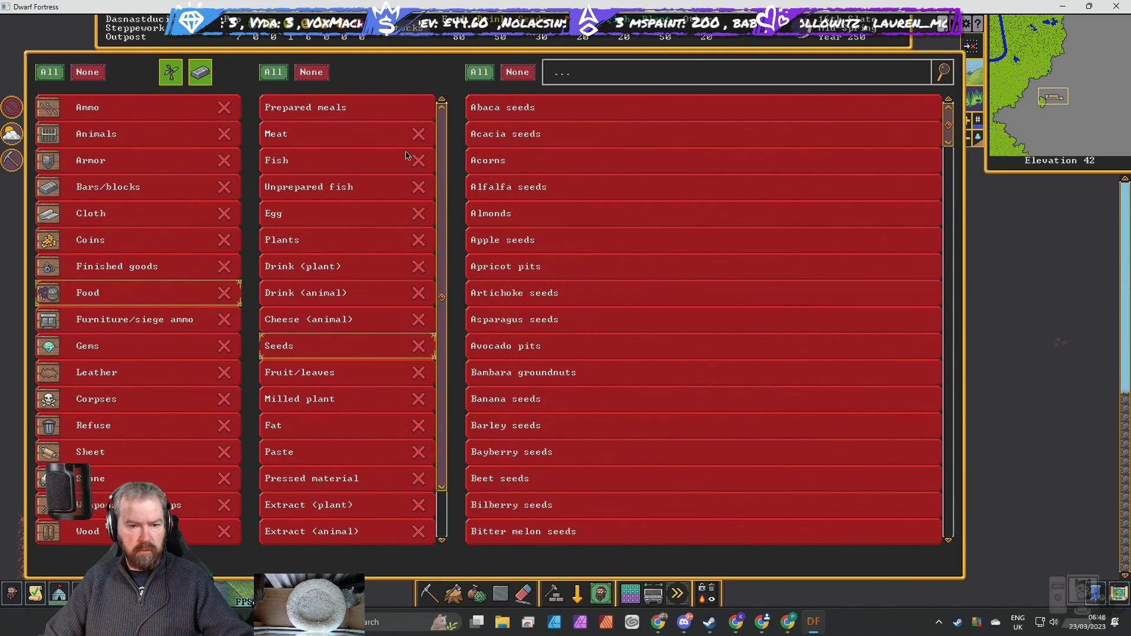
click(478, 71)
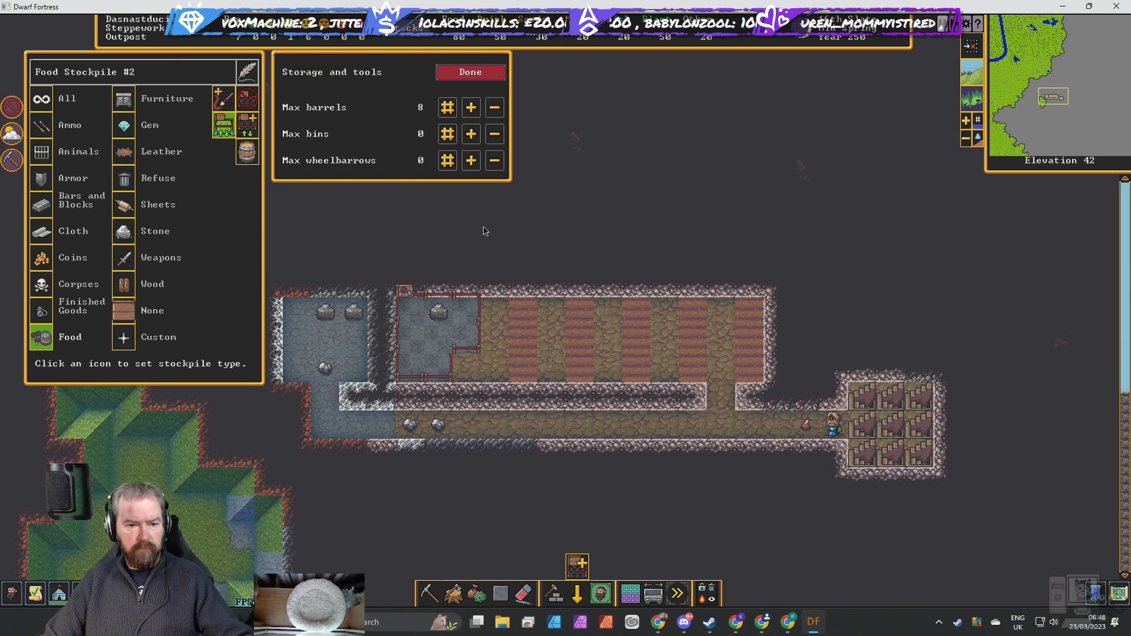
mouse_move(599, 208)
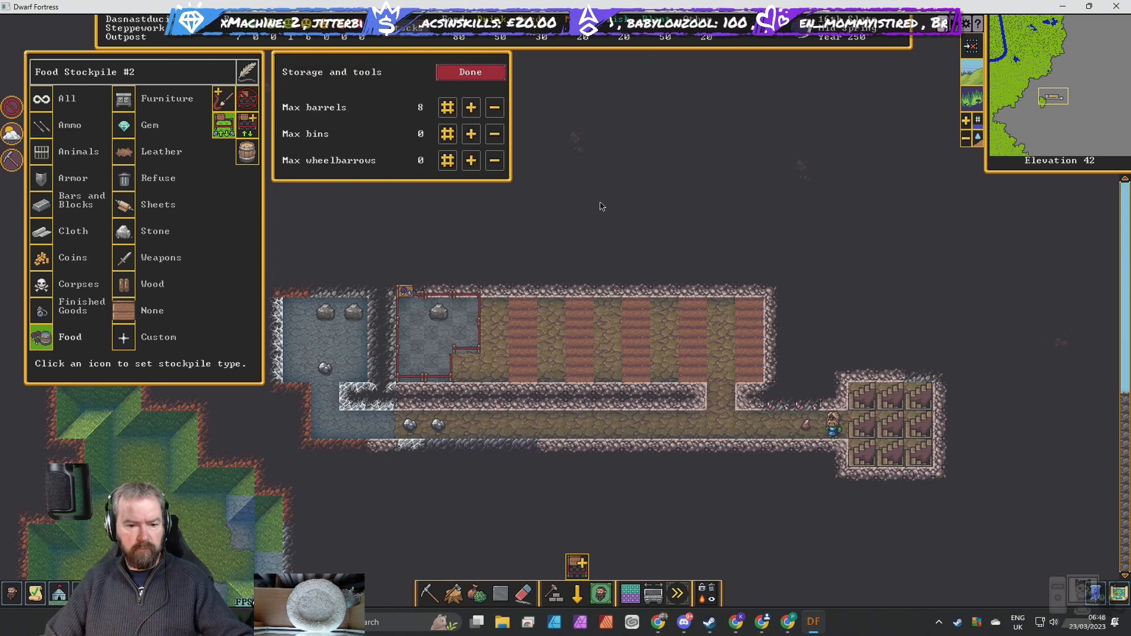
click(470, 72)
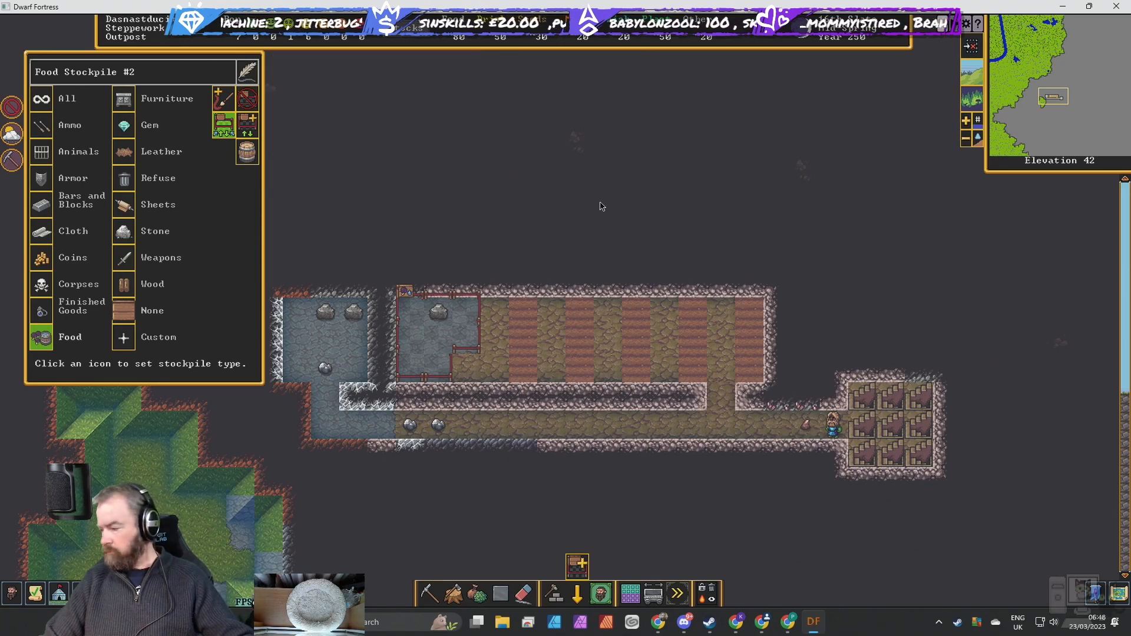
mouse_move(411, 179)
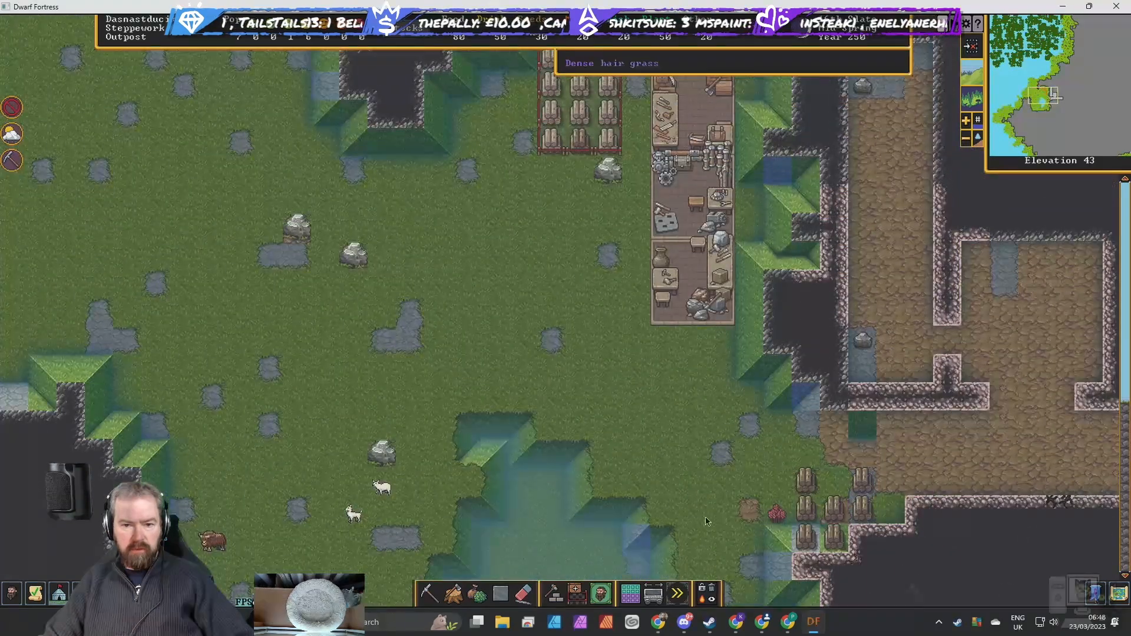
Place a still west of the workshop room and a log-built kitchen below it.
click(552, 593)
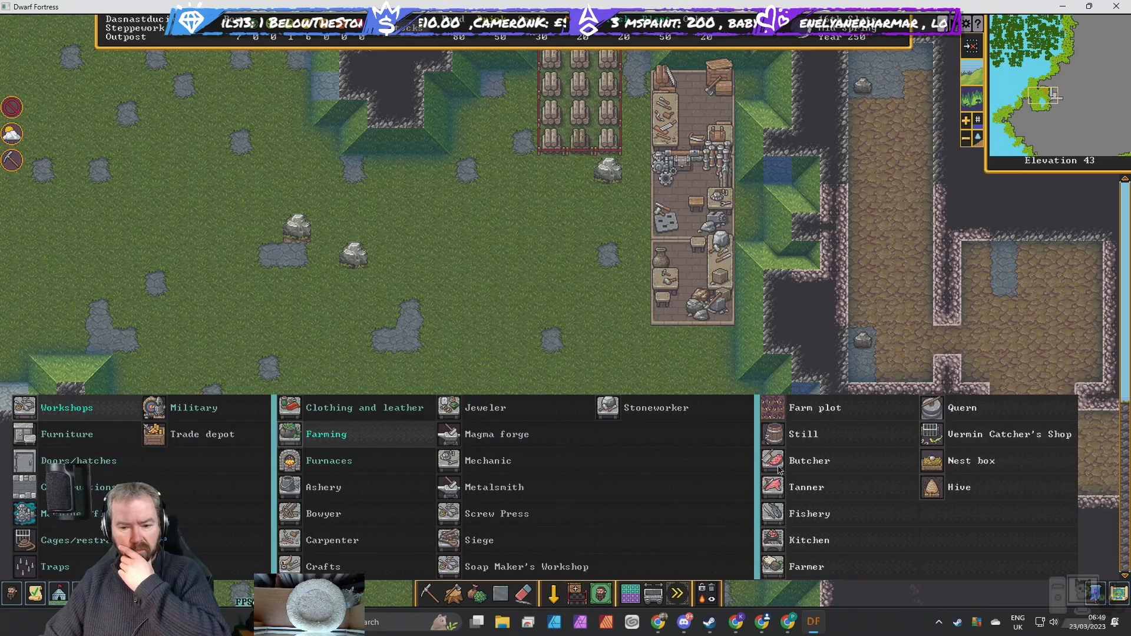
click(802, 433)
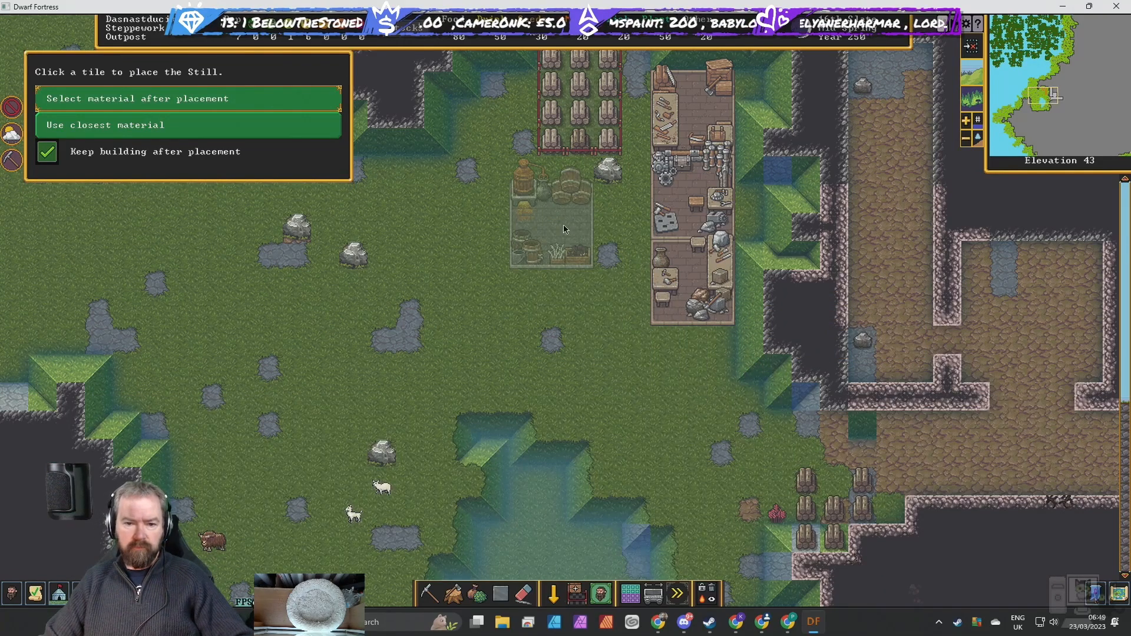
click(550, 230)
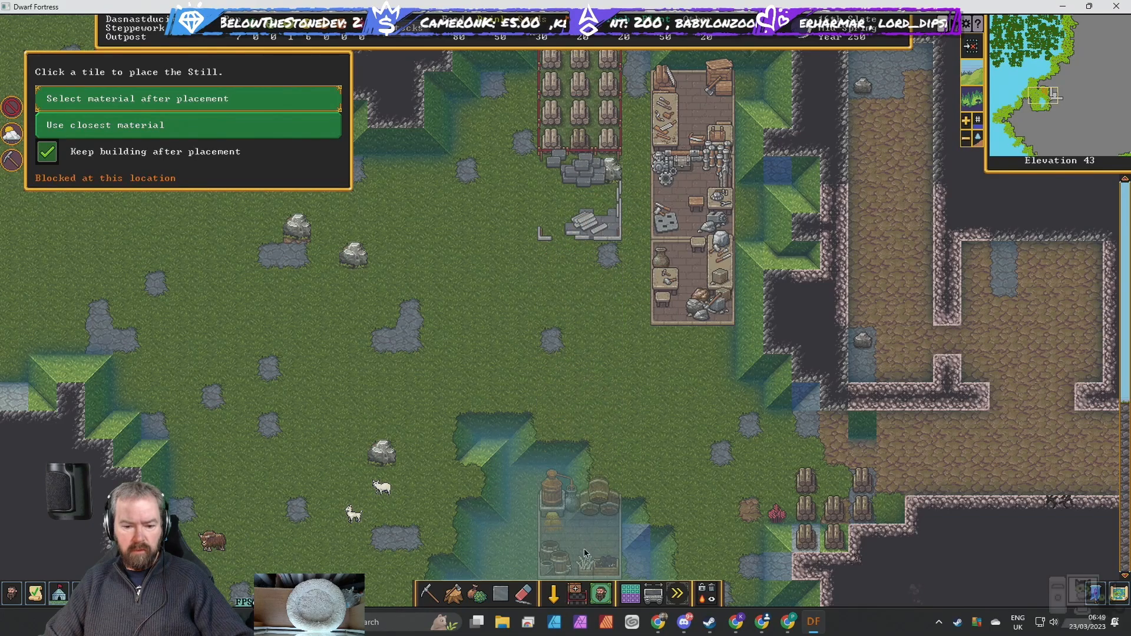
mouse_move(524, 594)
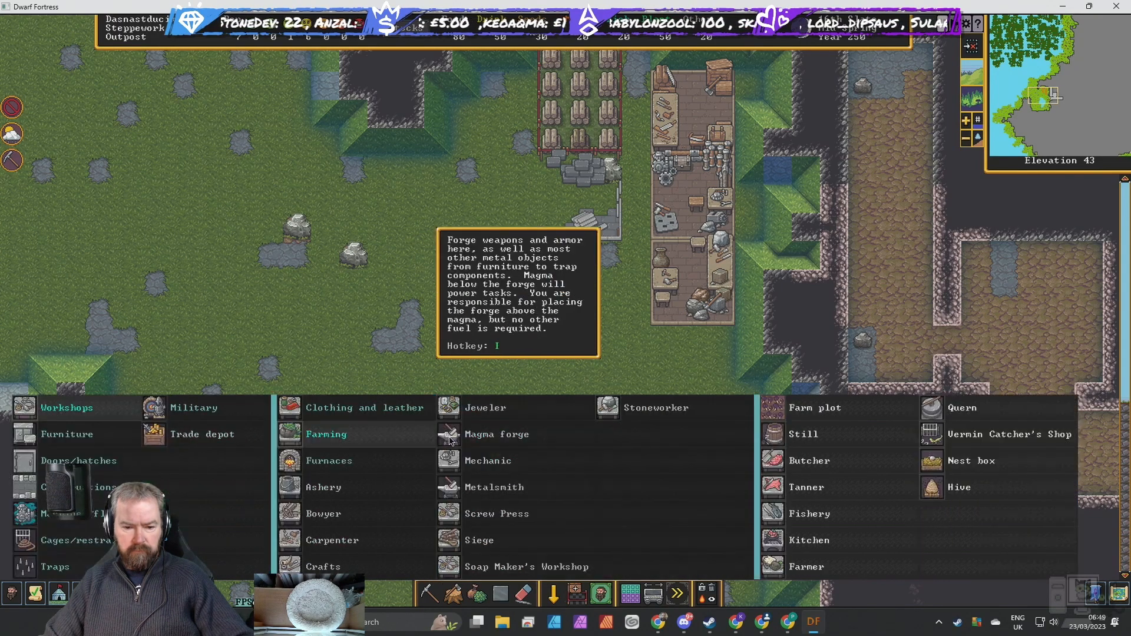
click(808, 540)
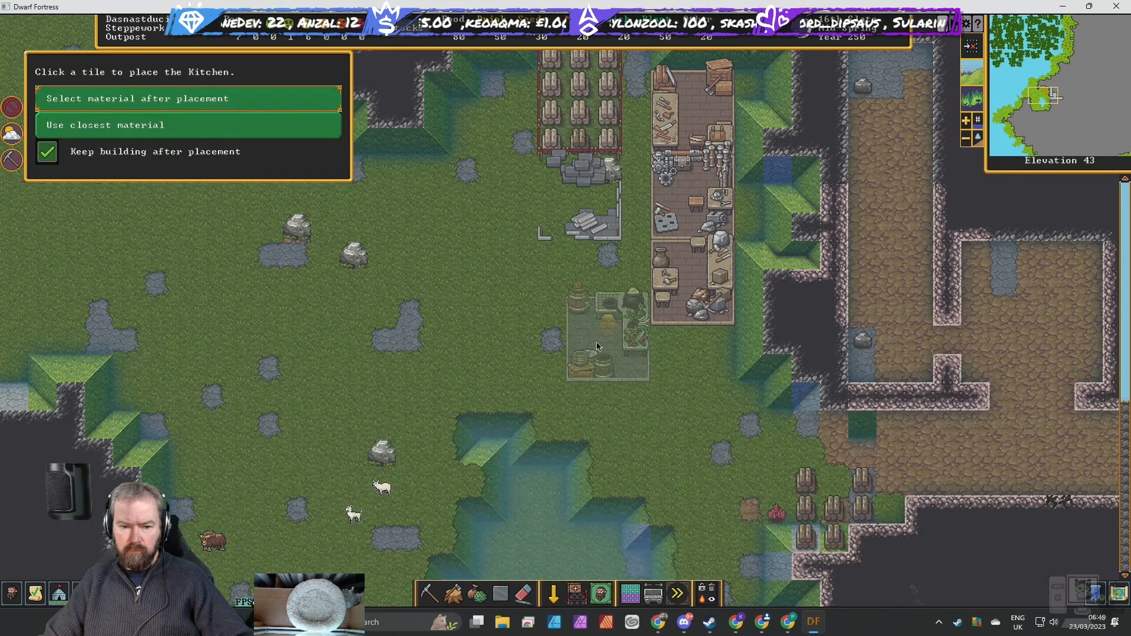
click(606, 339)
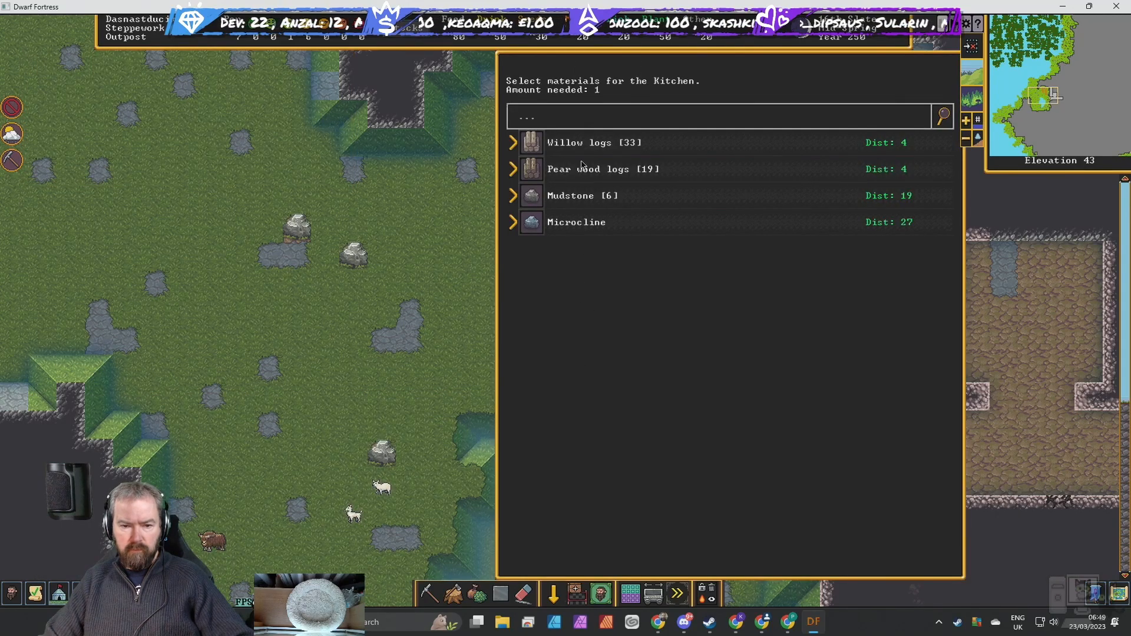
click(551, 592)
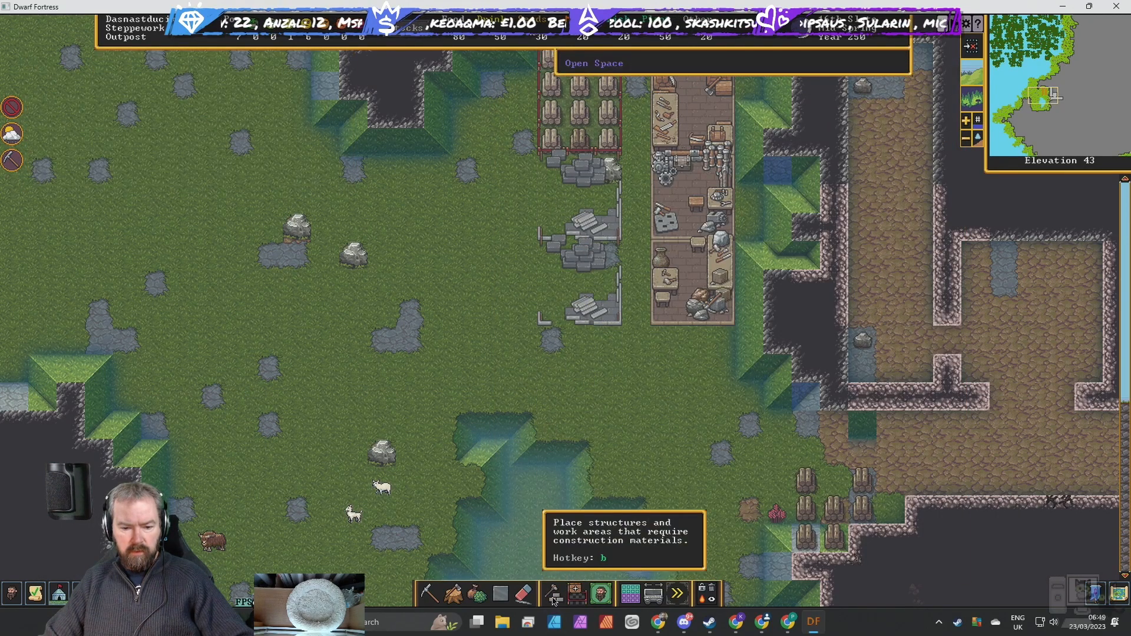
click(554, 592)
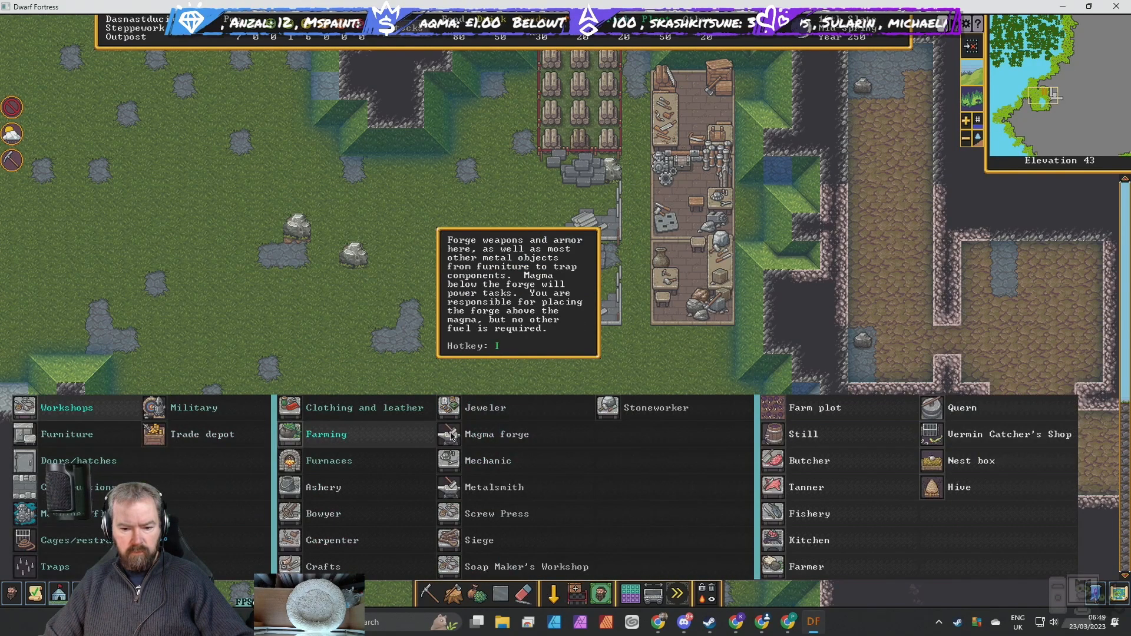
mouse_move(775, 468)
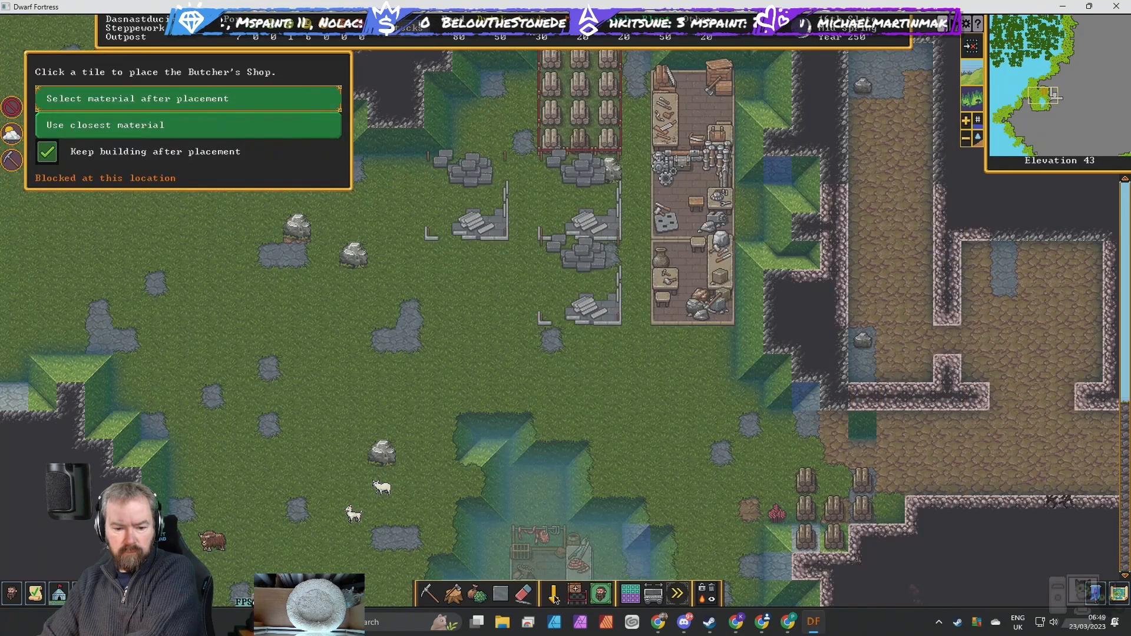
Place the butcher's shop and the tanner's shop beside the other workshops.
click(570, 592)
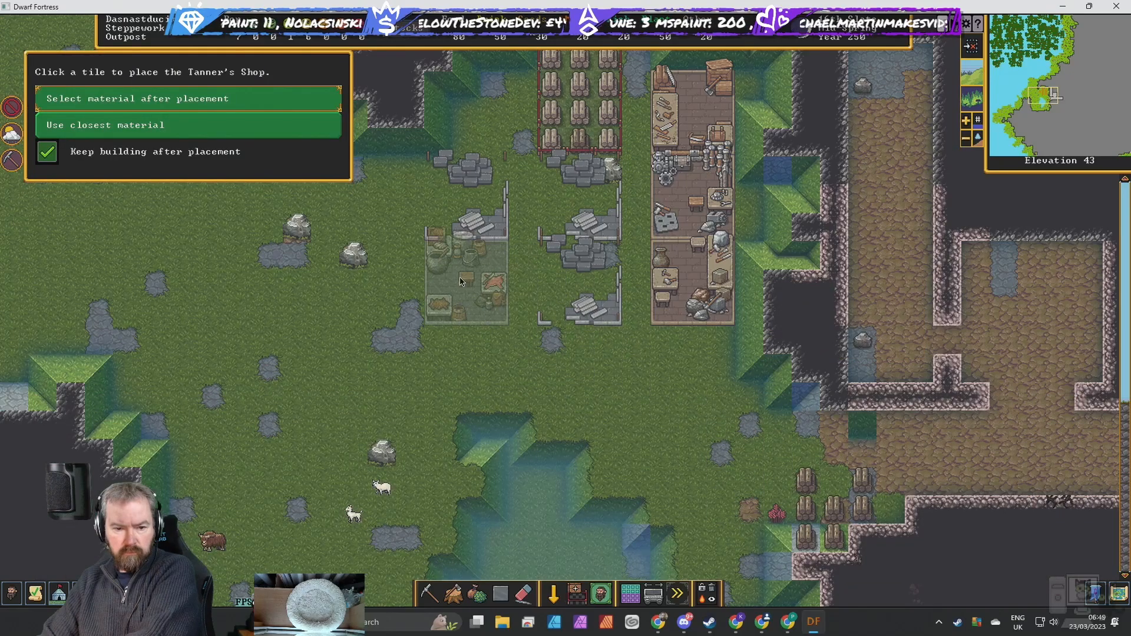
click(544, 368)
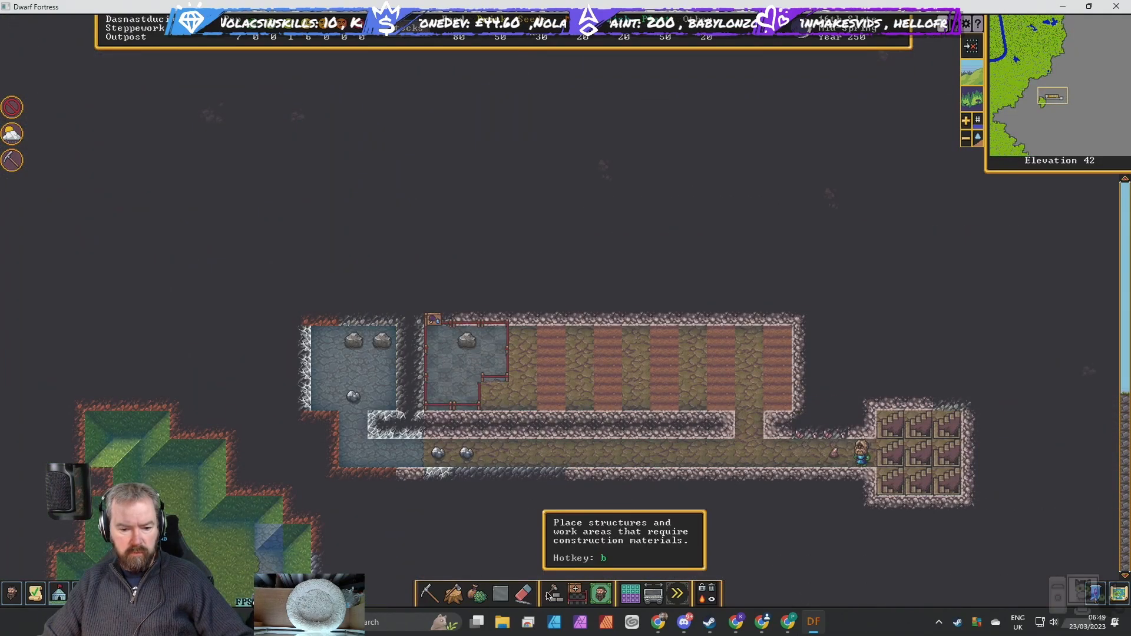
Browse the food-related workshop categories while the planned workshops get built.
click(553, 594)
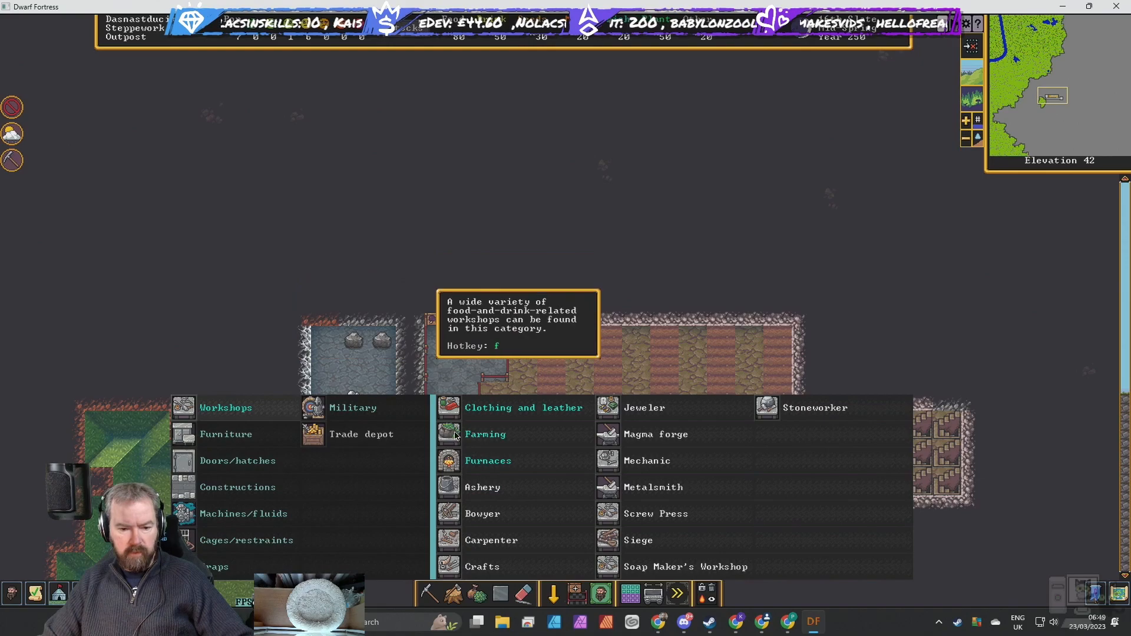
click(484, 434)
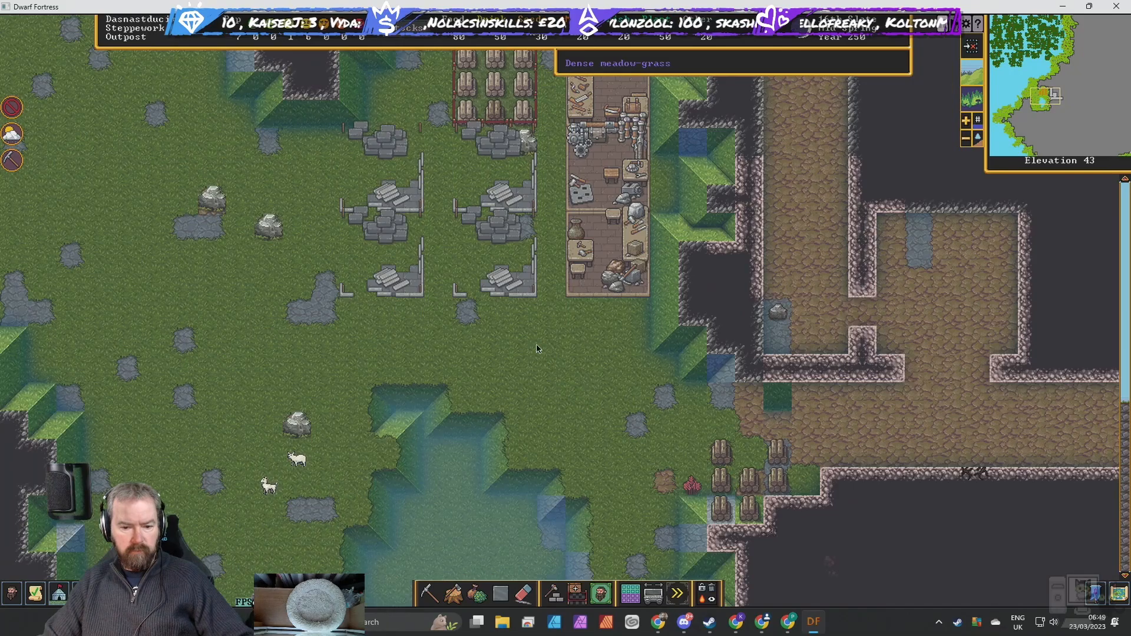
click(551, 593)
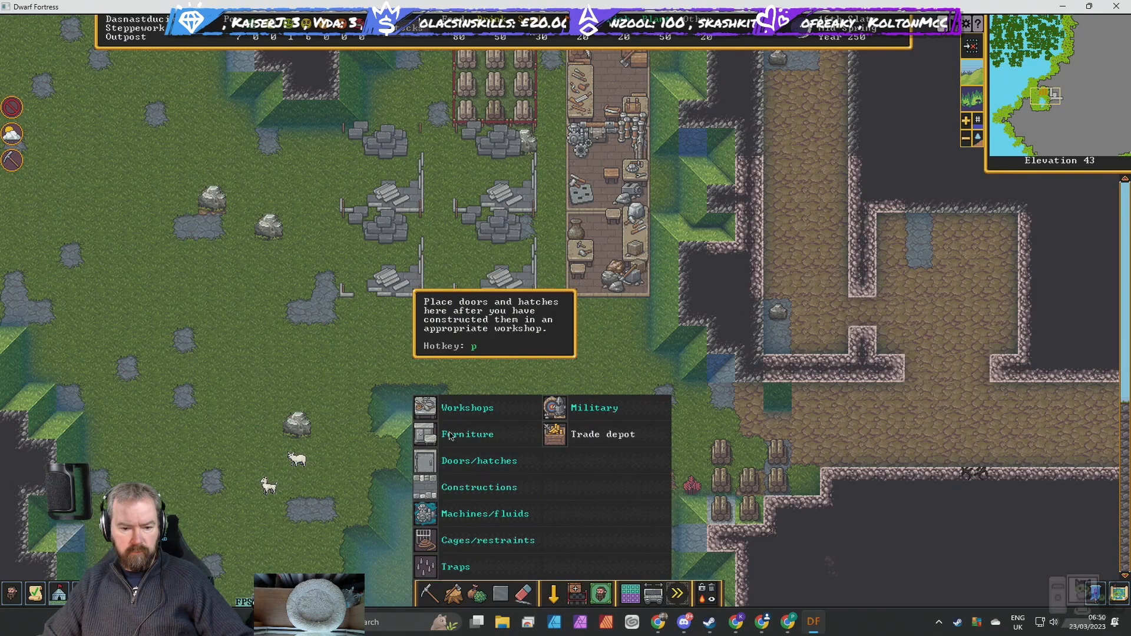
click(467, 406)
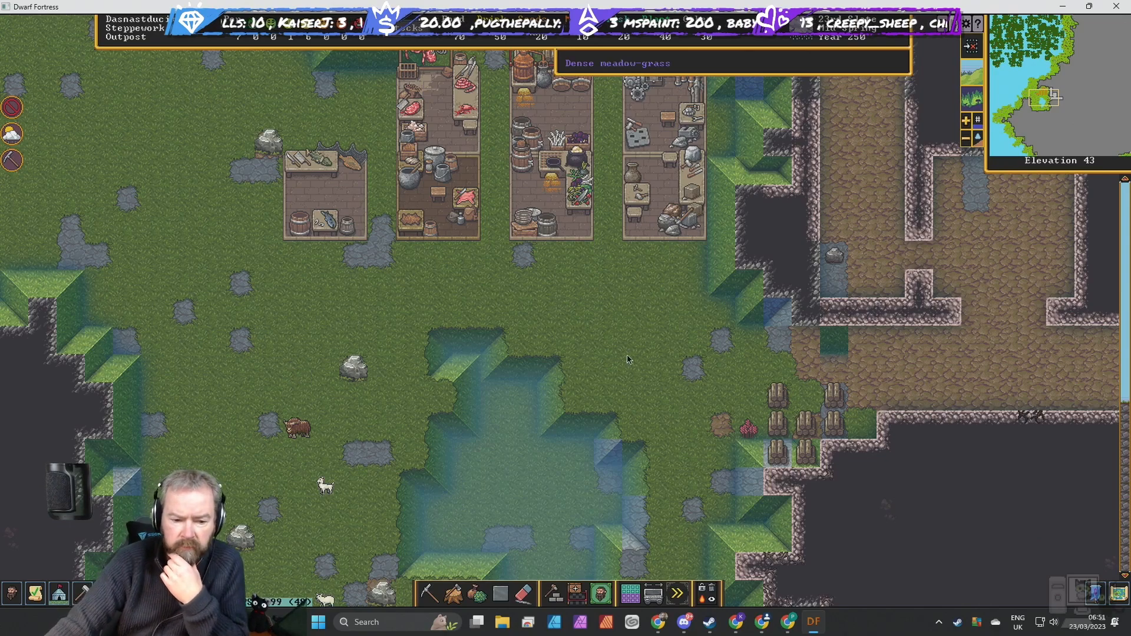
mouse_move(710, 323)
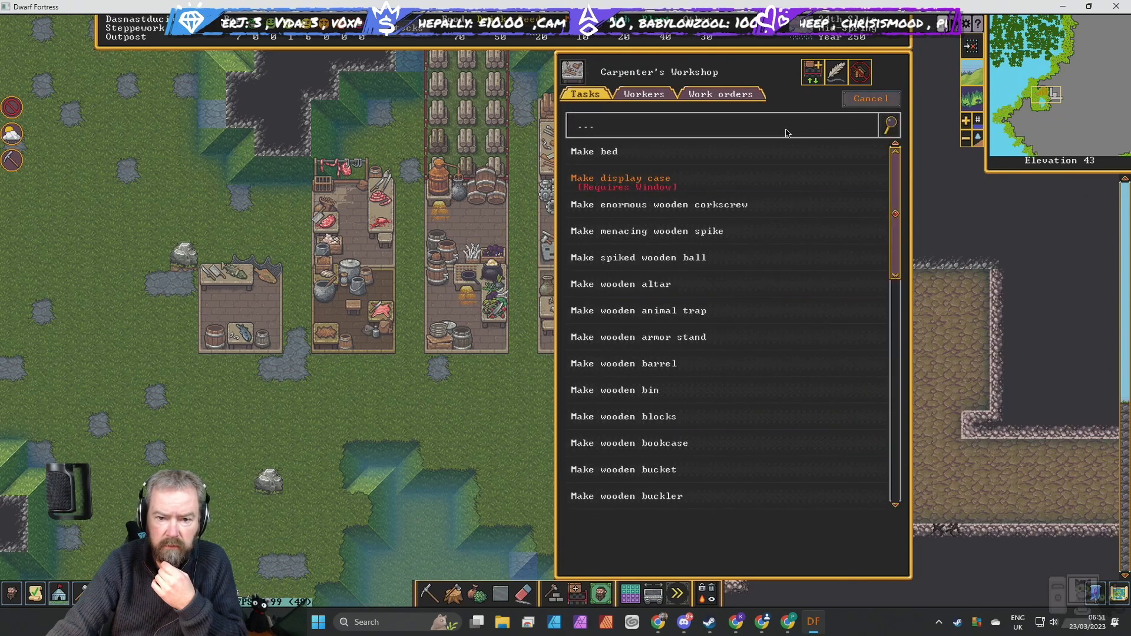
Add a Make wooden barrel order for five barrels conditioned on empty barrel count.
click(717, 95)
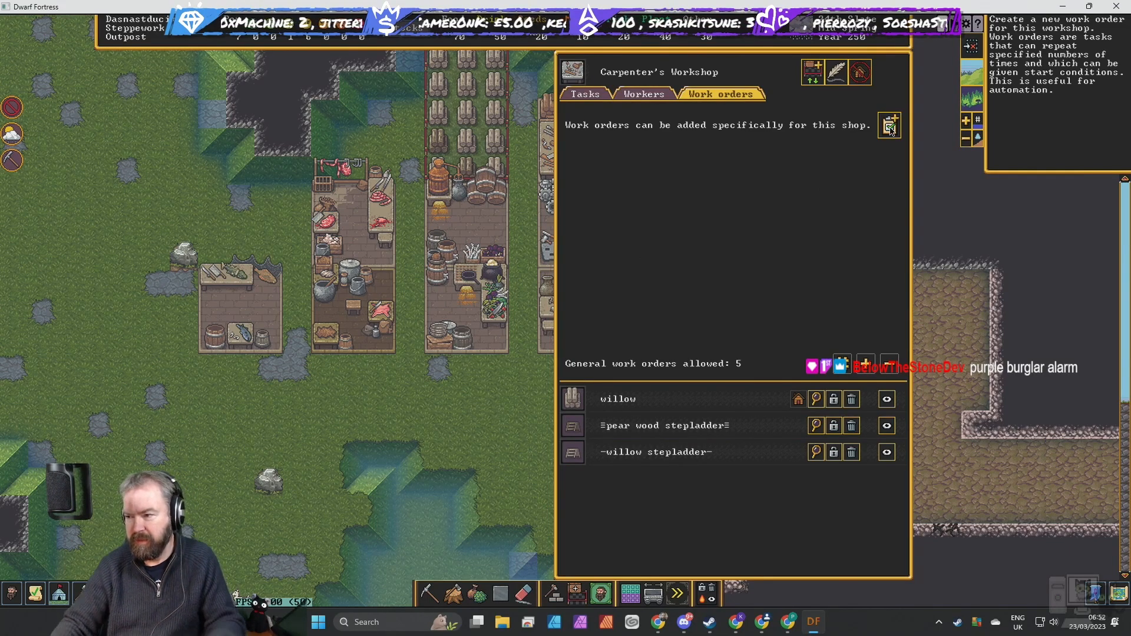
mouse_move(869, 126)
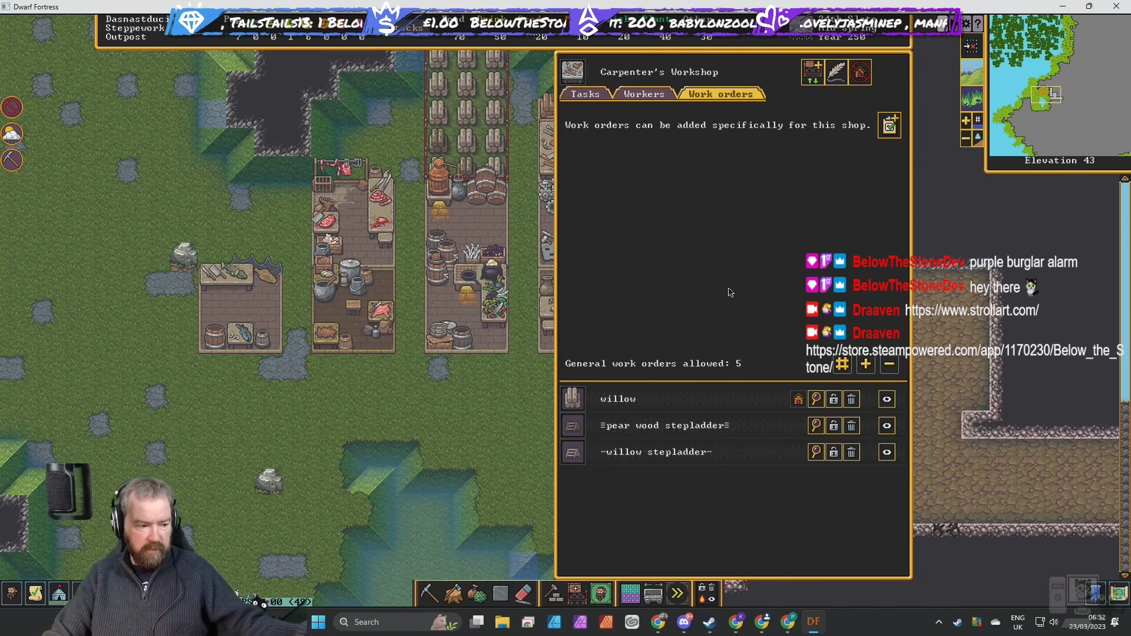
mouse_move(756, 155)
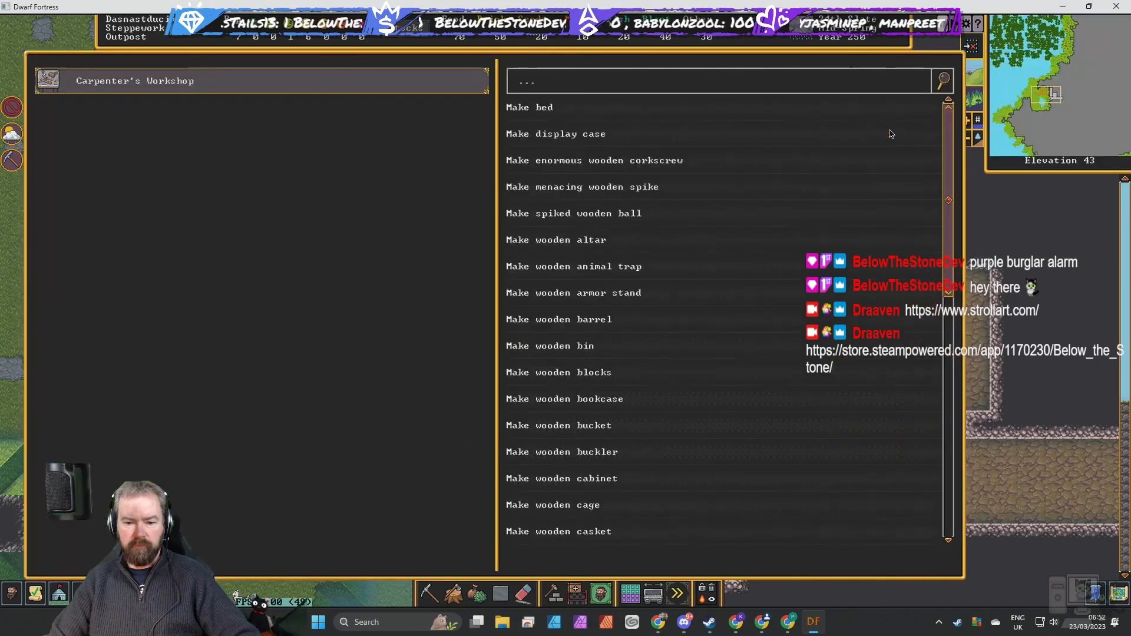
text(B)
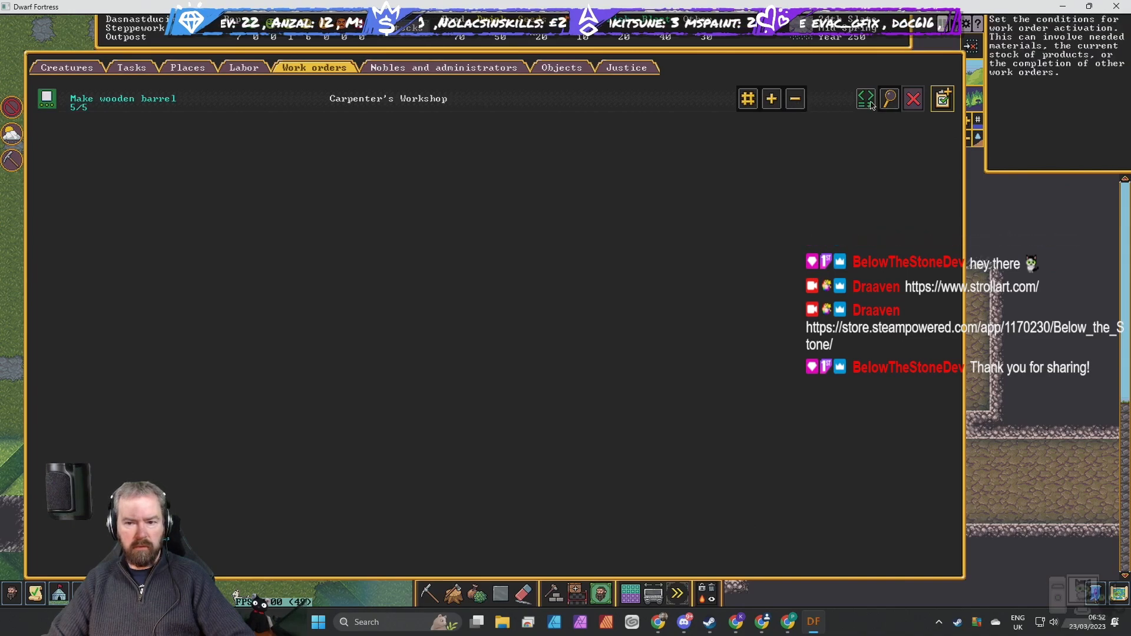
click(888, 99)
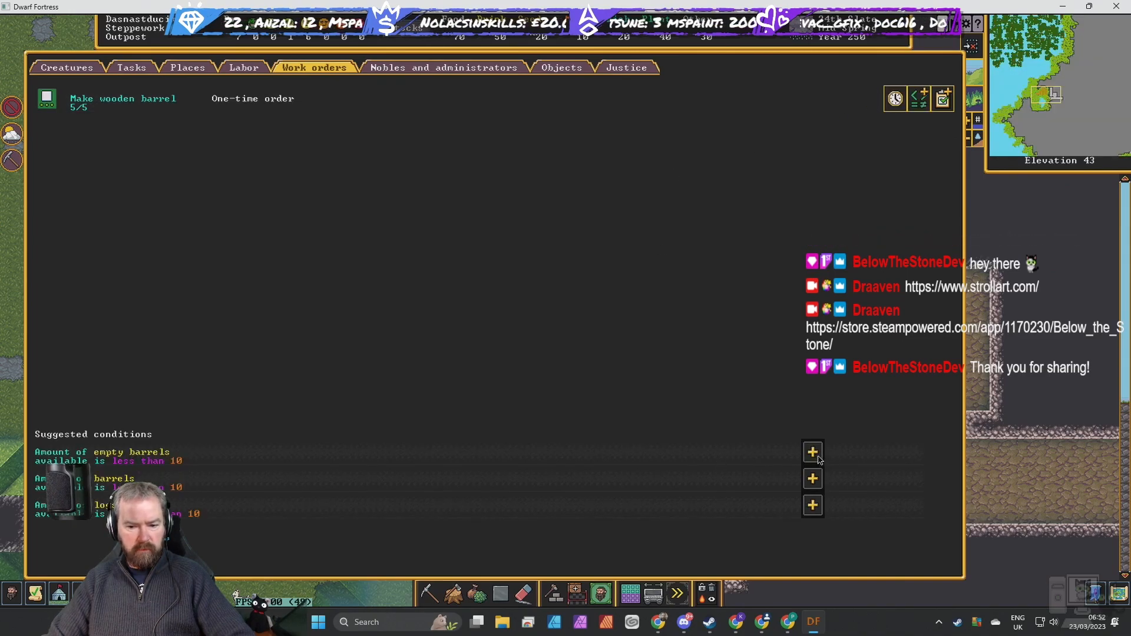
click(811, 452)
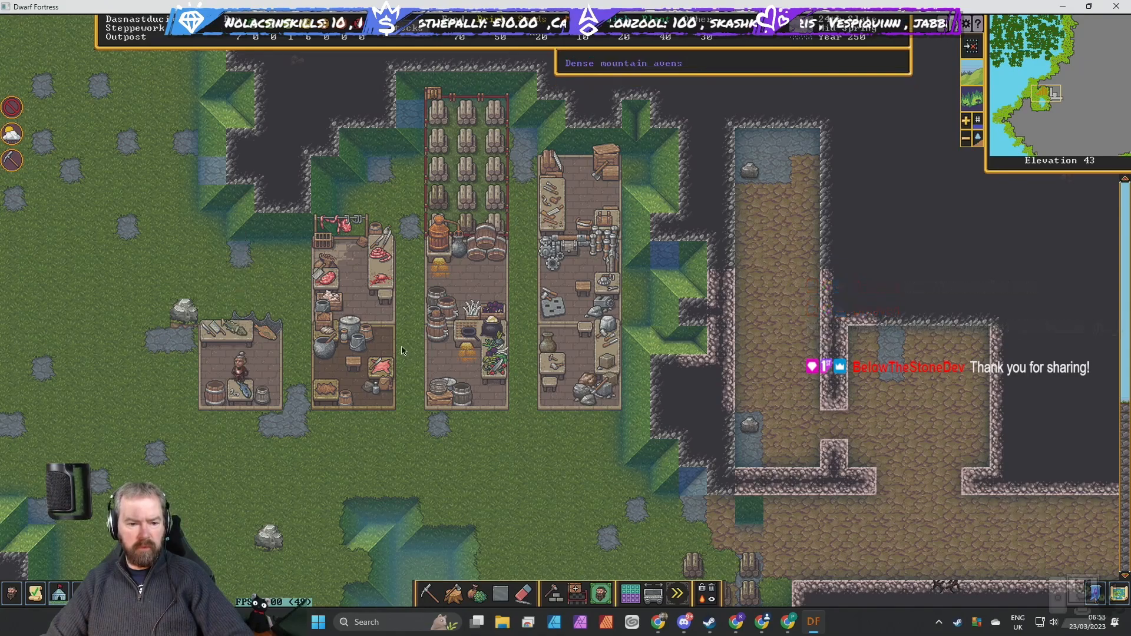
At the still, add Brew drink from fruit ×10 triggered when drinks fall below 50.
click(353, 370)
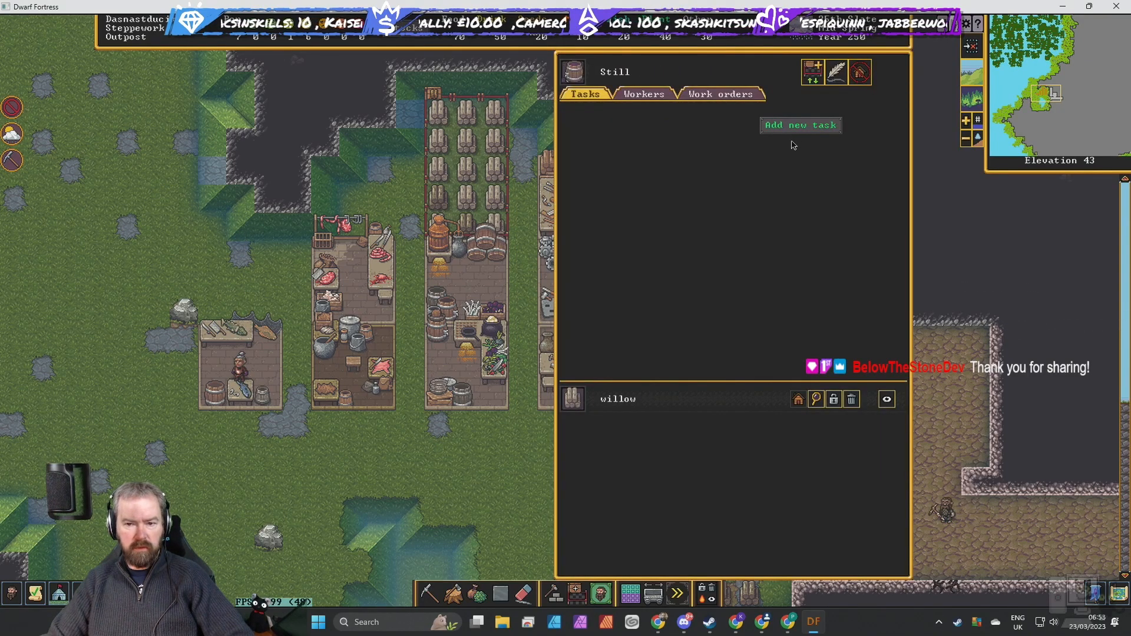
click(799, 125)
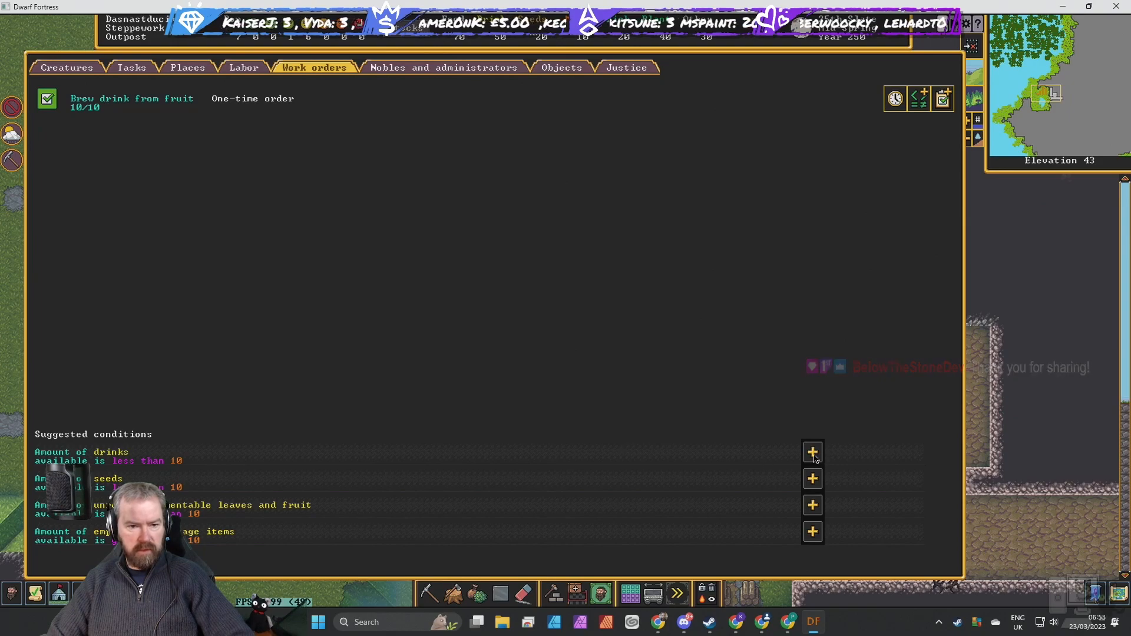
click(811, 452)
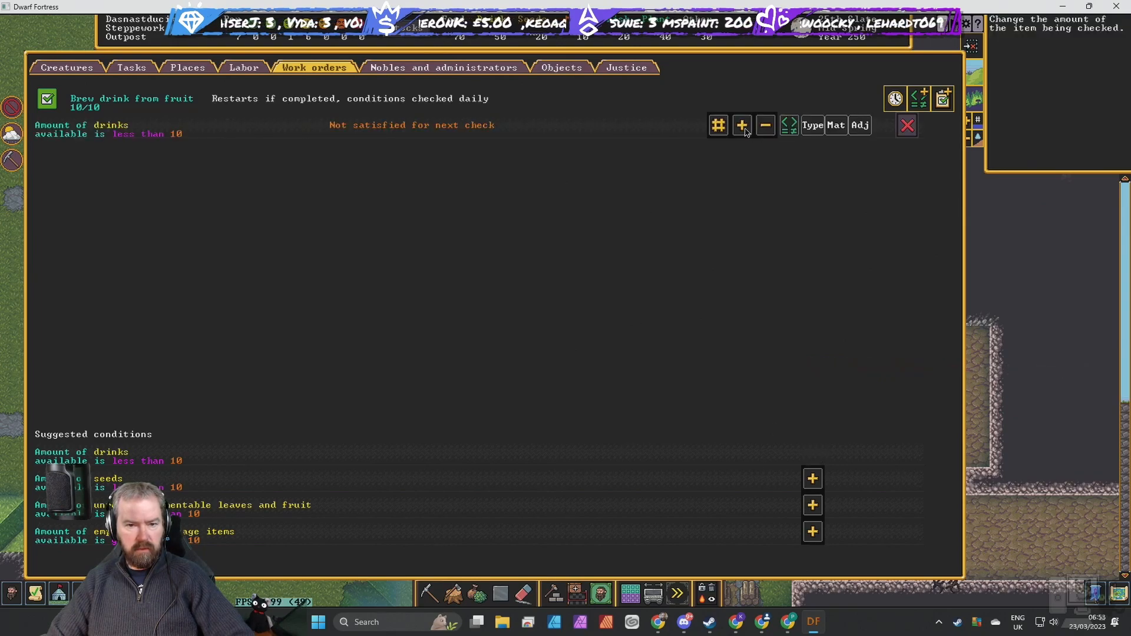
click(740, 124)
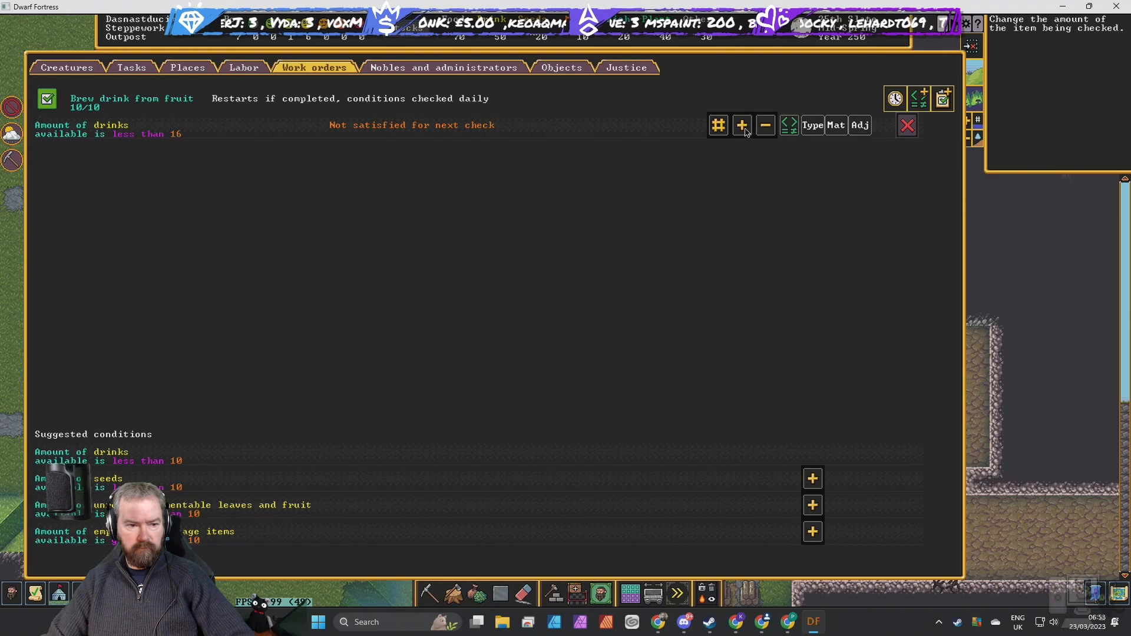
click(740, 125)
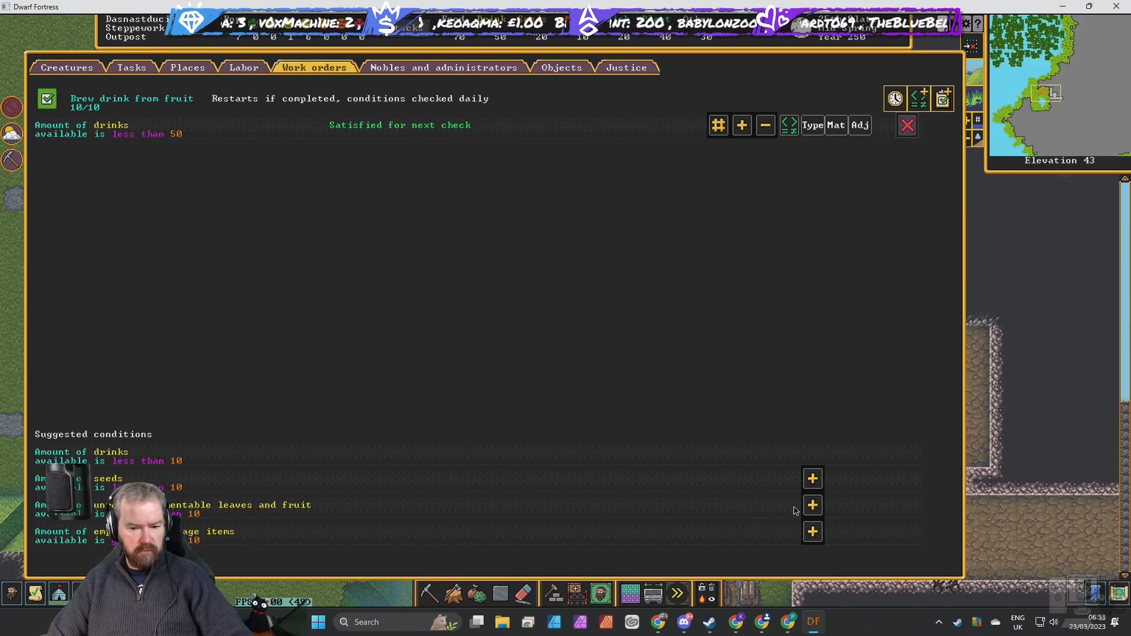
click(811, 504)
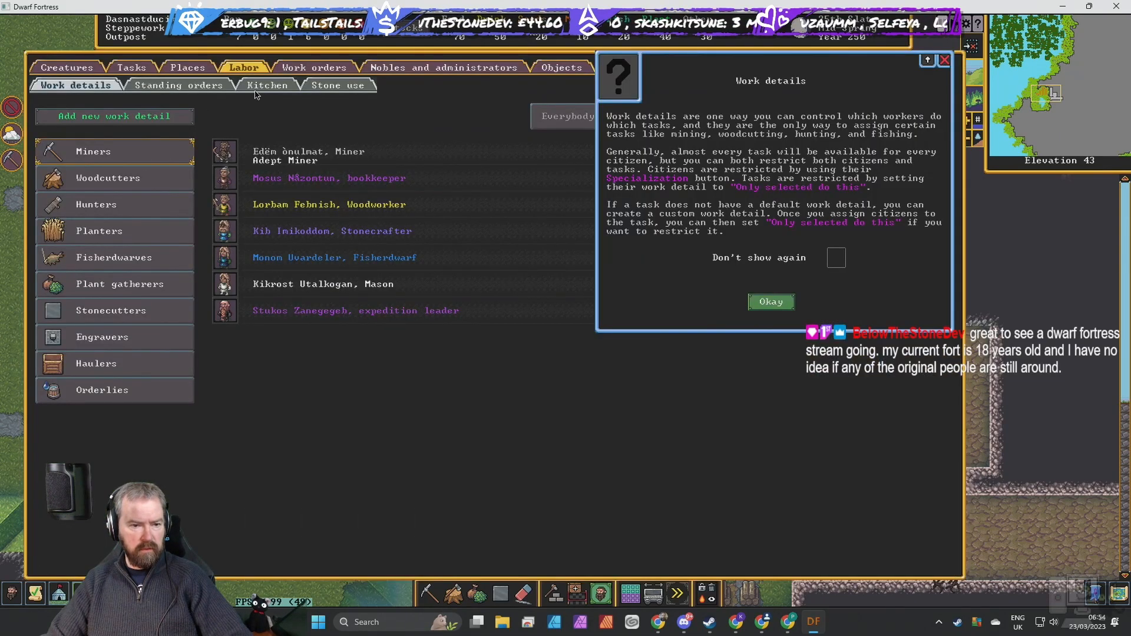
Review kitchen cooking permissions for vegetables, seeds and meat, then close Labor.
click(769, 302)
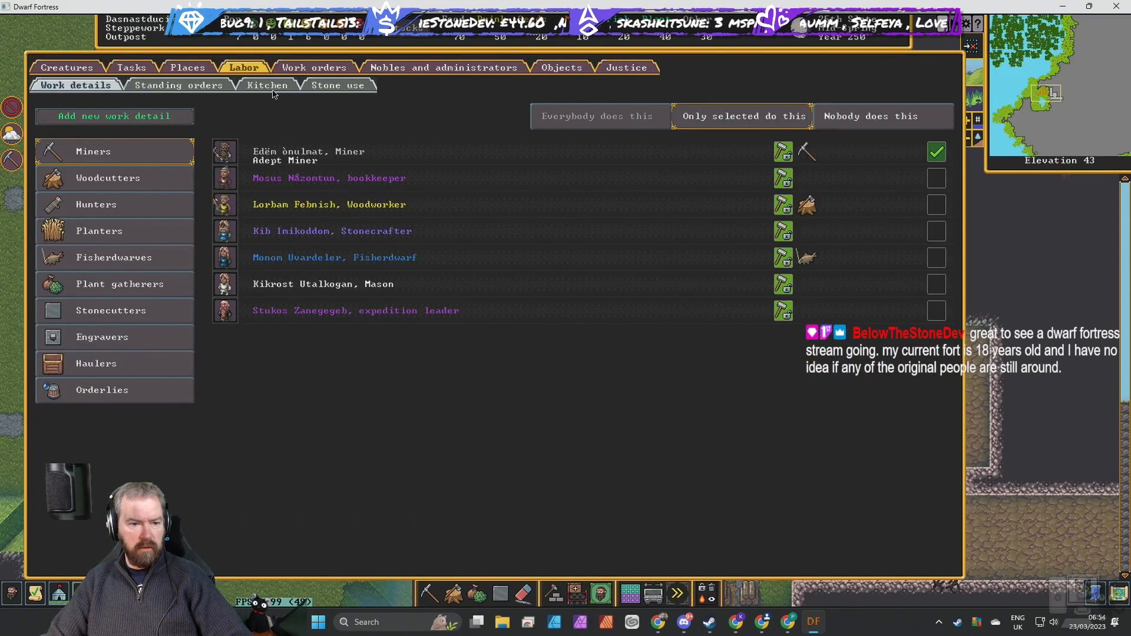
click(266, 85)
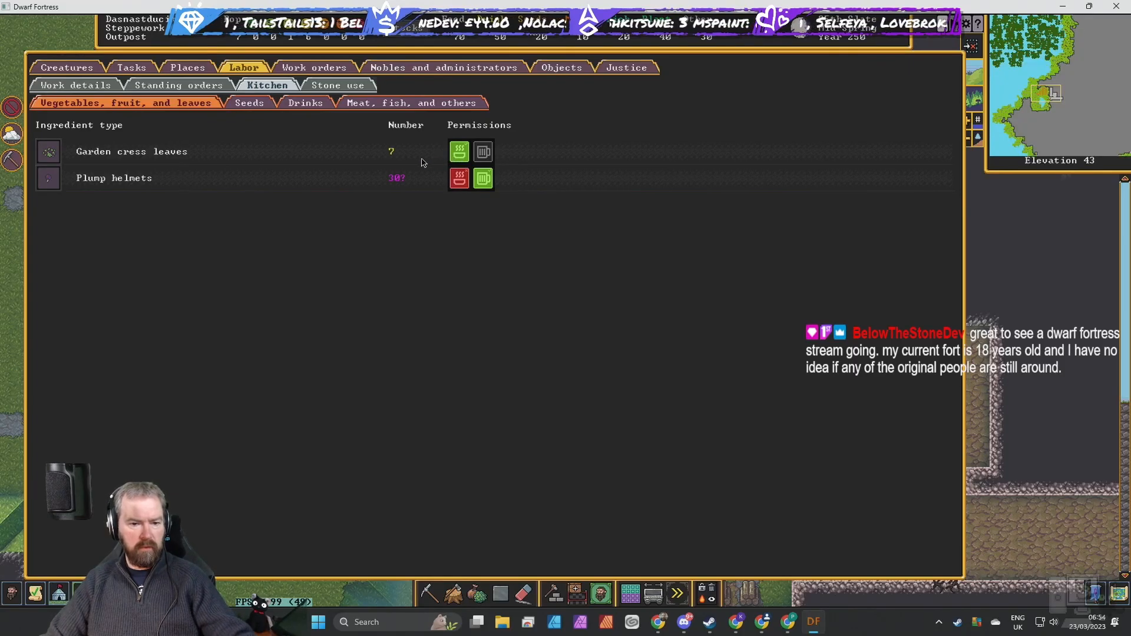
click(249, 101)
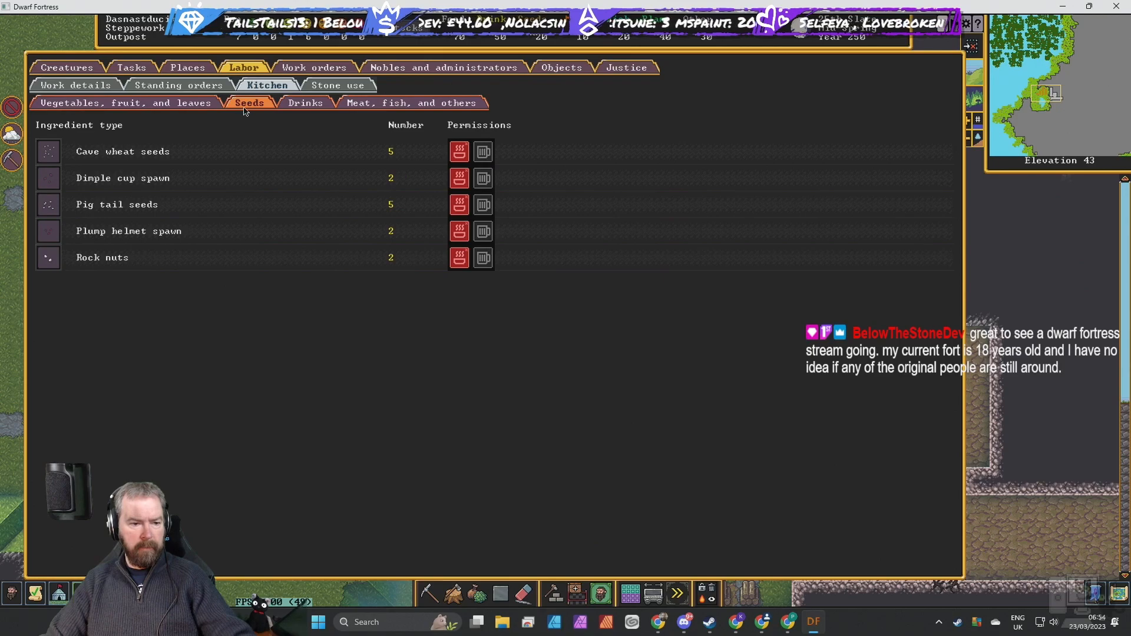
click(413, 102)
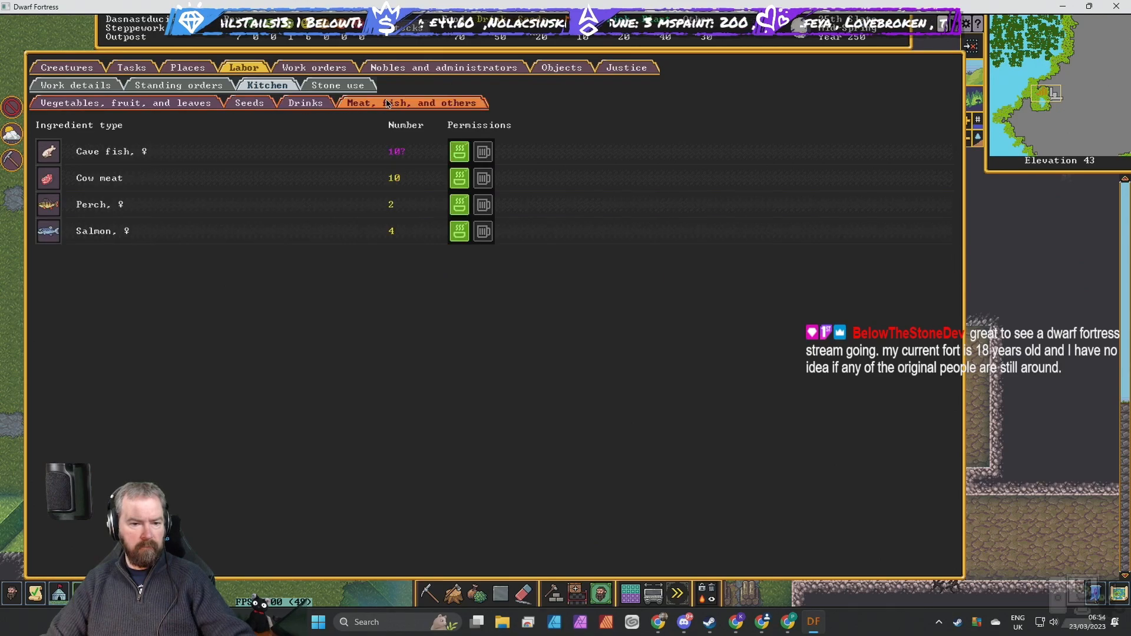
mouse_move(679, 340)
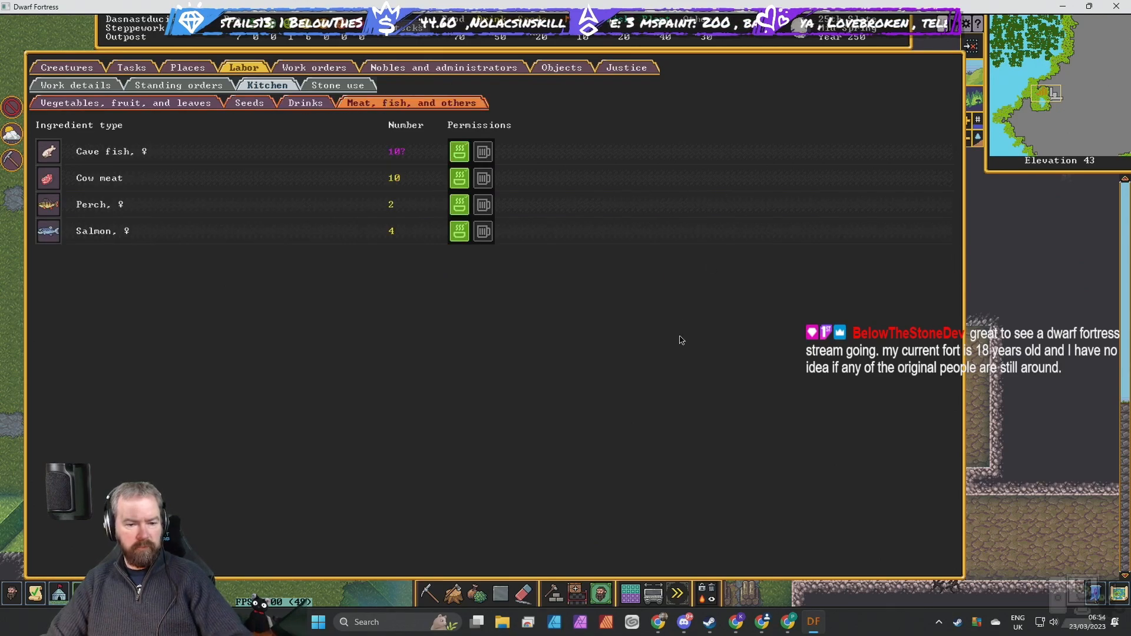
key(Escape)
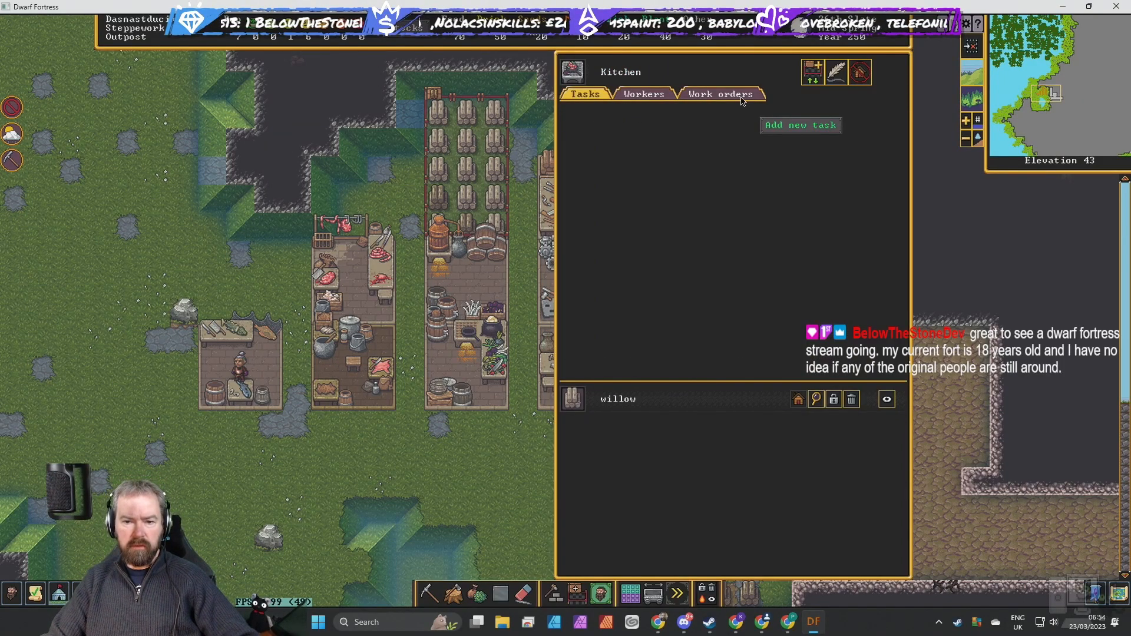
Add an easy meal order at the kitchen triggered below 50 unrotten prepared meals.
click(799, 125)
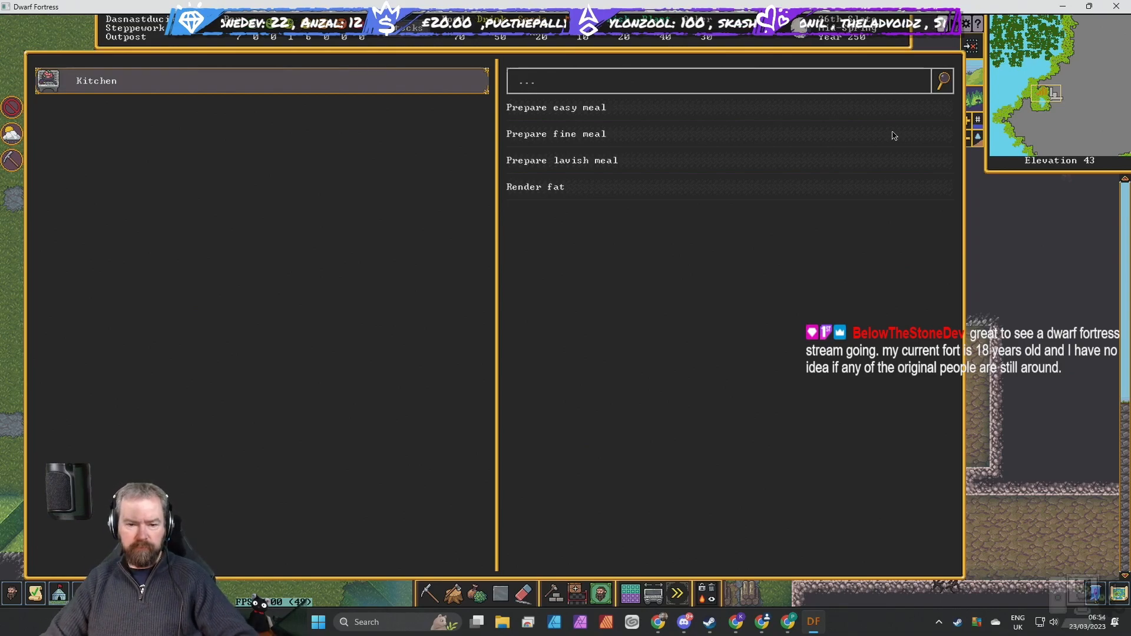
click(719, 94)
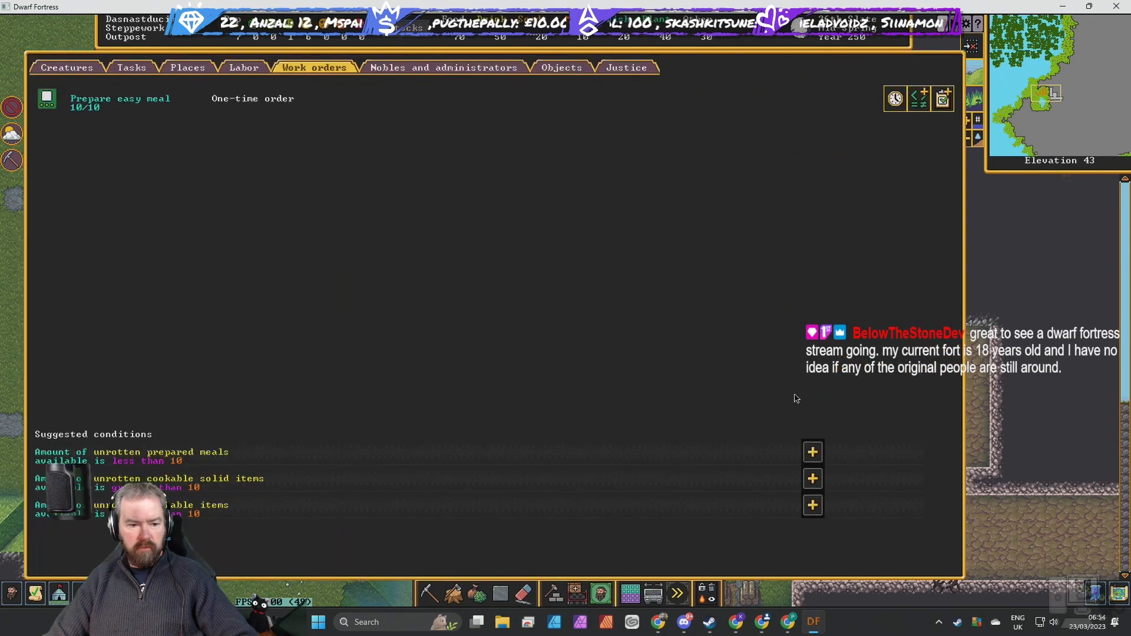
mouse_move(281, 452)
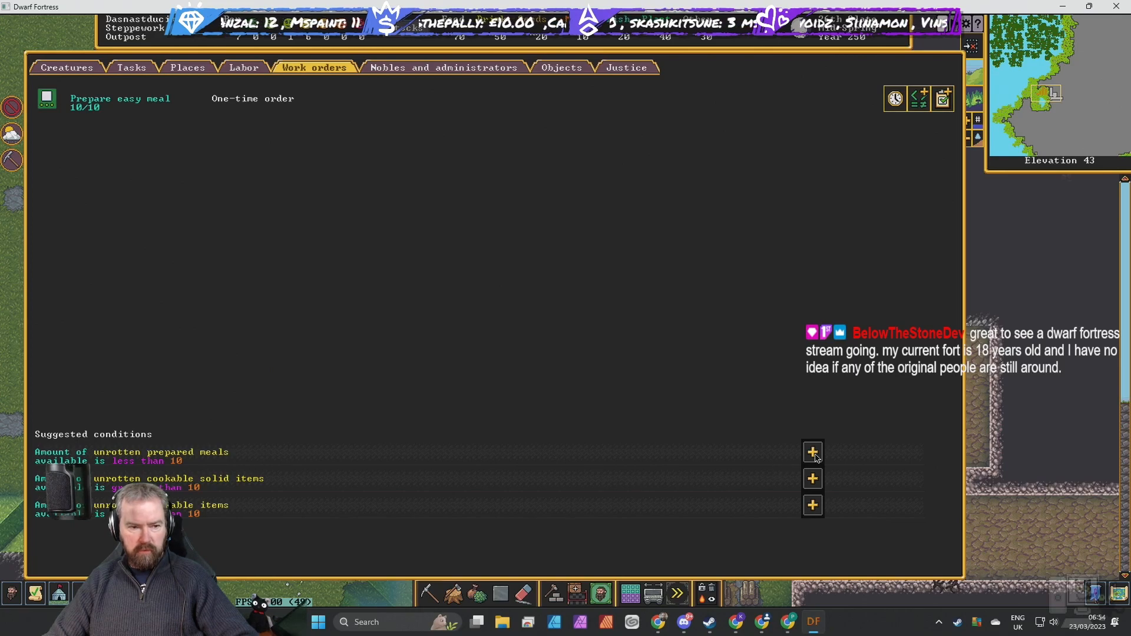
click(812, 453)
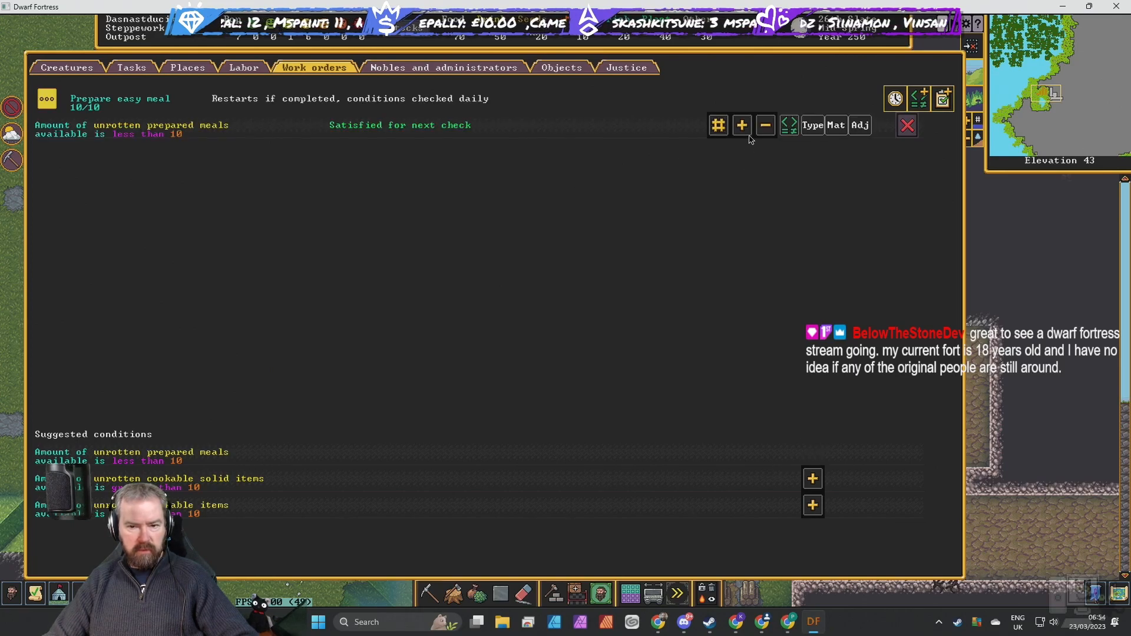
click(718, 125)
text(50)
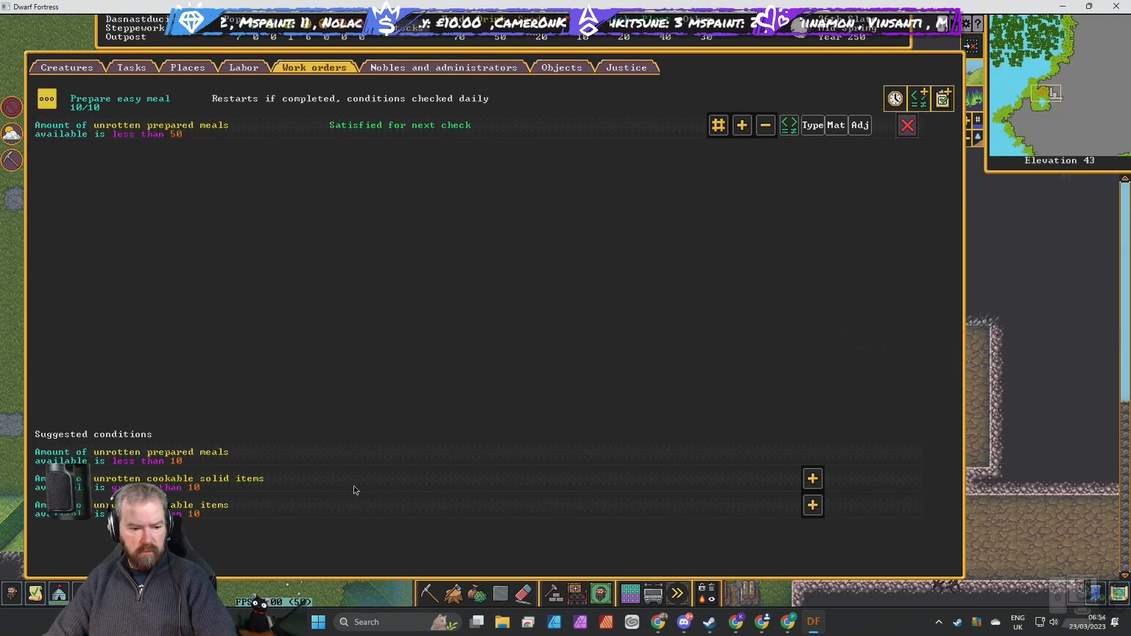
mouse_move(717, 502)
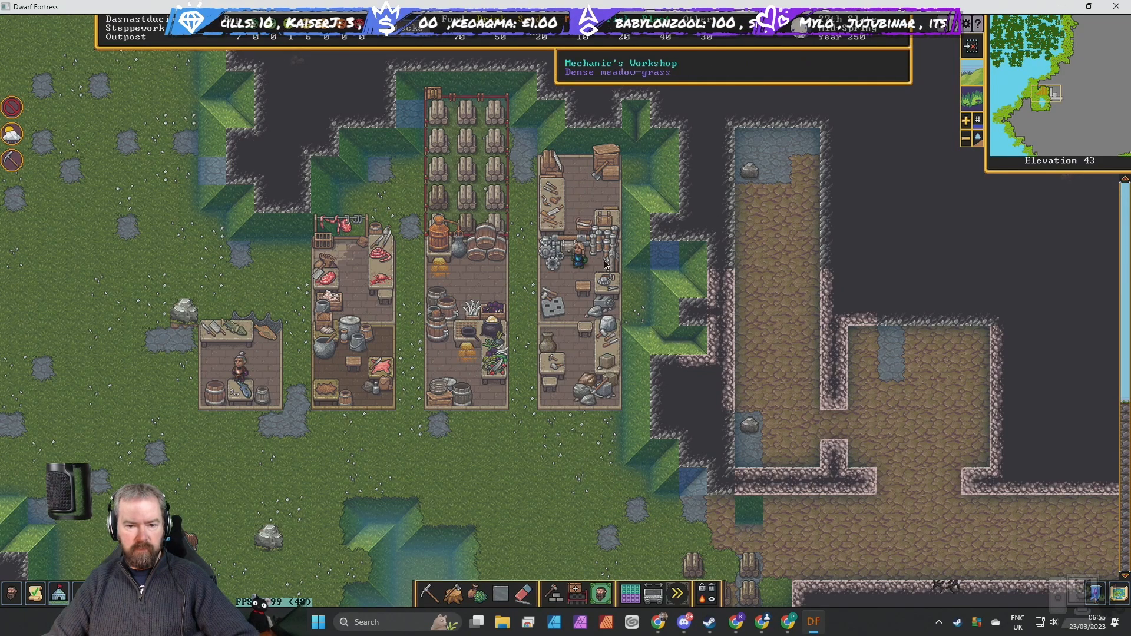
Queue wooden bins with a suggested condition and lower the barrel order's required logs to 9.
click(577, 260)
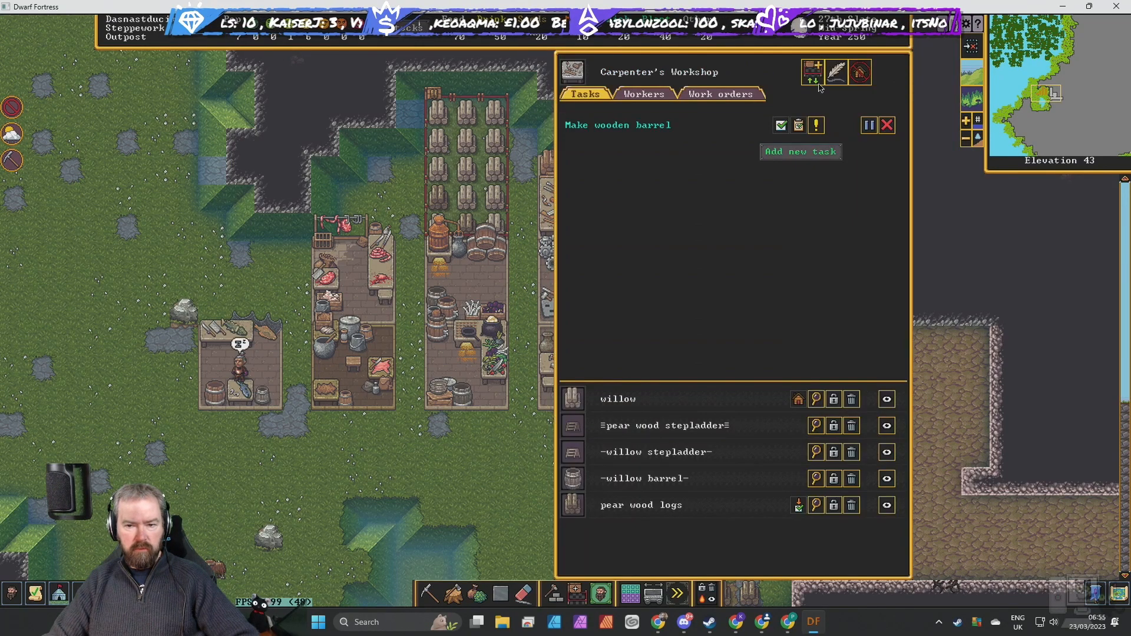
click(720, 94)
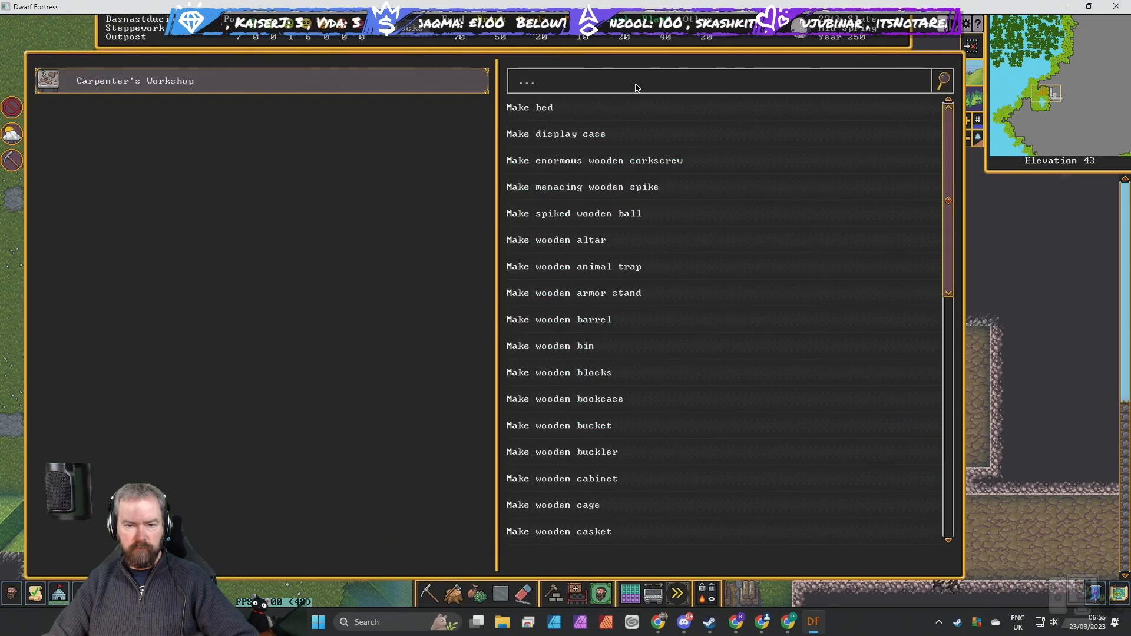
click(720, 94)
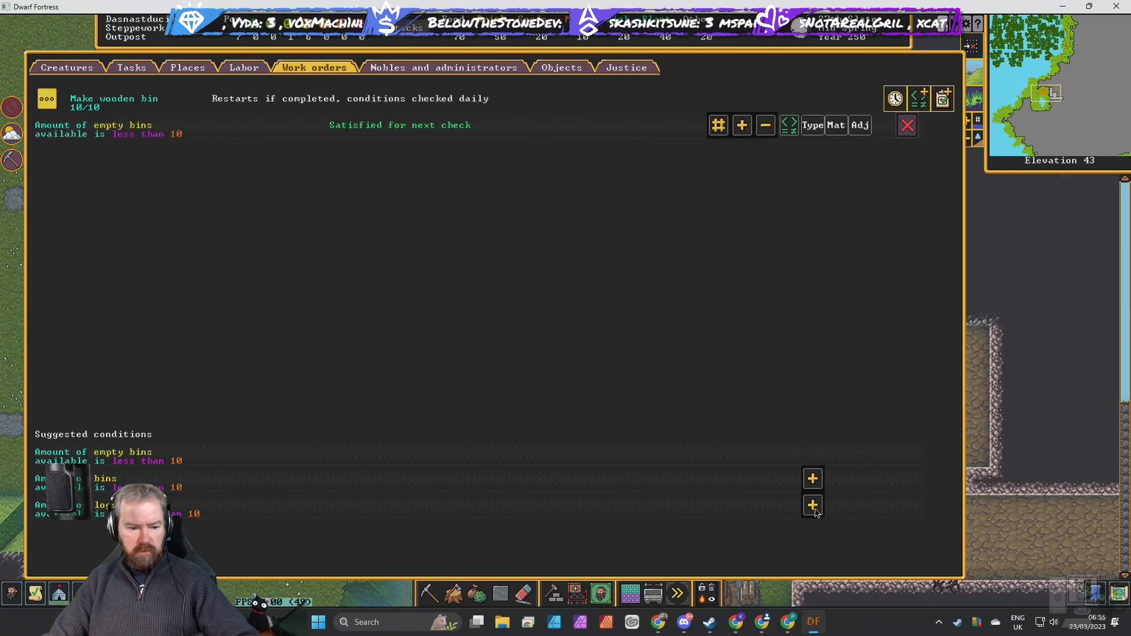
click(810, 505)
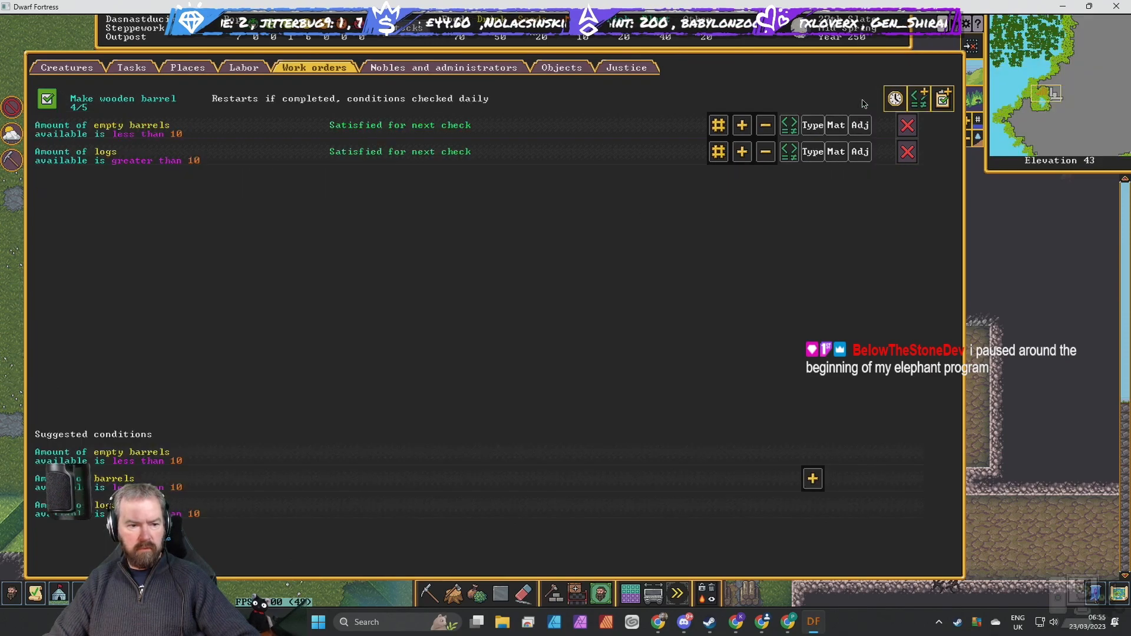
click(765, 152)
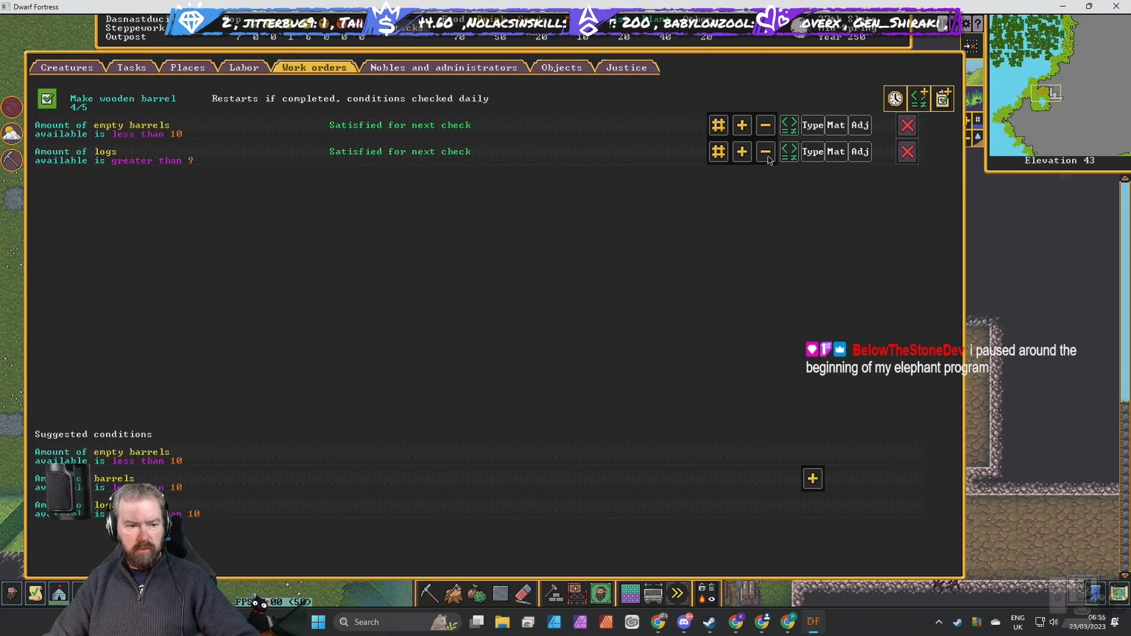
click(764, 152)
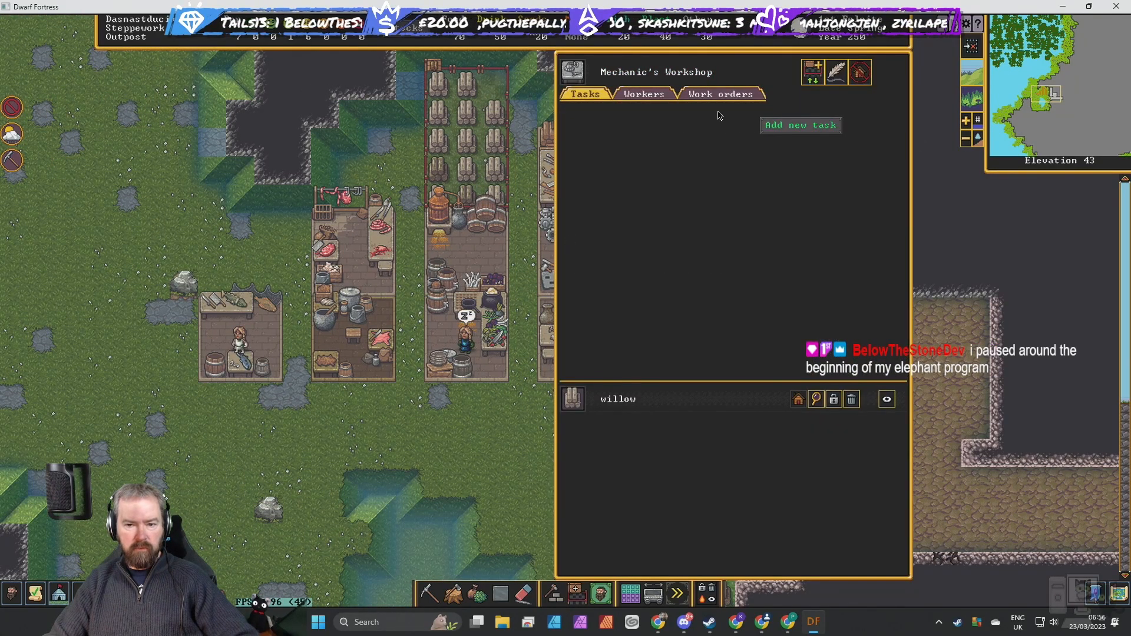
Search 'MECH' in the mechanic's workshop task list before moving to the stoneworker's.
click(799, 125)
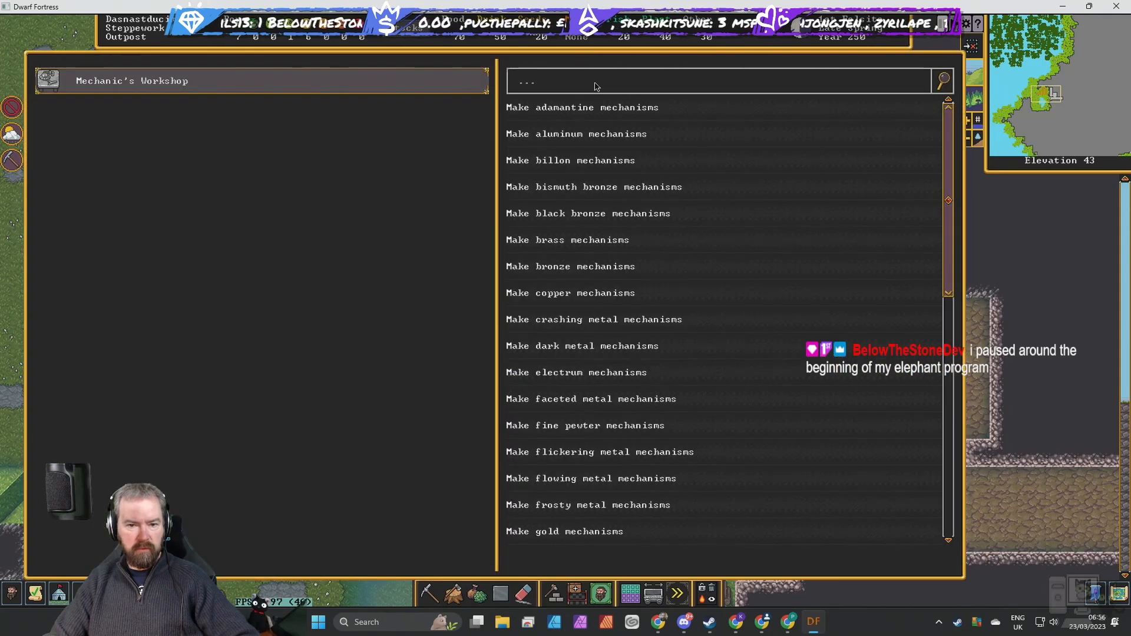
text(MECH)
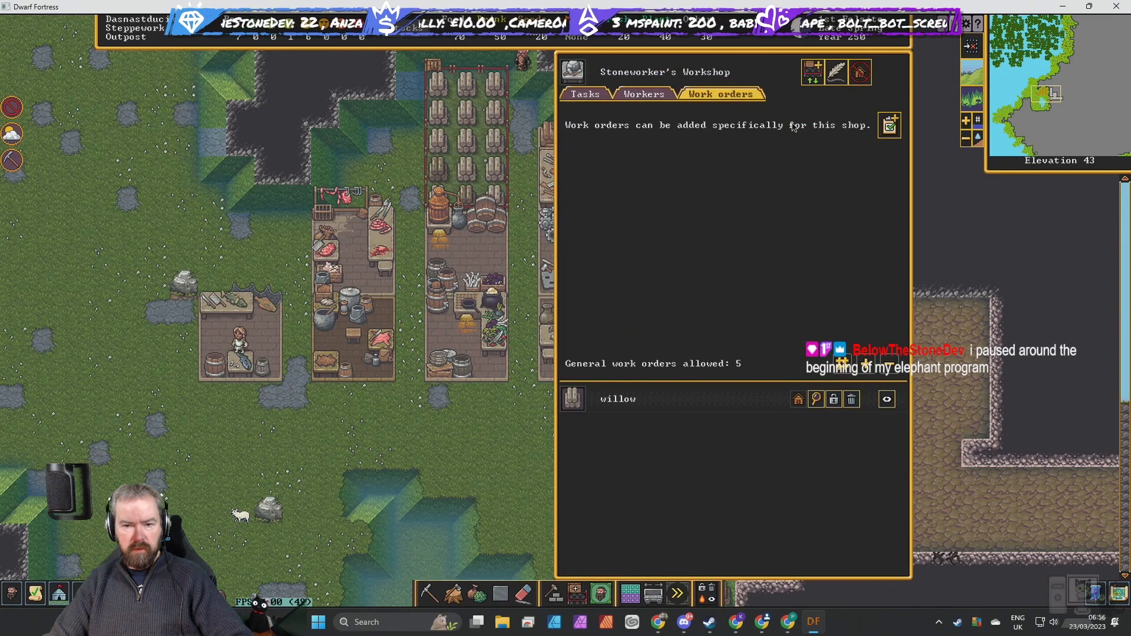
Order rock blocks requiring over 10 non-economic hard rock, removing the any-items condition.
click(888, 124)
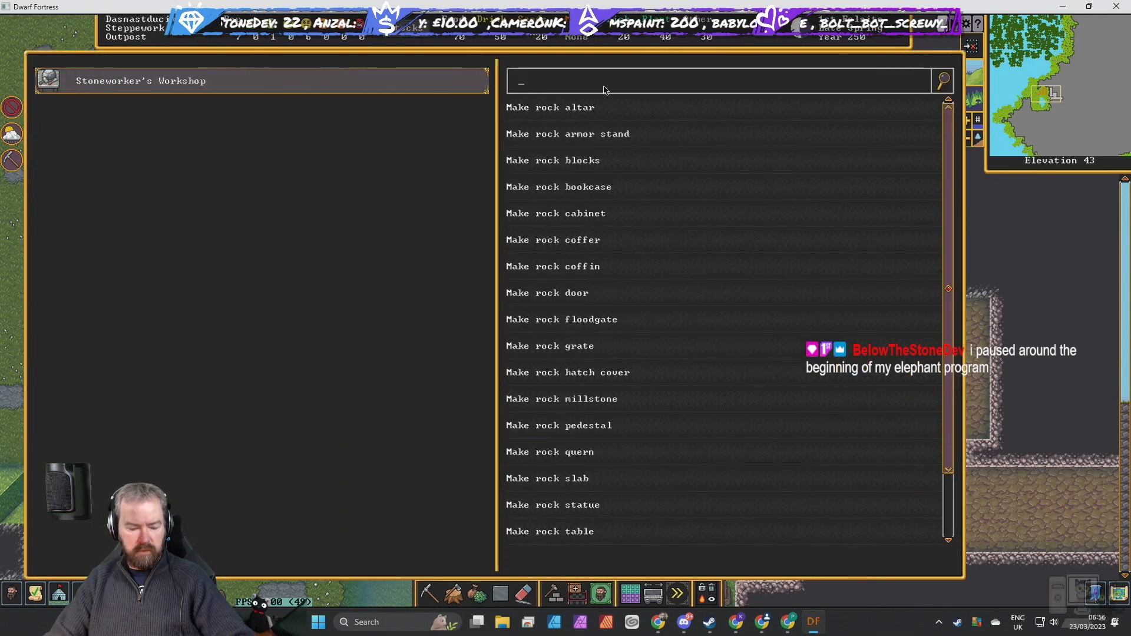
click(718, 94)
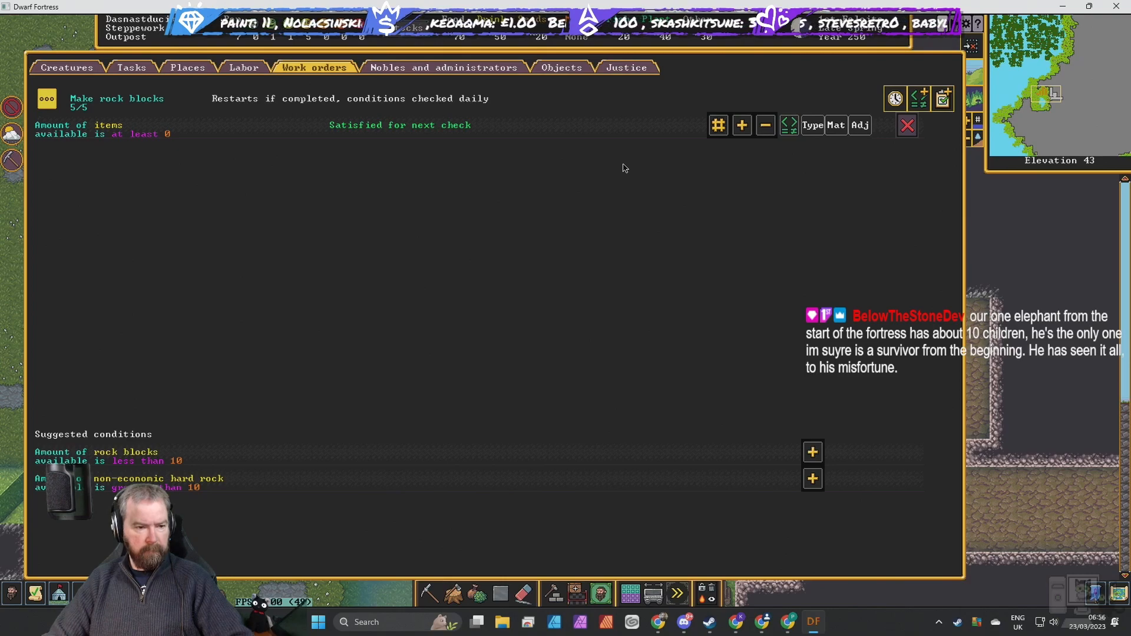
mouse_move(907, 125)
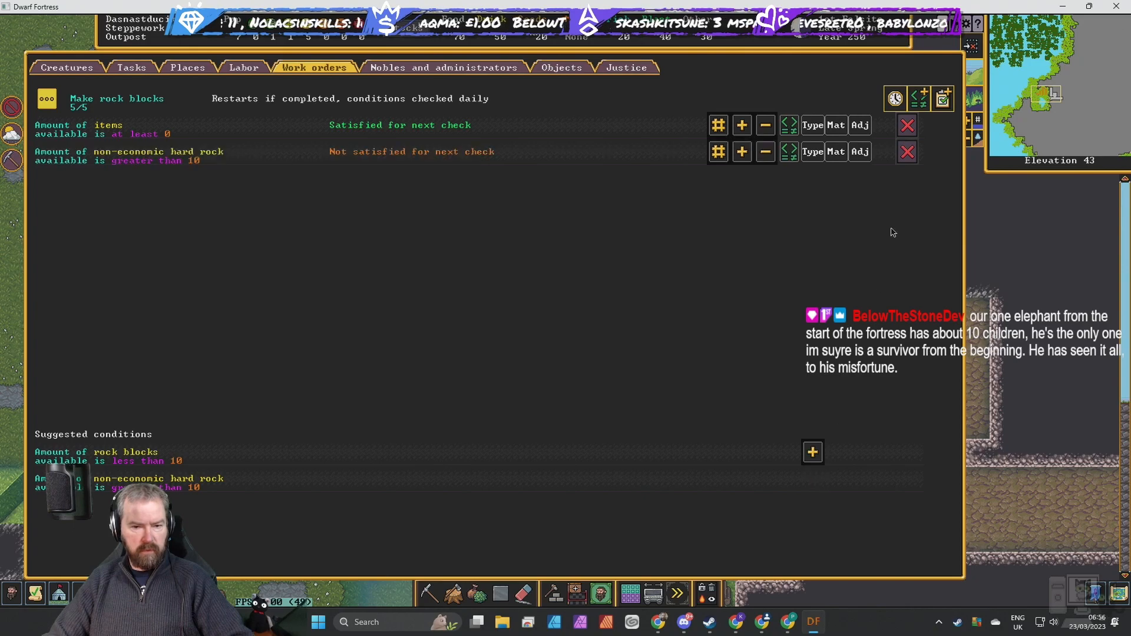
click(907, 124)
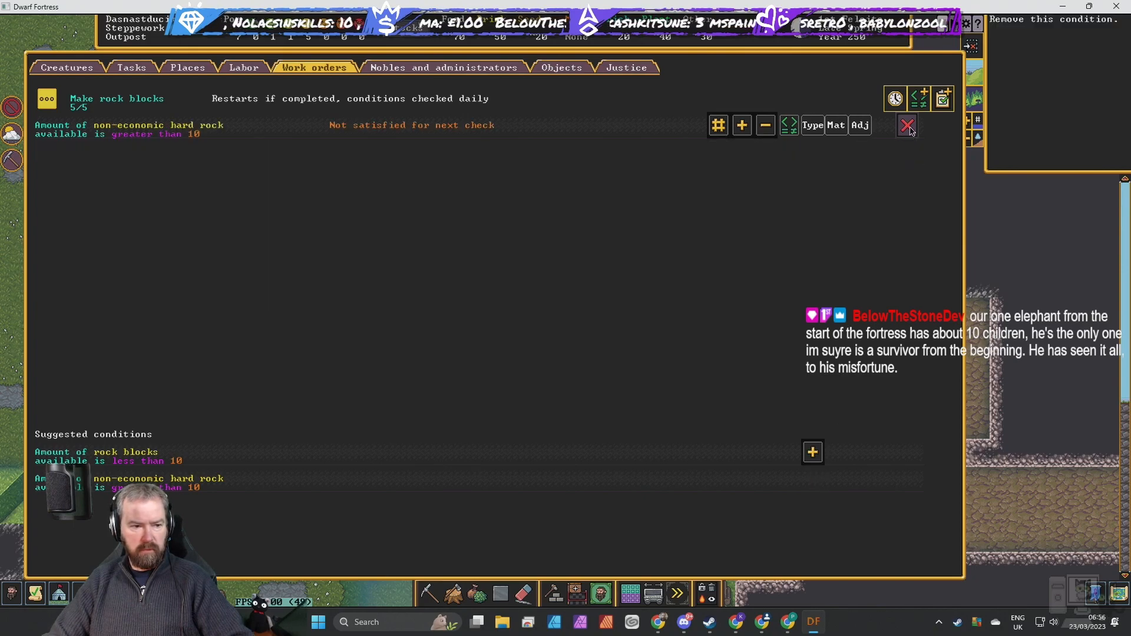
click(764, 124)
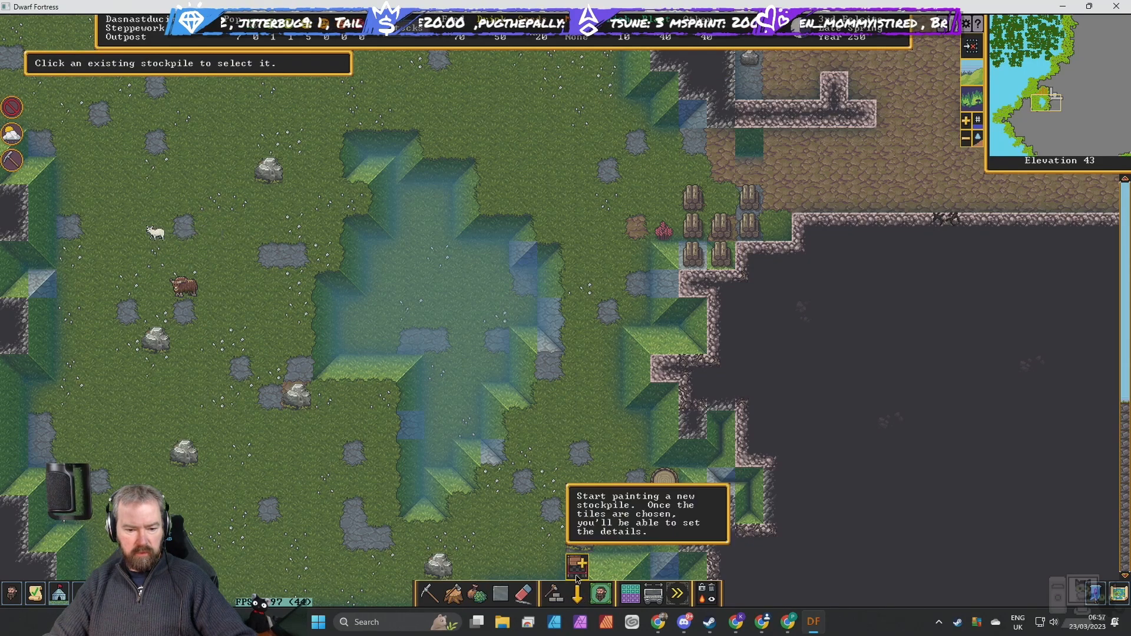
Paint and accept a third stockpile on the grass, then select the carpenter's workshop.
click(576, 568)
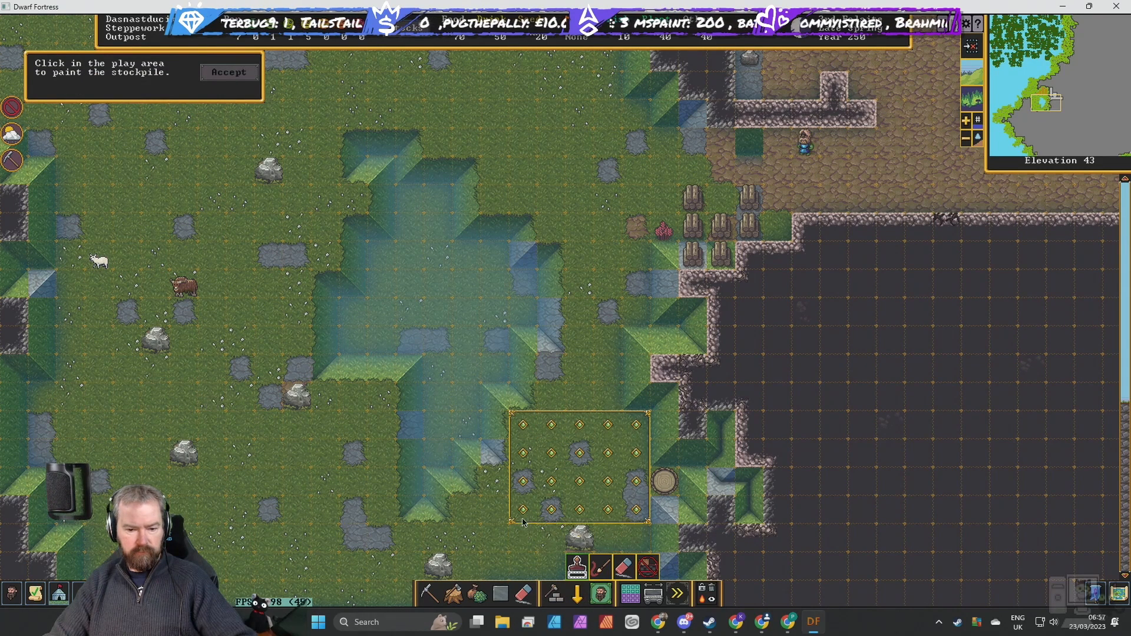
click(227, 72)
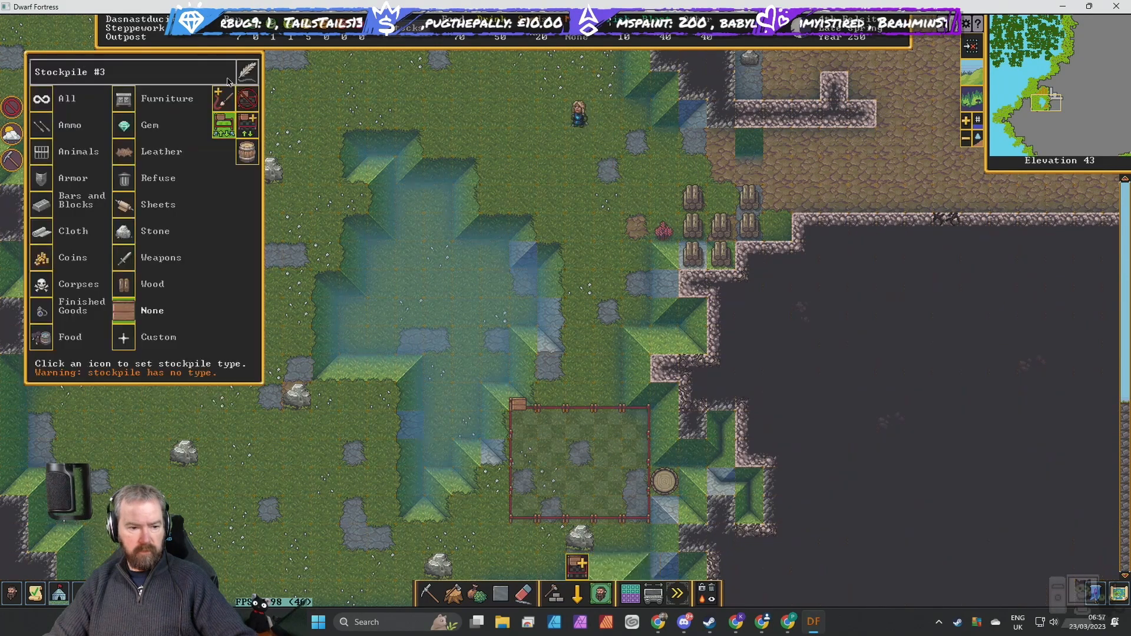
click(124, 231)
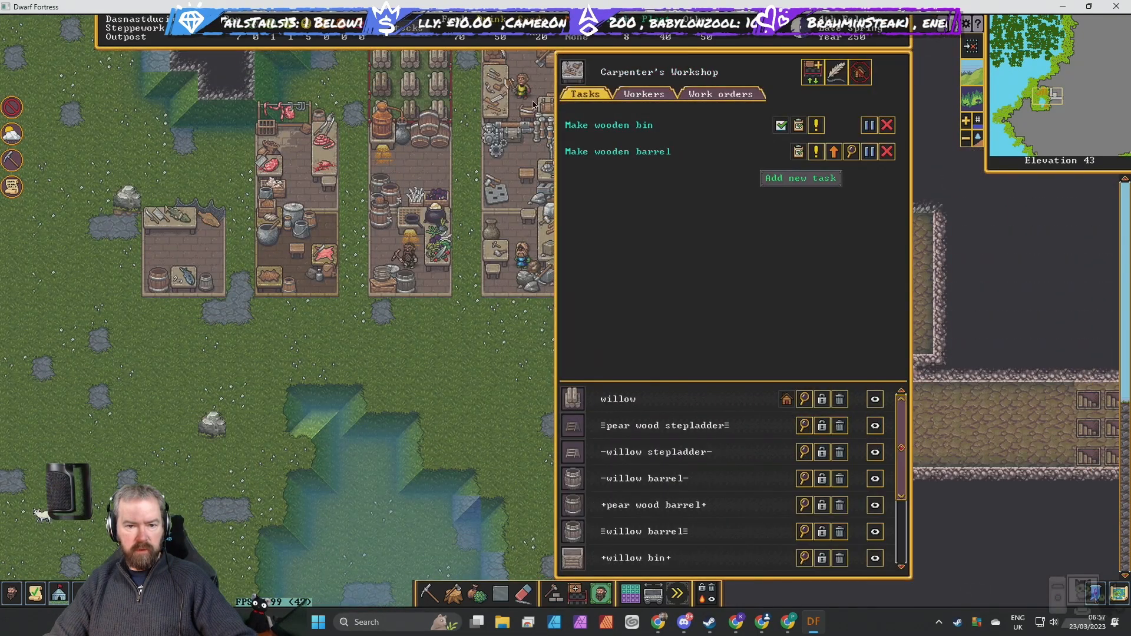
Add a Mechanic's Workshop task, searching MECH for Make rock mechanisms.
click(800, 178)
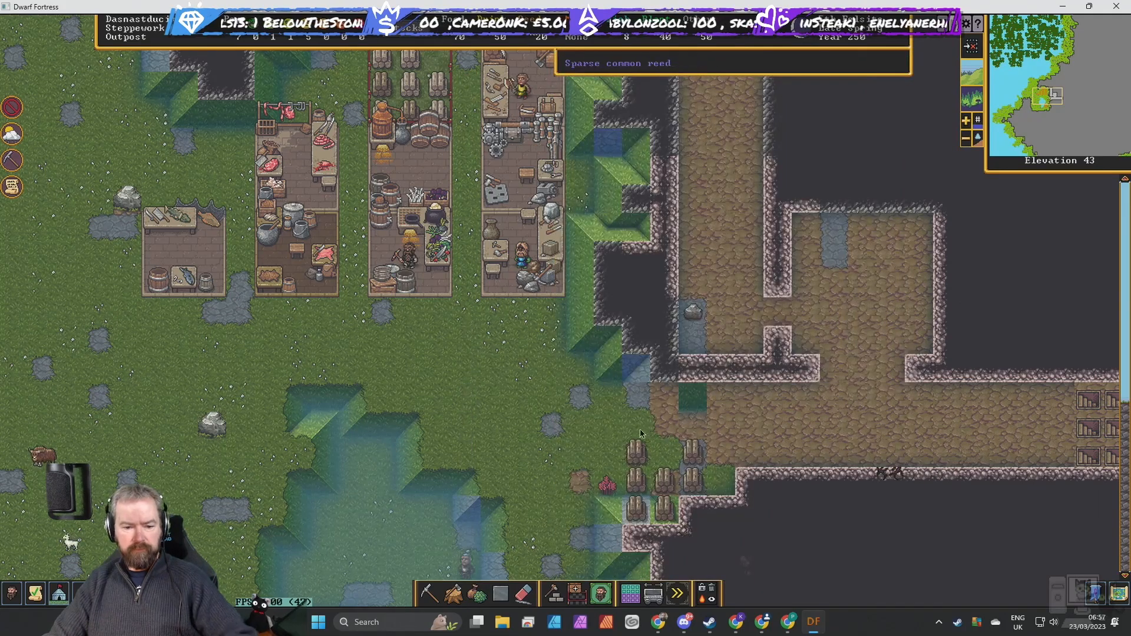
mouse_move(589, 448)
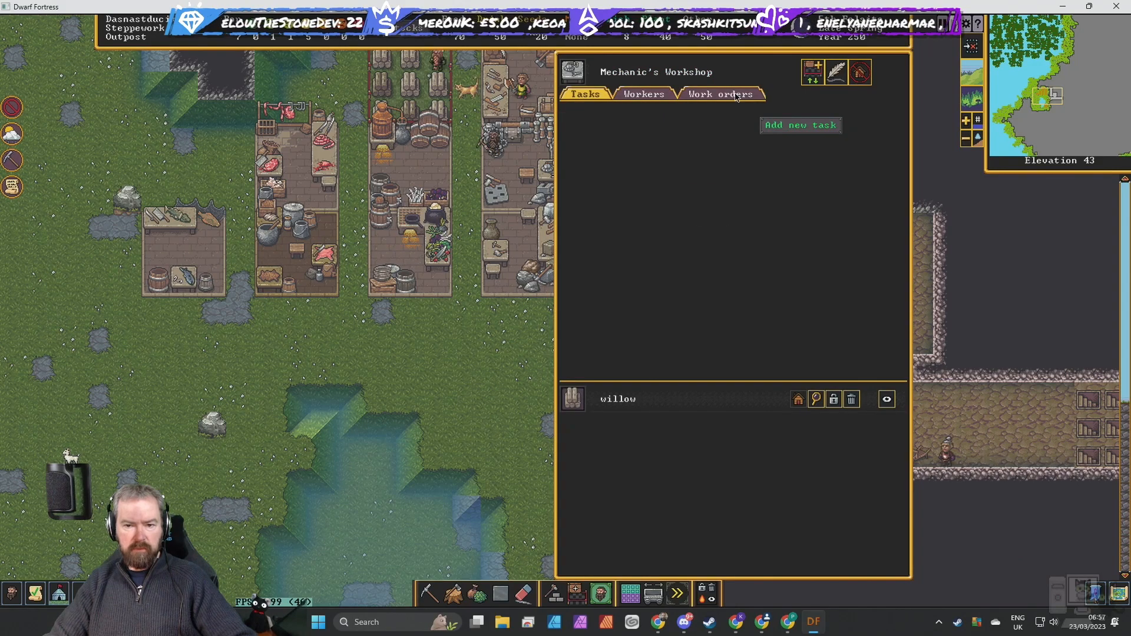
click(799, 125)
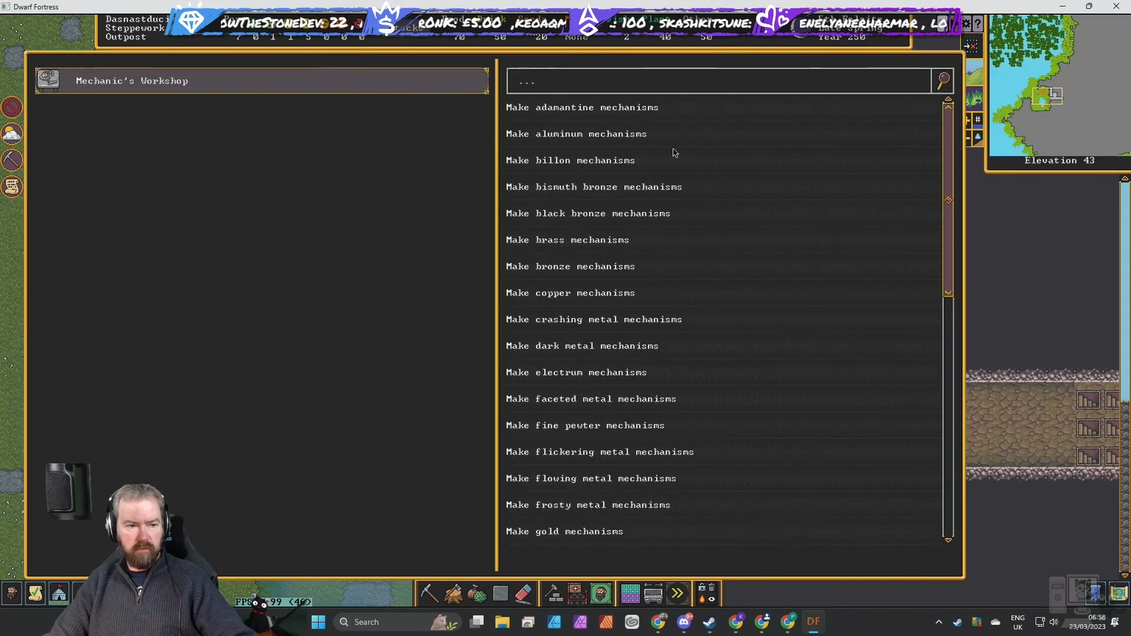
text(MECH)
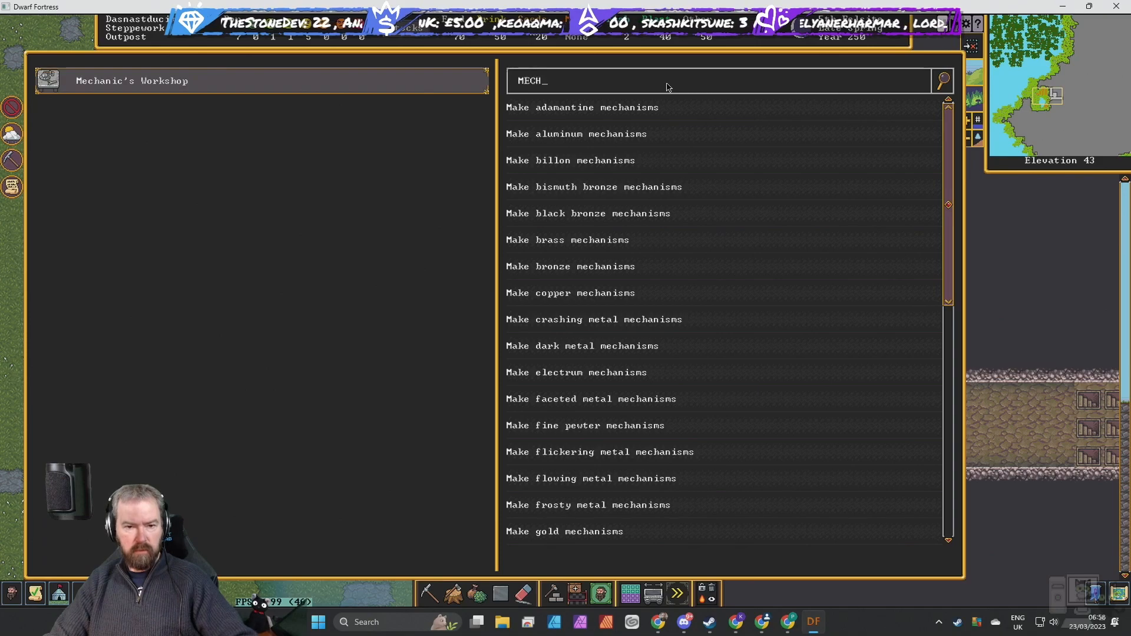
mouse_move(612, 314)
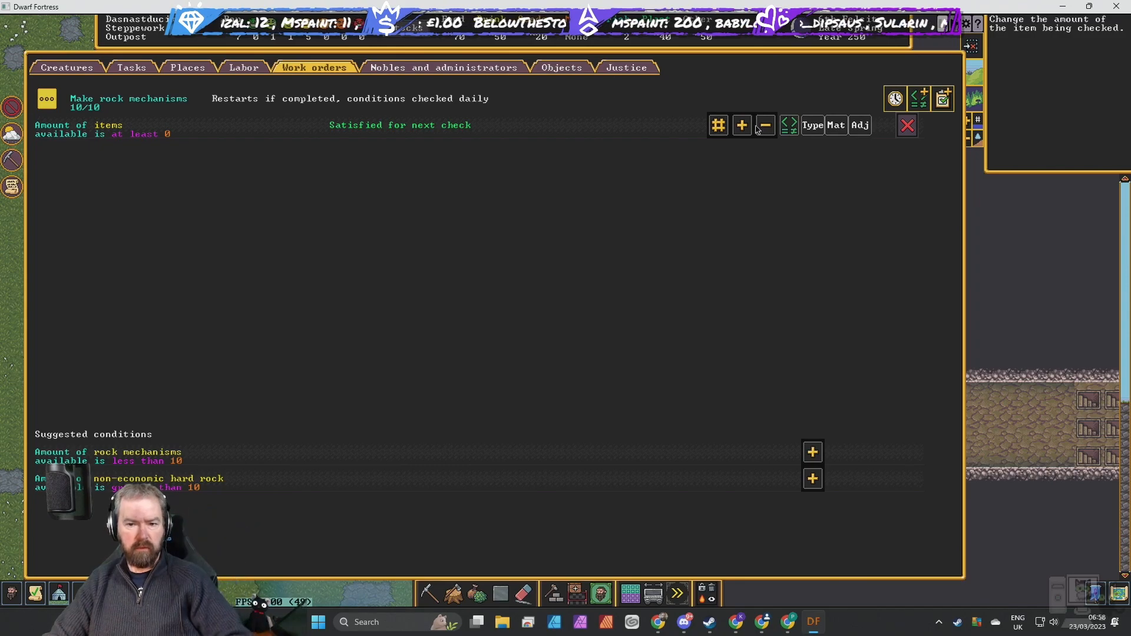
Replace the default condition with: under 10 rock mechanisms and more than 5 hard rock blocks.
click(907, 125)
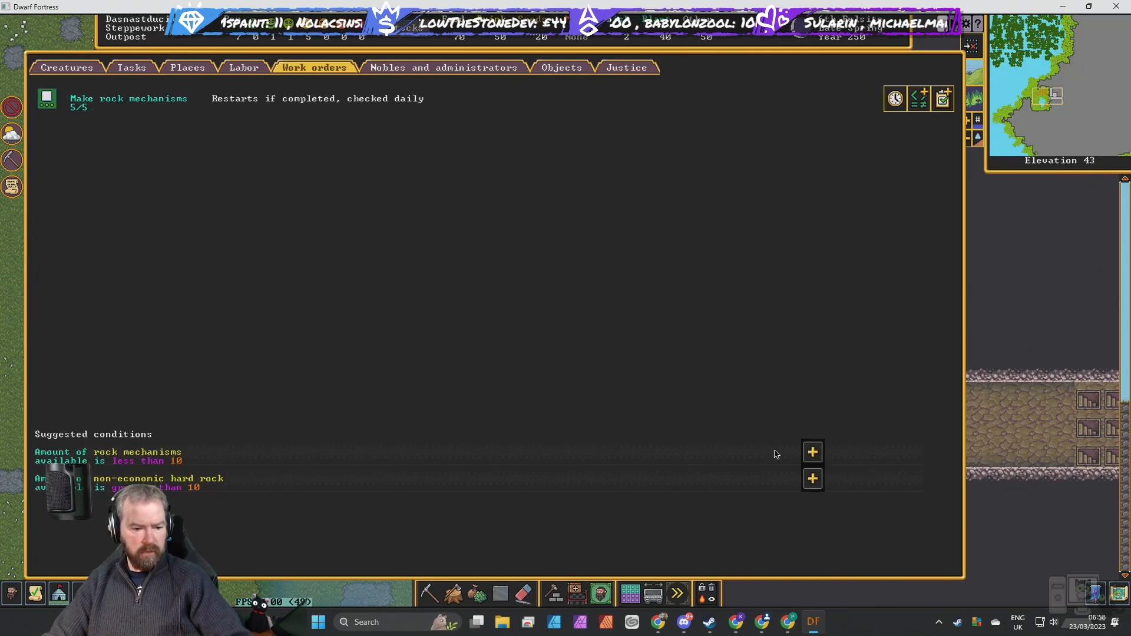
click(812, 453)
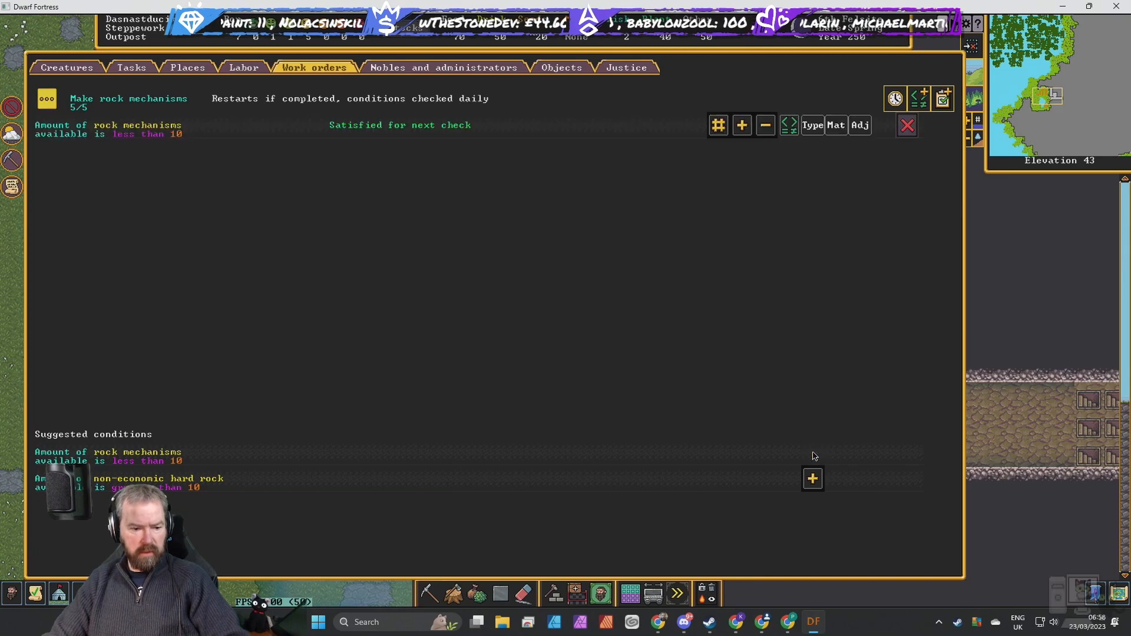
click(811, 478)
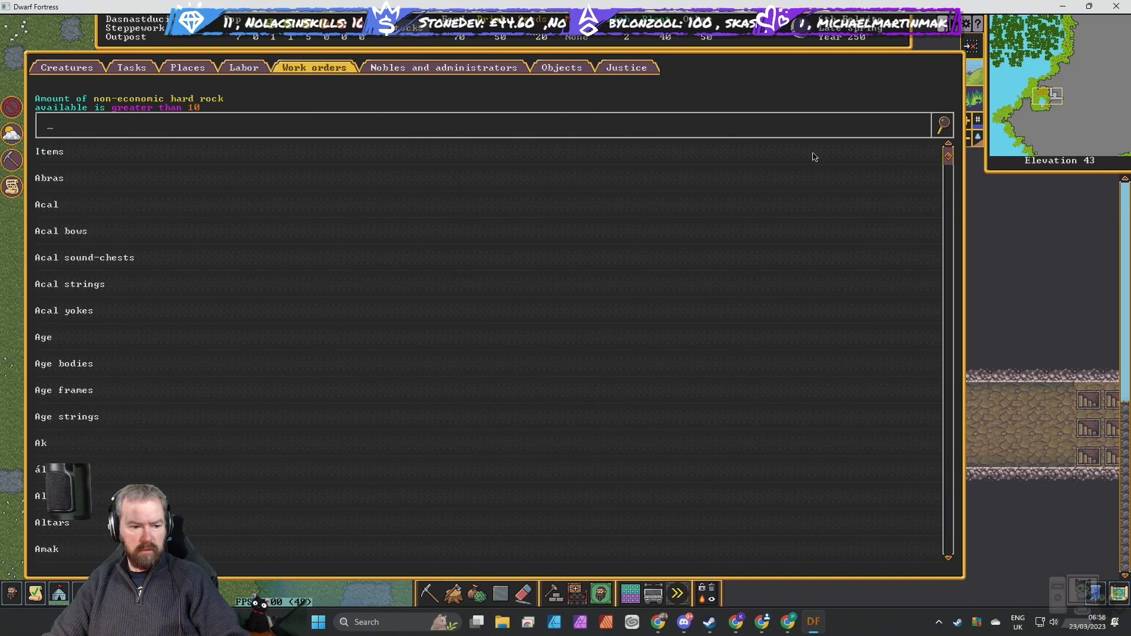
text(B)
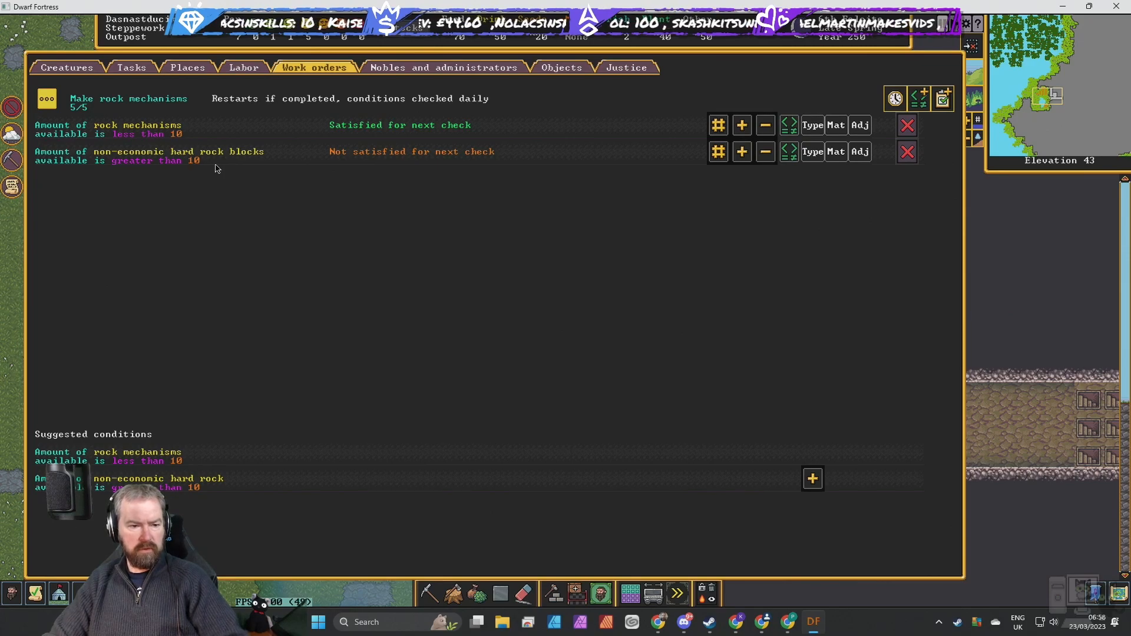
click(763, 151)
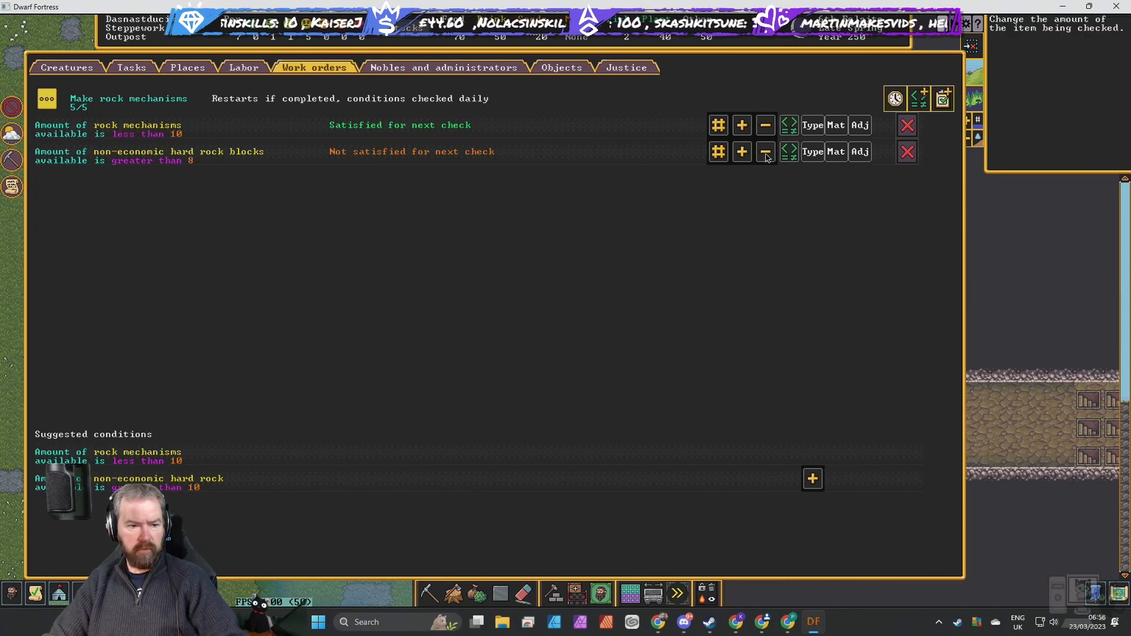
click(763, 152)
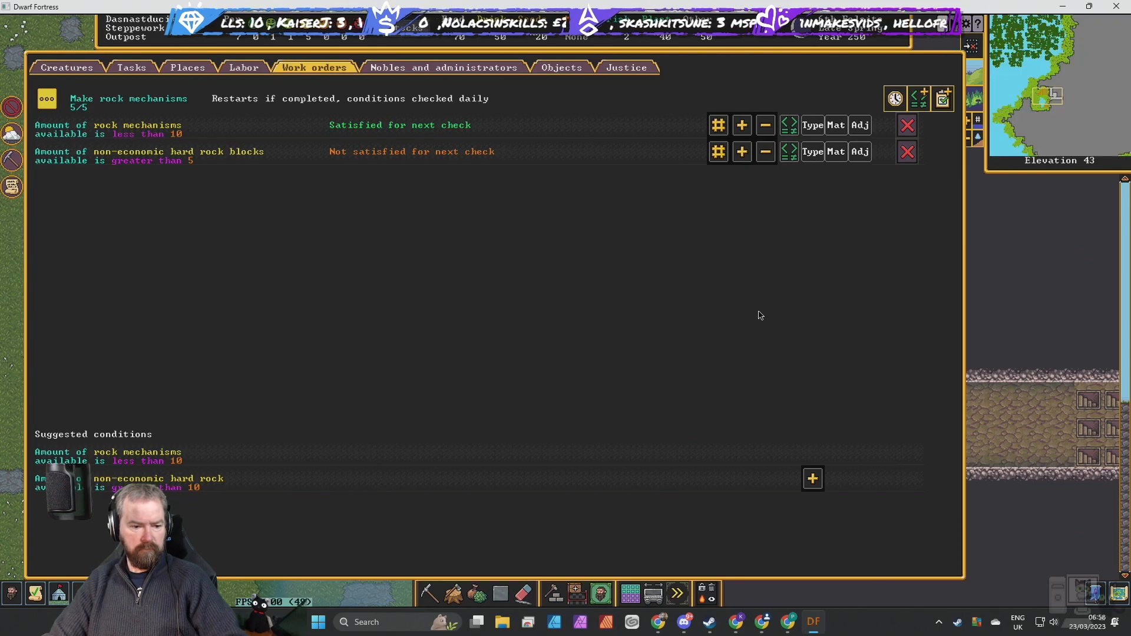
mouse_move(834, 322)
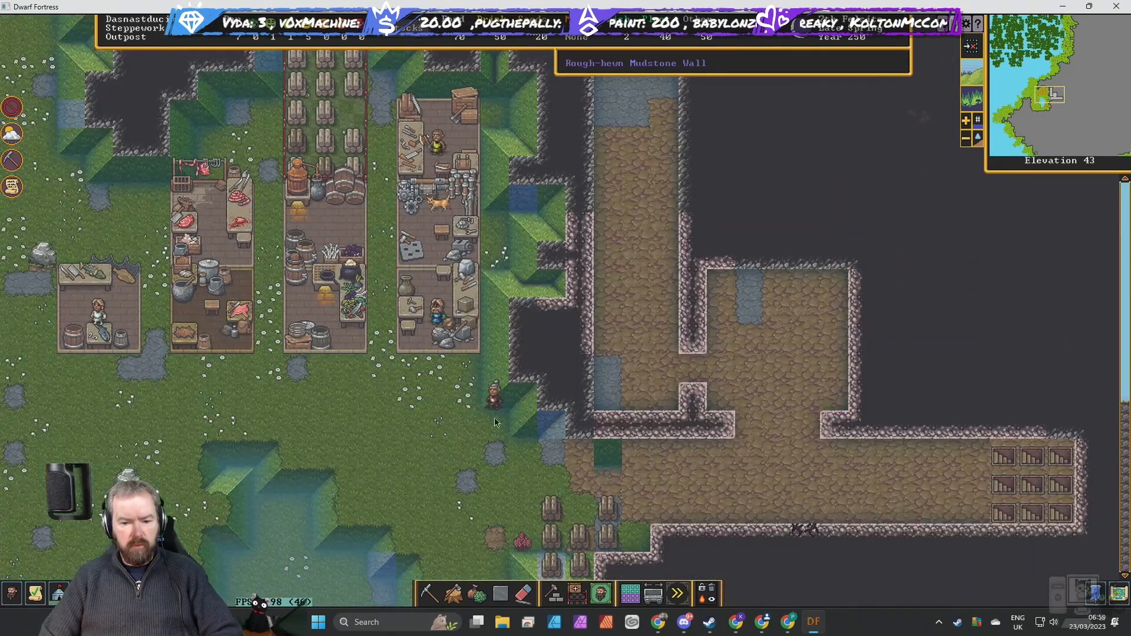
mouse_move(400, 476)
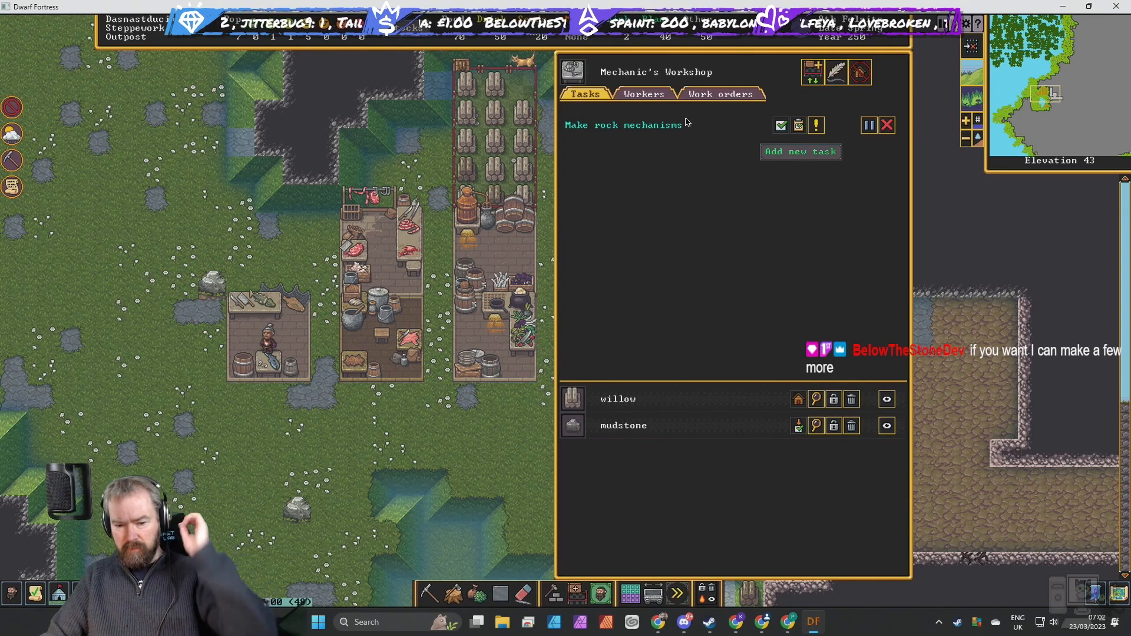
mouse_move(694, 213)
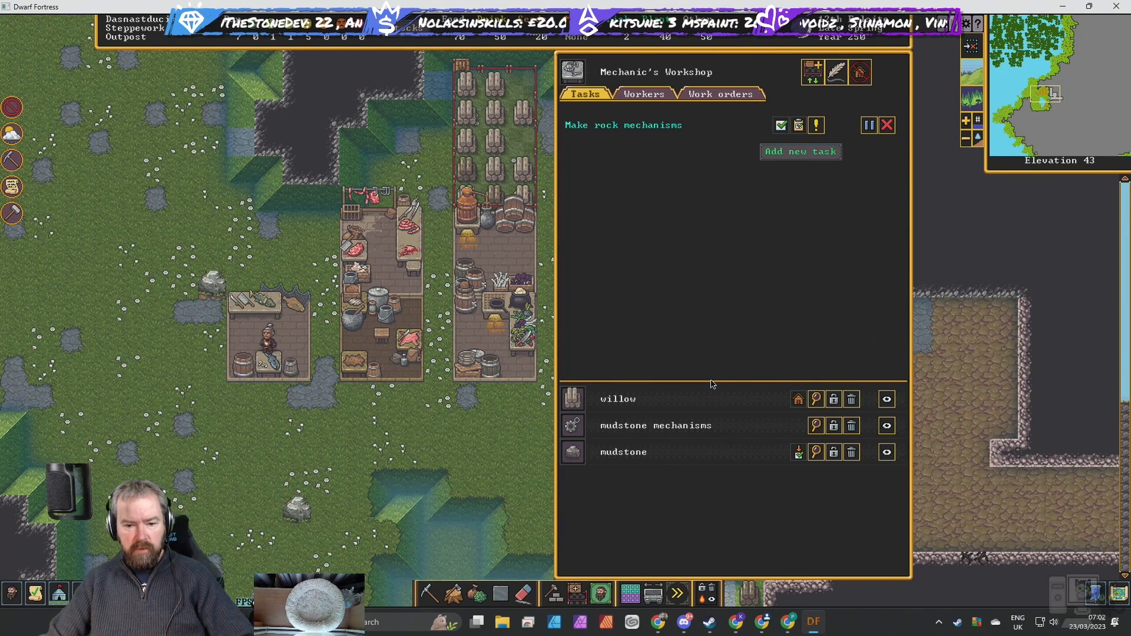
mouse_move(804, 436)
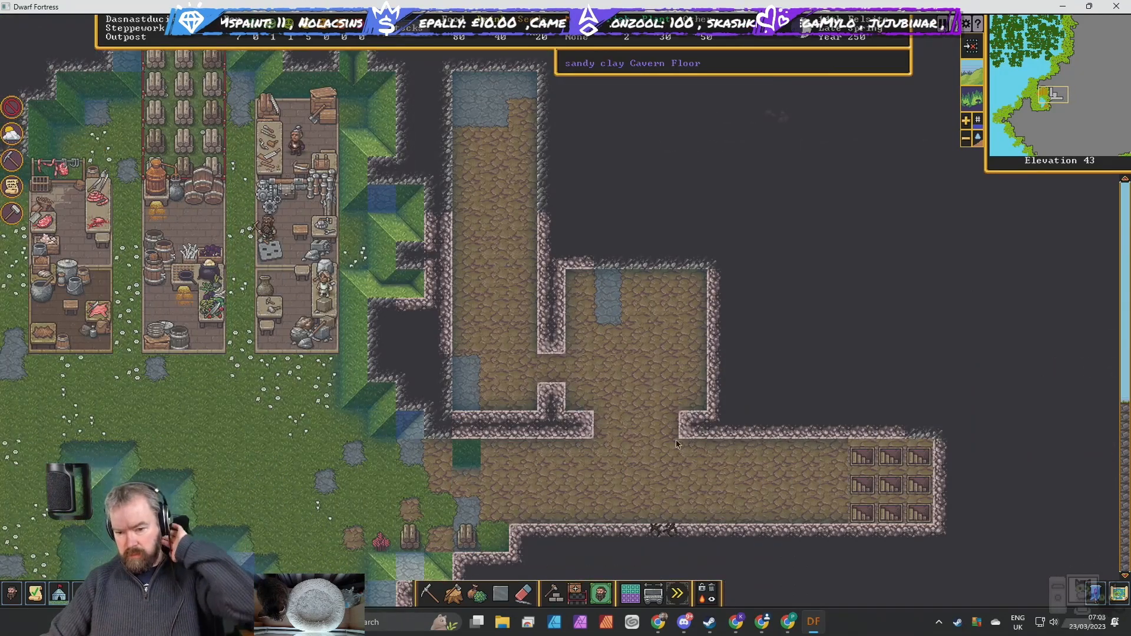
Show the Carpenter's Workshop details with its empty task queue and stored wooden items.
click(555, 592)
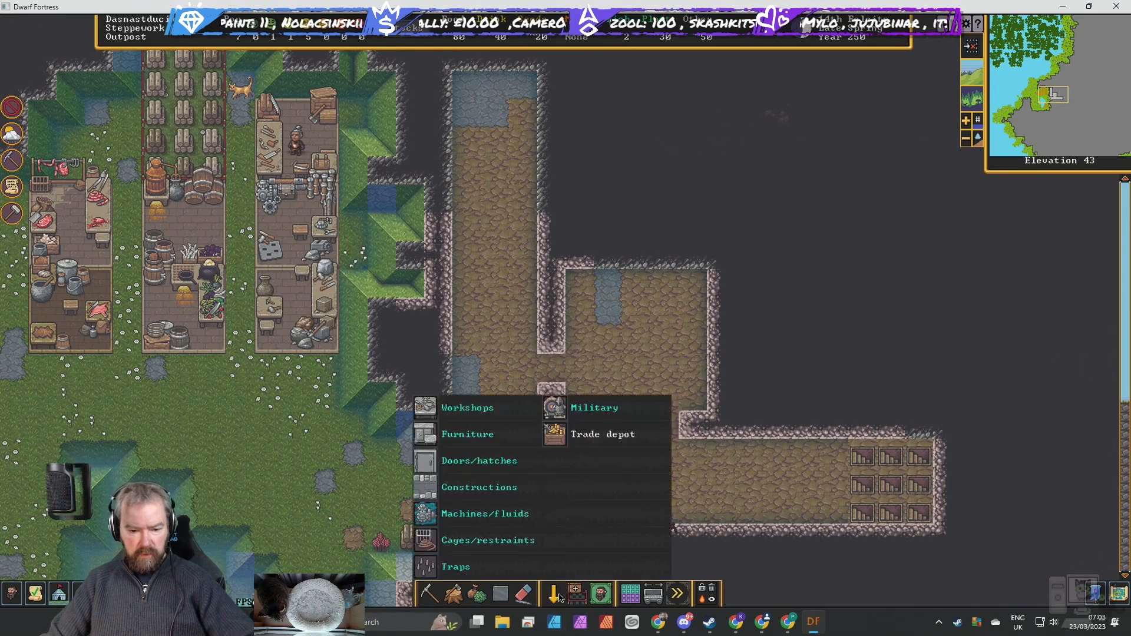
click(602, 434)
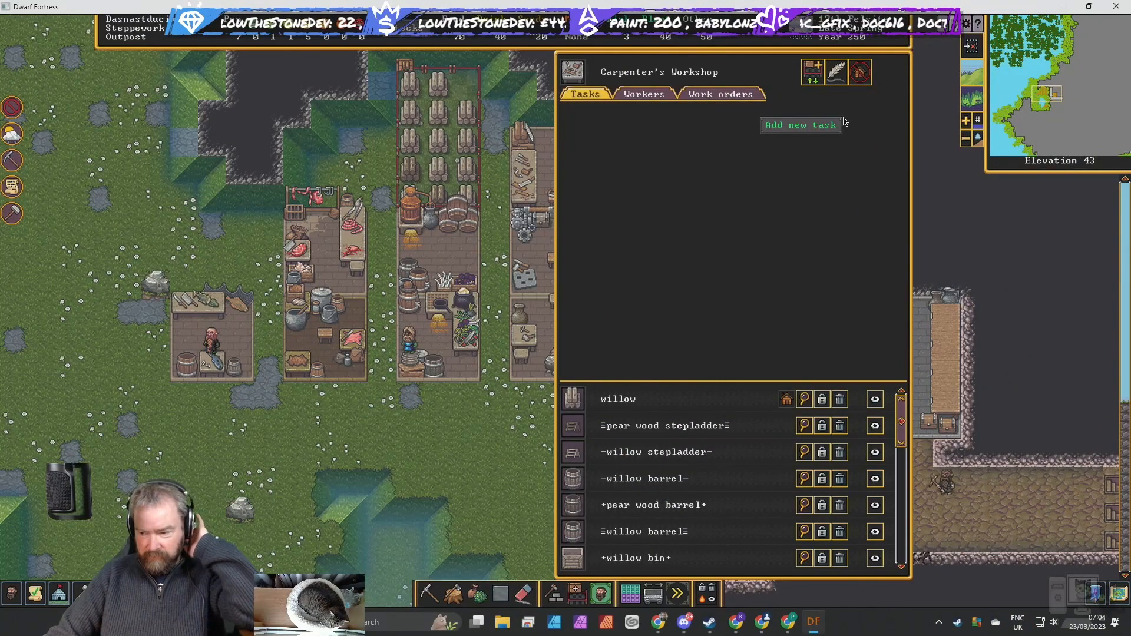
mouse_move(755, 130)
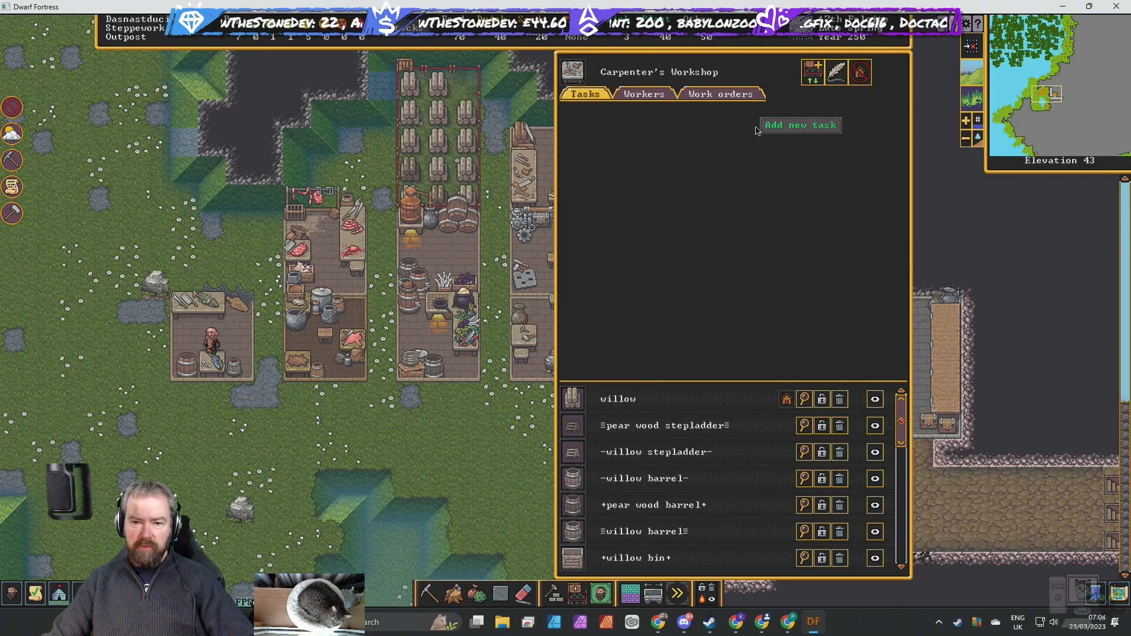
Add a Make wooden door order at the carpenter's, conditioned on fewer than 10 doors.
click(719, 94)
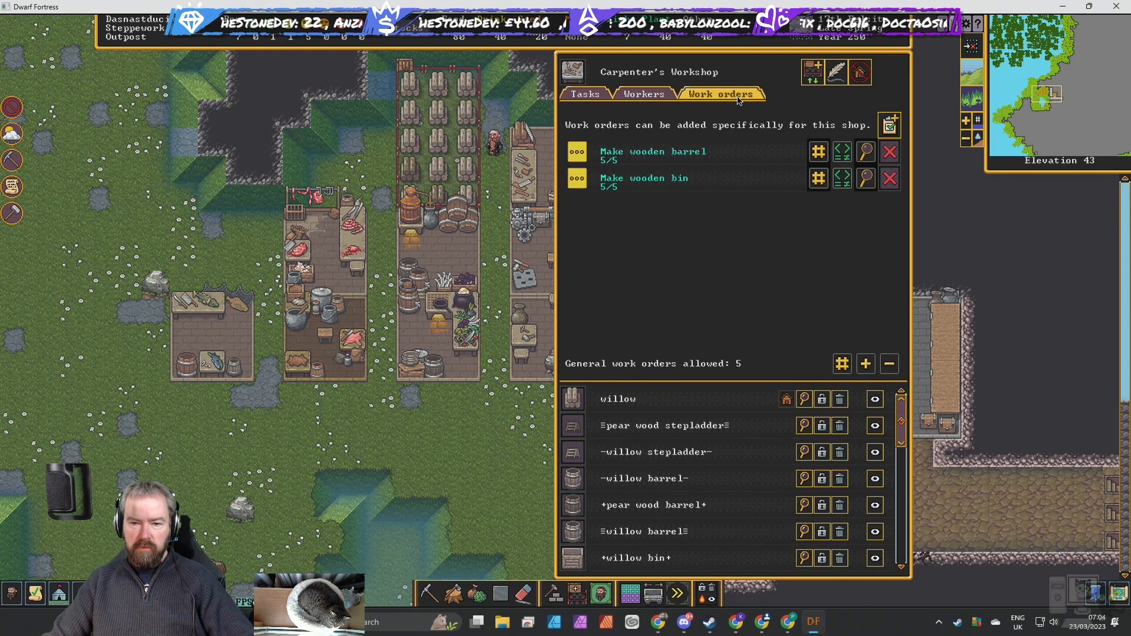
mouse_move(835, 310)
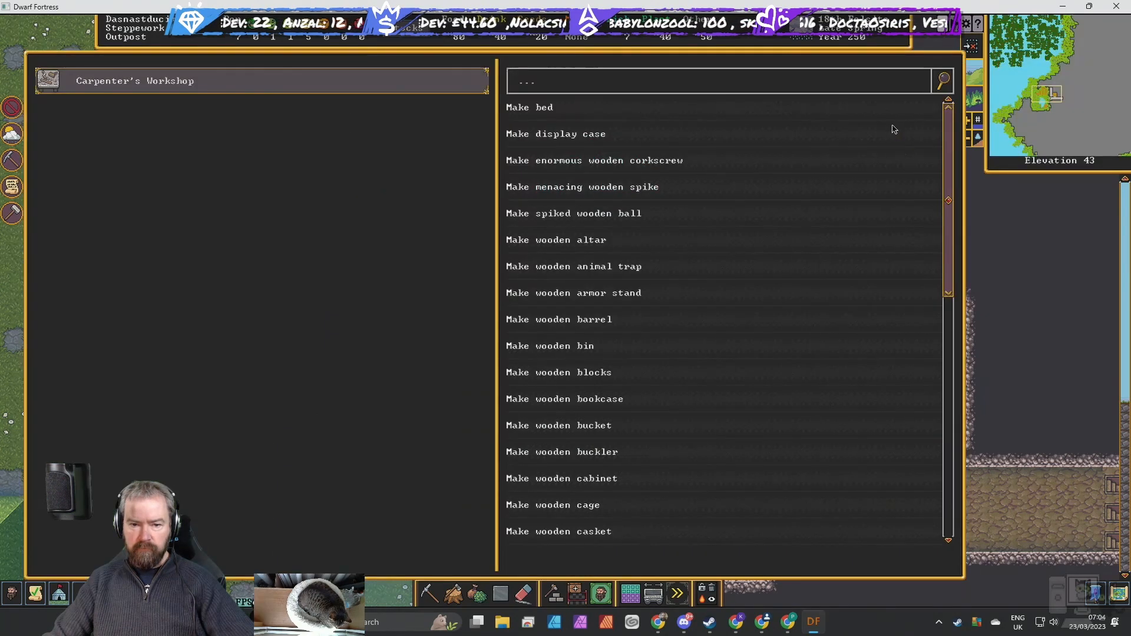
text(DOOR)
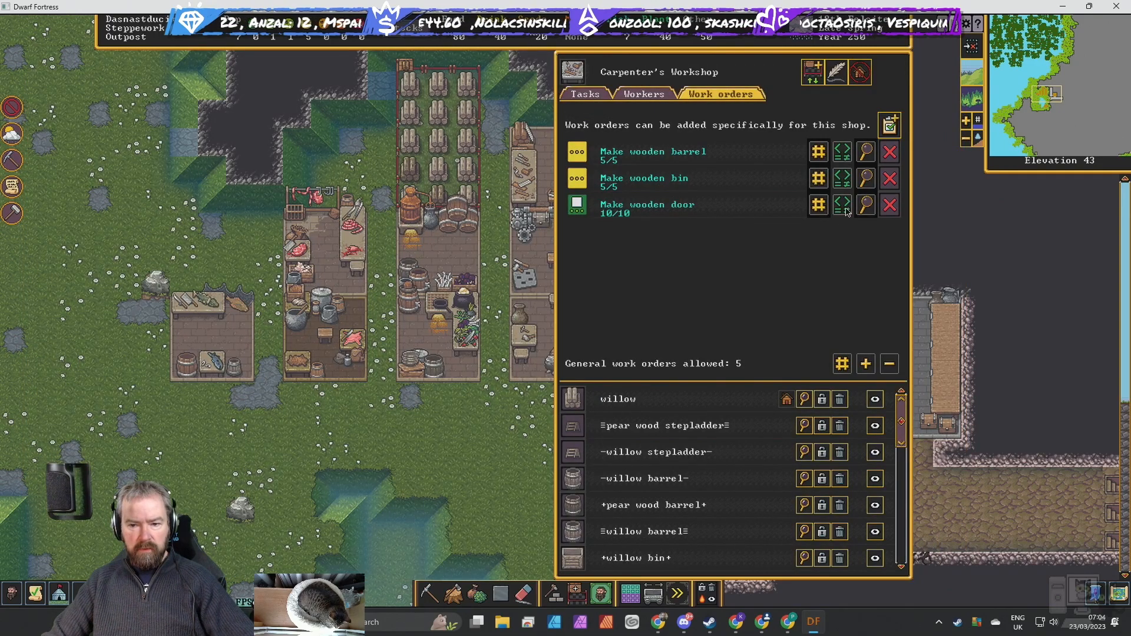
click(865, 204)
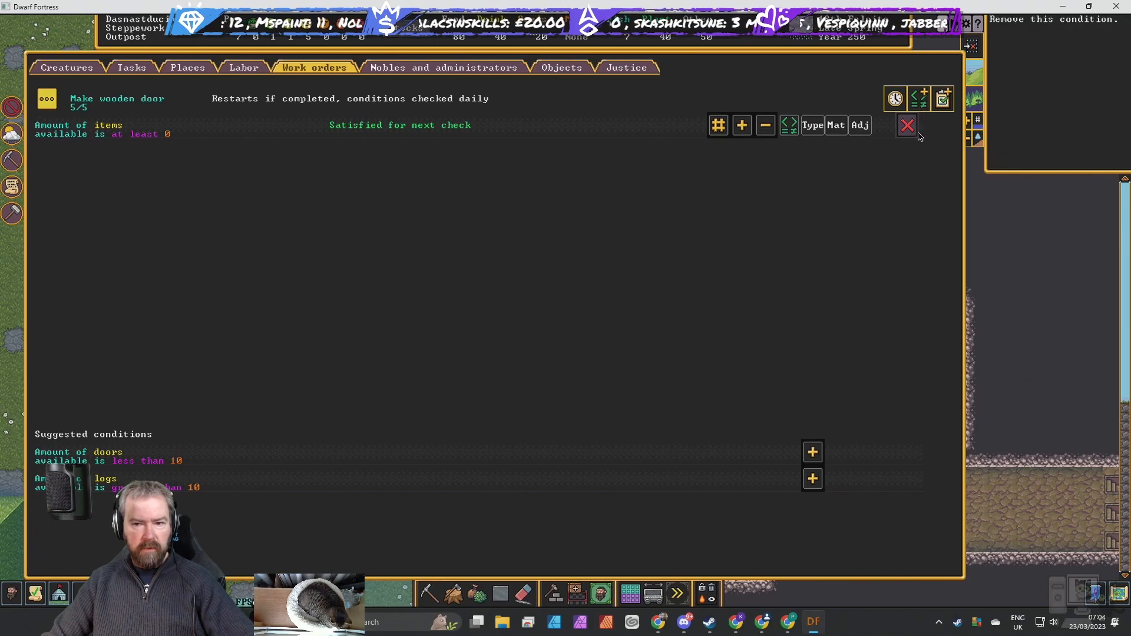
click(907, 126)
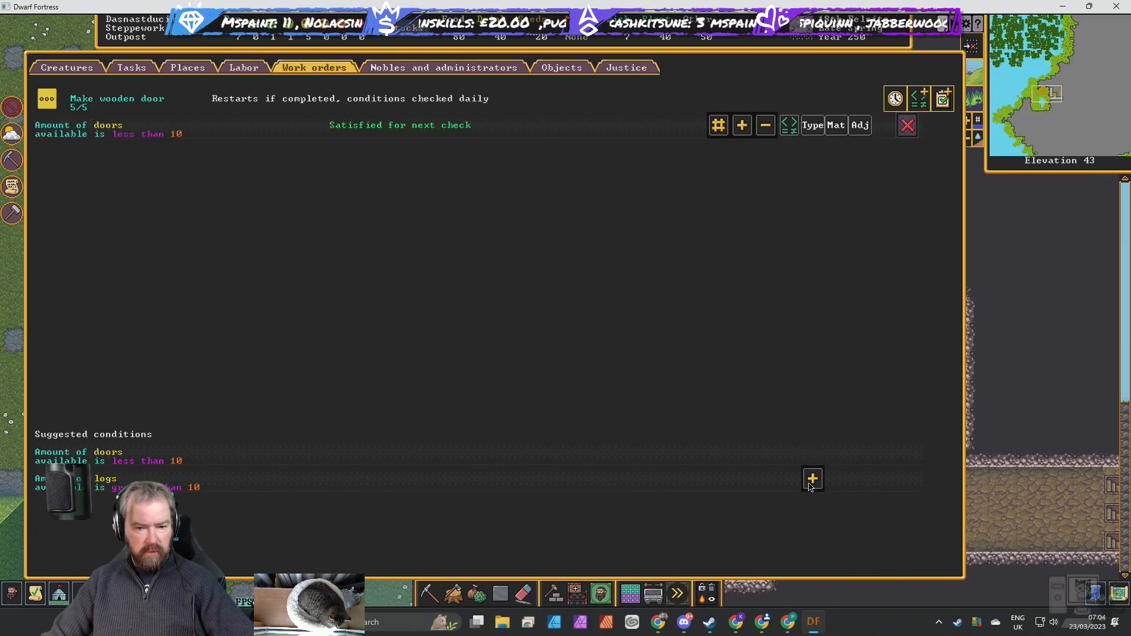
click(811, 478)
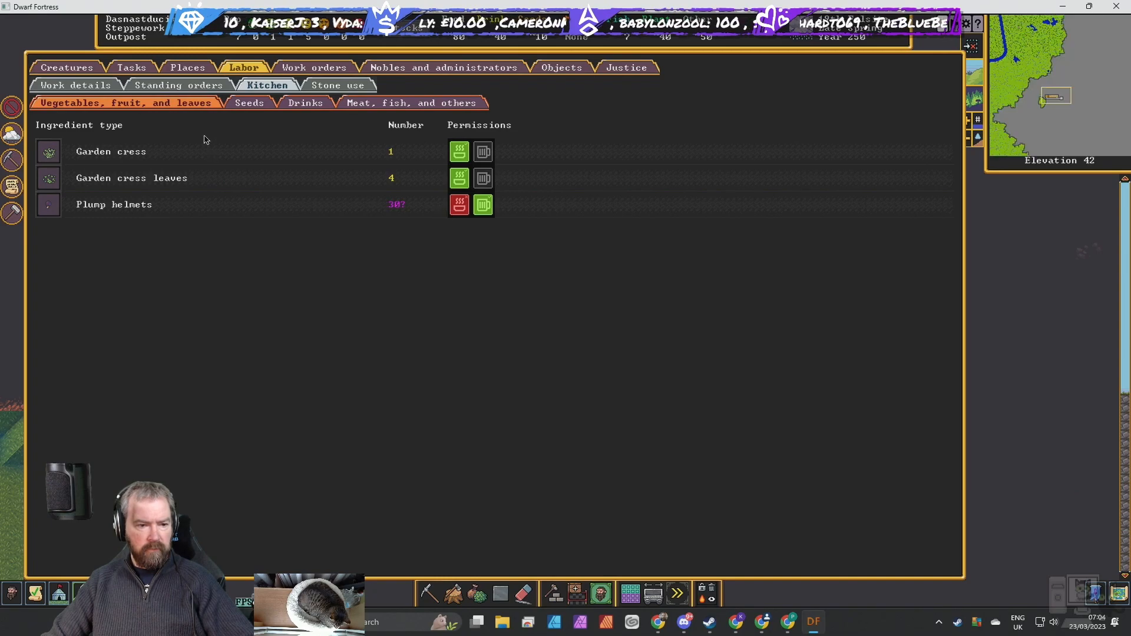
Review the kitchen permissions for seeds and drinks, then the farmer's workshop tasks.
click(249, 102)
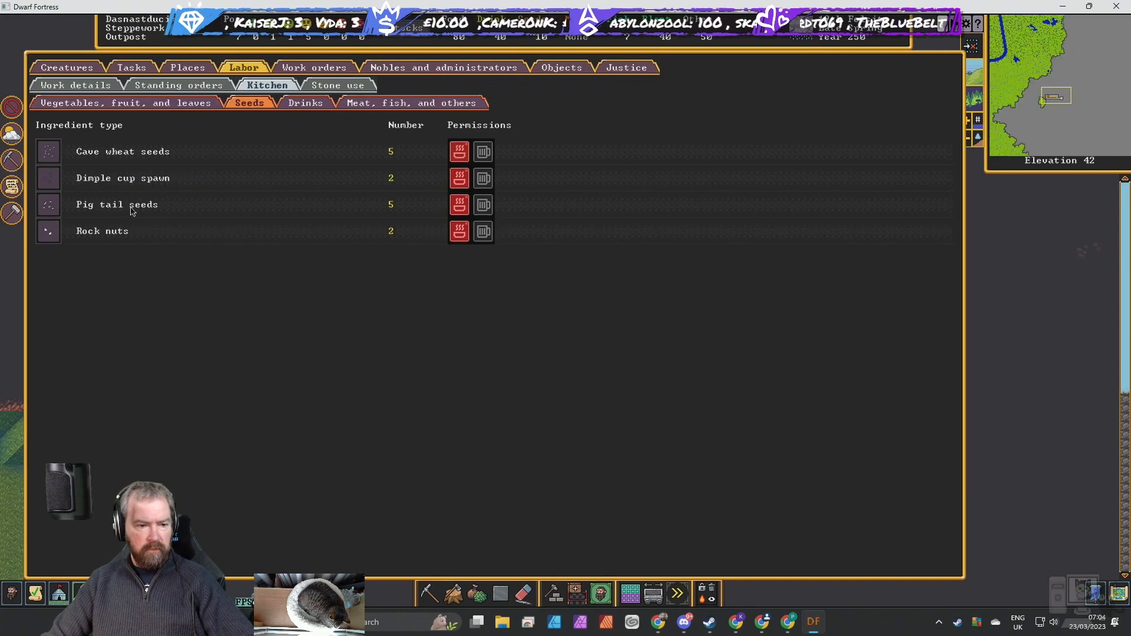
click(305, 102)
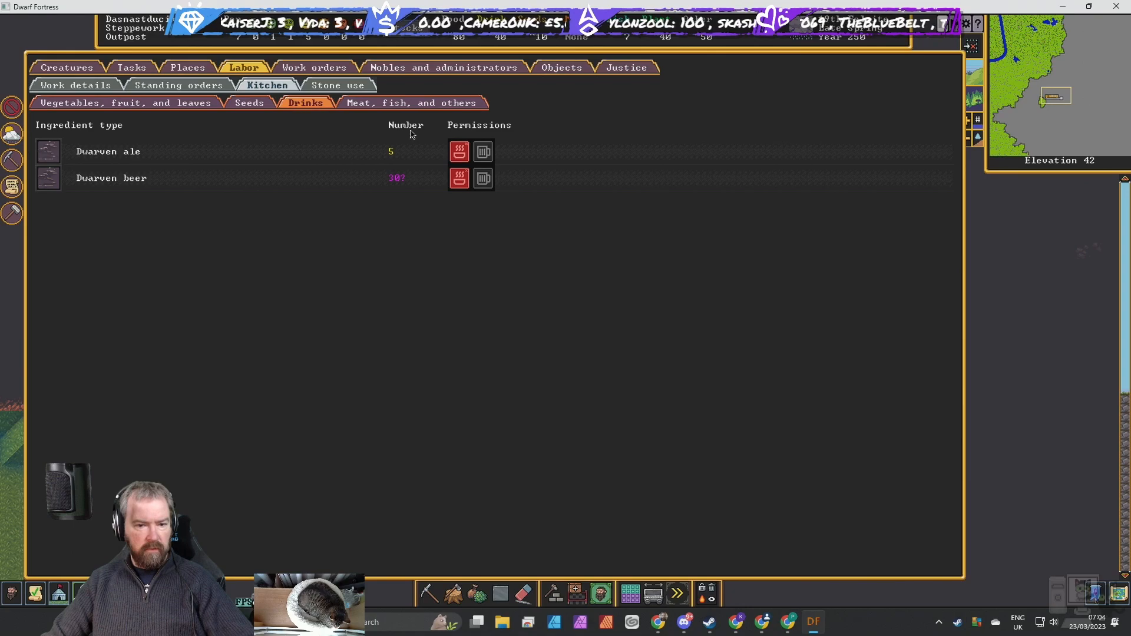
click(413, 102)
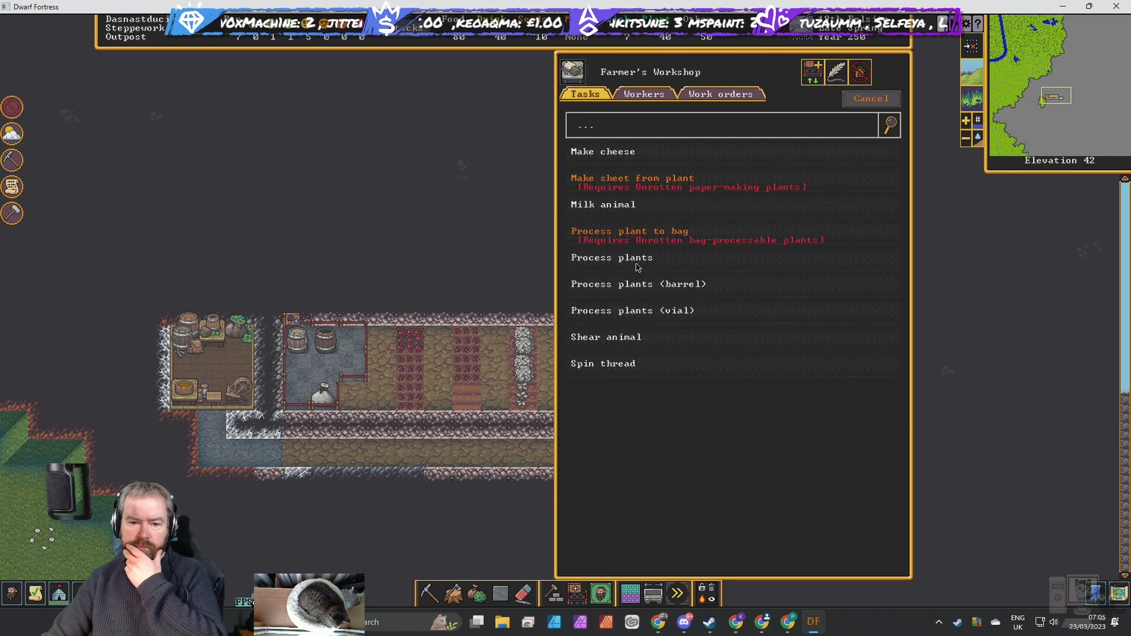
mouse_move(626, 231)
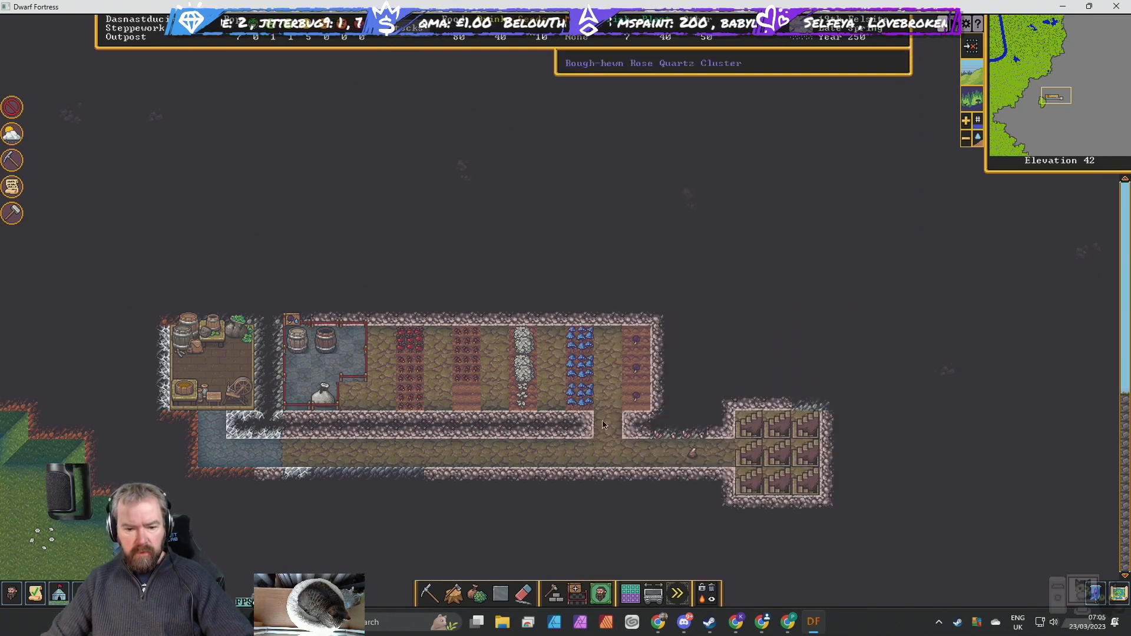
mouse_move(588, 407)
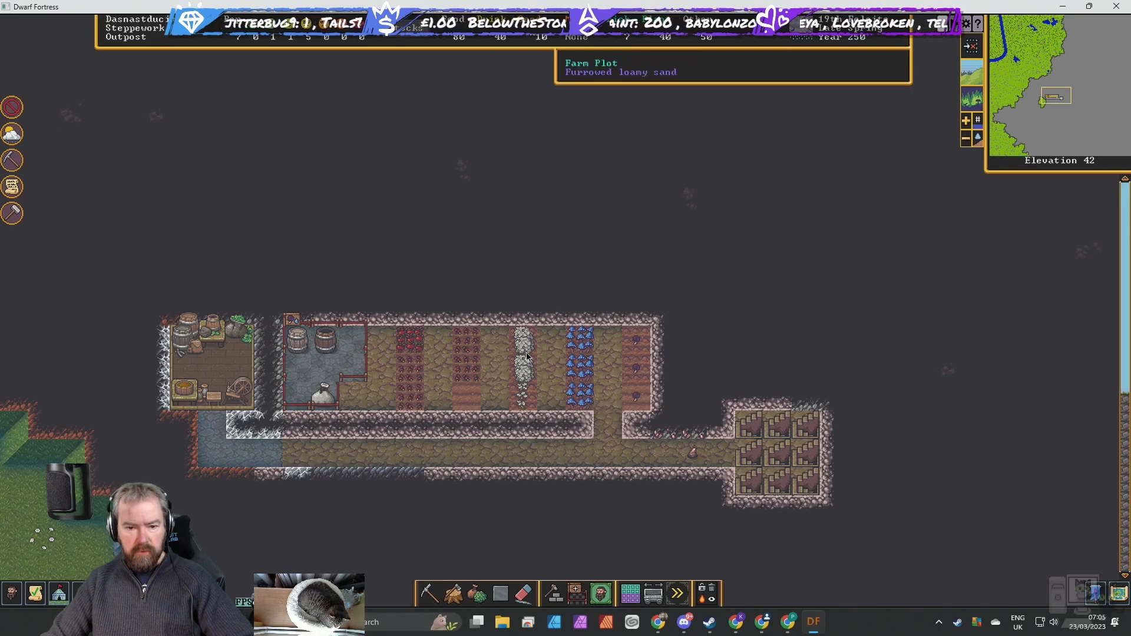
mouse_move(394, 381)
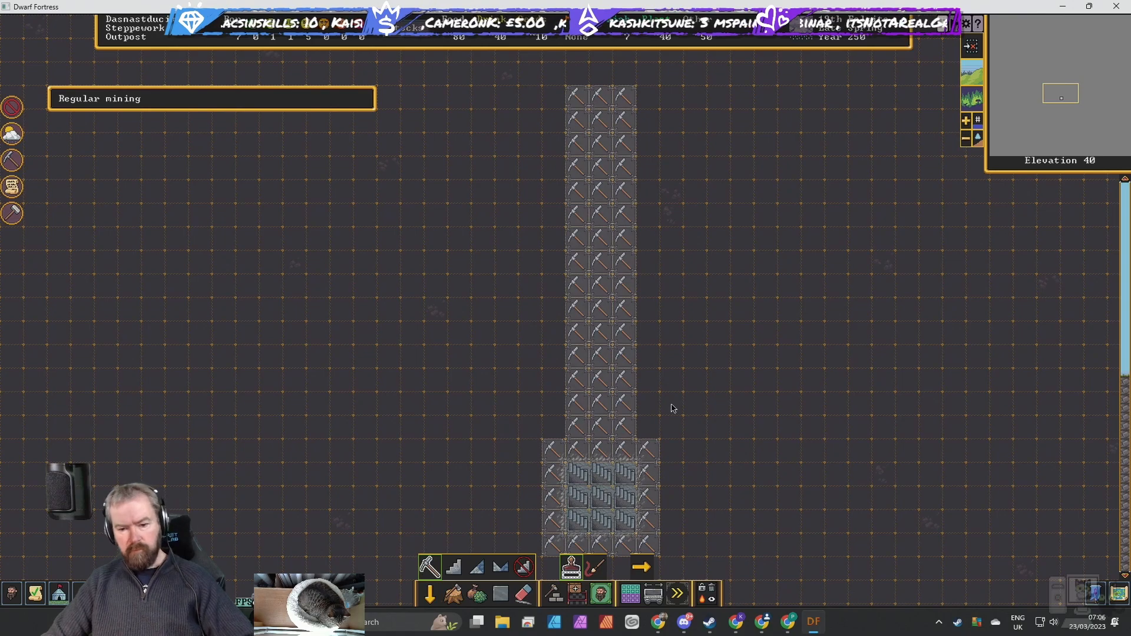
mouse_move(668, 385)
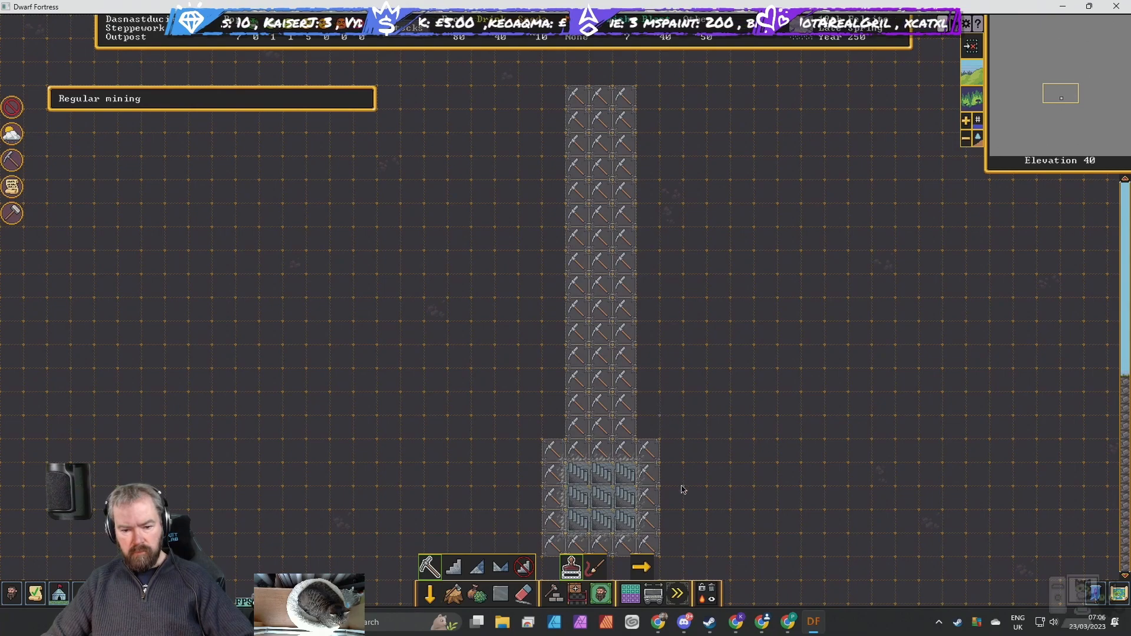
Mark an eastward corridor for regular mining from the stairwell room.
drag(659, 473, 985, 521)
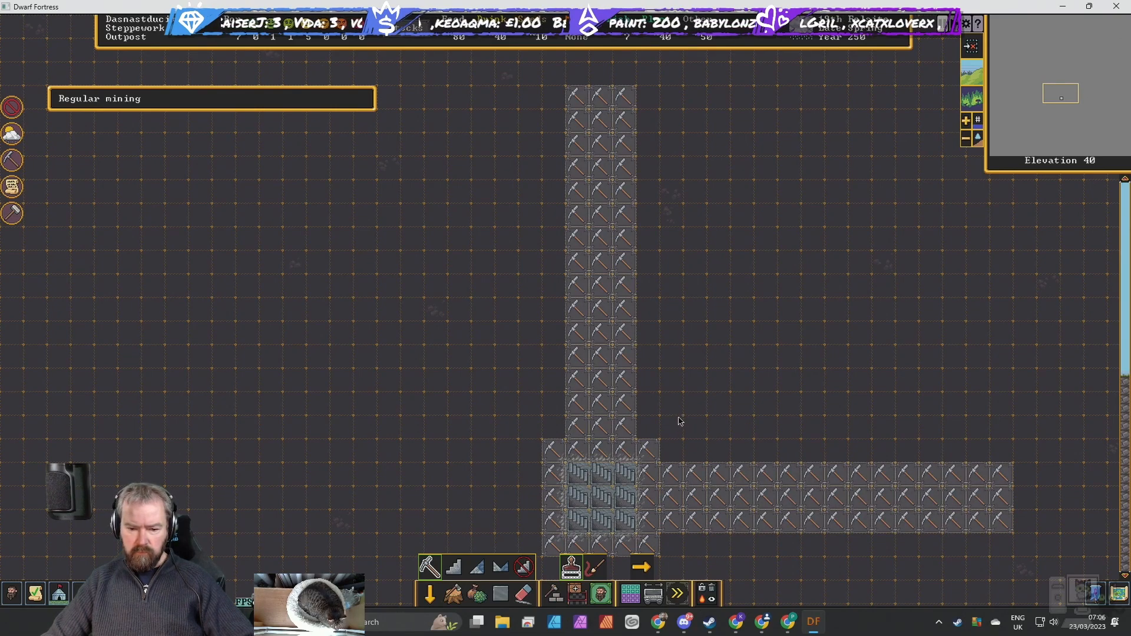
mouse_move(670, 436)
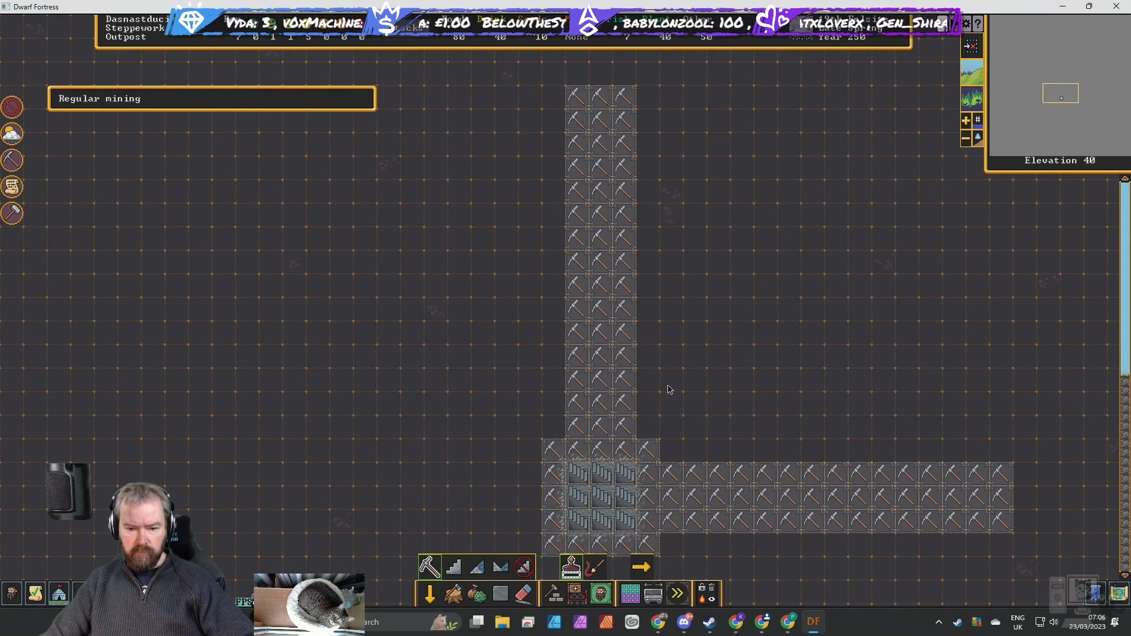
mouse_move(670, 406)
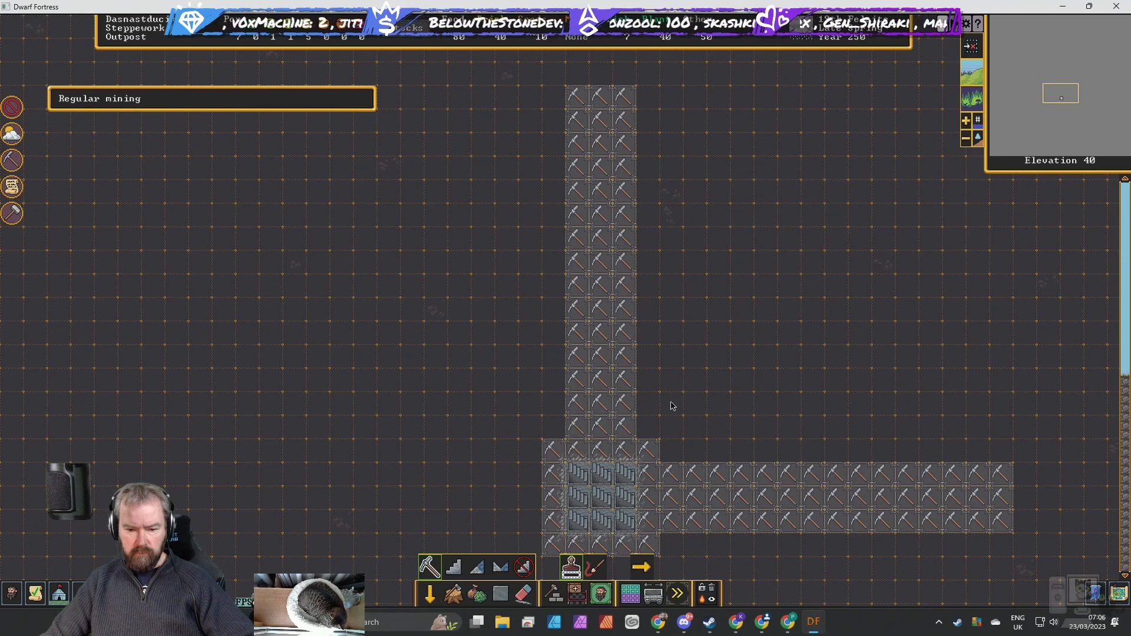
mouse_move(679, 406)
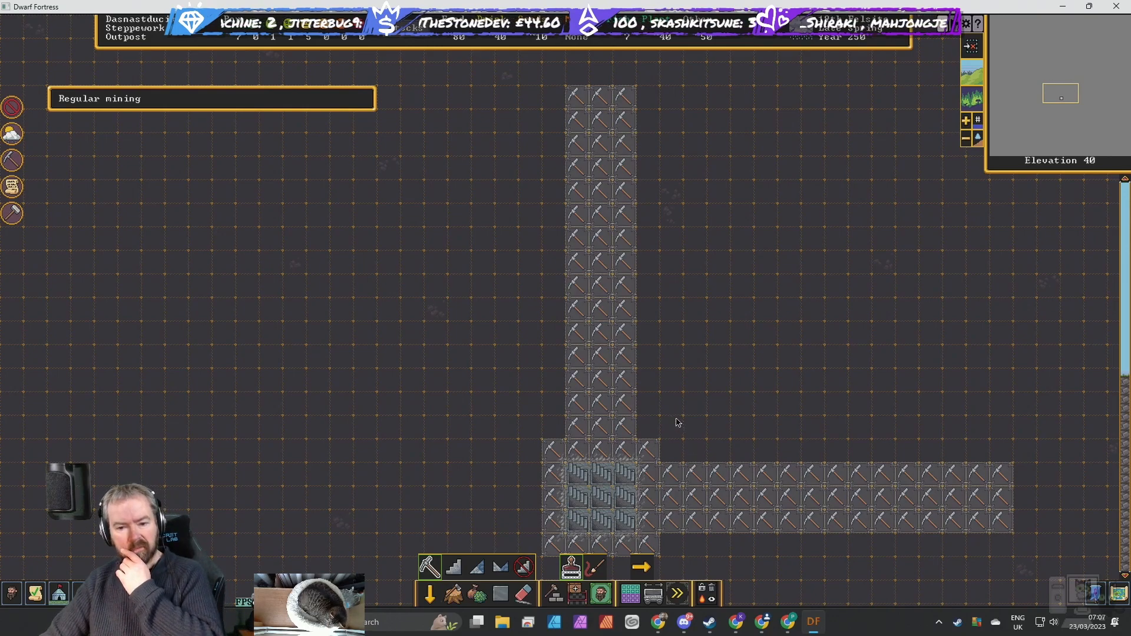
mouse_move(705, 433)
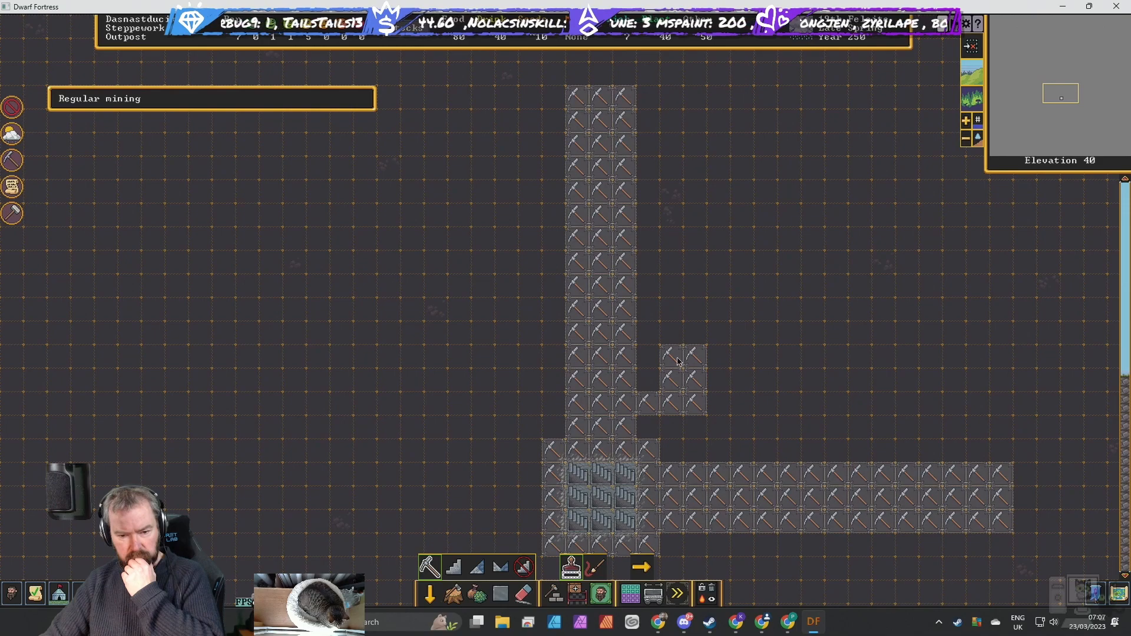
mouse_move(701, 452)
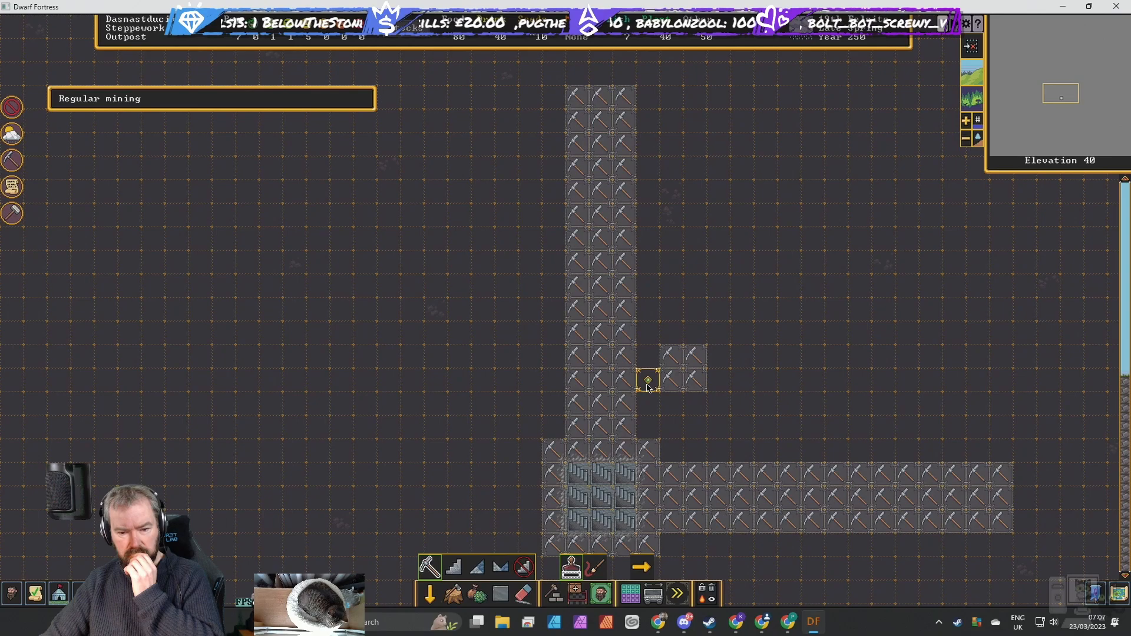
mouse_move(724, 410)
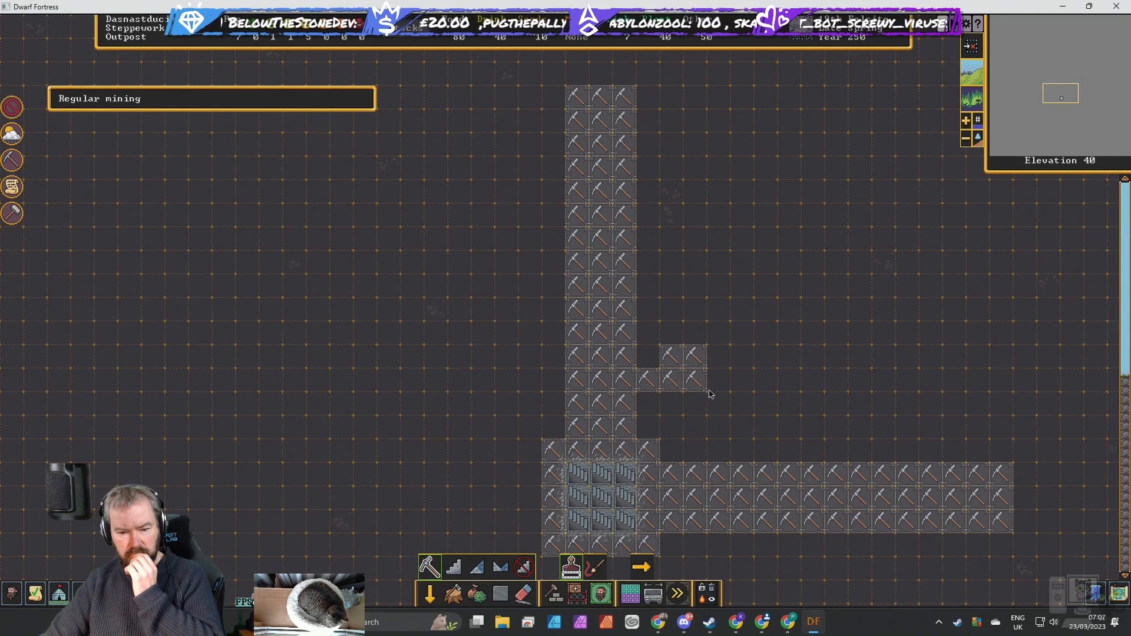
mouse_move(697, 400)
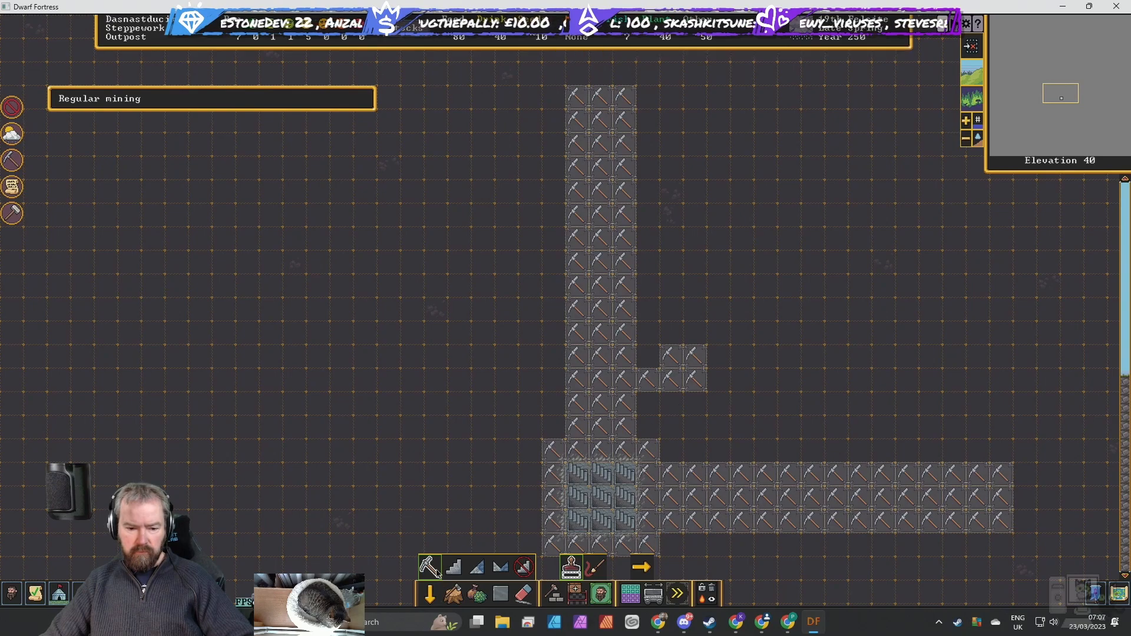
mouse_move(429, 566)
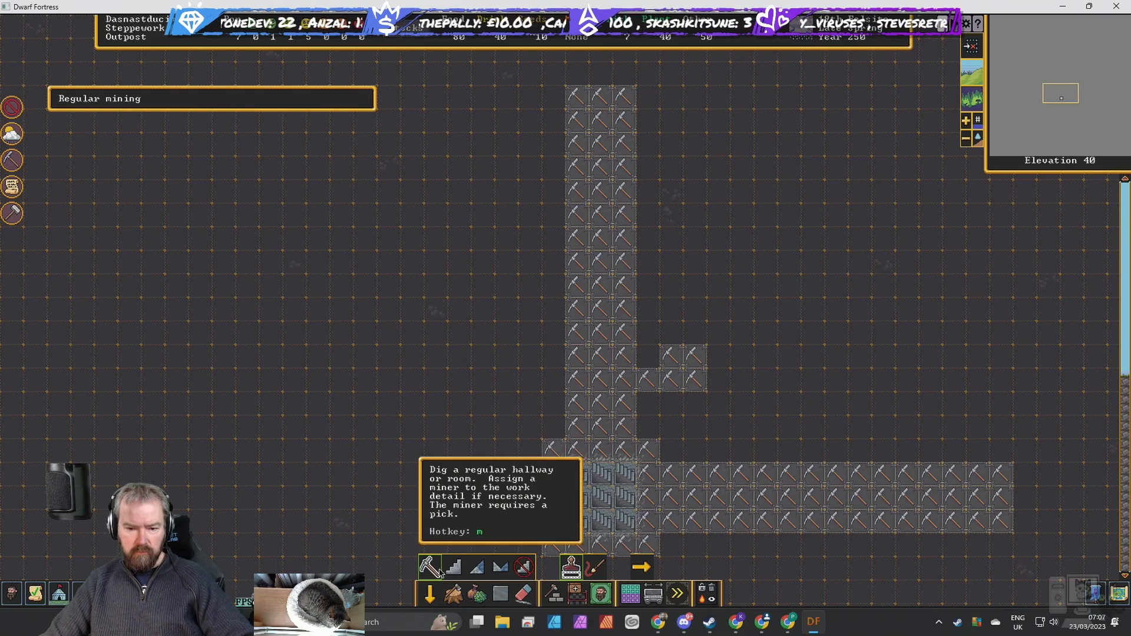
mouse_move(728, 410)
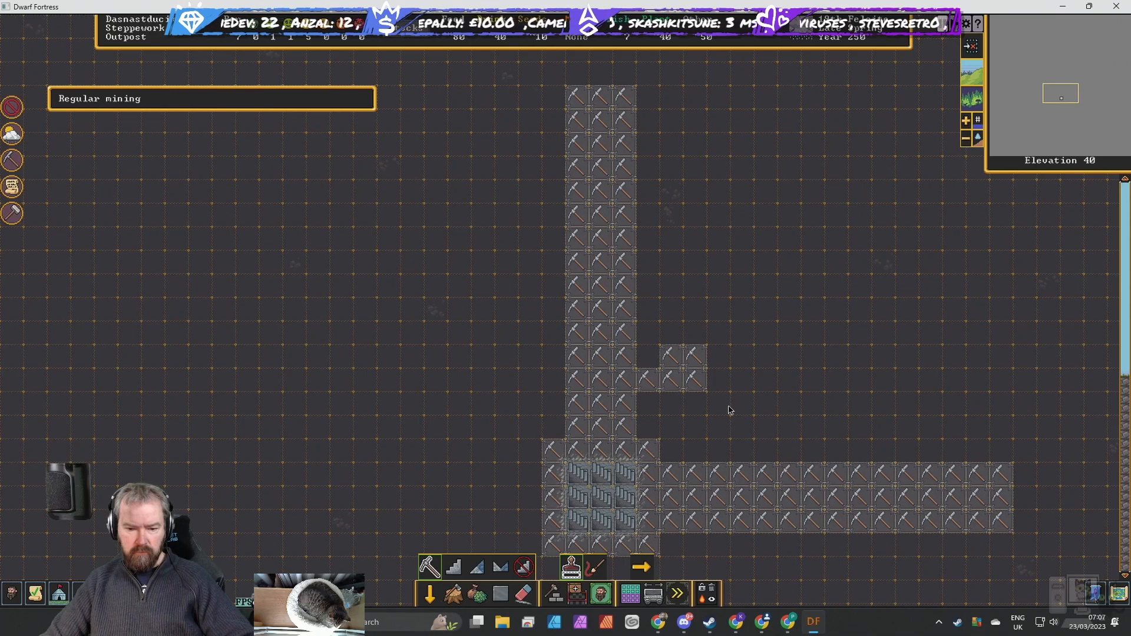
mouse_move(523, 566)
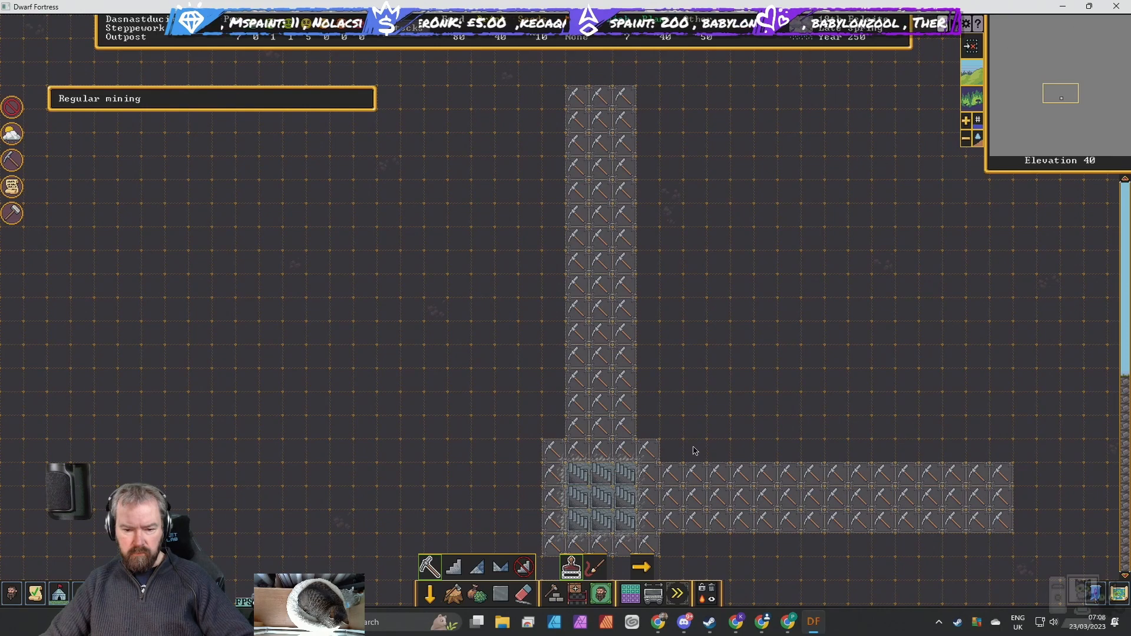
mouse_move(693, 462)
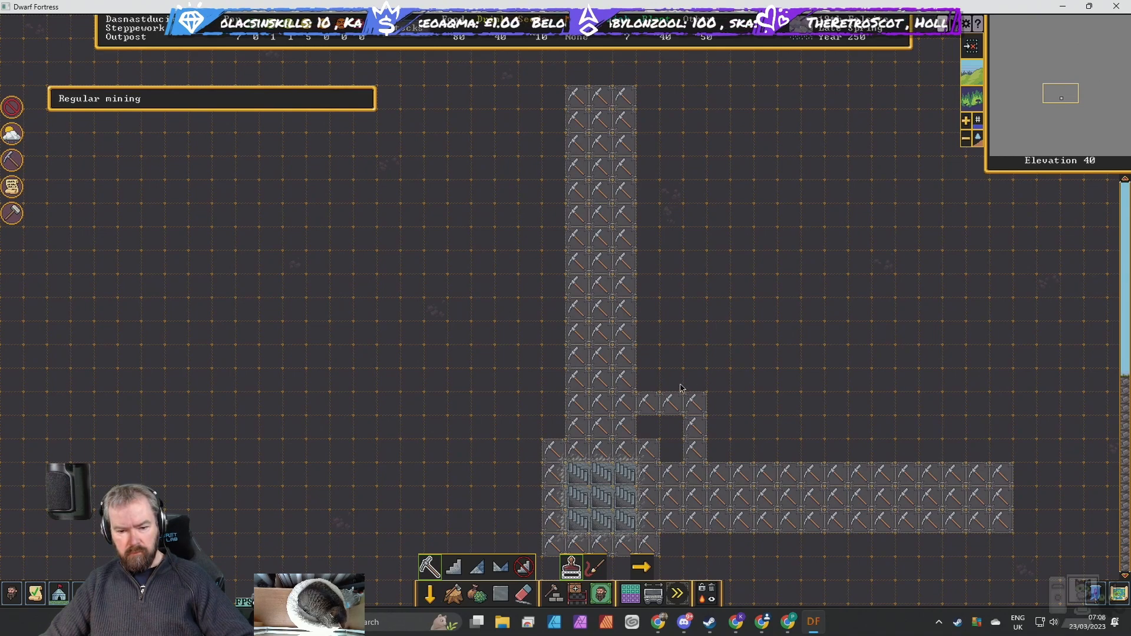
mouse_move(717, 436)
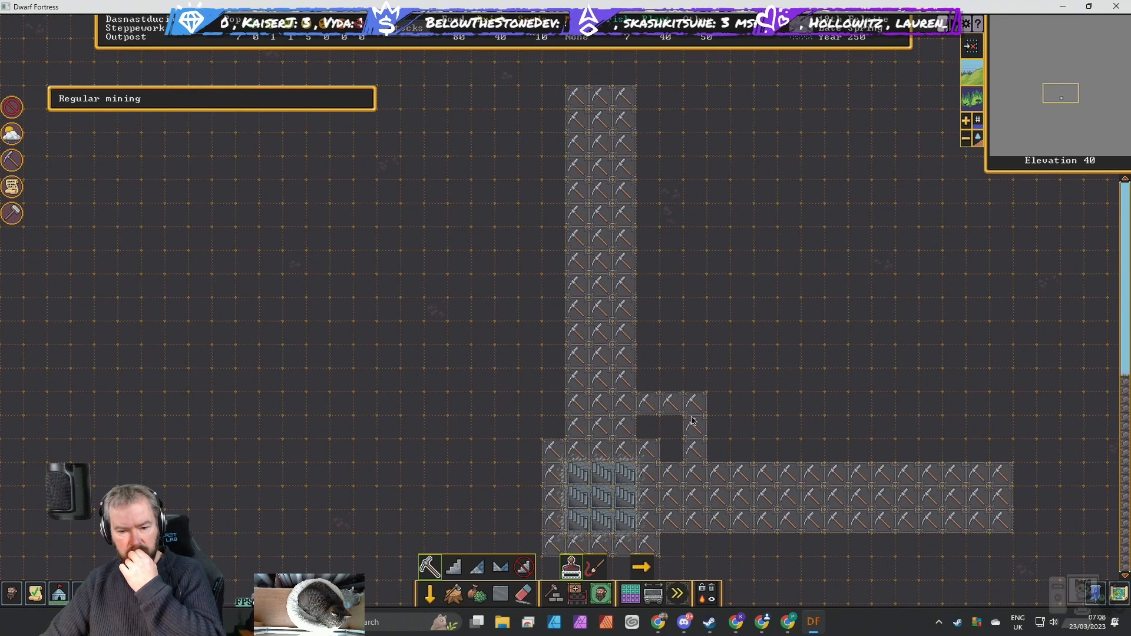
mouse_move(705, 419)
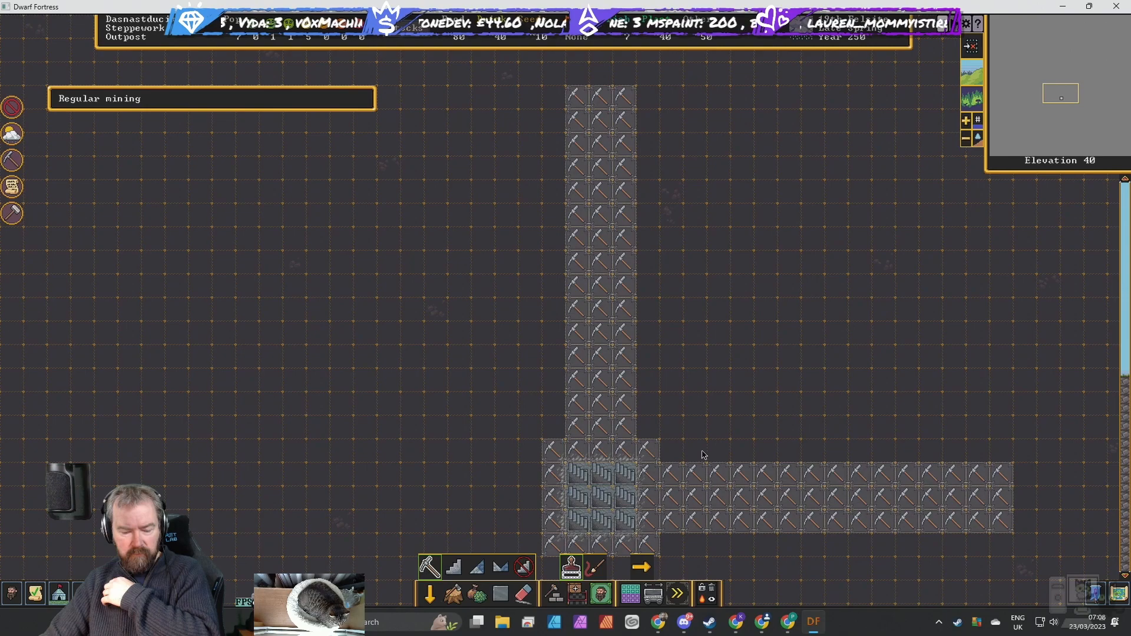
mouse_move(721, 421)
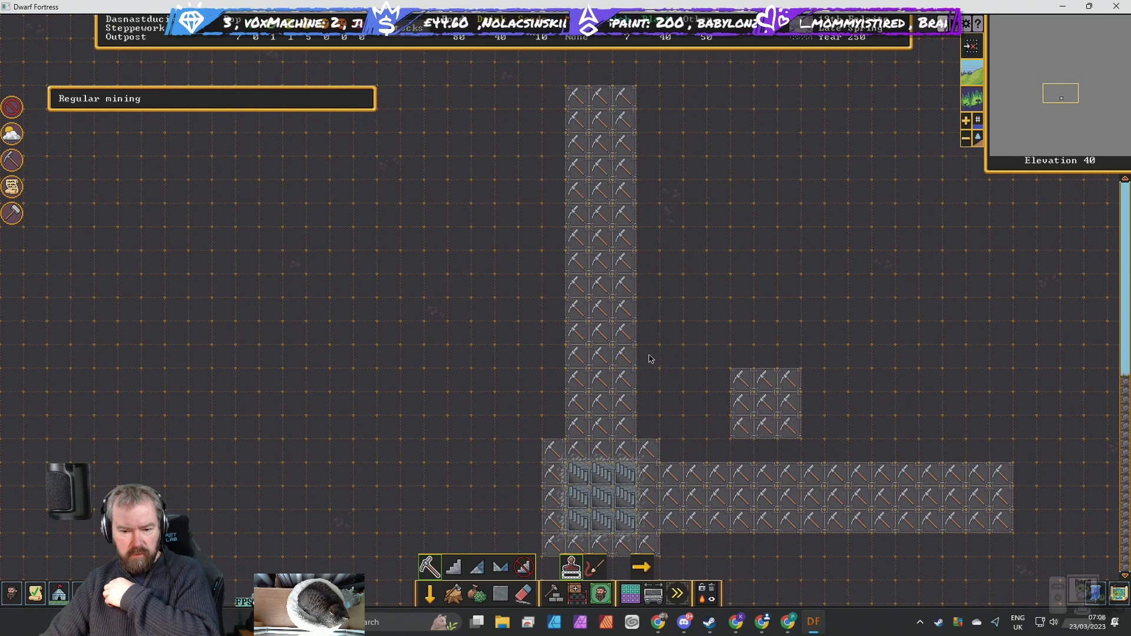
mouse_move(672, 342)
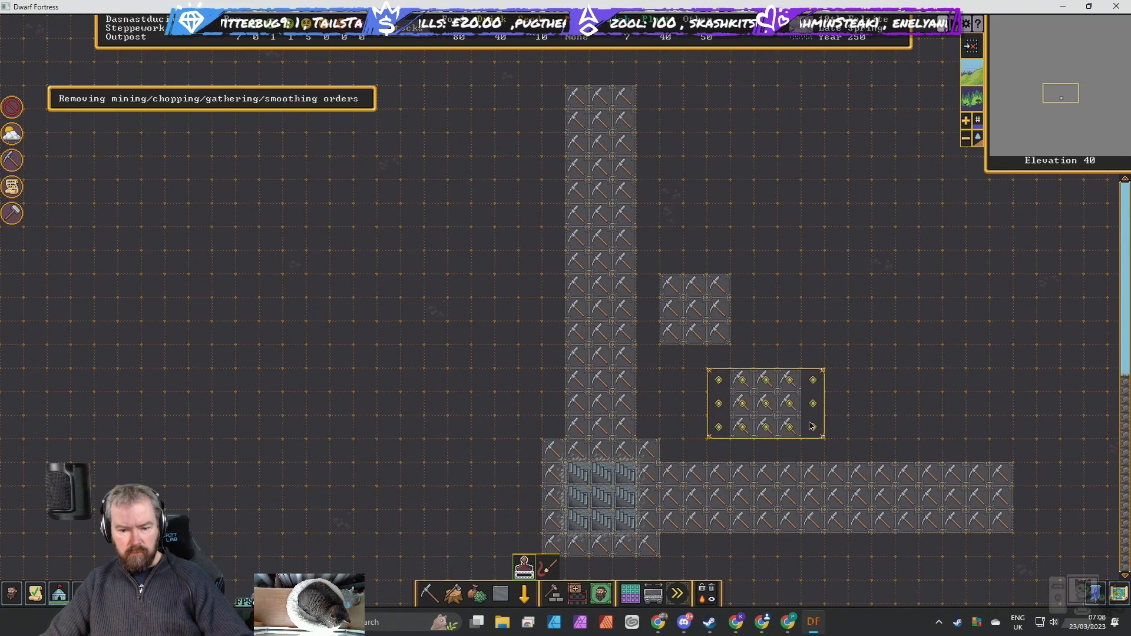
Cancel the dig orders on the misplaced 3x3 room.
click(811, 426)
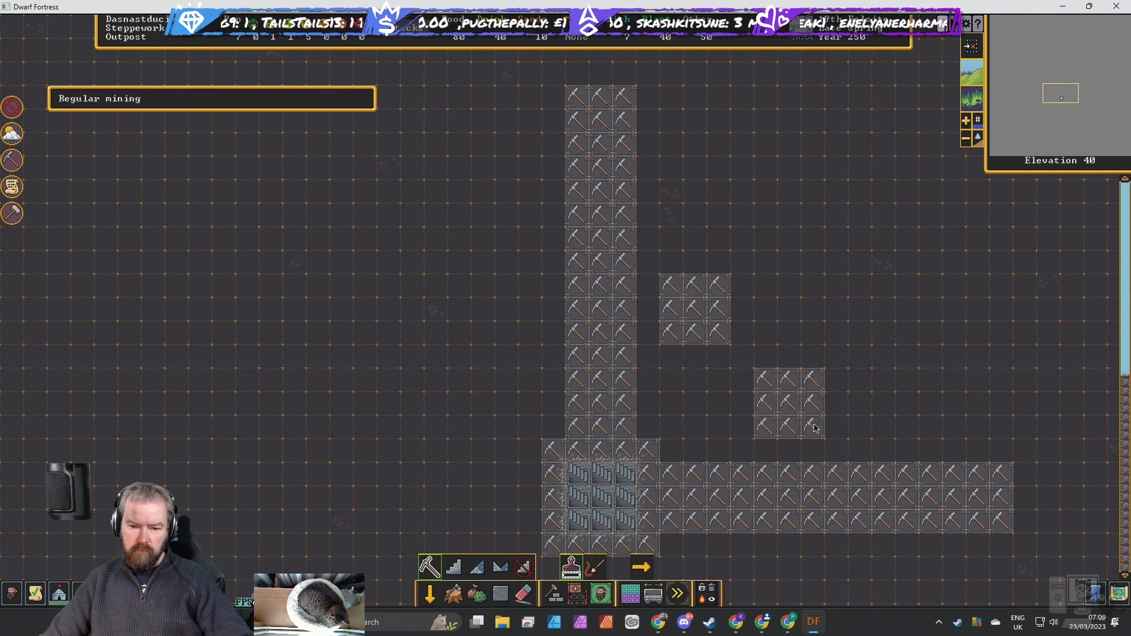
mouse_move(686, 404)
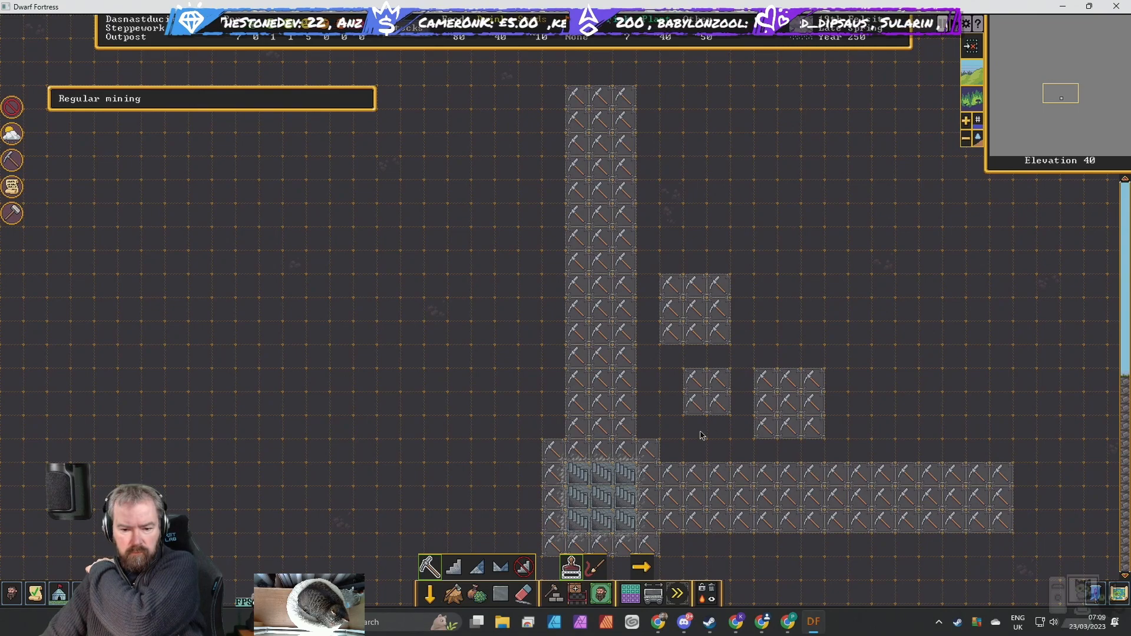
mouse_move(670, 408)
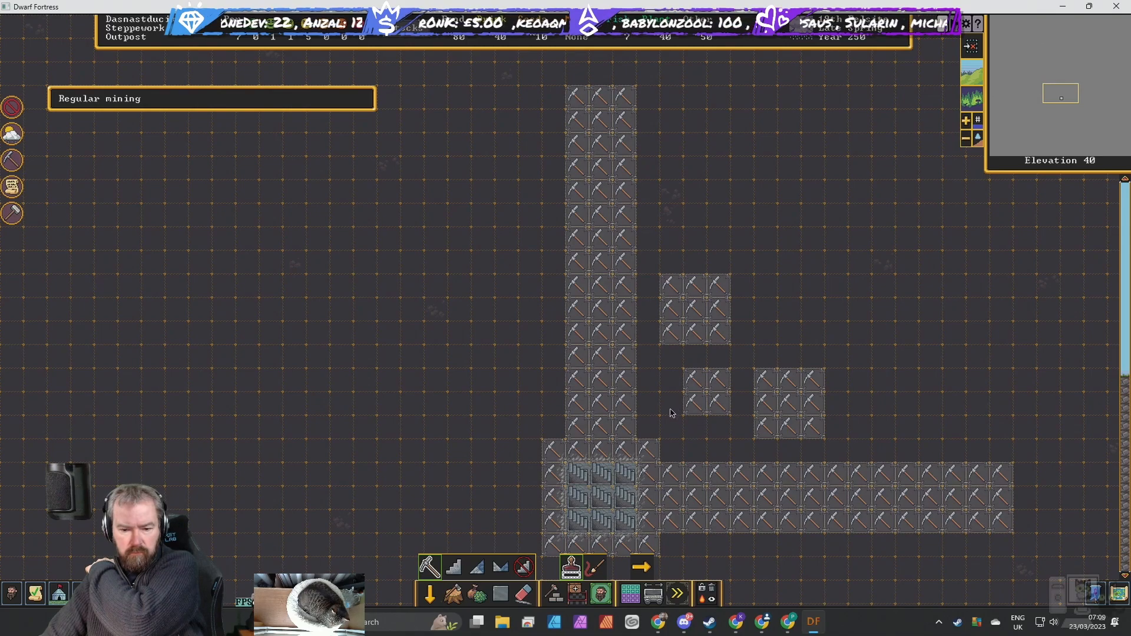
mouse_move(688, 413)
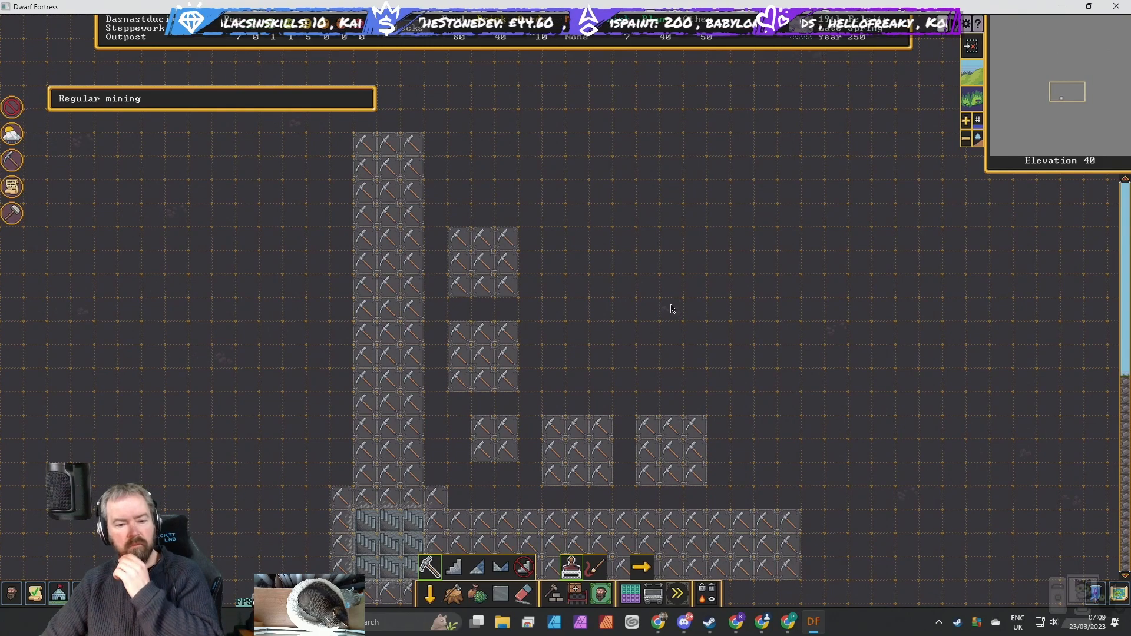
mouse_move(447, 219)
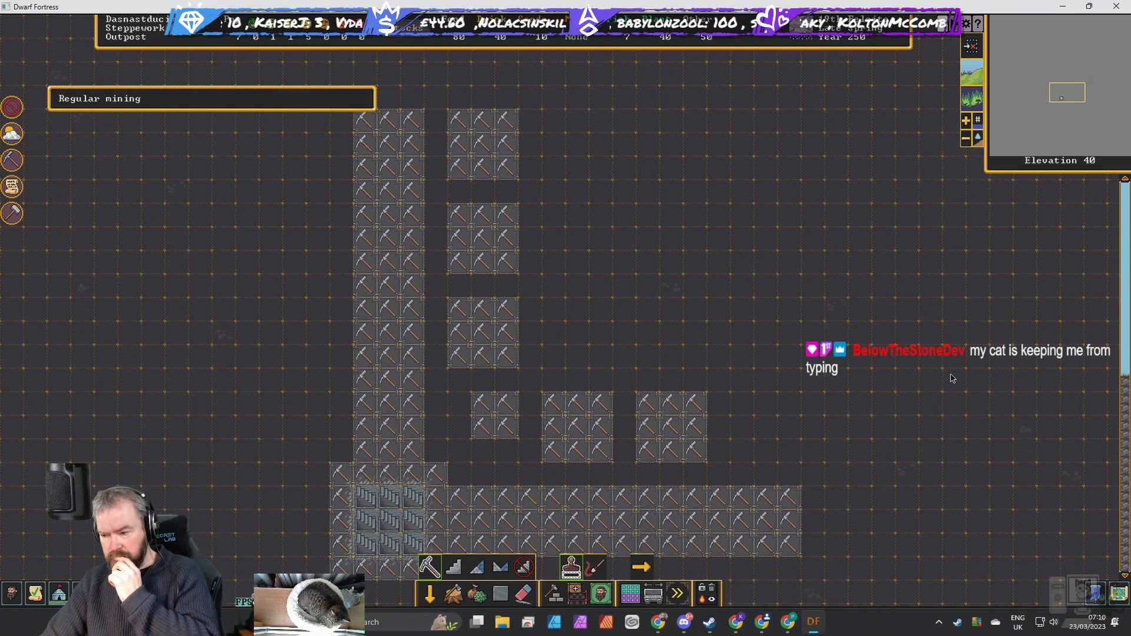
mouse_move(786, 429)
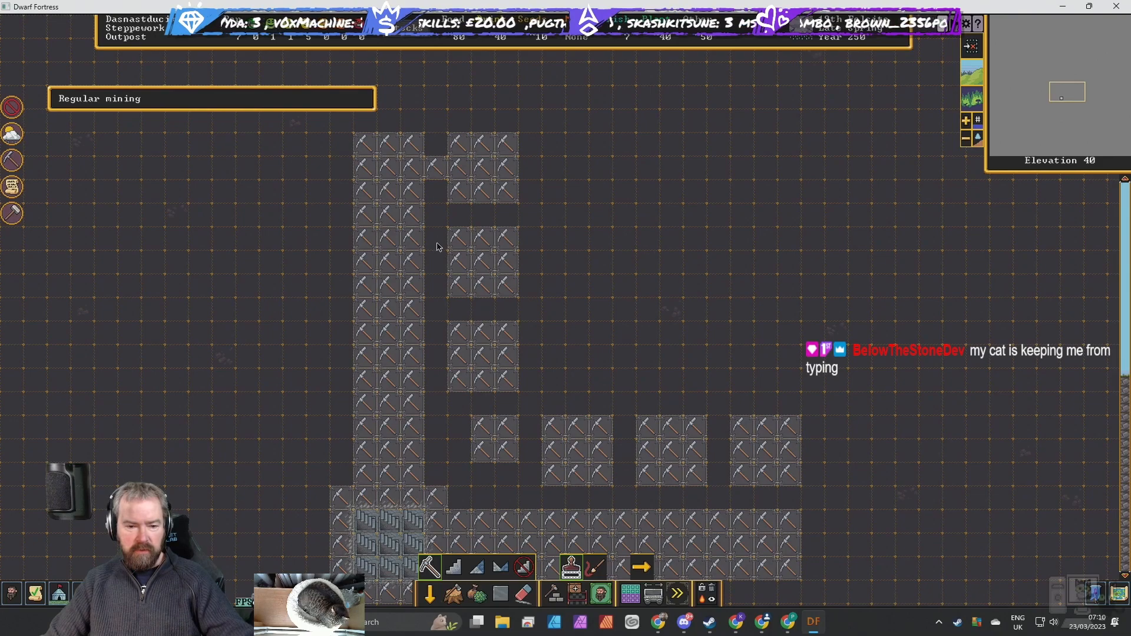
mouse_move(437, 268)
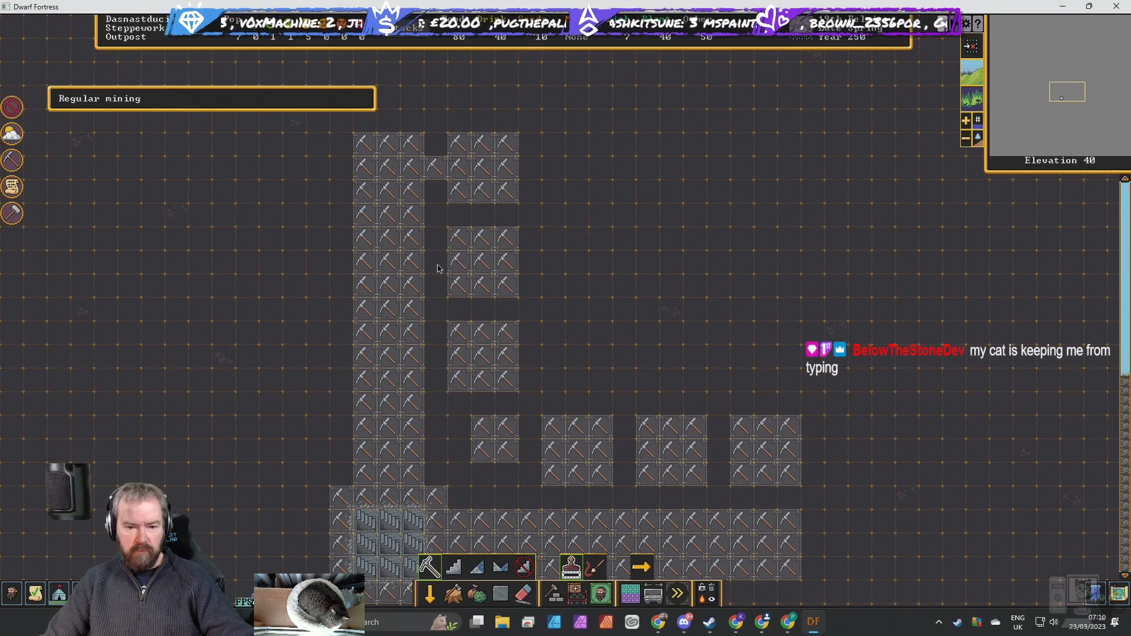
Mark more hall rooms, the ring corridor and the central area for regular mining.
click(522, 565)
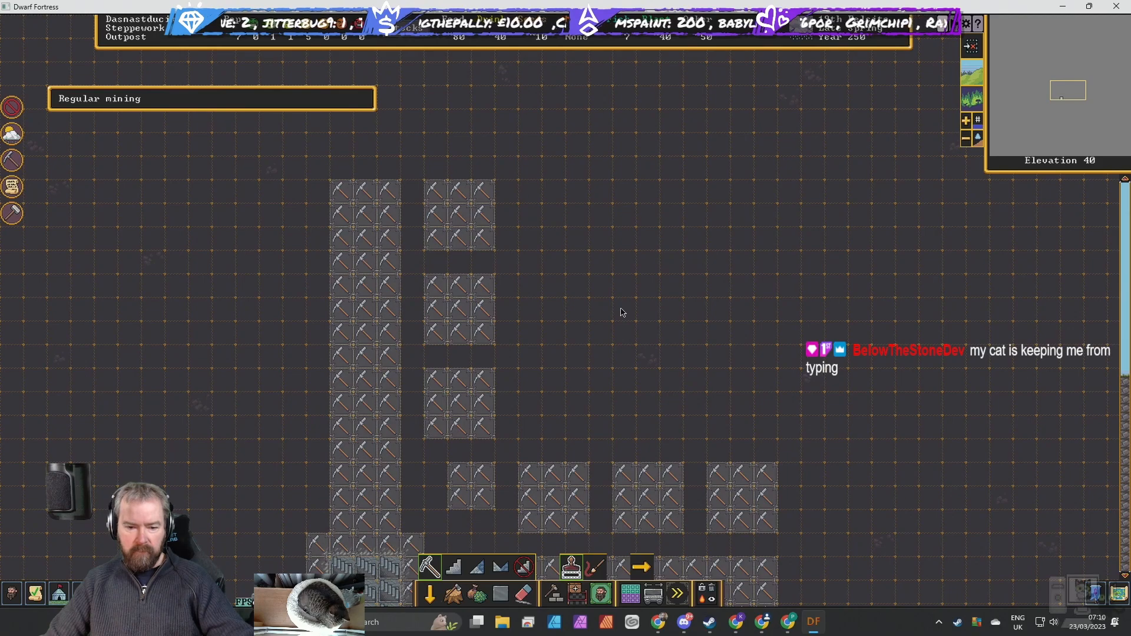
mouse_move(584, 317)
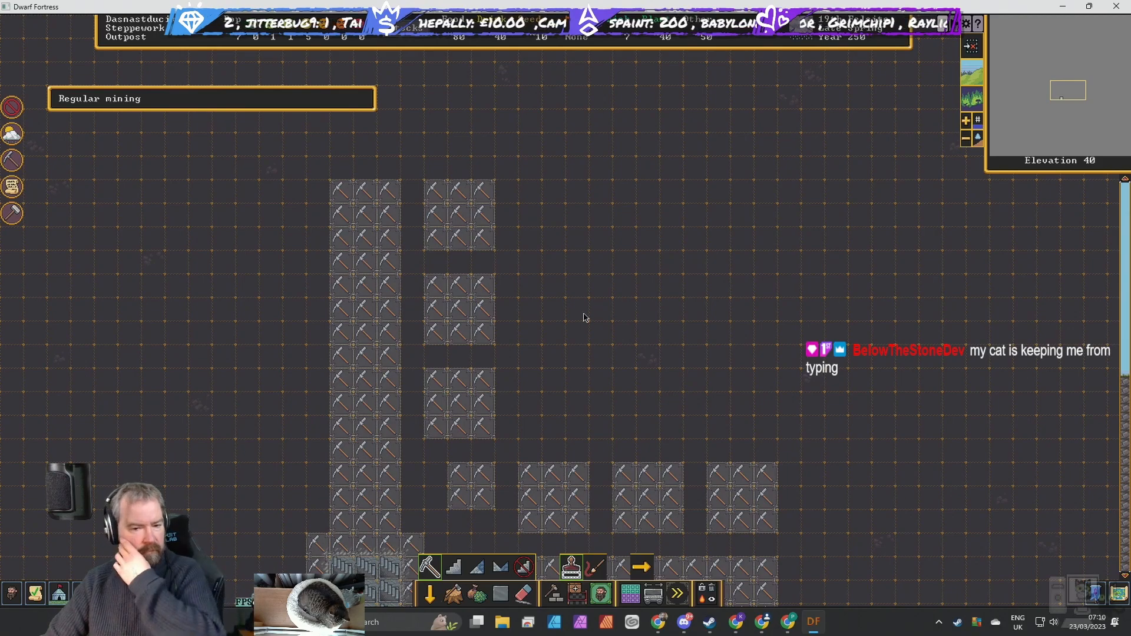
mouse_move(394, 171)
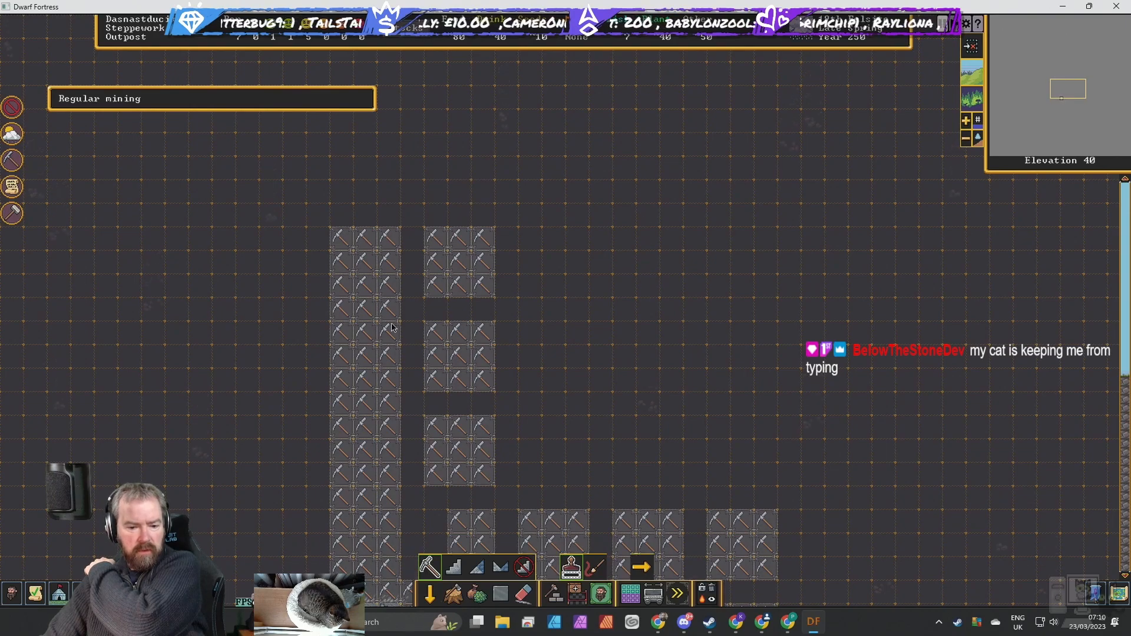
mouse_move(407, 200)
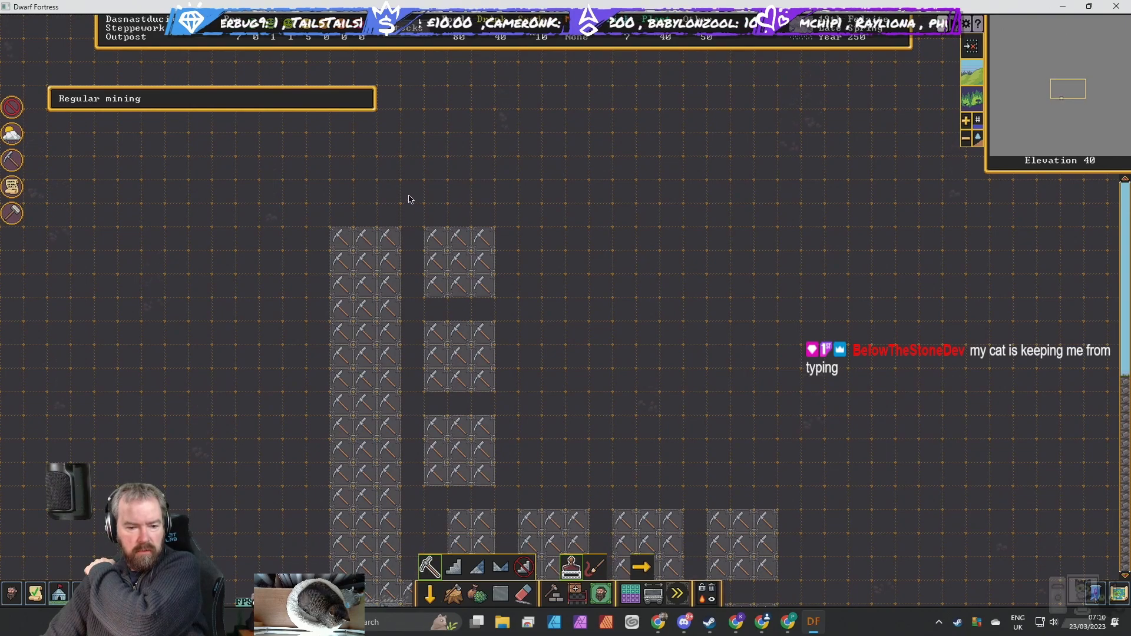
drag(407, 191, 537, 191)
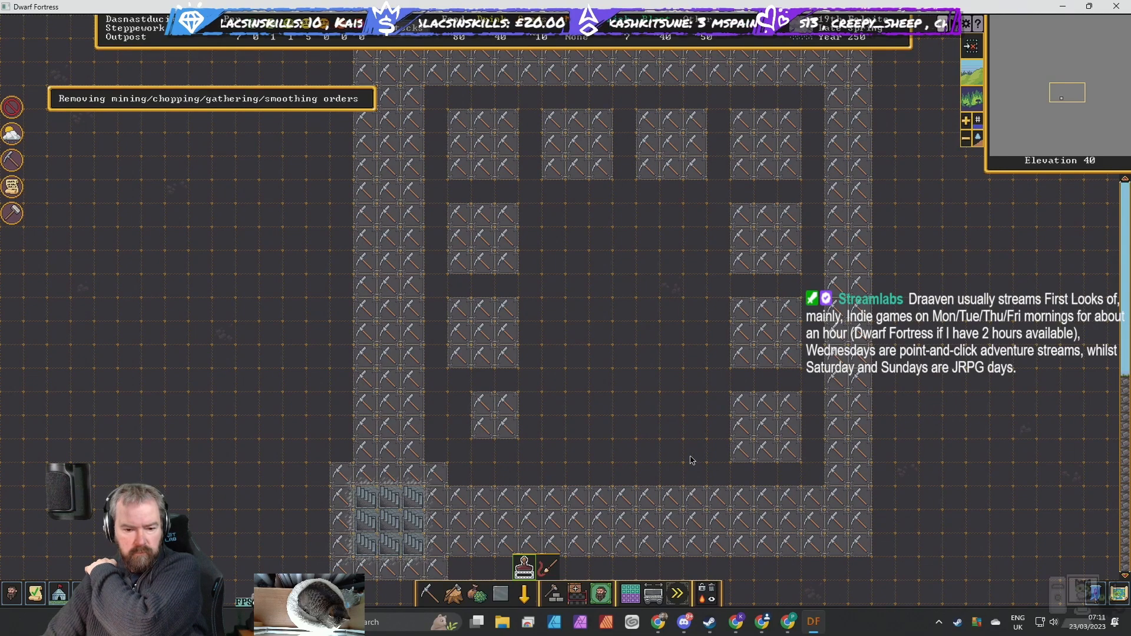
mouse_move(524, 472)
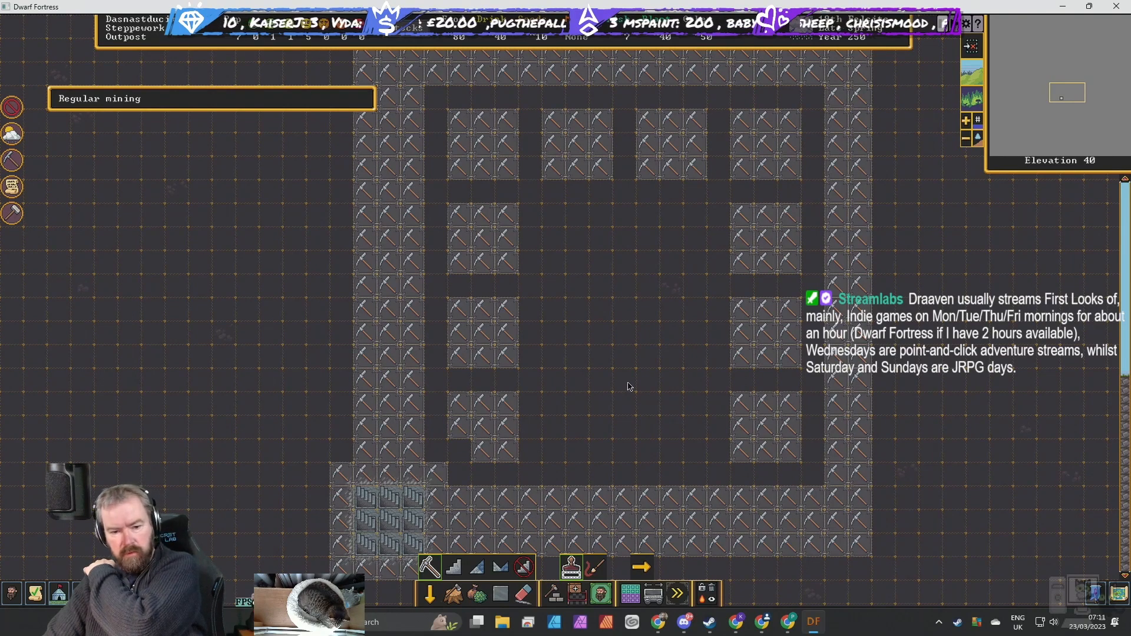
mouse_move(605, 458)
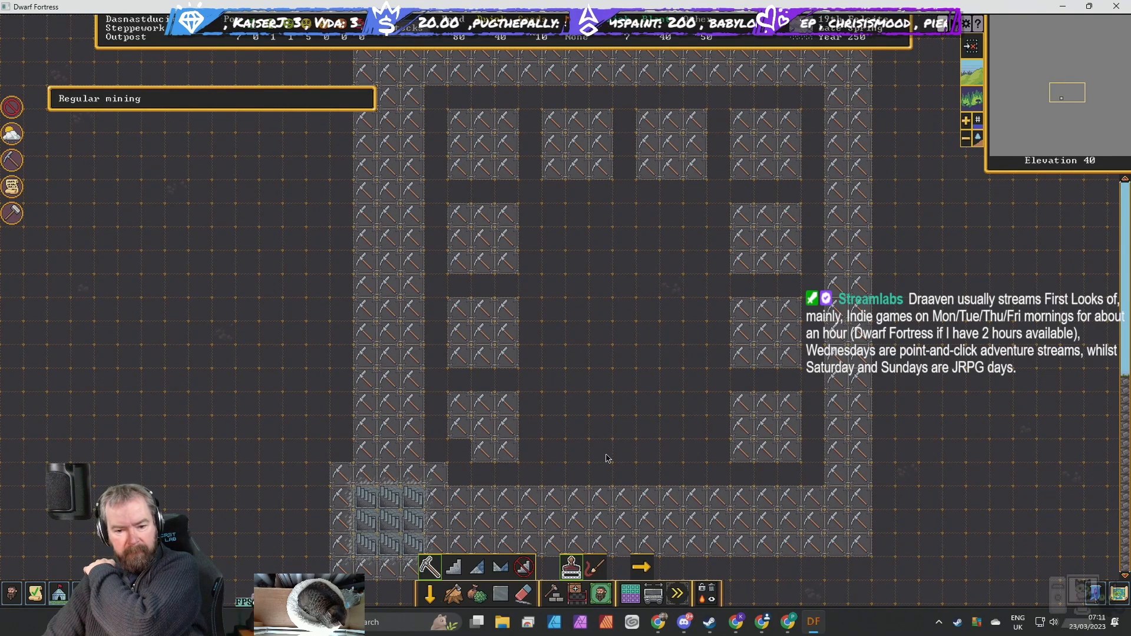
mouse_move(624, 487)
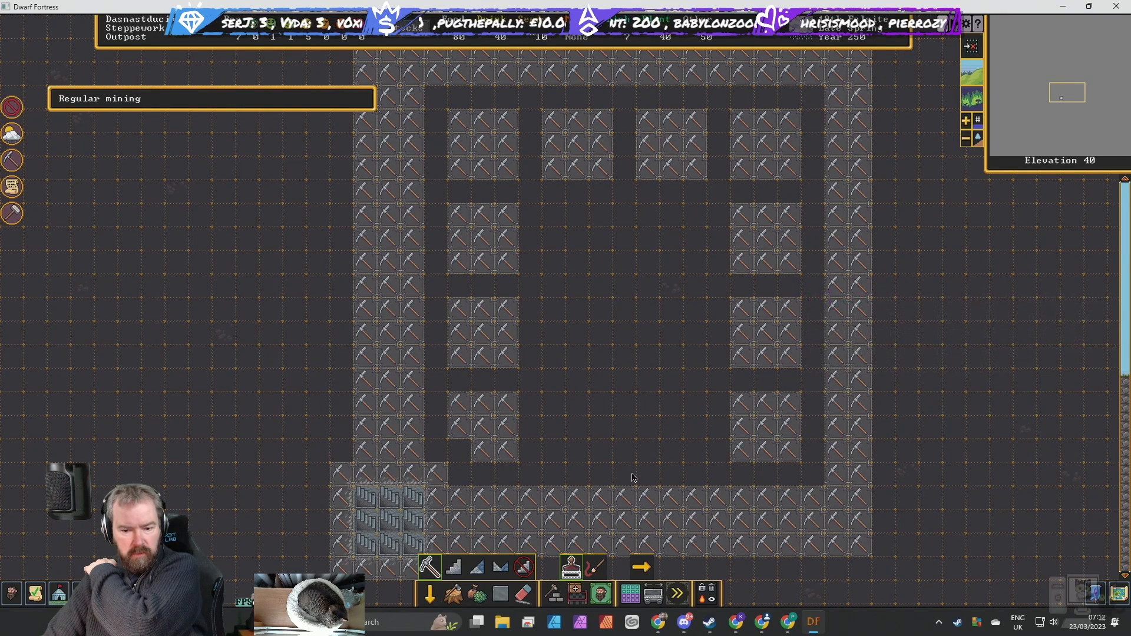
mouse_move(635, 488)
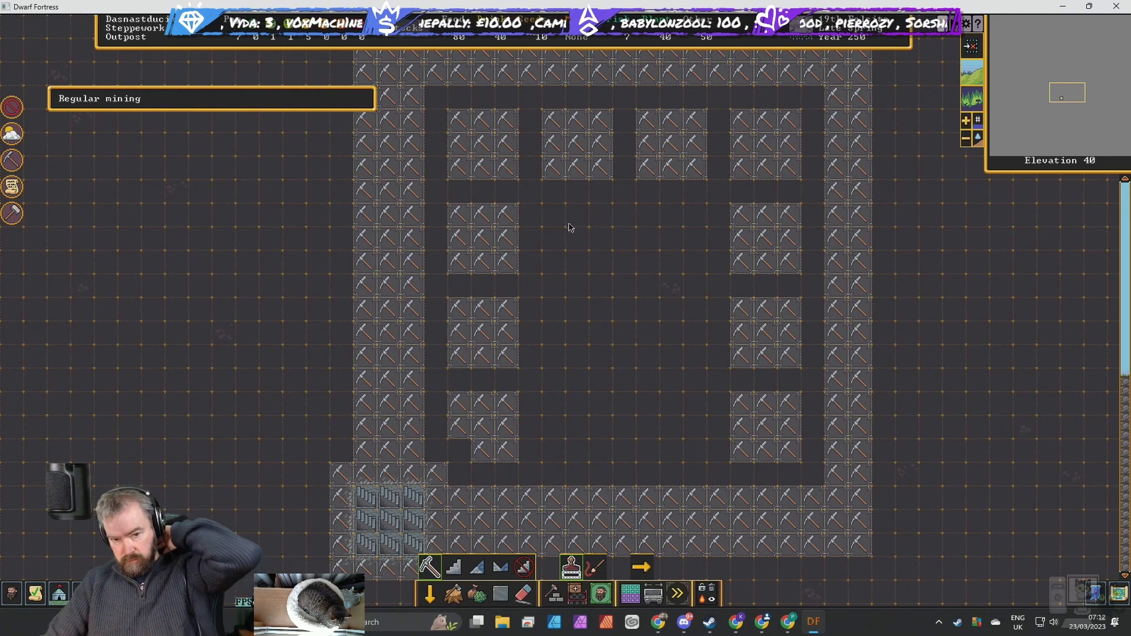
mouse_move(554, 217)
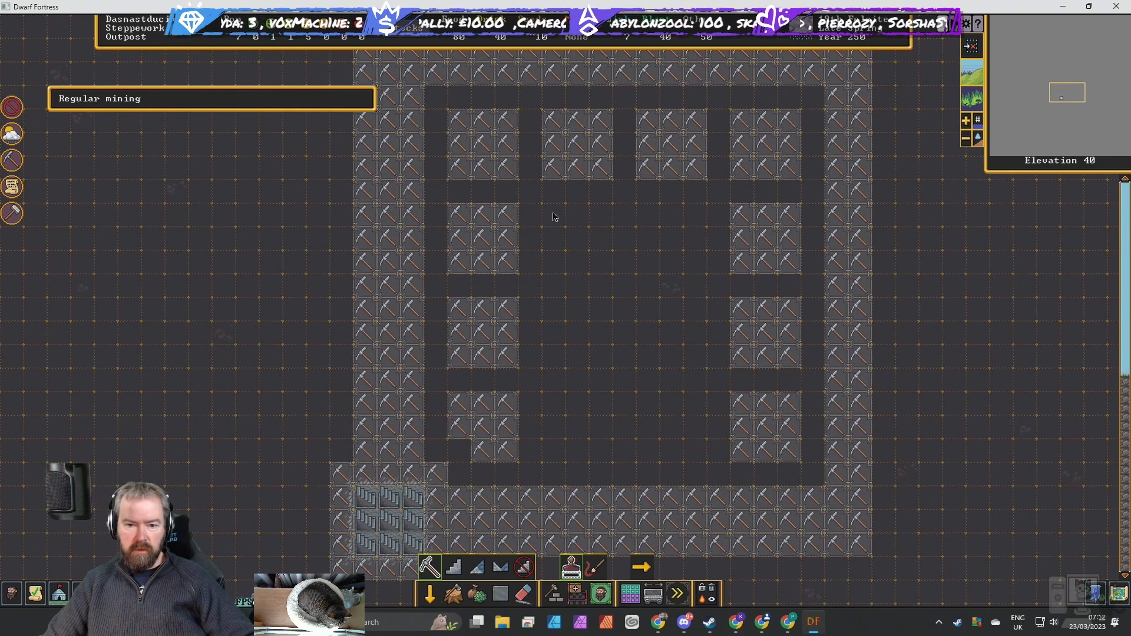
drag(551, 214, 671, 313)
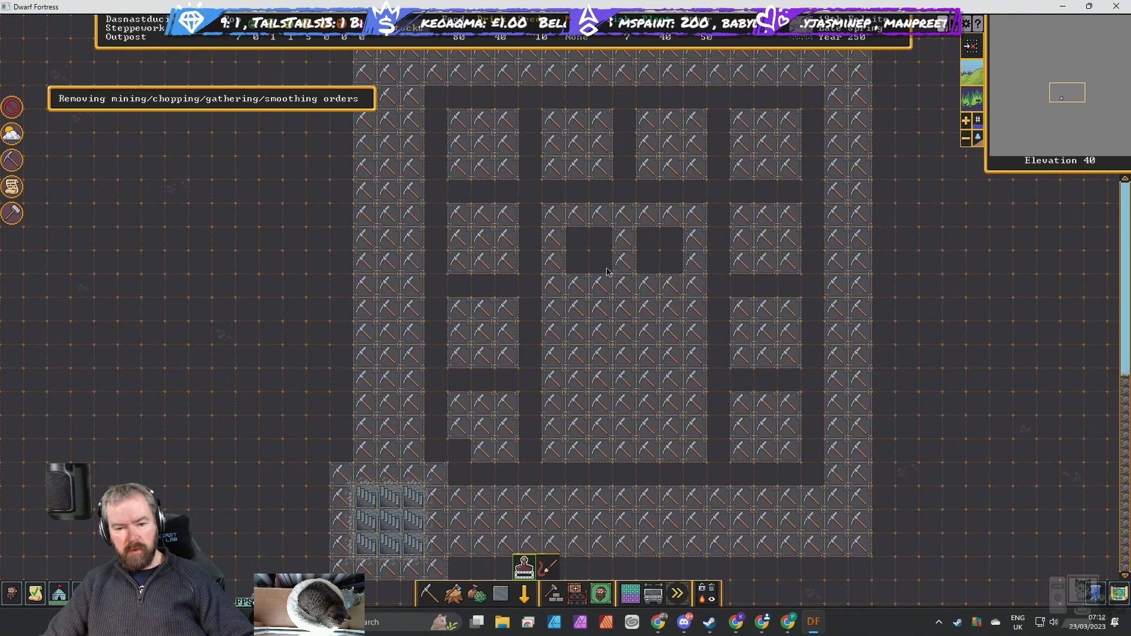
Remove dig orders on single tiles to leave pillars in the hall's centre.
click(428, 565)
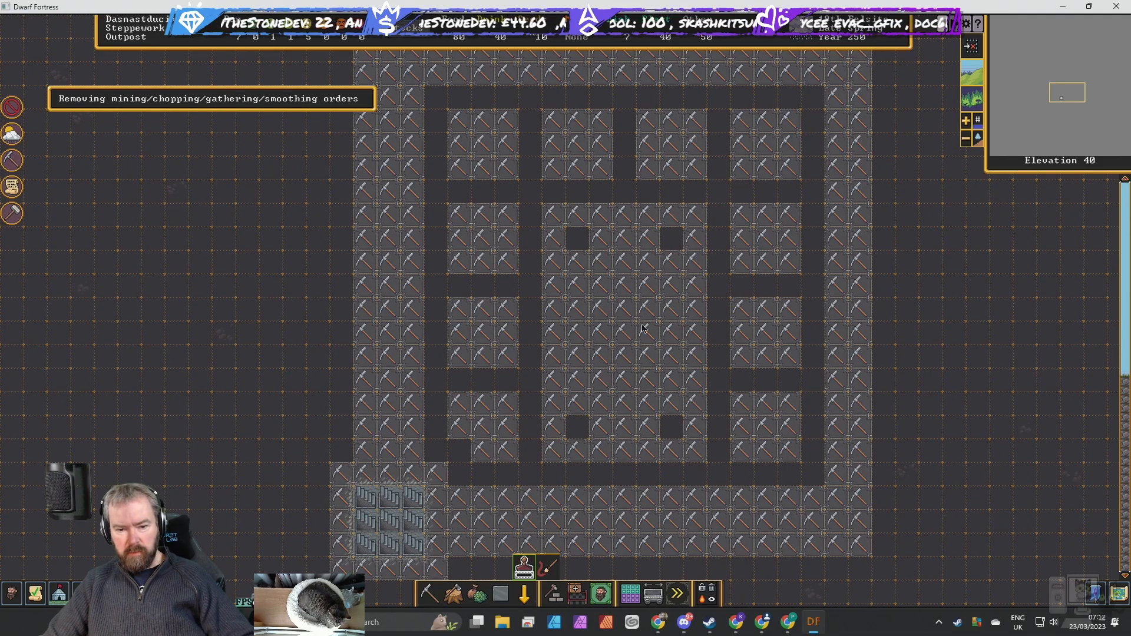
mouse_move(616, 364)
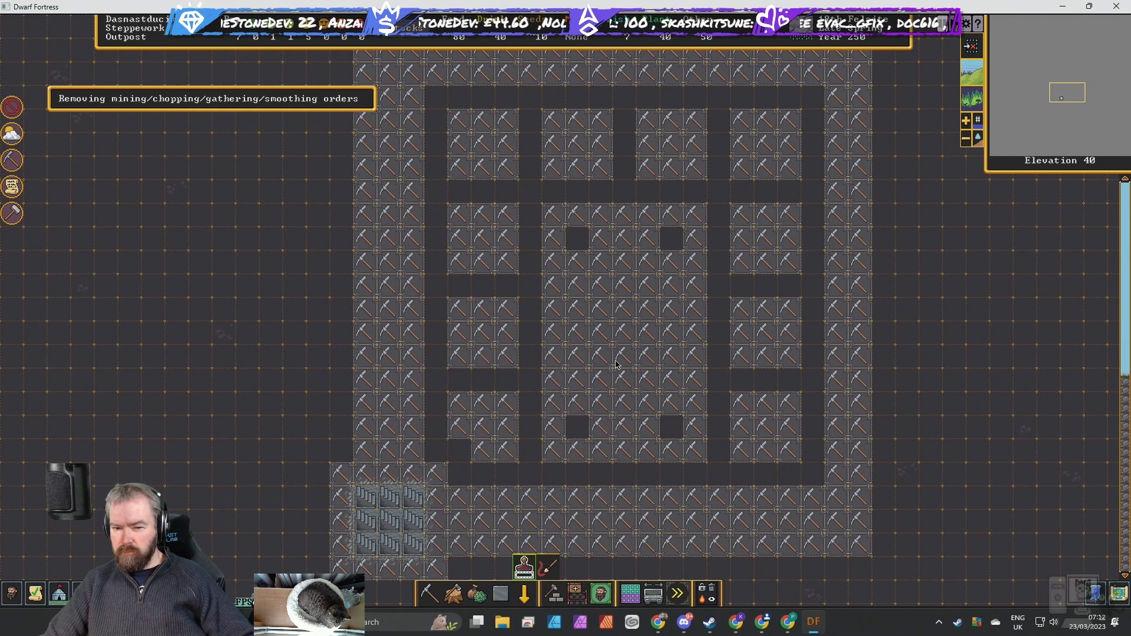
mouse_move(533, 240)
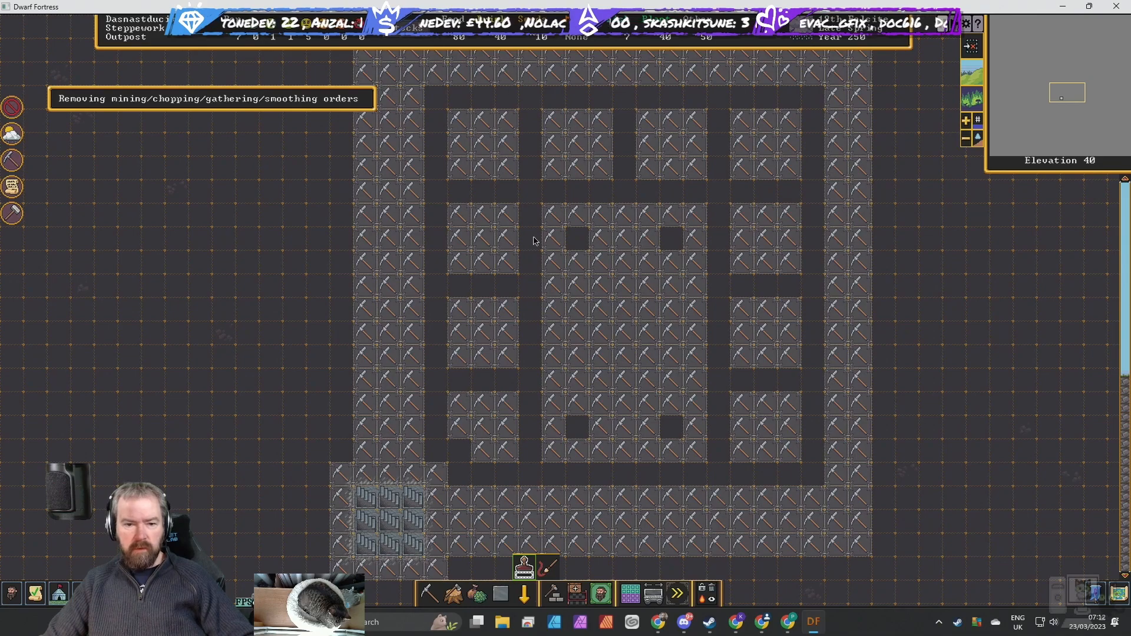
mouse_move(534, 200)
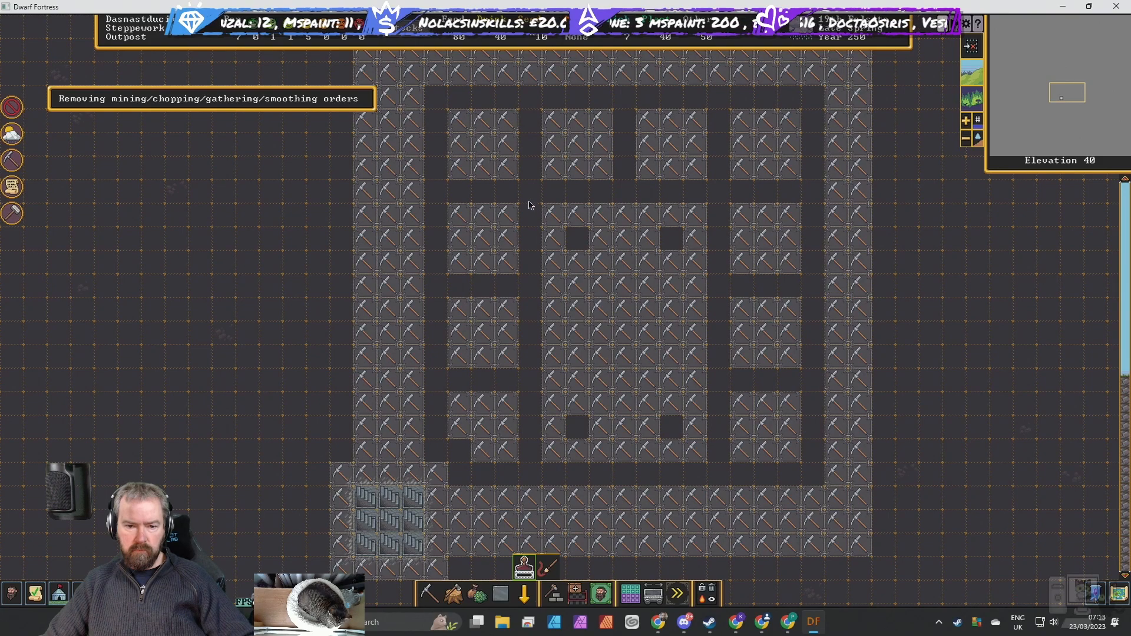
mouse_move(532, 283)
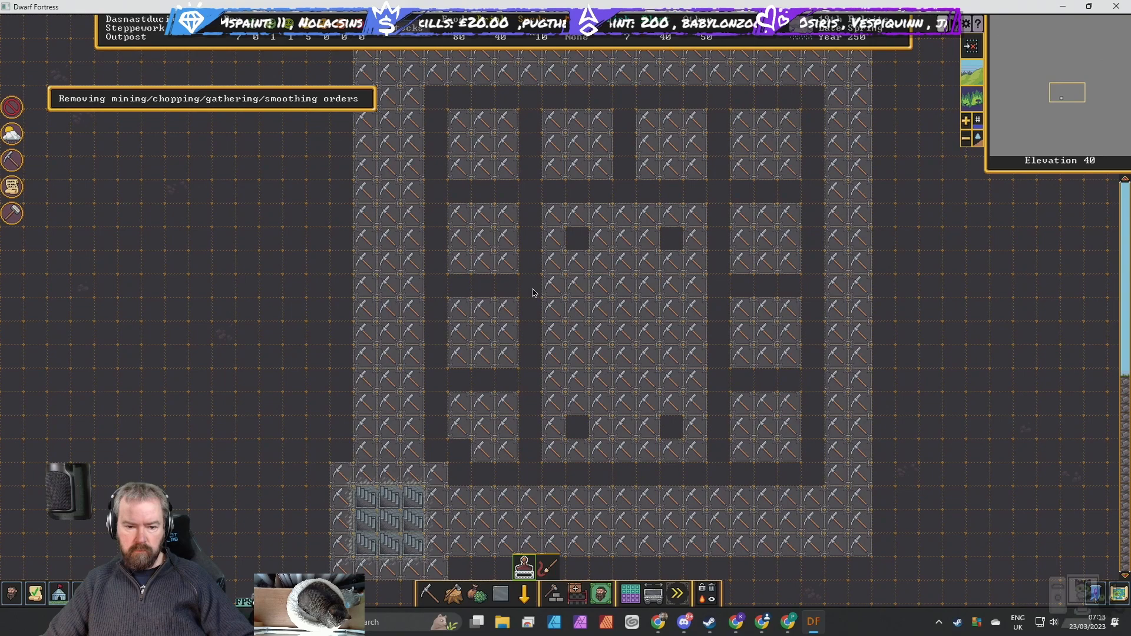
mouse_move(532, 432)
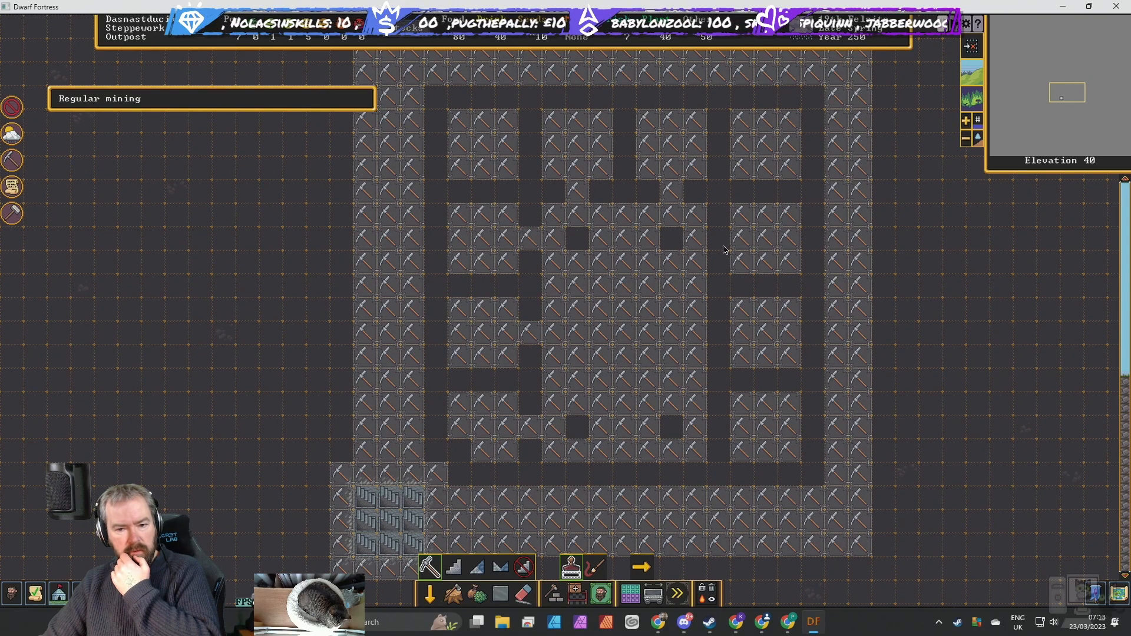
mouse_move(718, 434)
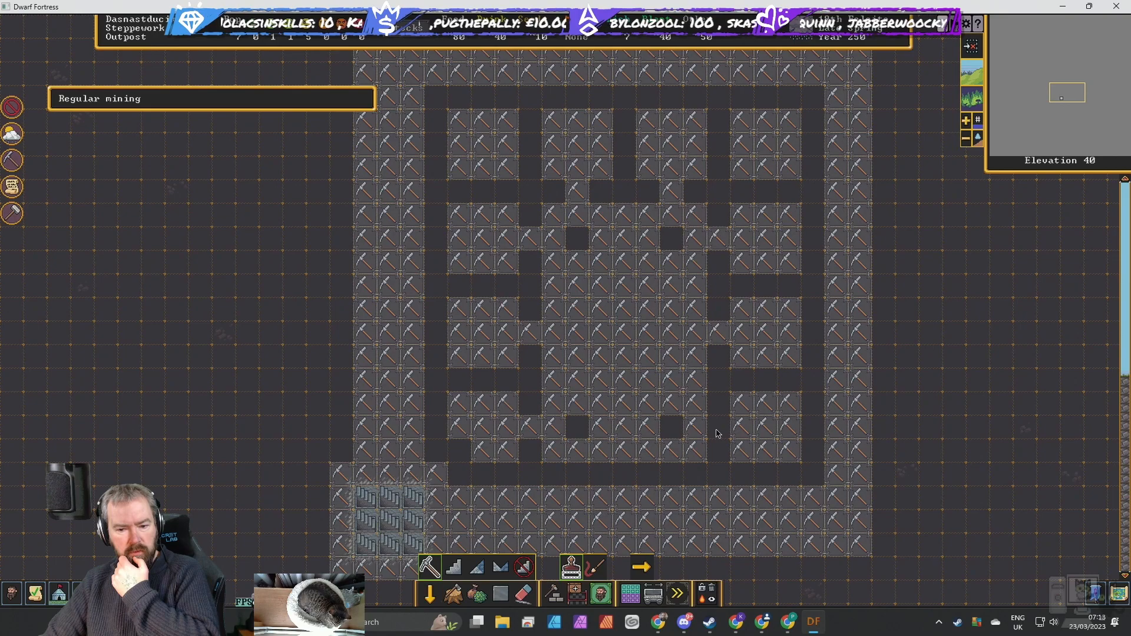
mouse_move(744, 165)
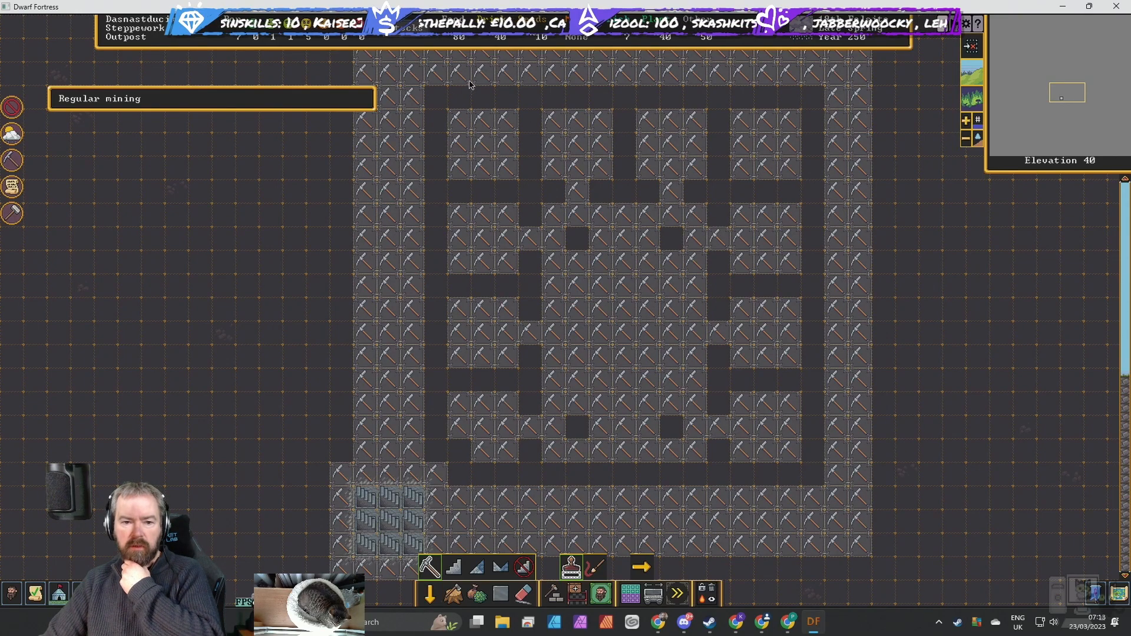
mouse_move(550, 220)
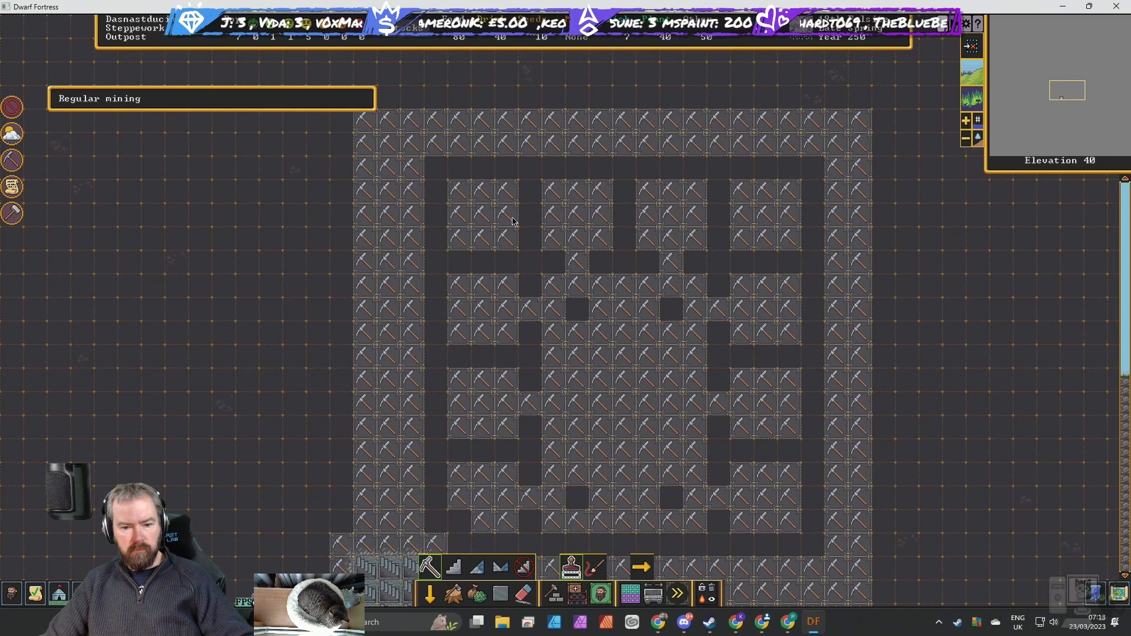
mouse_move(917, 395)
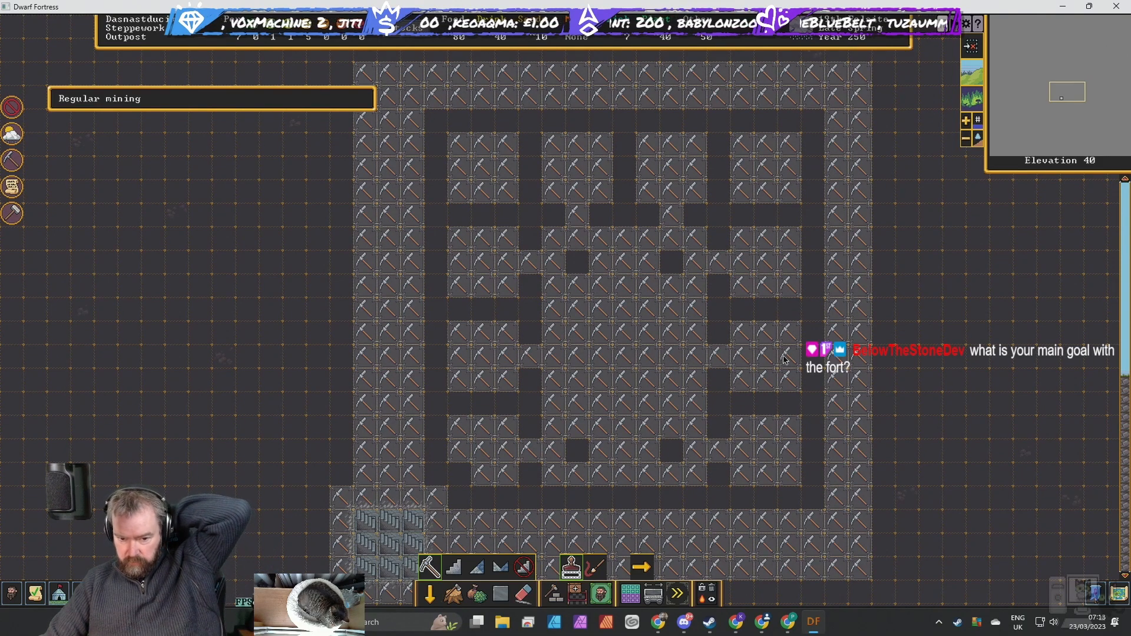
mouse_move(815, 412)
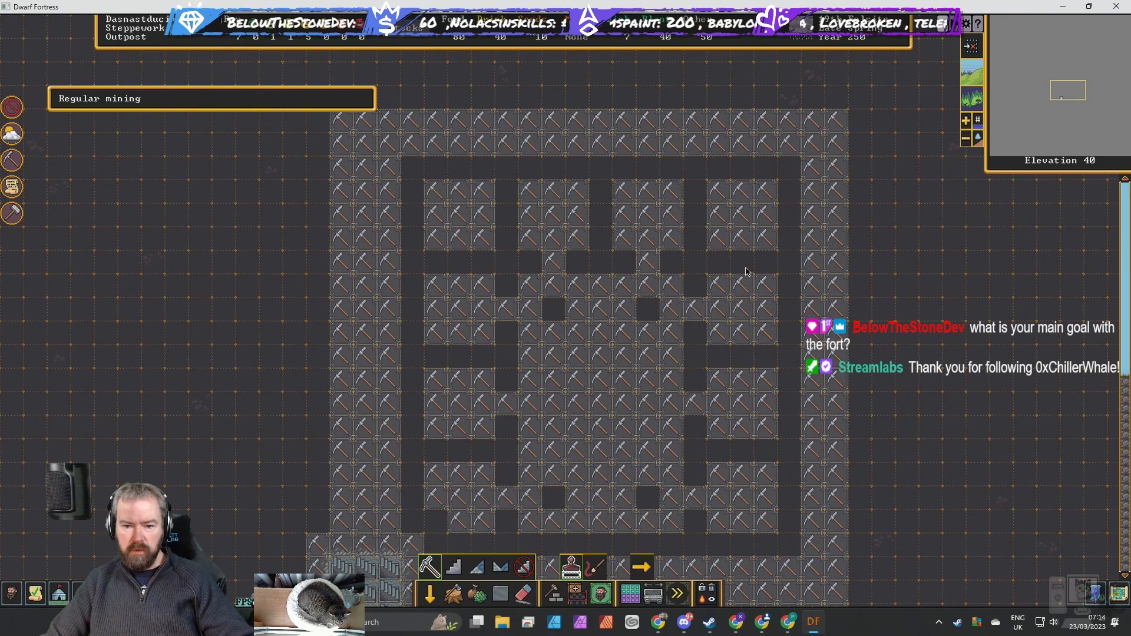
mouse_move(461, 269)
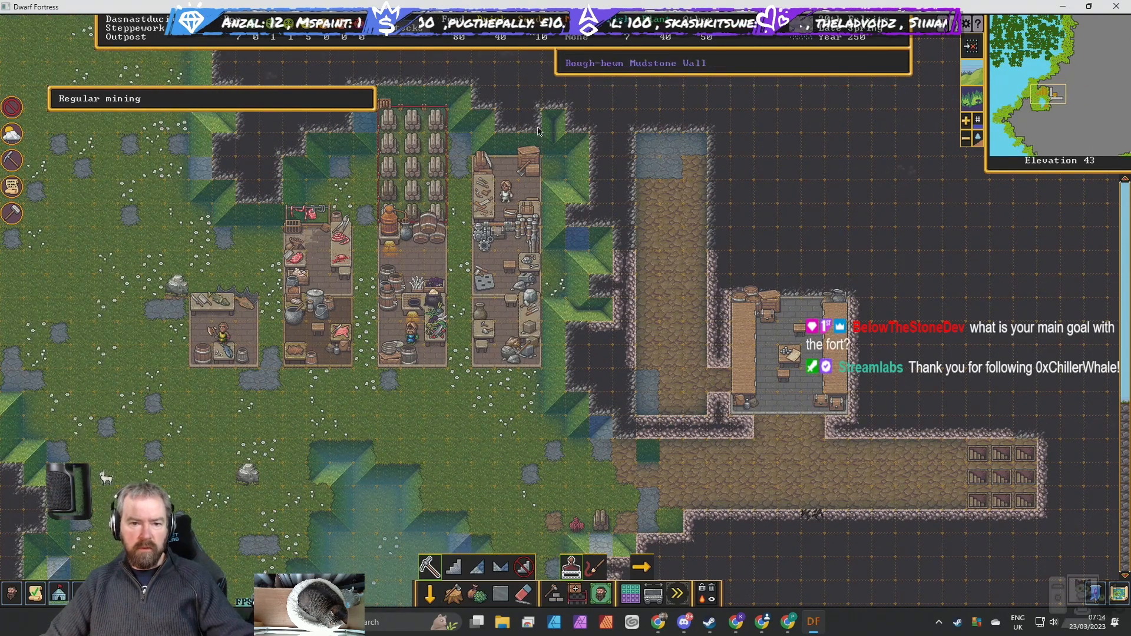
mouse_move(432, 330)
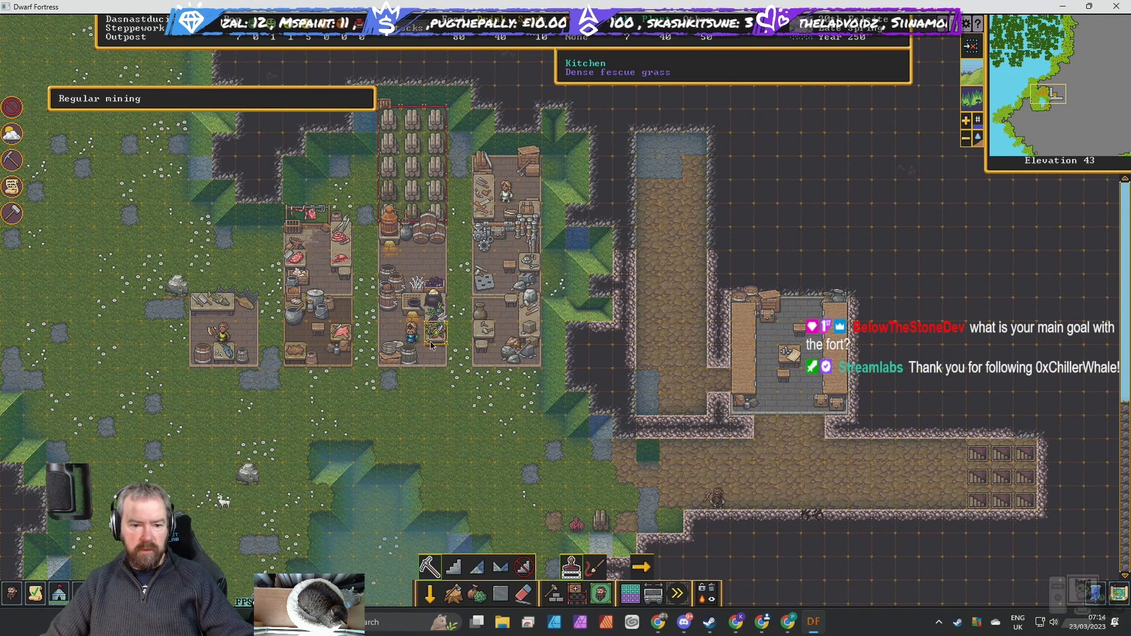
Show the fortress work orders list with barrels, drinks, meals, blocks, mechanisms and doors.
click(431, 330)
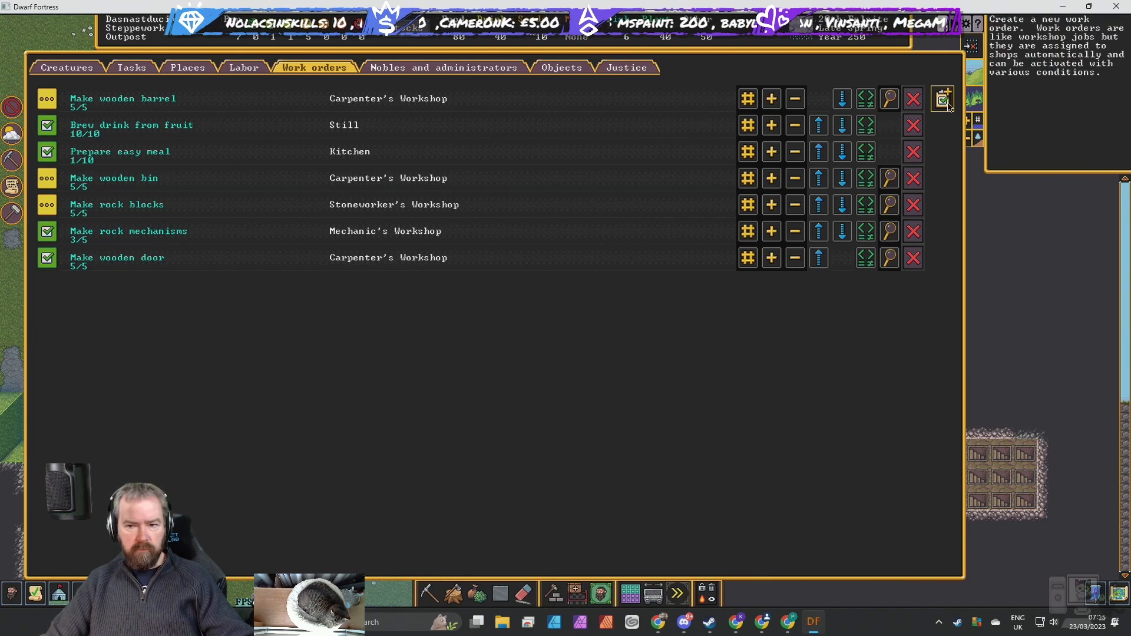
Add a Brew drink from plant order of 10 with suggested conditions, drinks limit under 50.
click(942, 99)
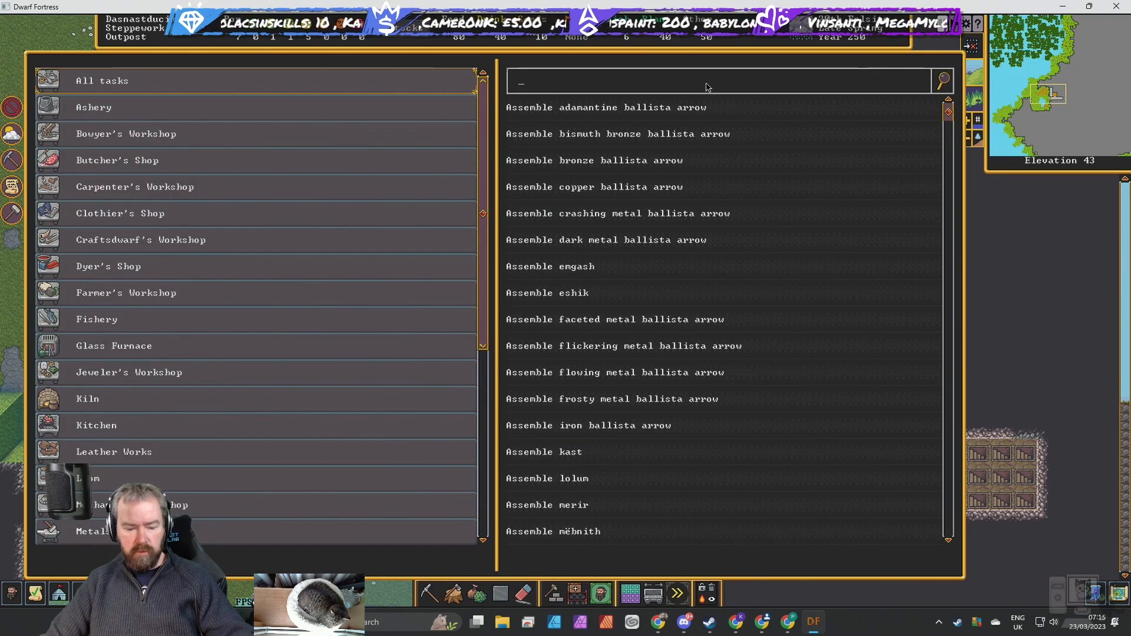
text(BREW)
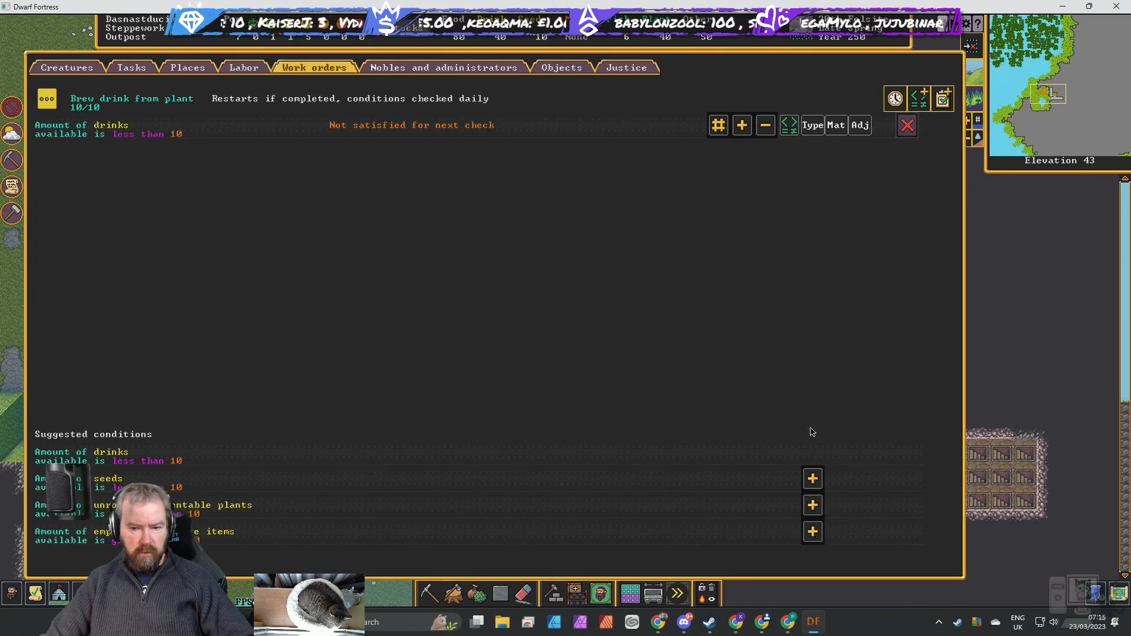
click(718, 125)
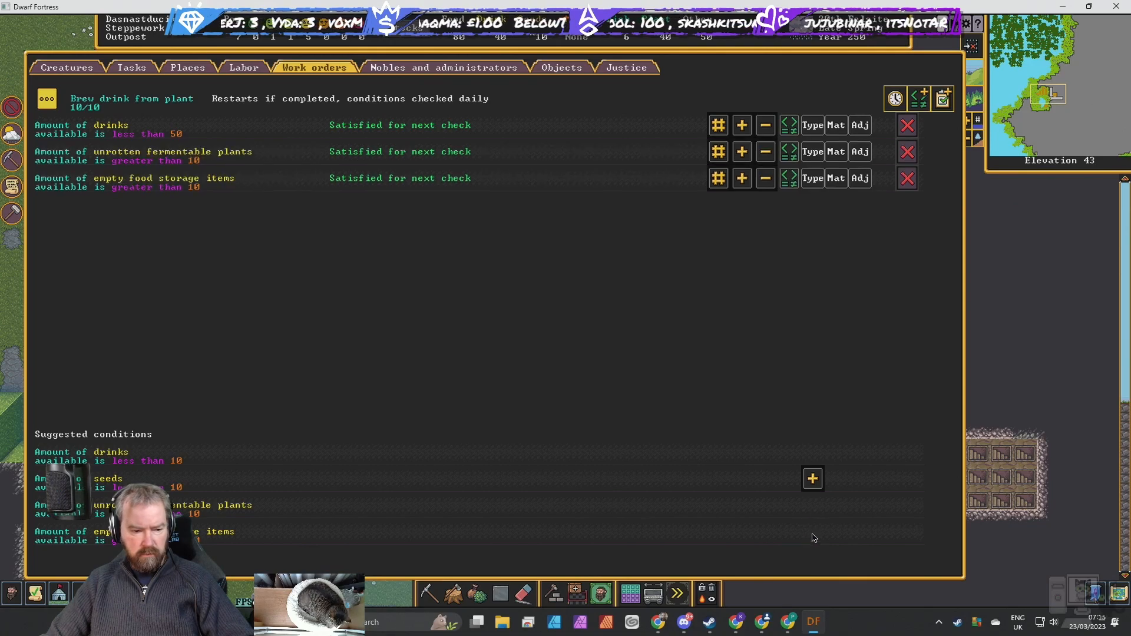
mouse_move(731, 356)
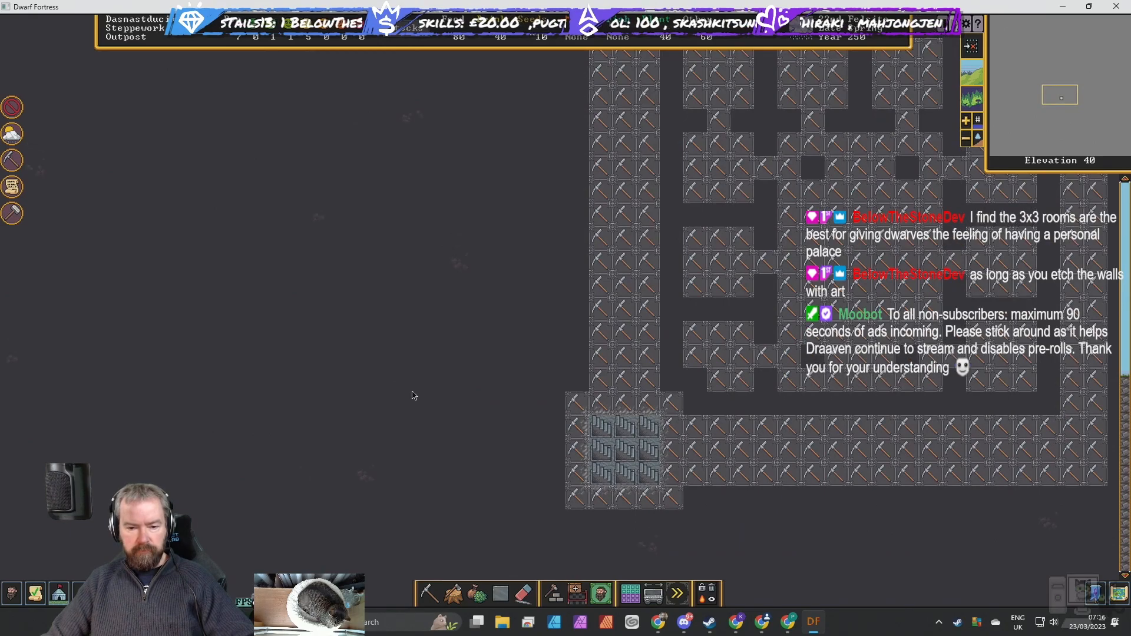
mouse_move(498, 473)
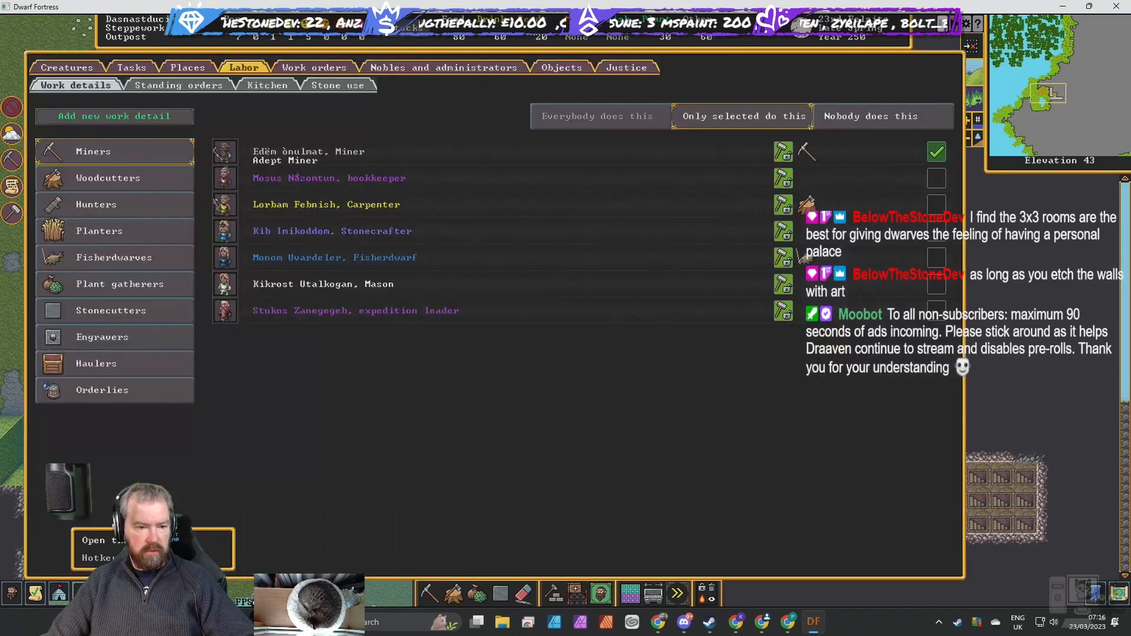
Review the kitchen's vegetable and drink permissions, then return to the Steppework map.
click(269, 85)
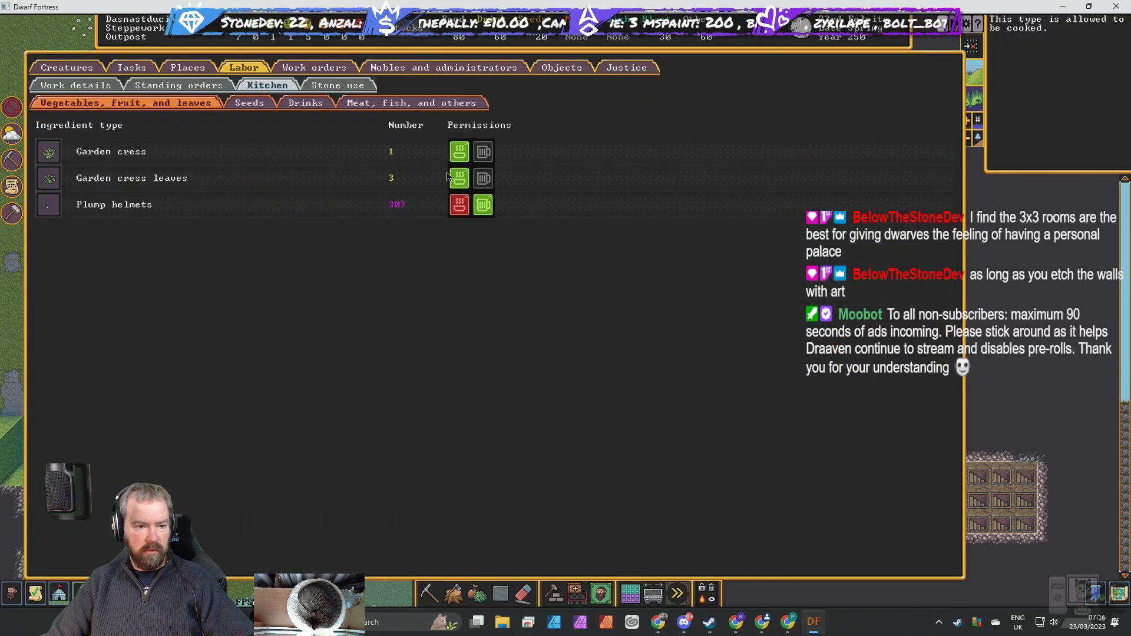
click(306, 102)
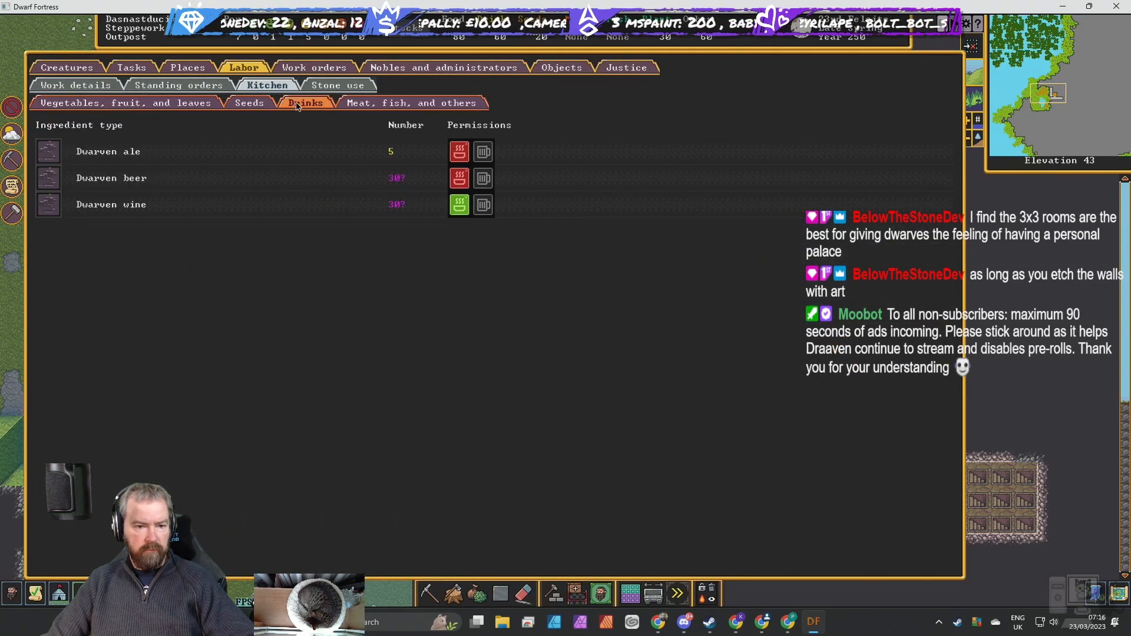
click(458, 204)
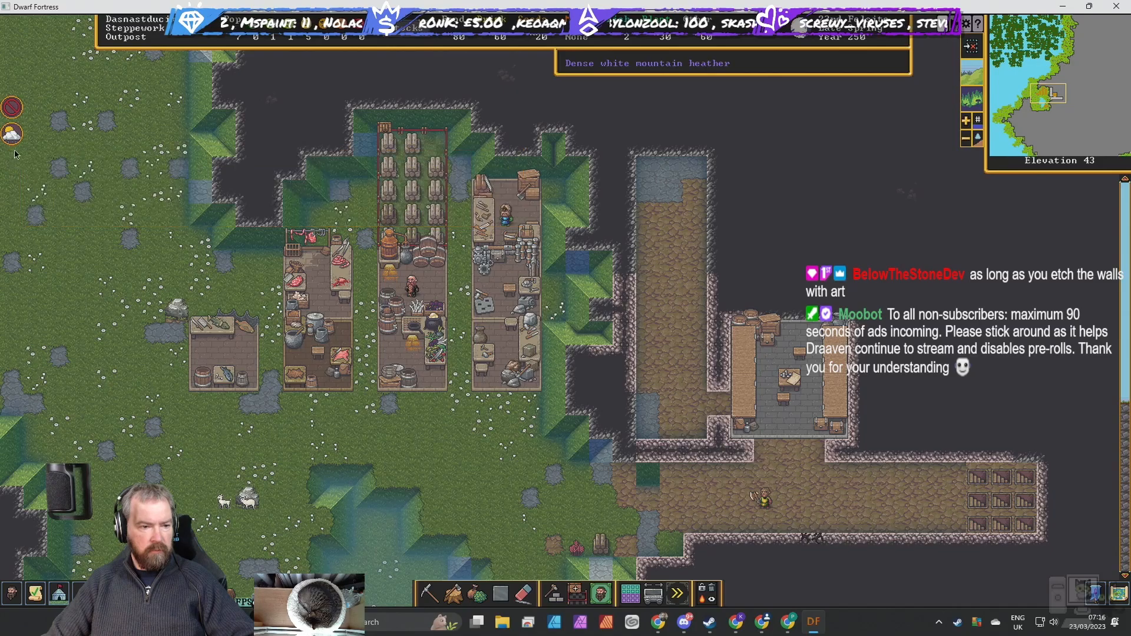
Show the clothing and leather workshop category listing leather, loom, clothes and dyer.
click(12, 107)
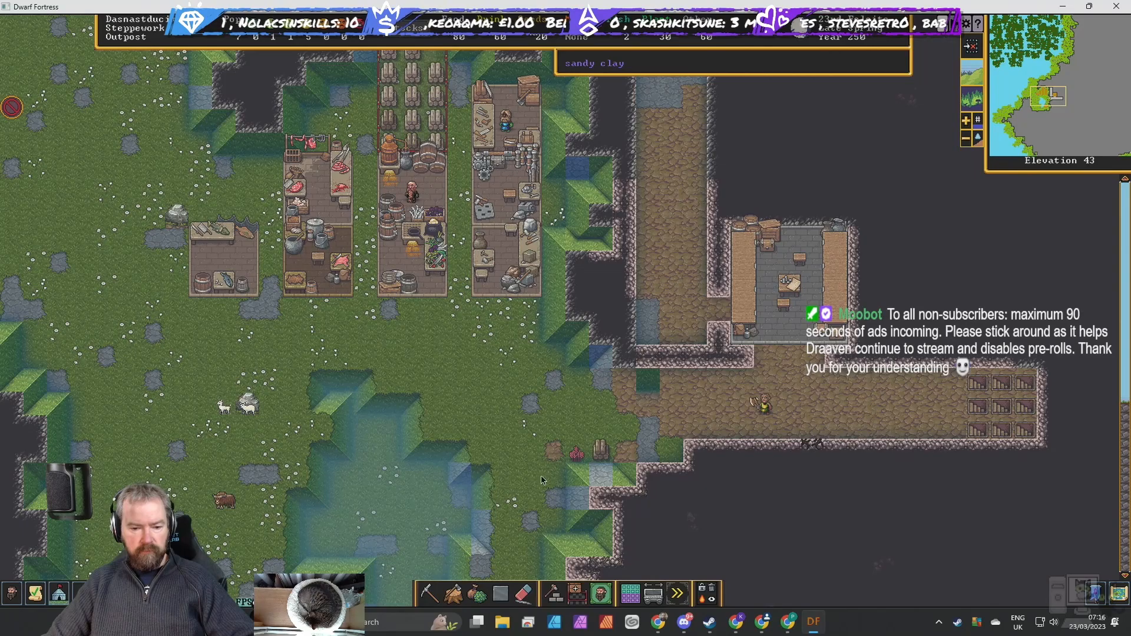
click(554, 592)
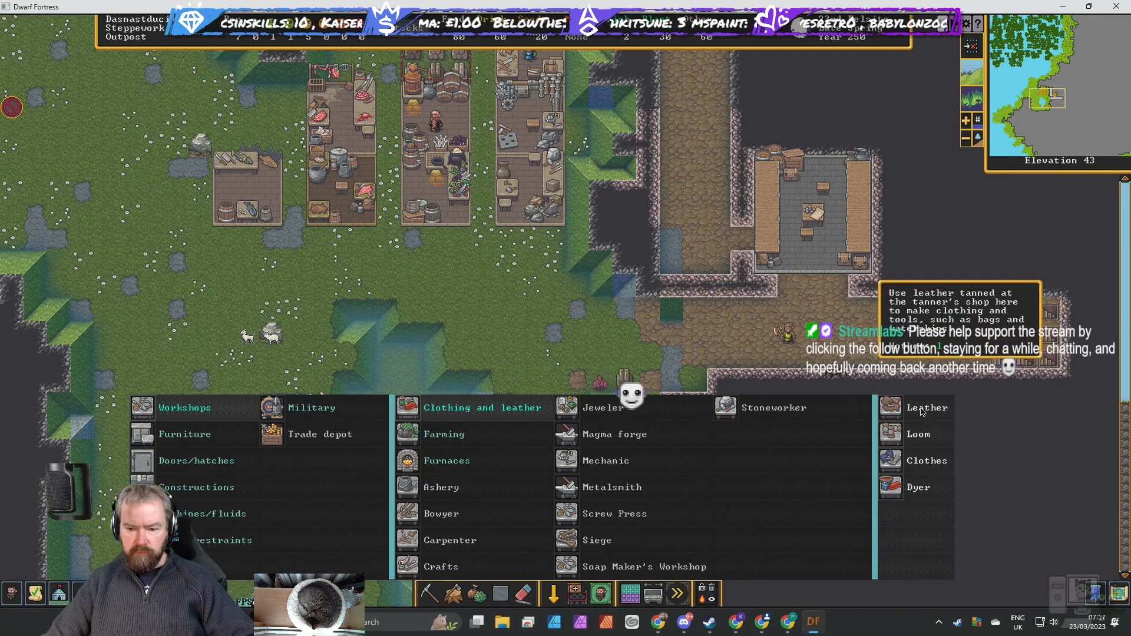
mouse_move(918, 433)
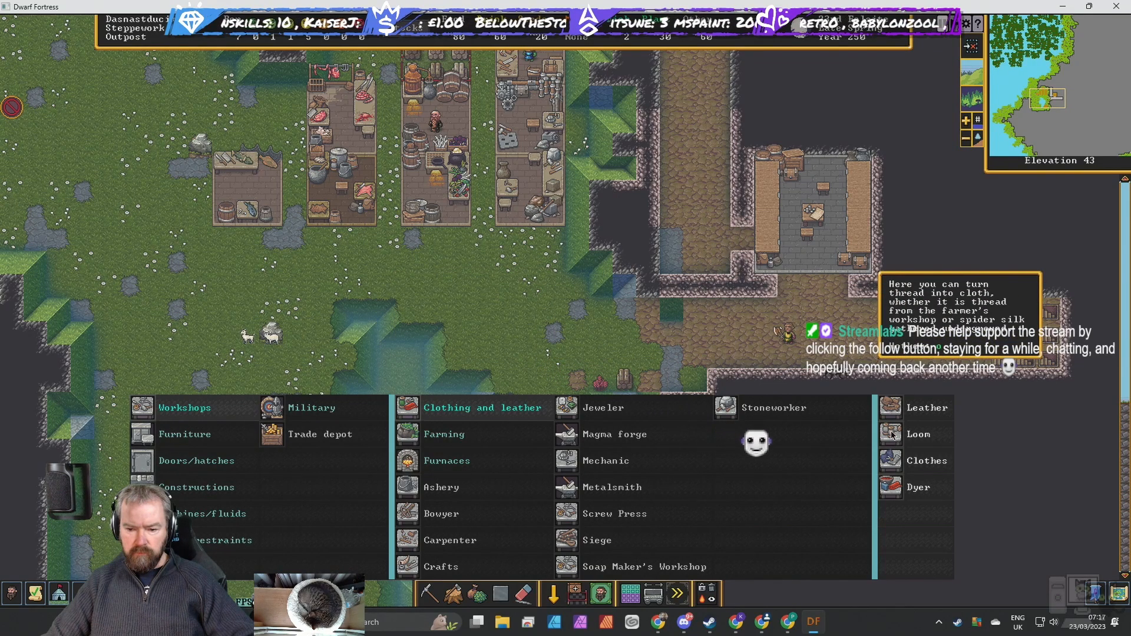
Place a loom below the leftmost surface workshop.
click(918, 433)
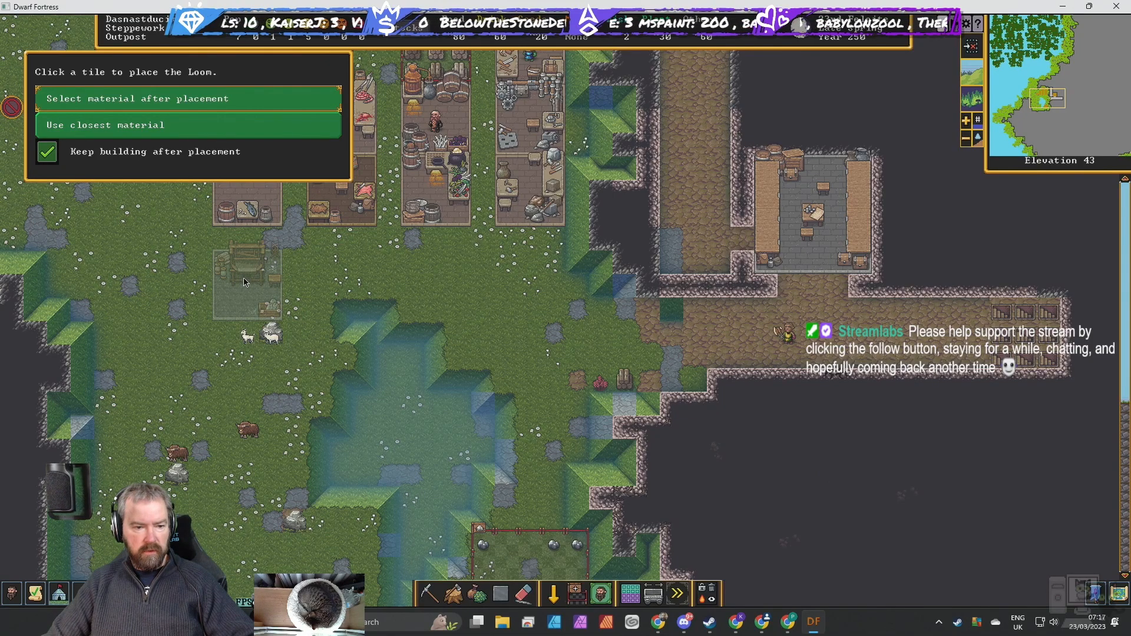
click(245, 282)
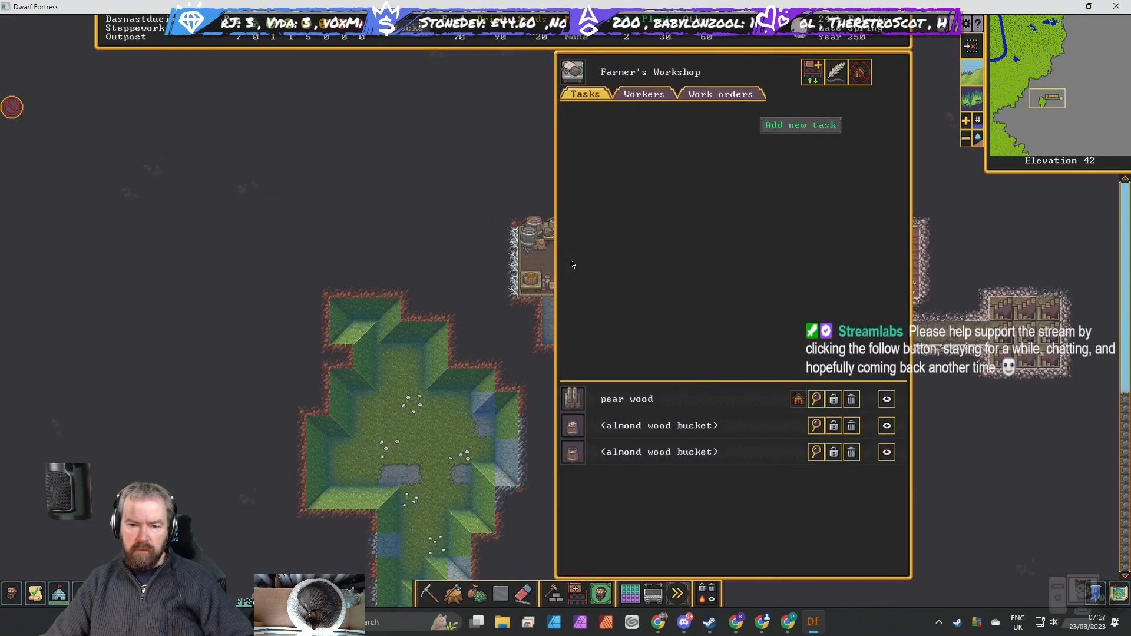
Queue a Shear animal task at the underground farmer's workshop and return to the map.
click(799, 124)
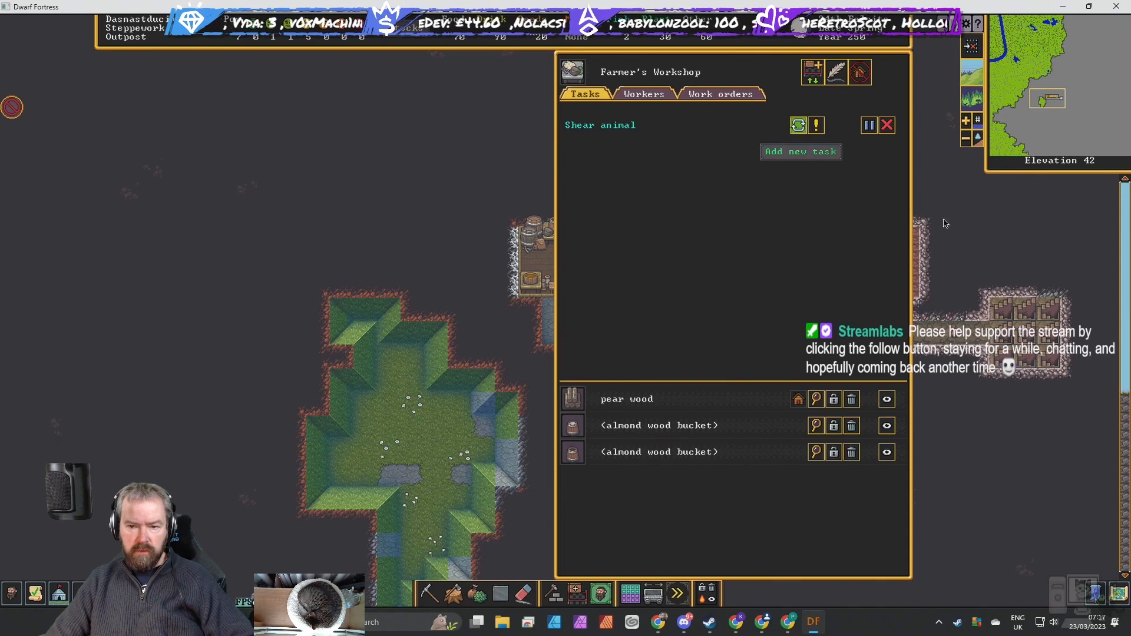
click(13, 107)
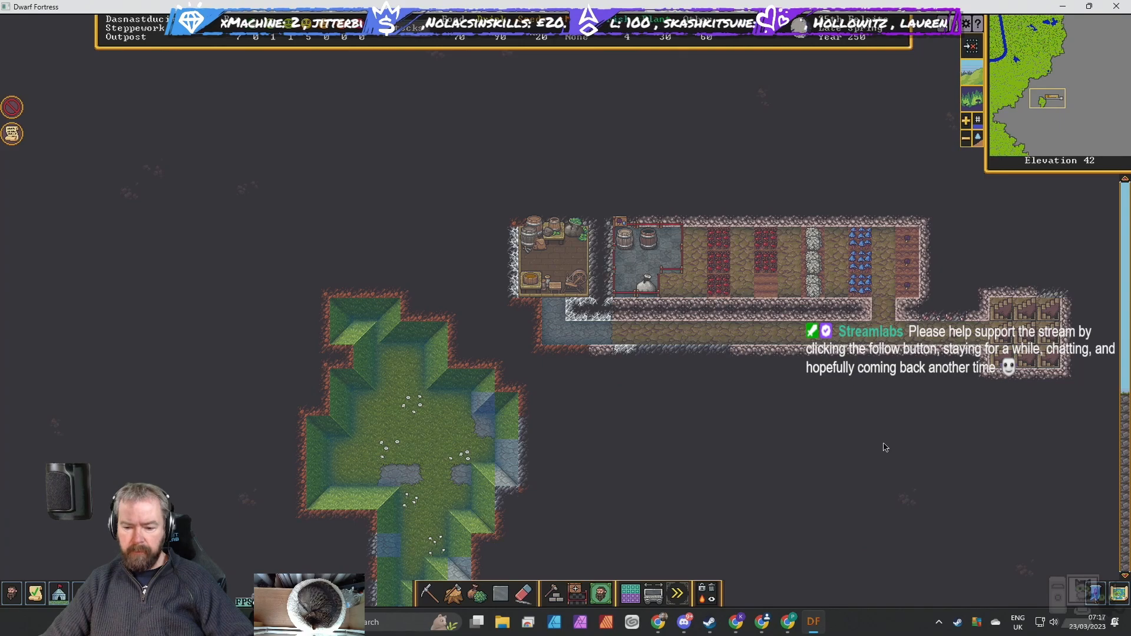
mouse_move(951, 462)
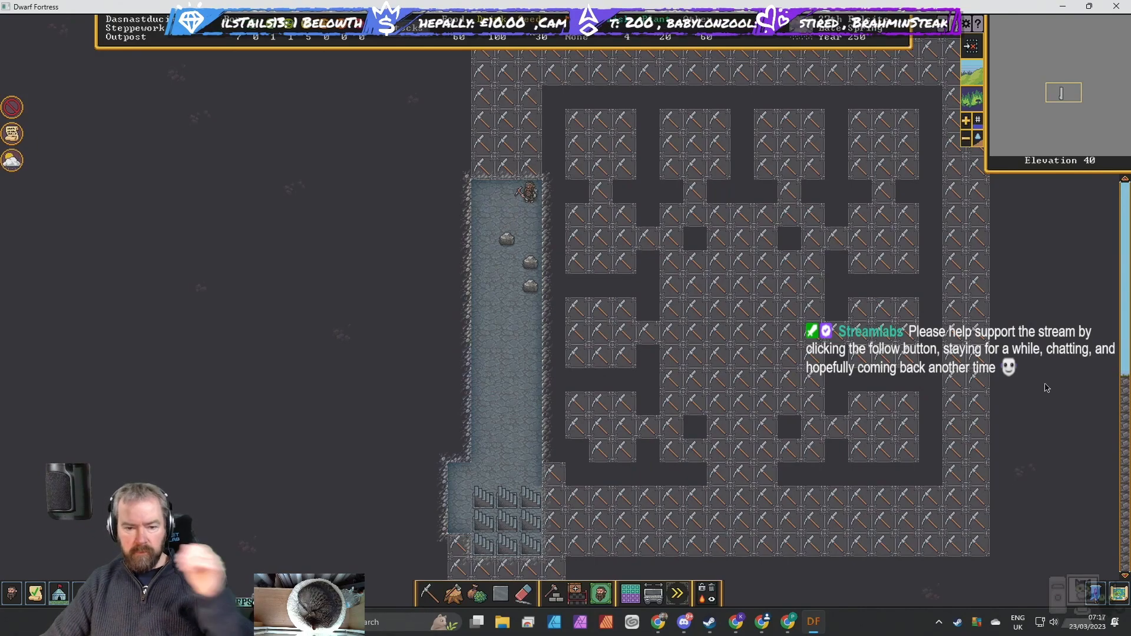
mouse_move(635, 464)
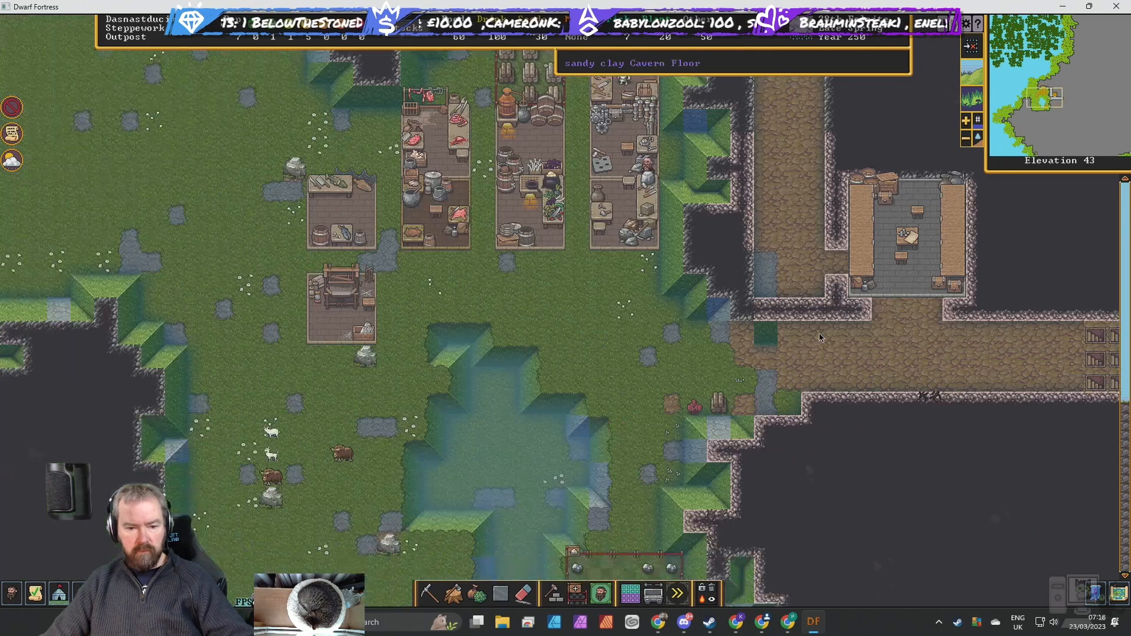
Scroll down through z-levels to look over the underground dig site.
scroll(down, 3)
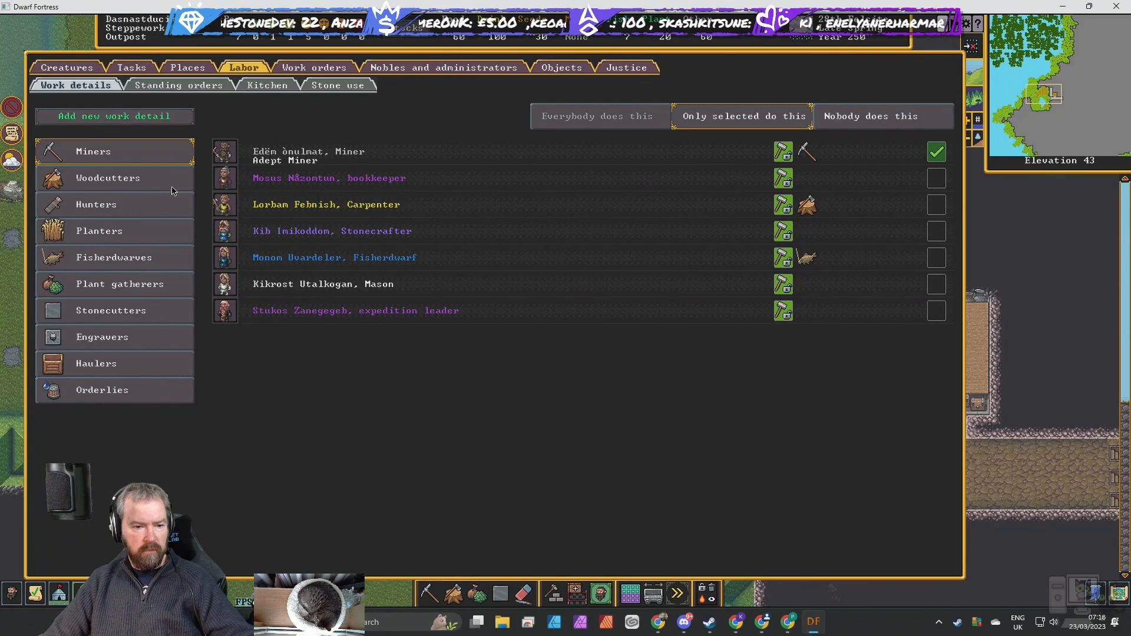
Look over the kitchen's vegetable and seed cooking permissions, then return to the map.
click(268, 85)
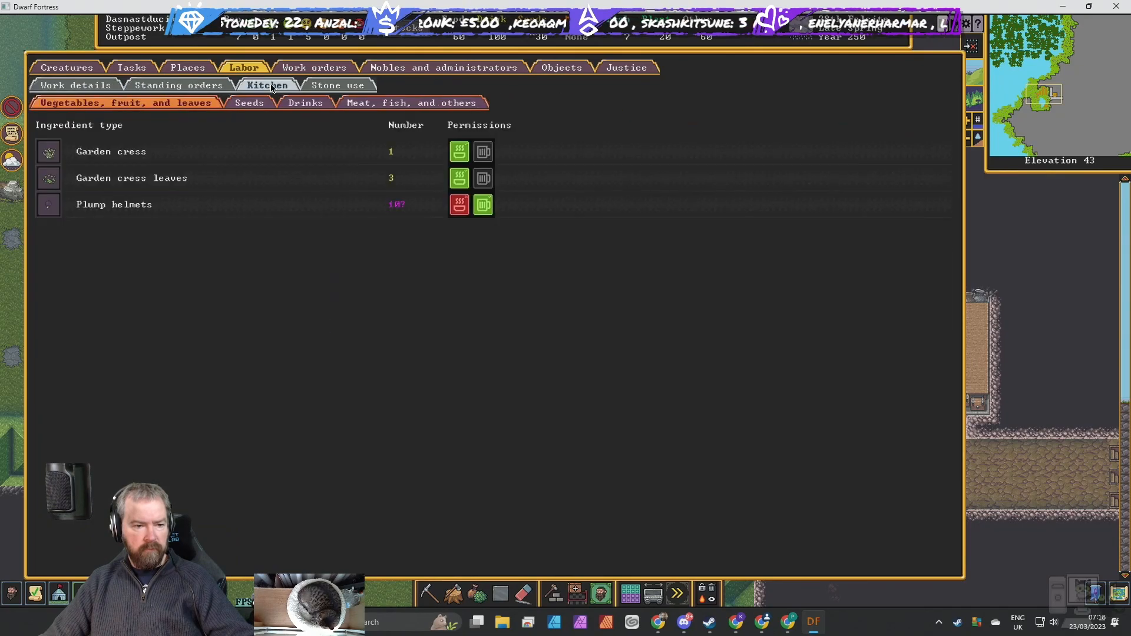
click(249, 103)
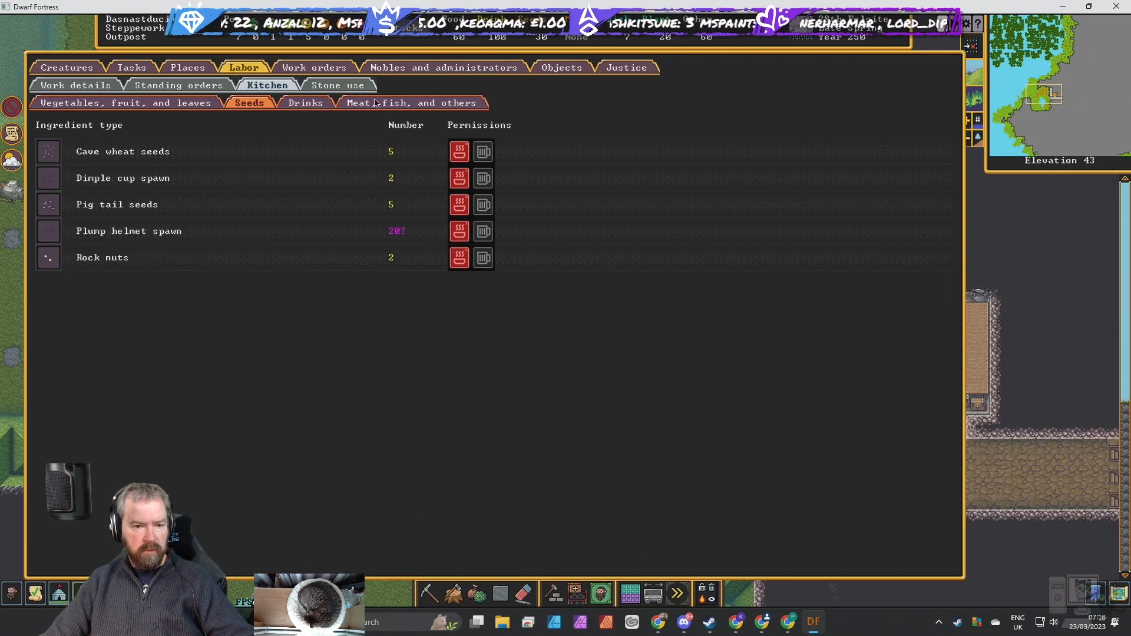
click(412, 102)
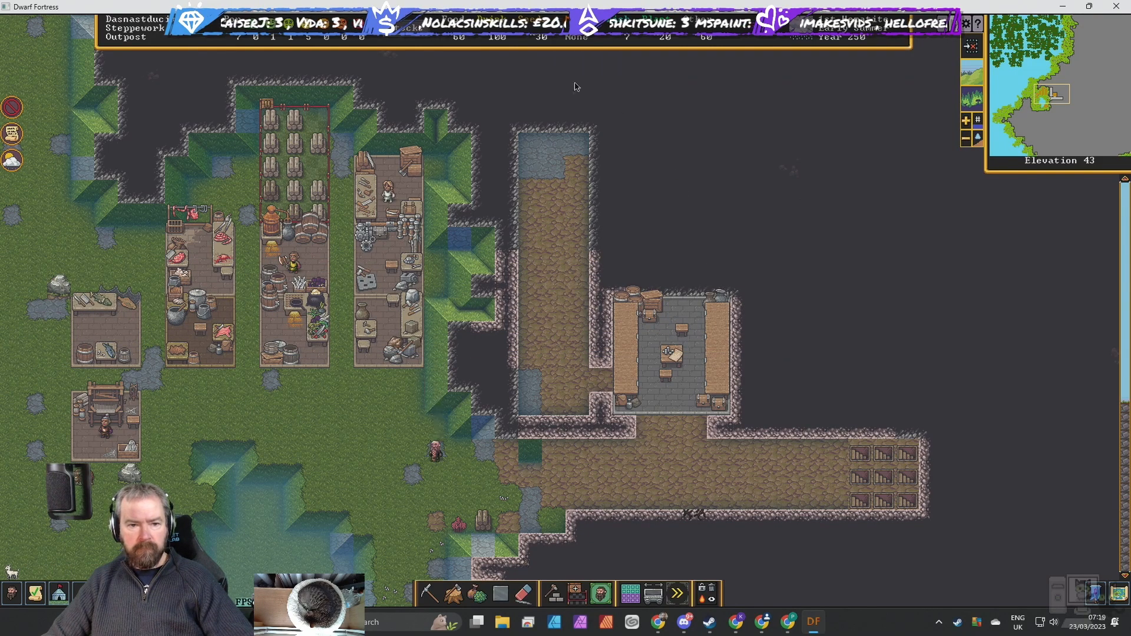
mouse_move(849, 435)
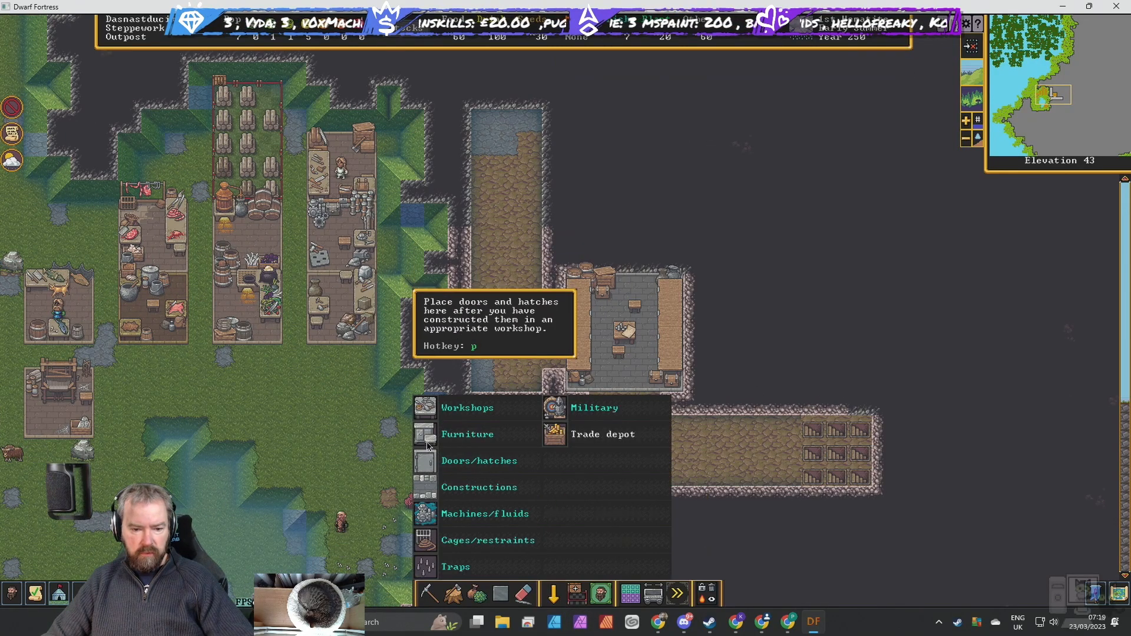
click(479, 460)
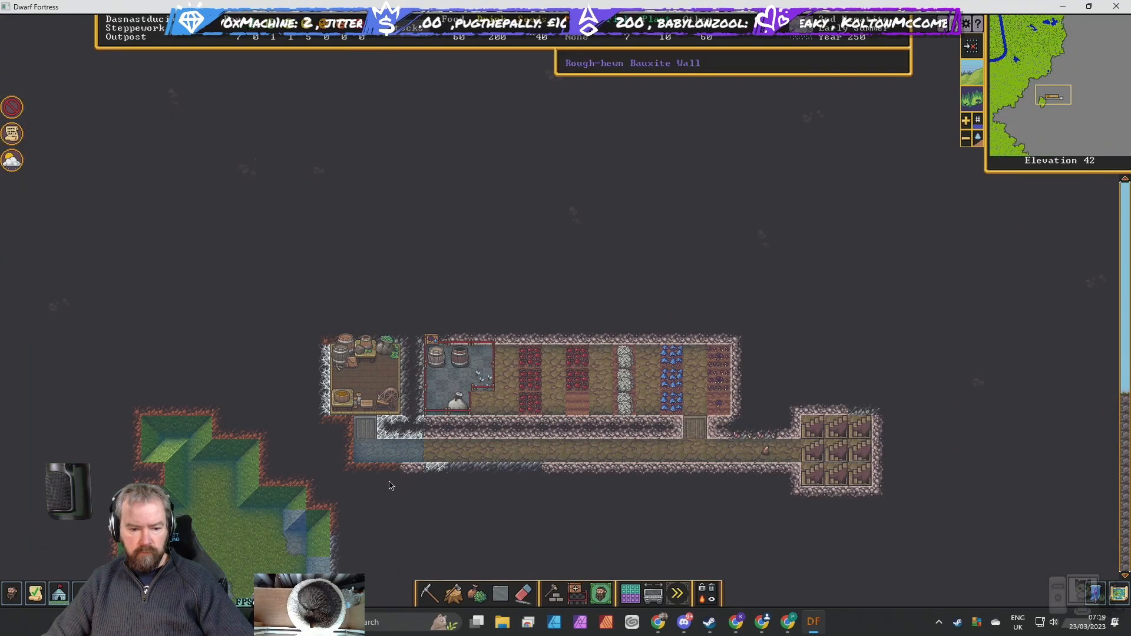
mouse_move(718, 490)
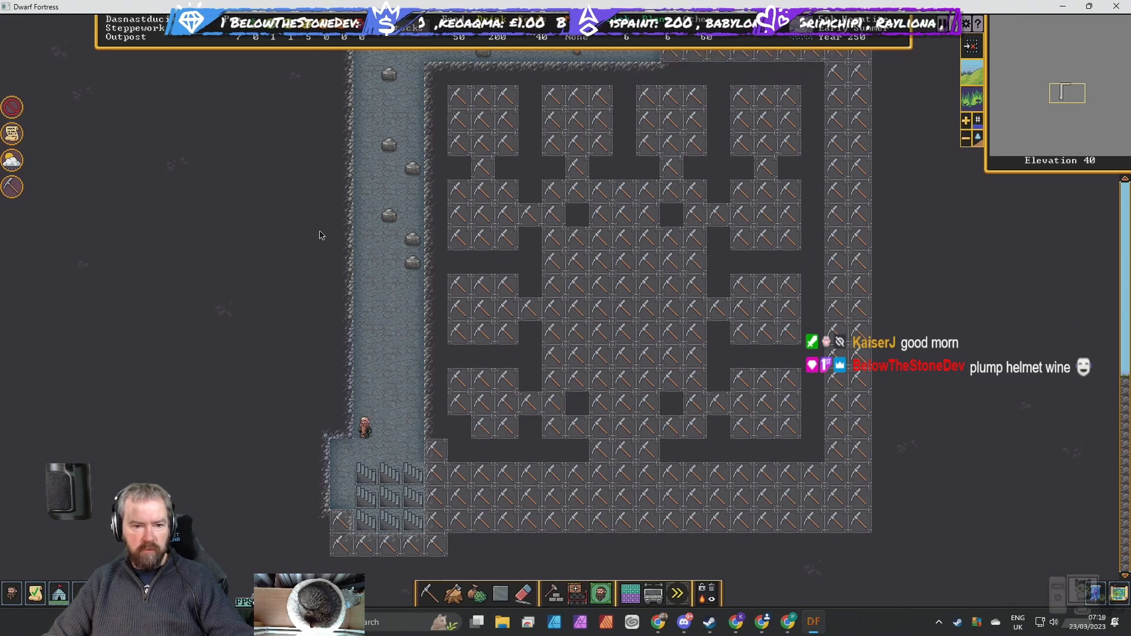
mouse_move(239, 440)
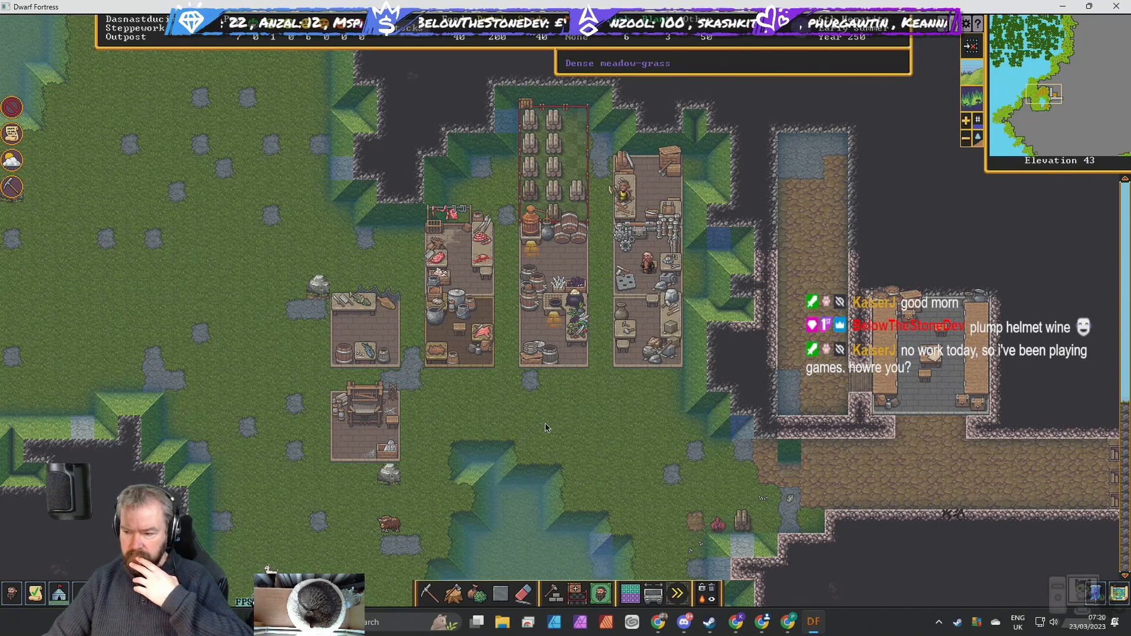
mouse_move(574, 419)
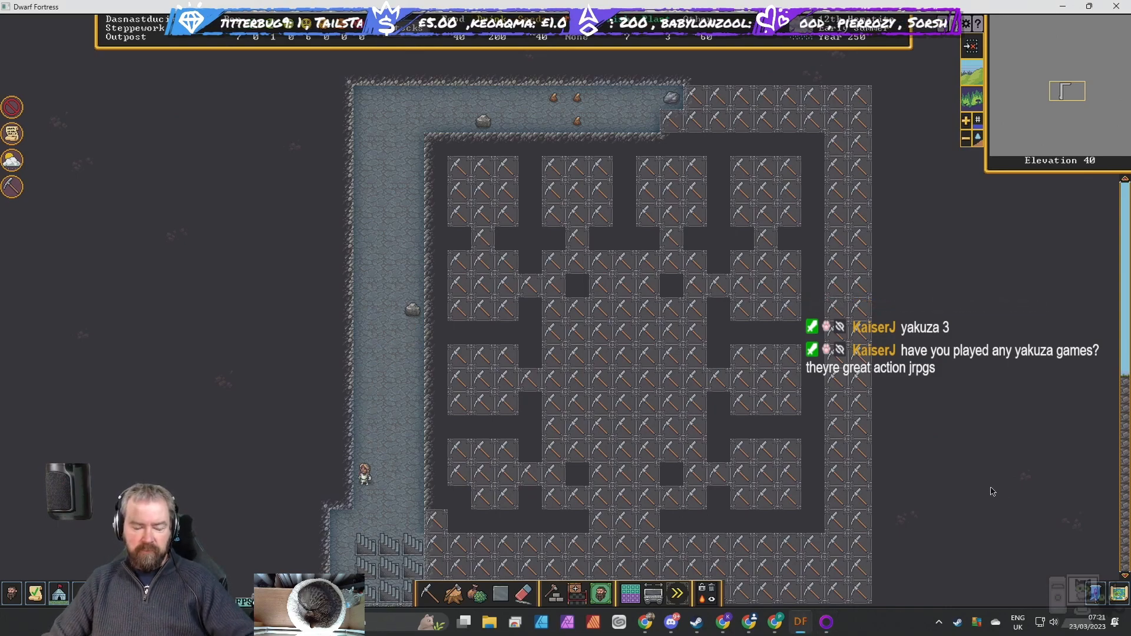
mouse_move(444, 391)
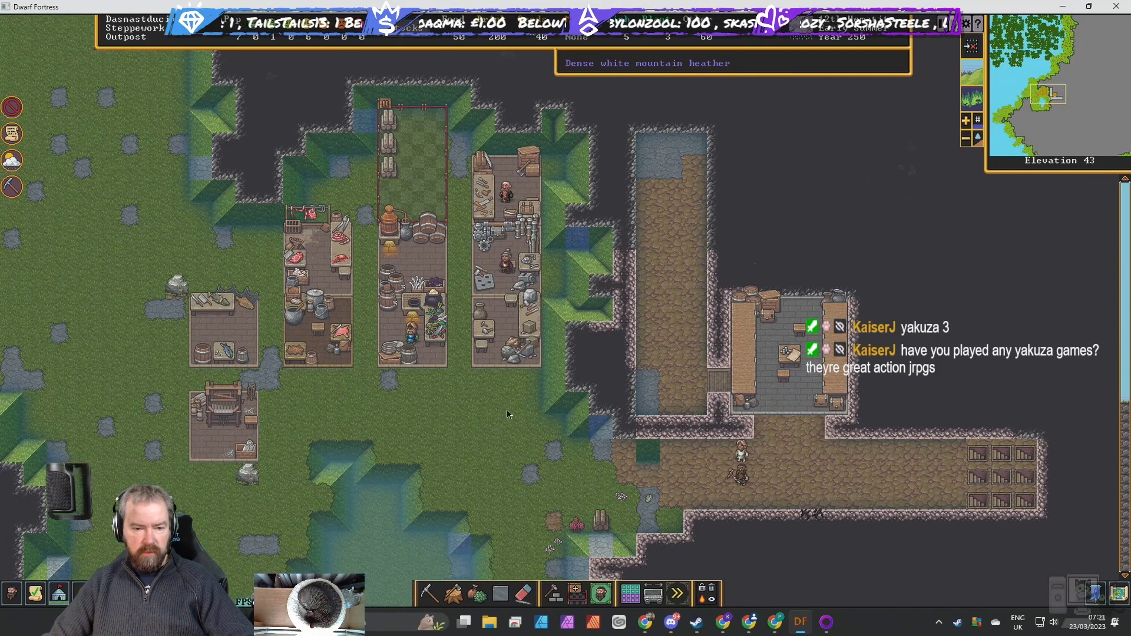
Place a jeweler's workshop on the grass just below the central workshops.
click(553, 594)
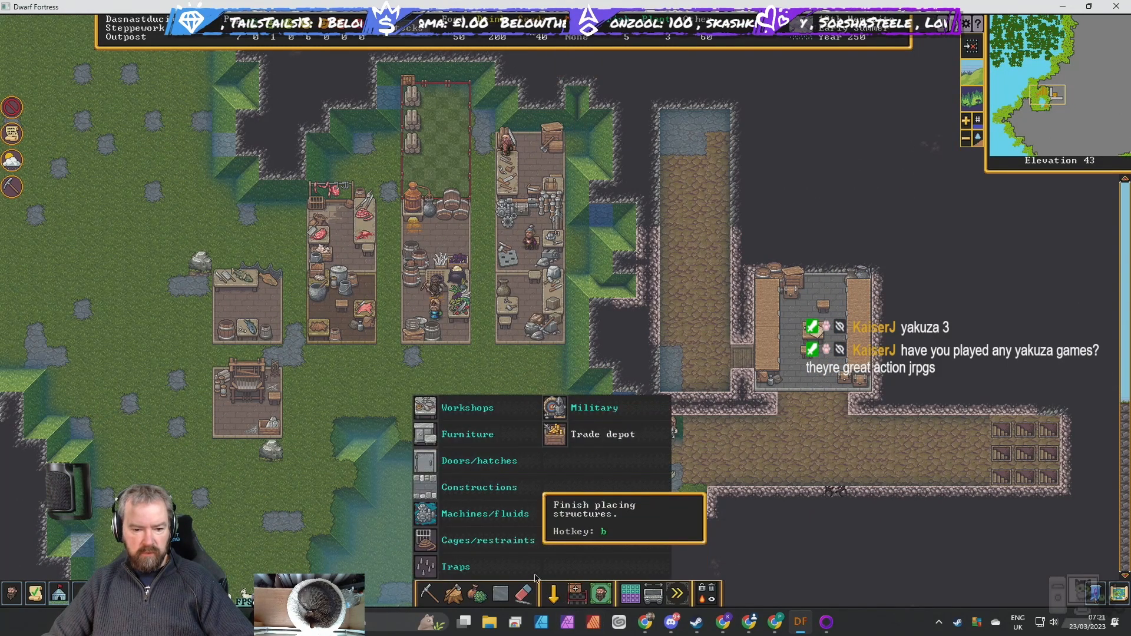
click(467, 406)
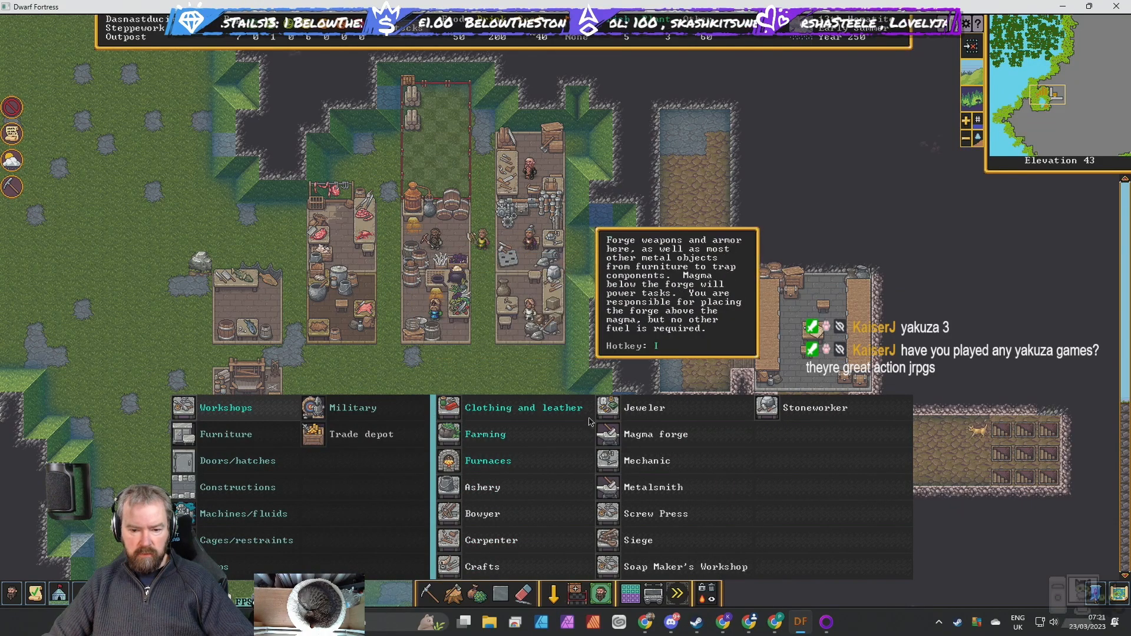
click(642, 407)
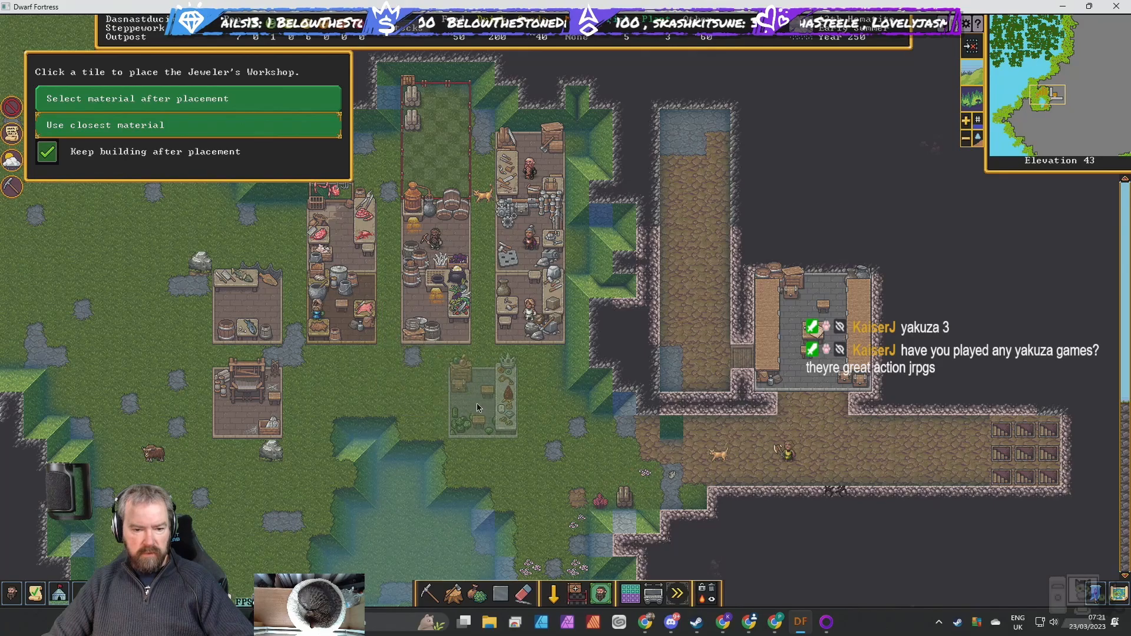
click(482, 411)
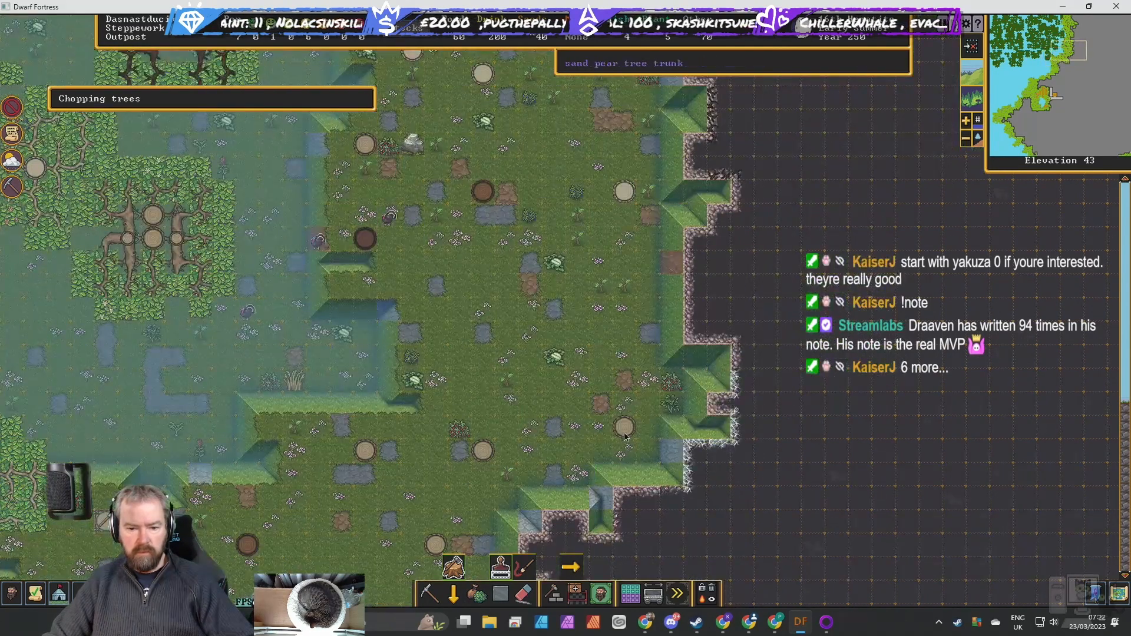
mouse_move(353, 245)
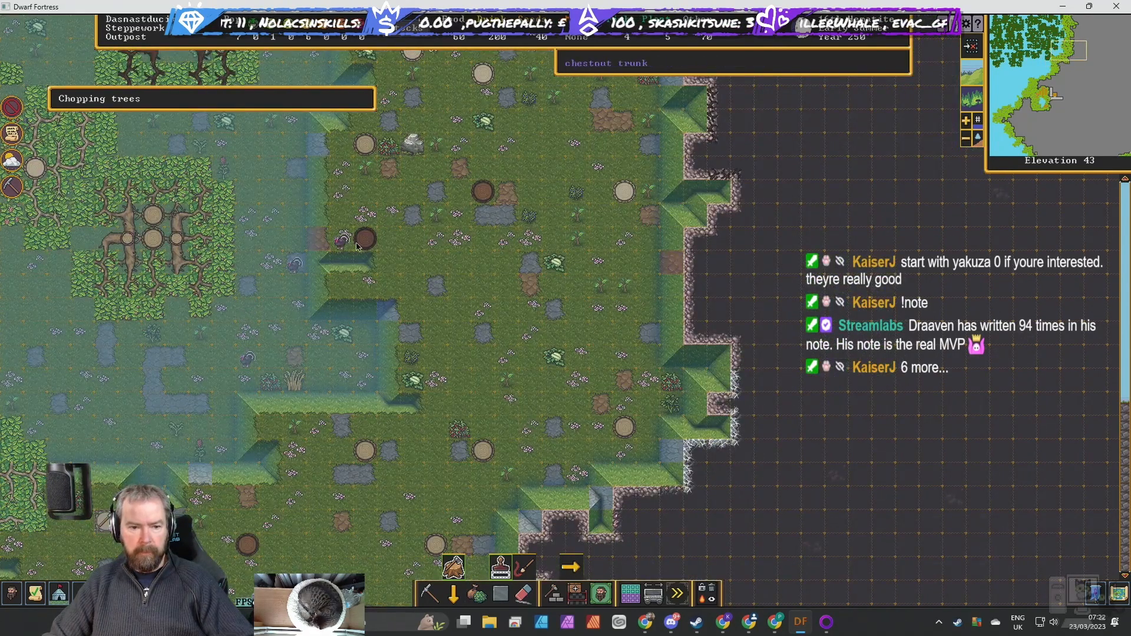
mouse_move(622, 192)
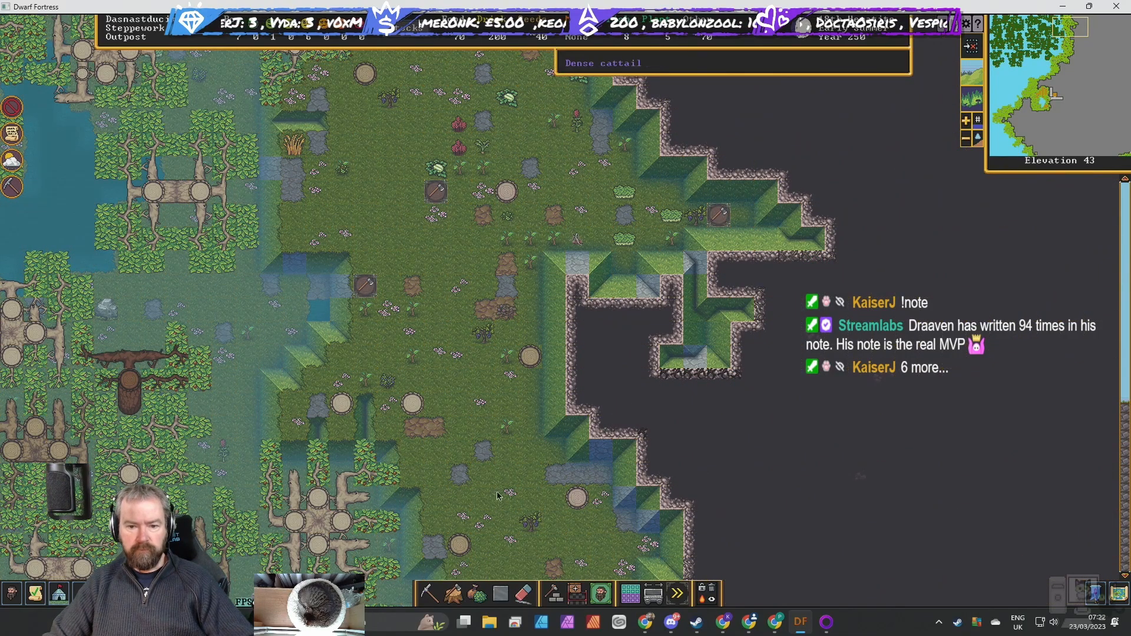
Mark trees across the western forest for felling.
scroll(down, 3)
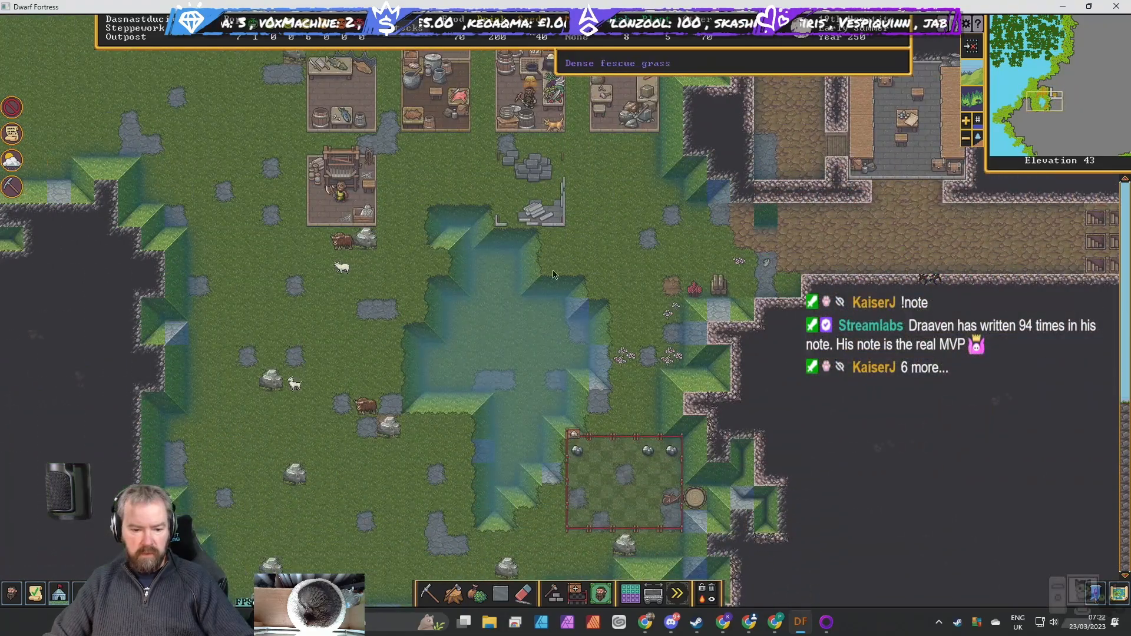
Paint and accept a 20-tile meeting area zone on the grass southeast of the workshops.
click(599, 592)
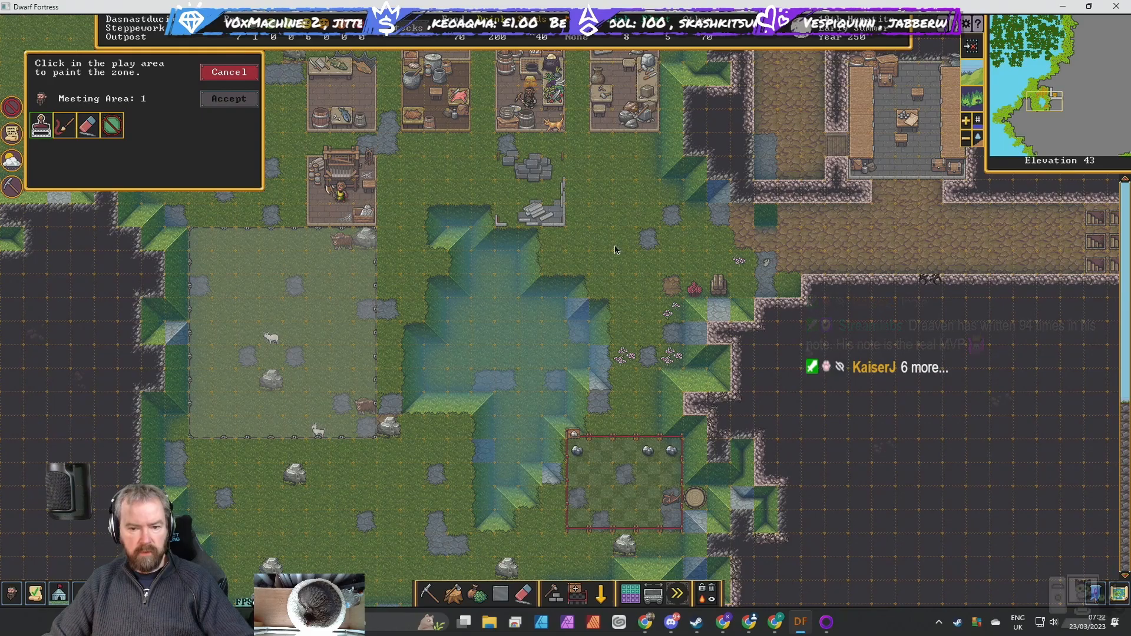
drag(588, 209, 707, 296)
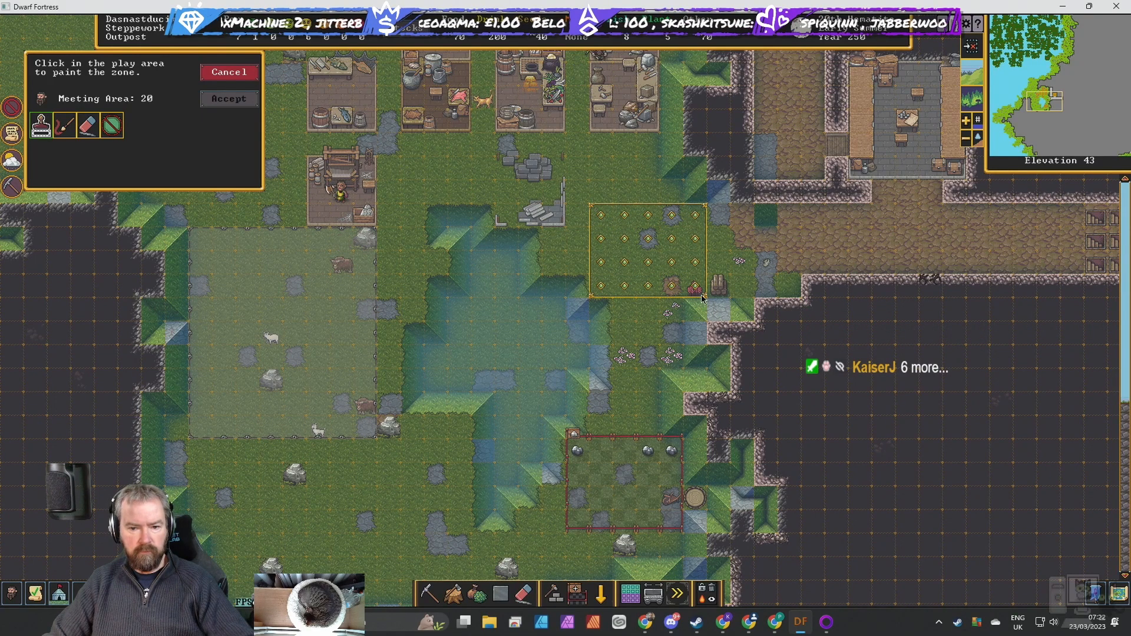
click(229, 99)
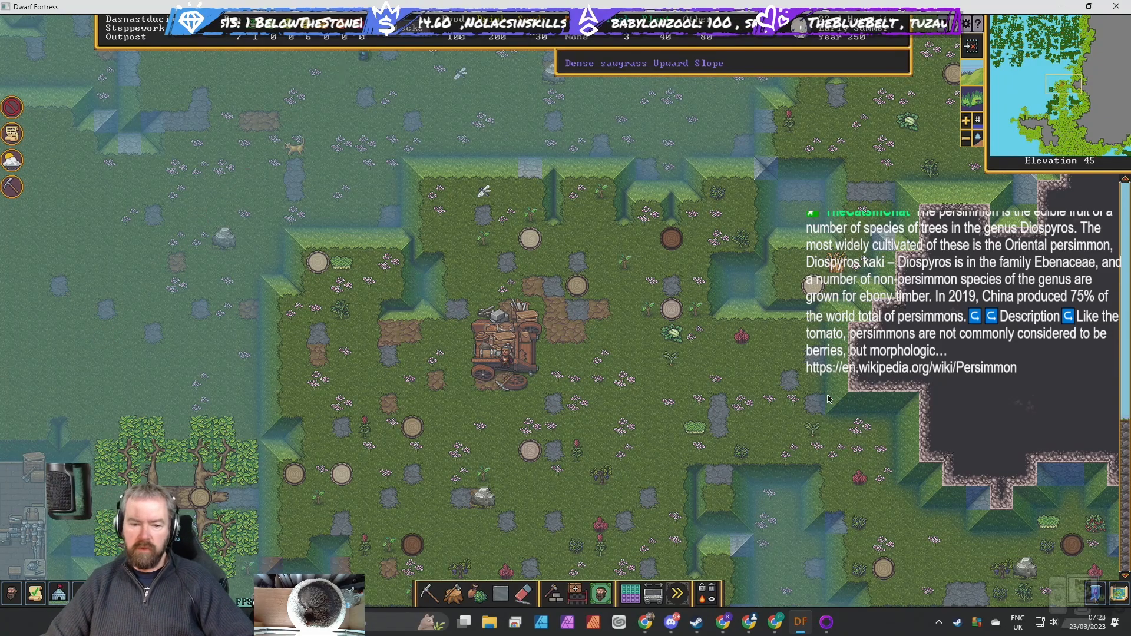
scroll(down, 3)
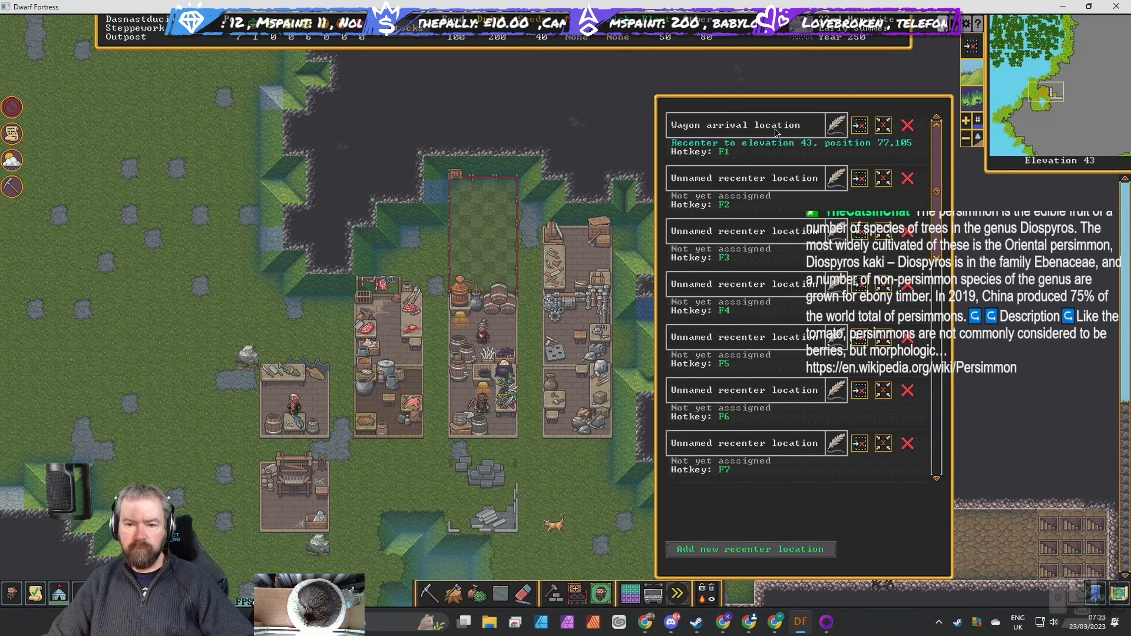
Store the current surface-workshops view as the Wagon (F1) recenter location.
click(743, 125)
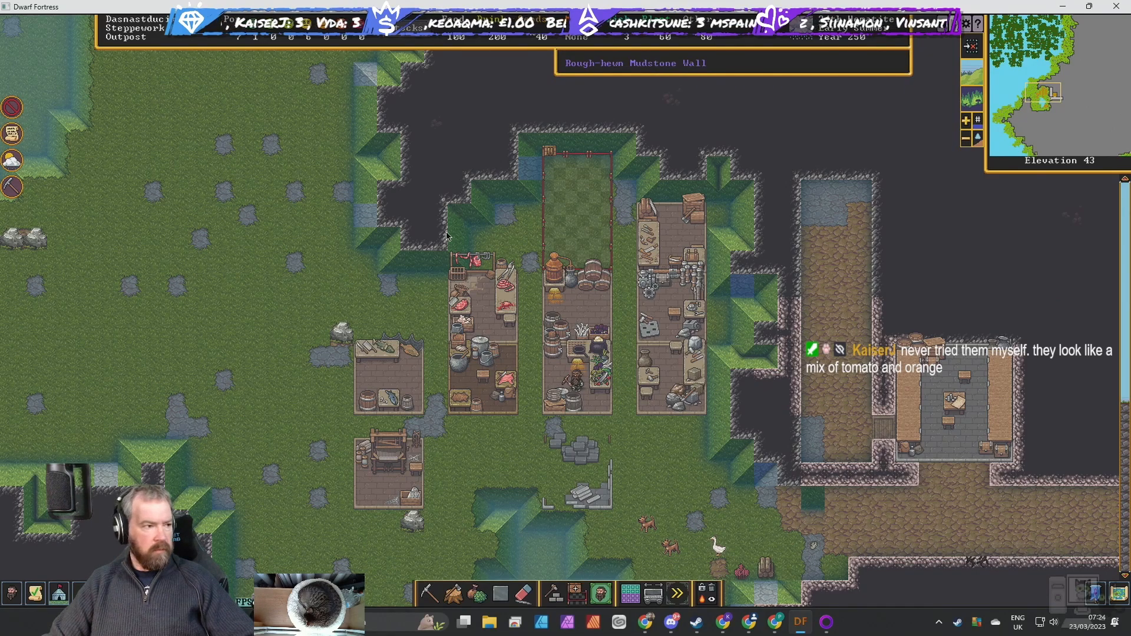
Save the game using 'Save to this timeline' from the options menu.
key(Escape)
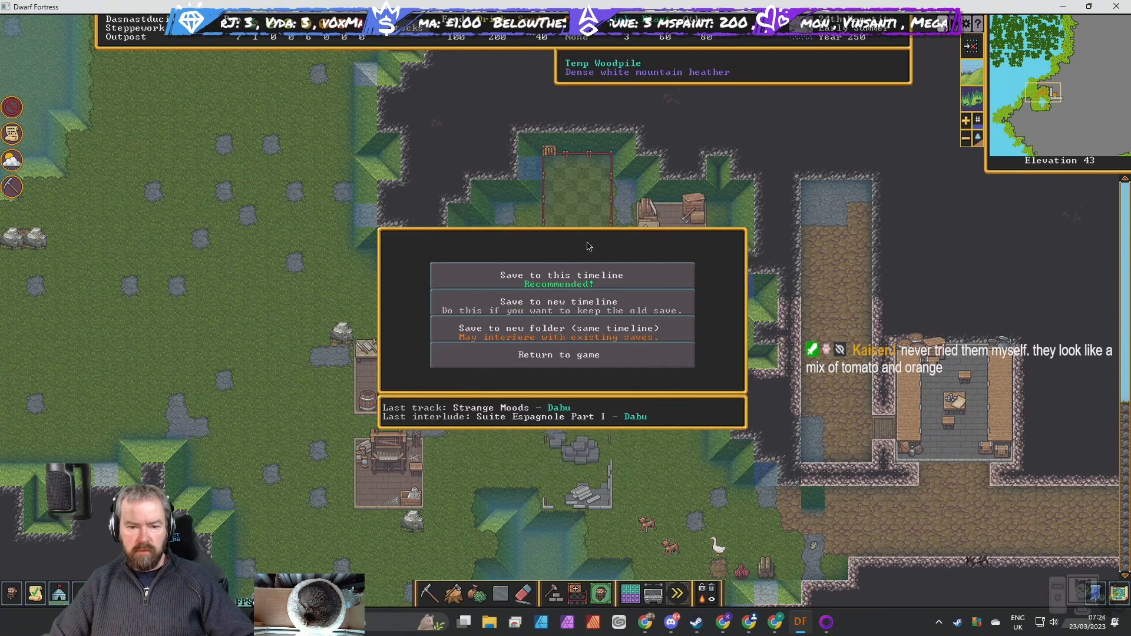
click(562, 274)
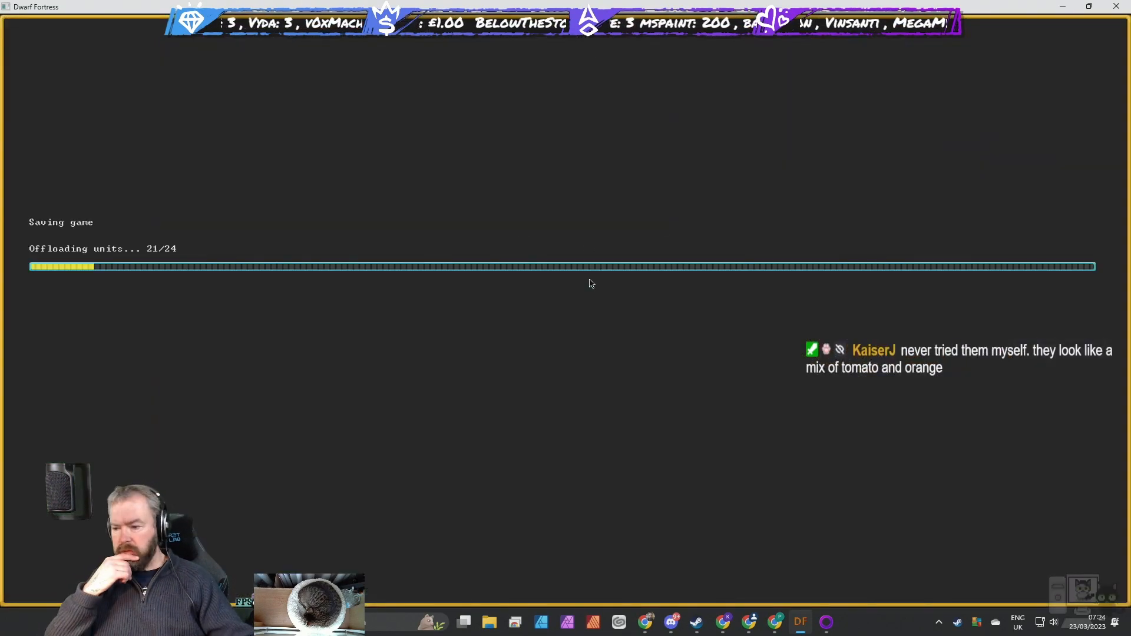